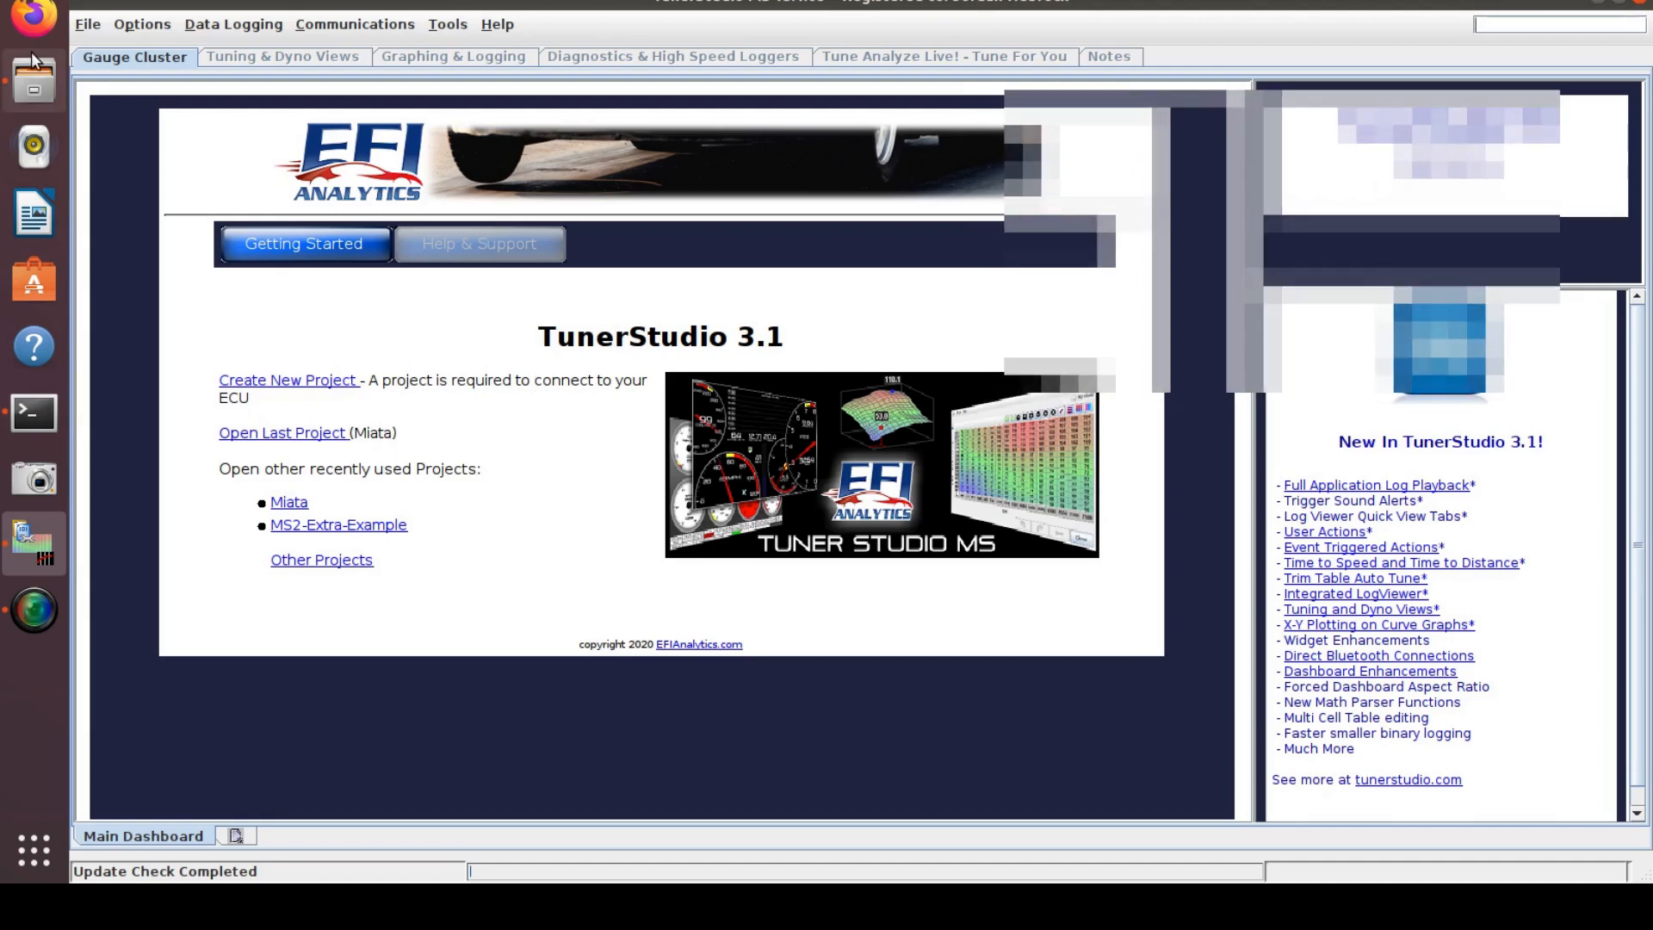
# - Start a new project from the File menu and name it 560SEL_M117
pyautogui.click(88, 22)
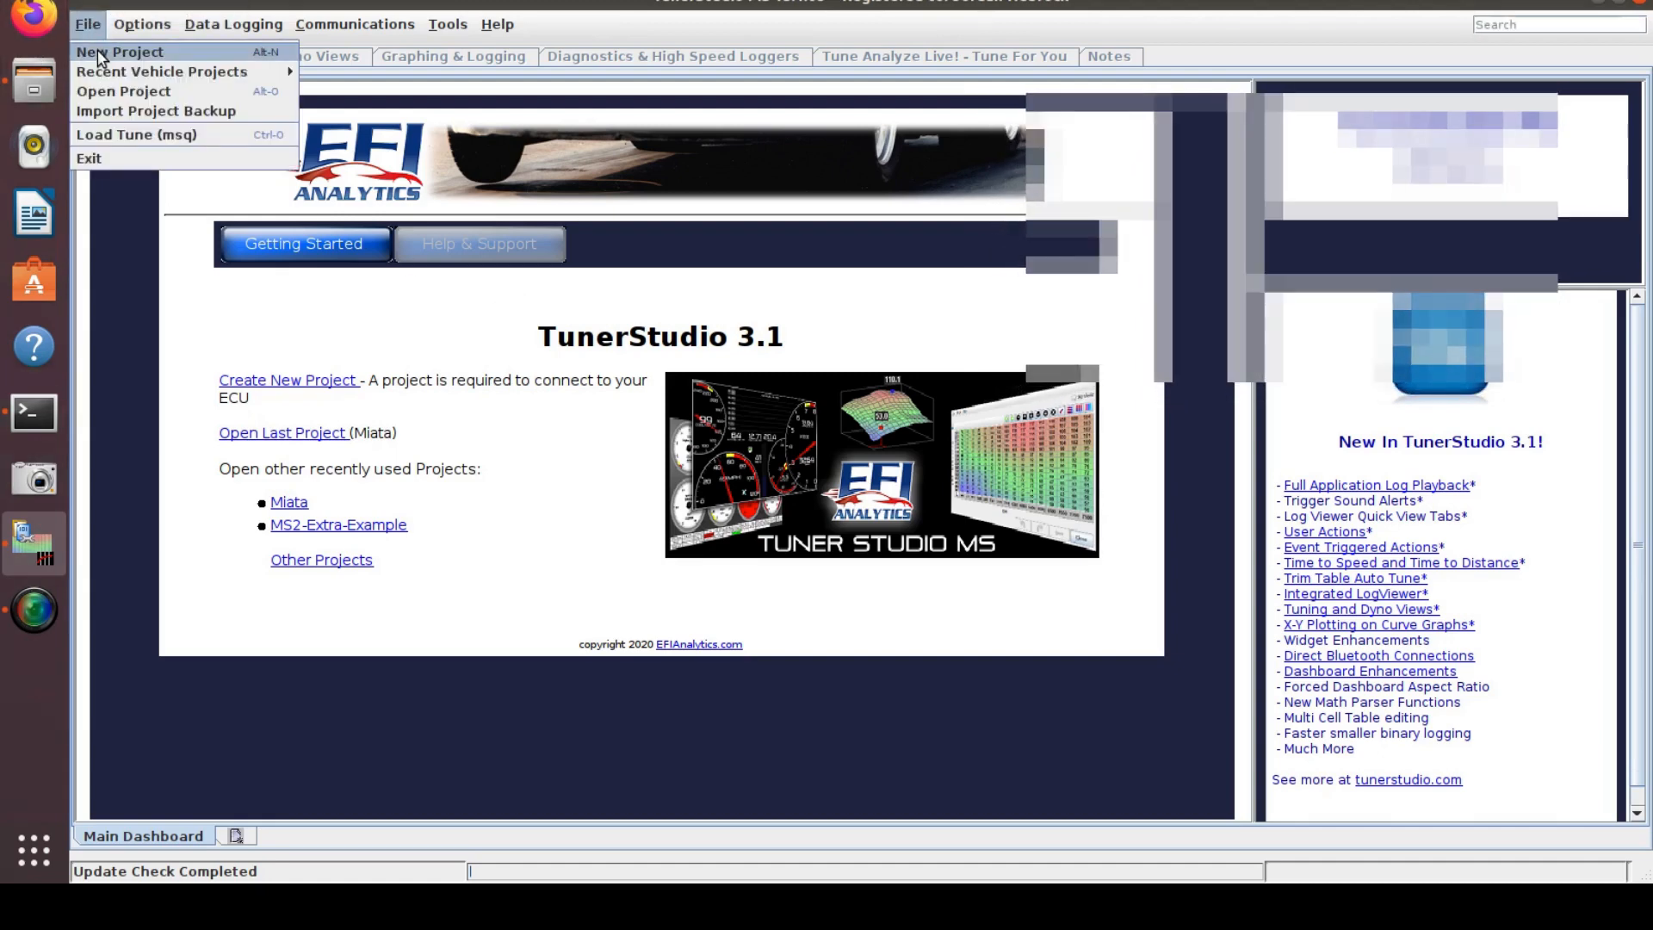
pyautogui.click(119, 52)
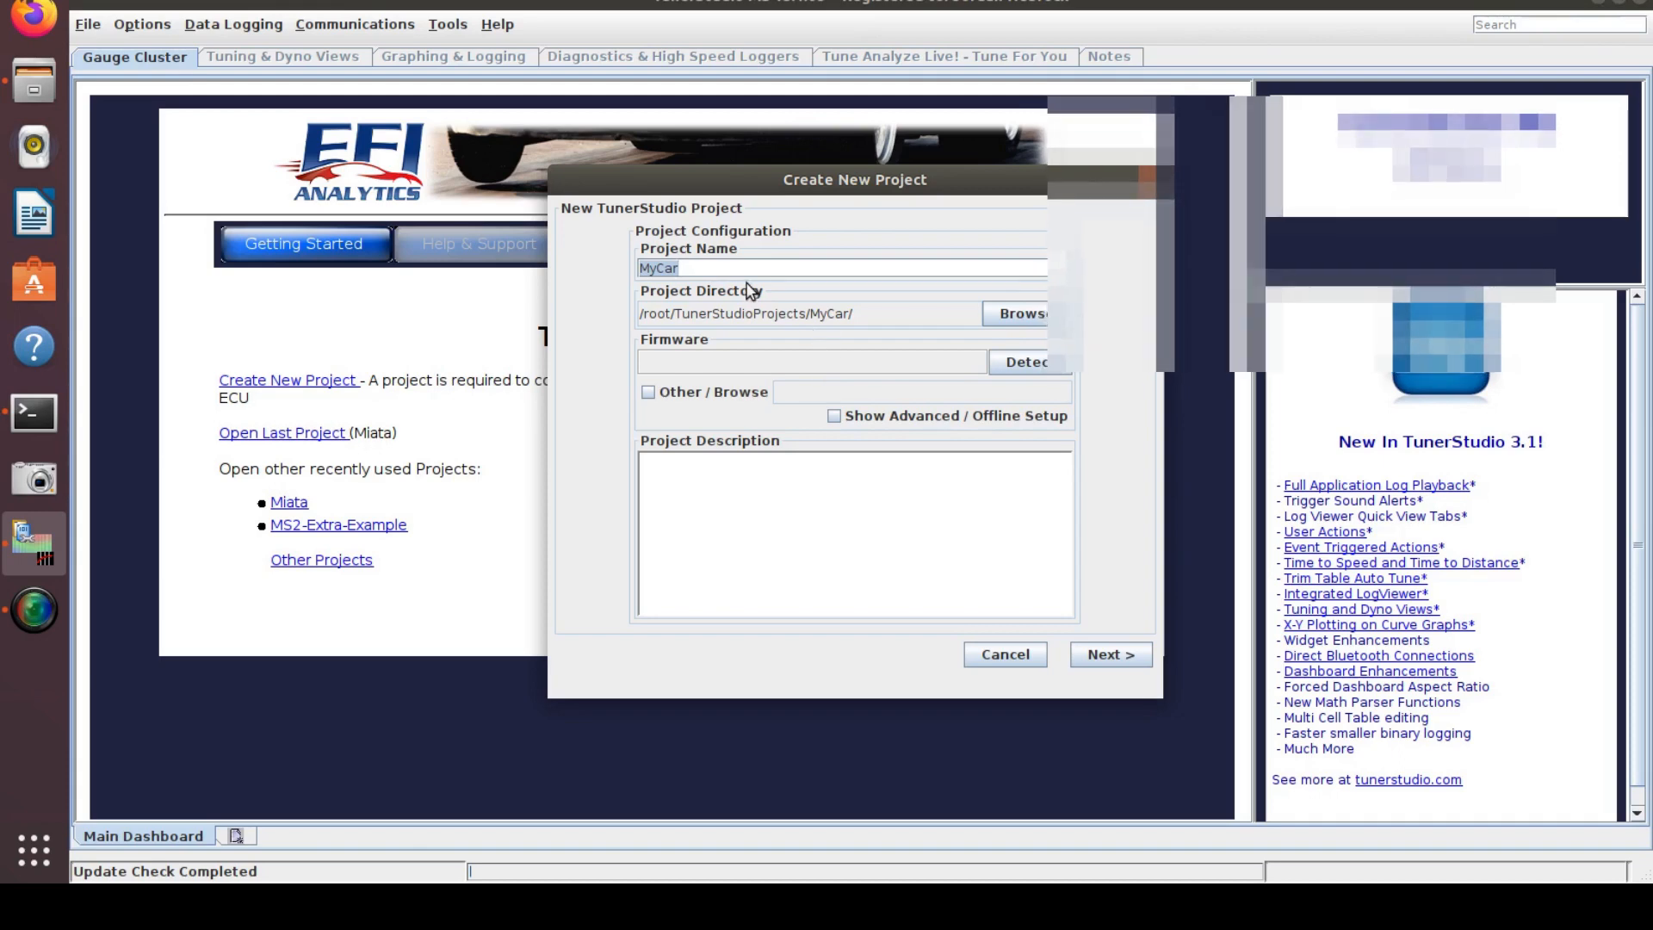
pyautogui.write('560S')
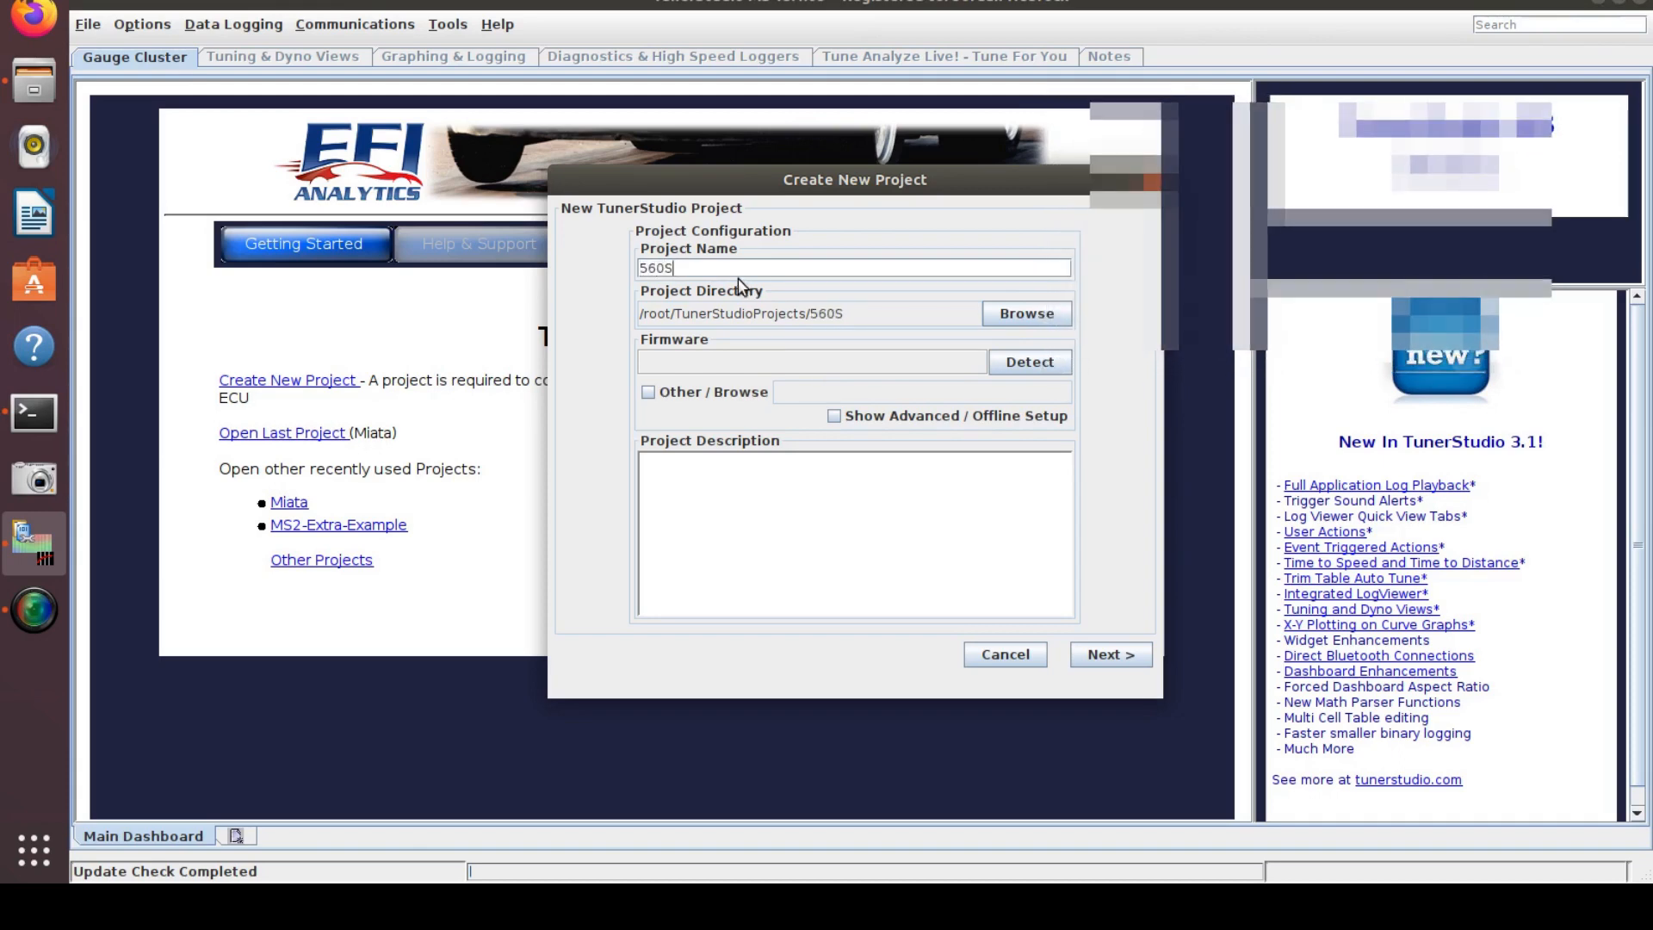
pyautogui.write('EL_M117')
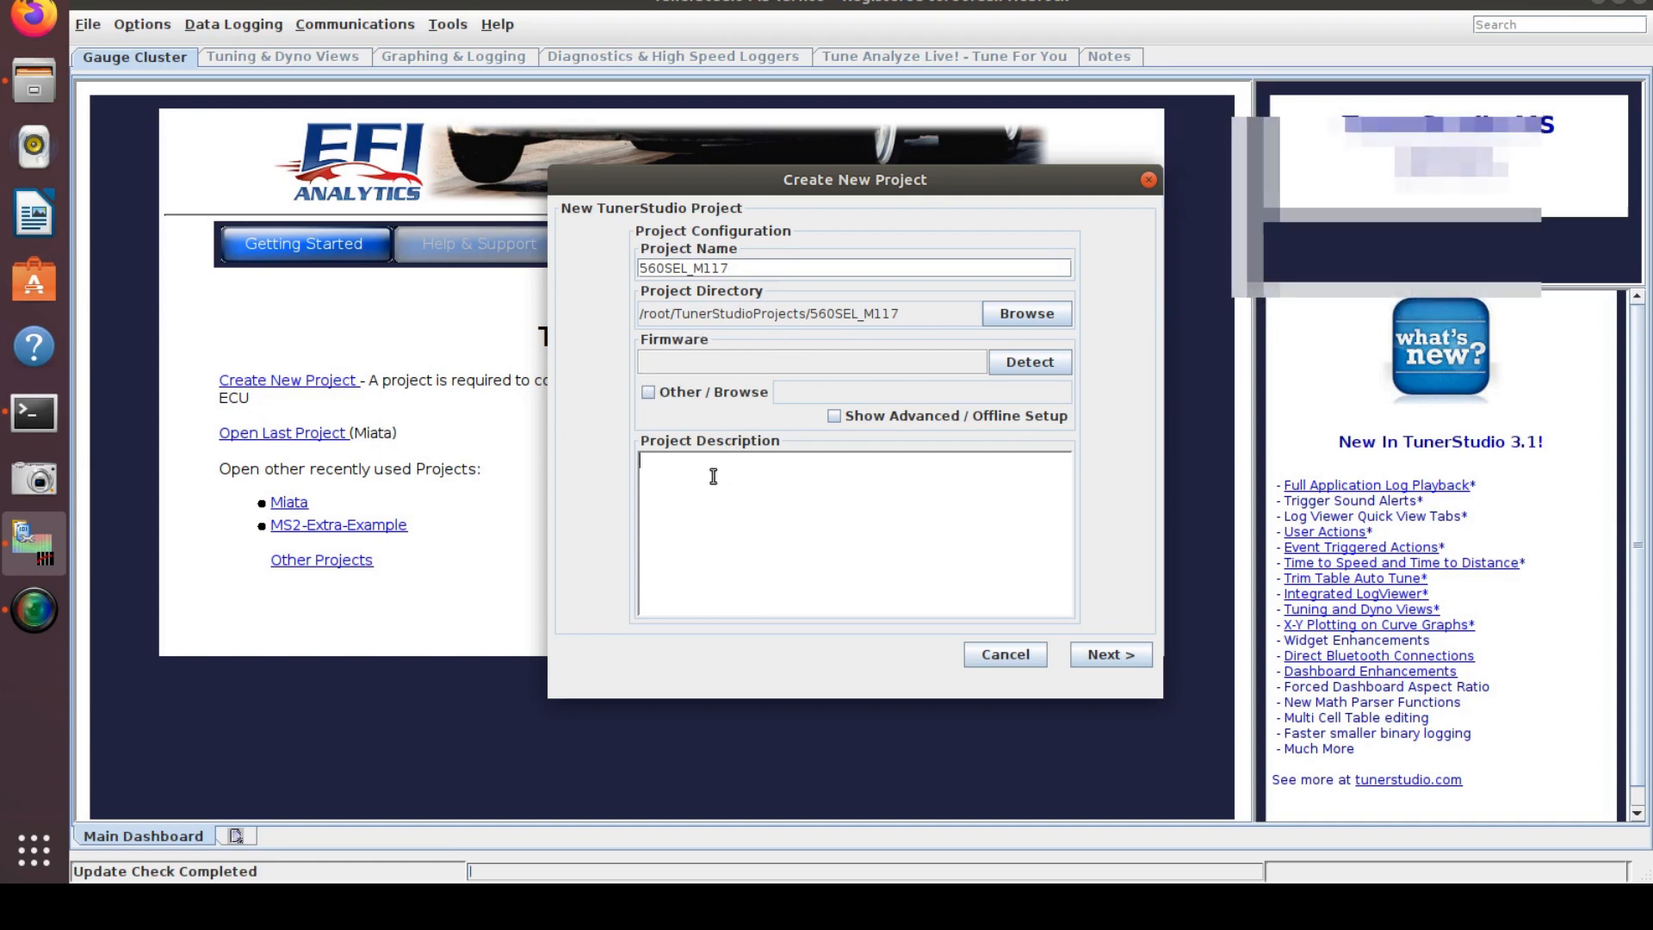
# - Write the project description: 560SEL M117 EFI conversion, Bosch 2.5 sensor and related hardware details
pyautogui.write('198')
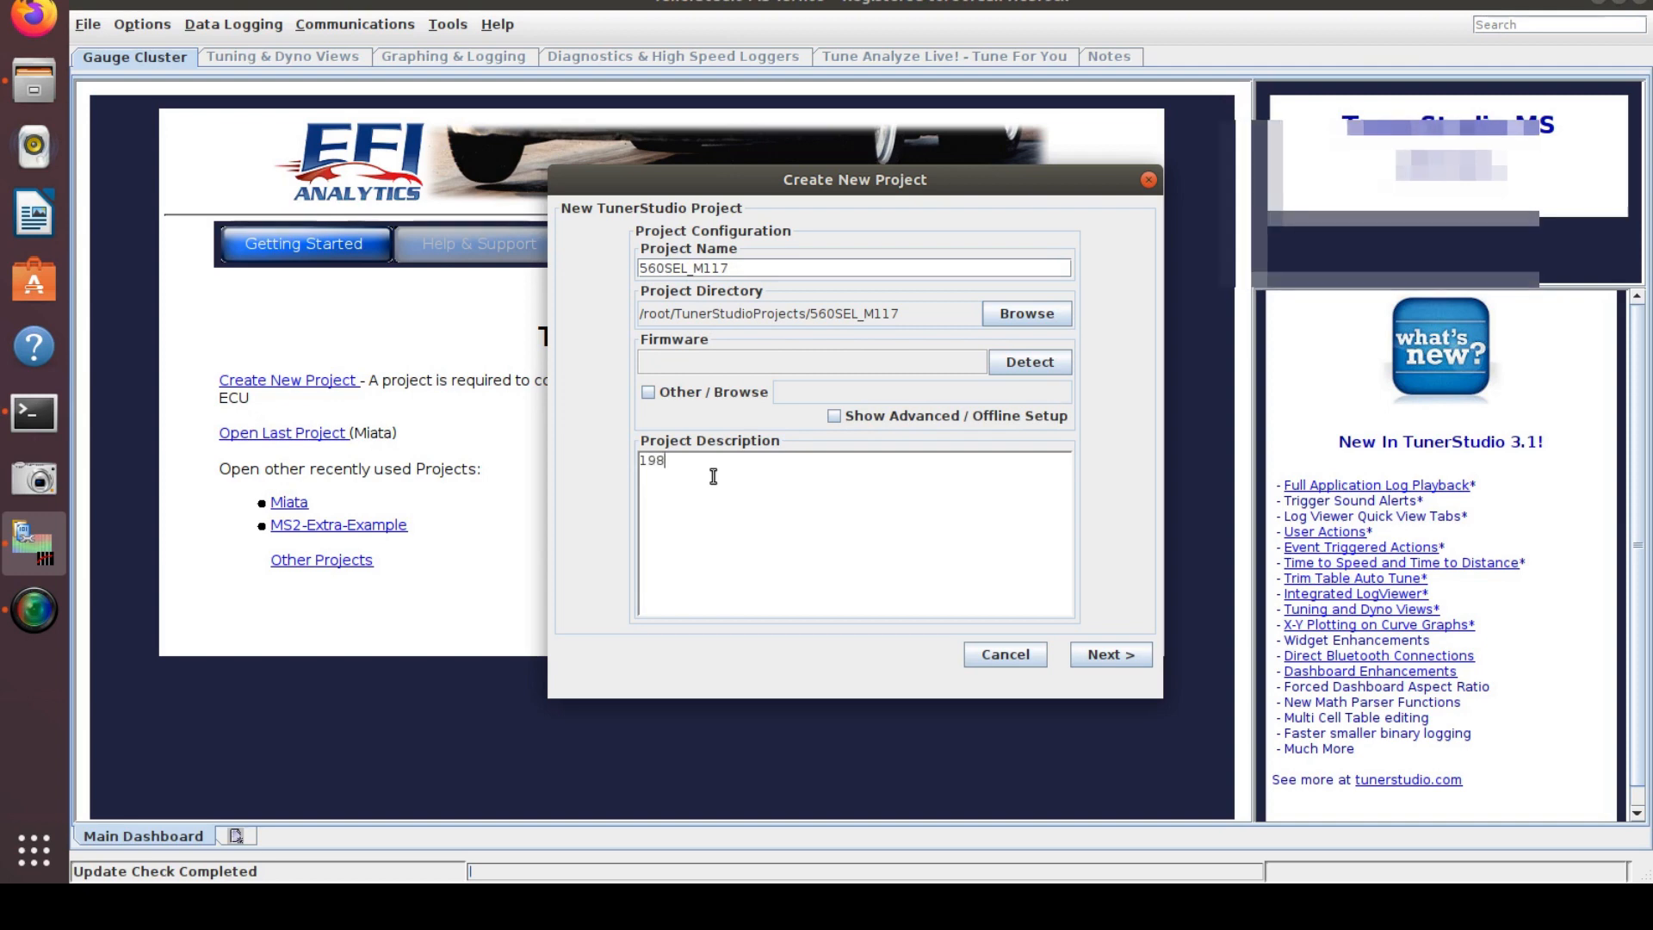
pyautogui.write('9')
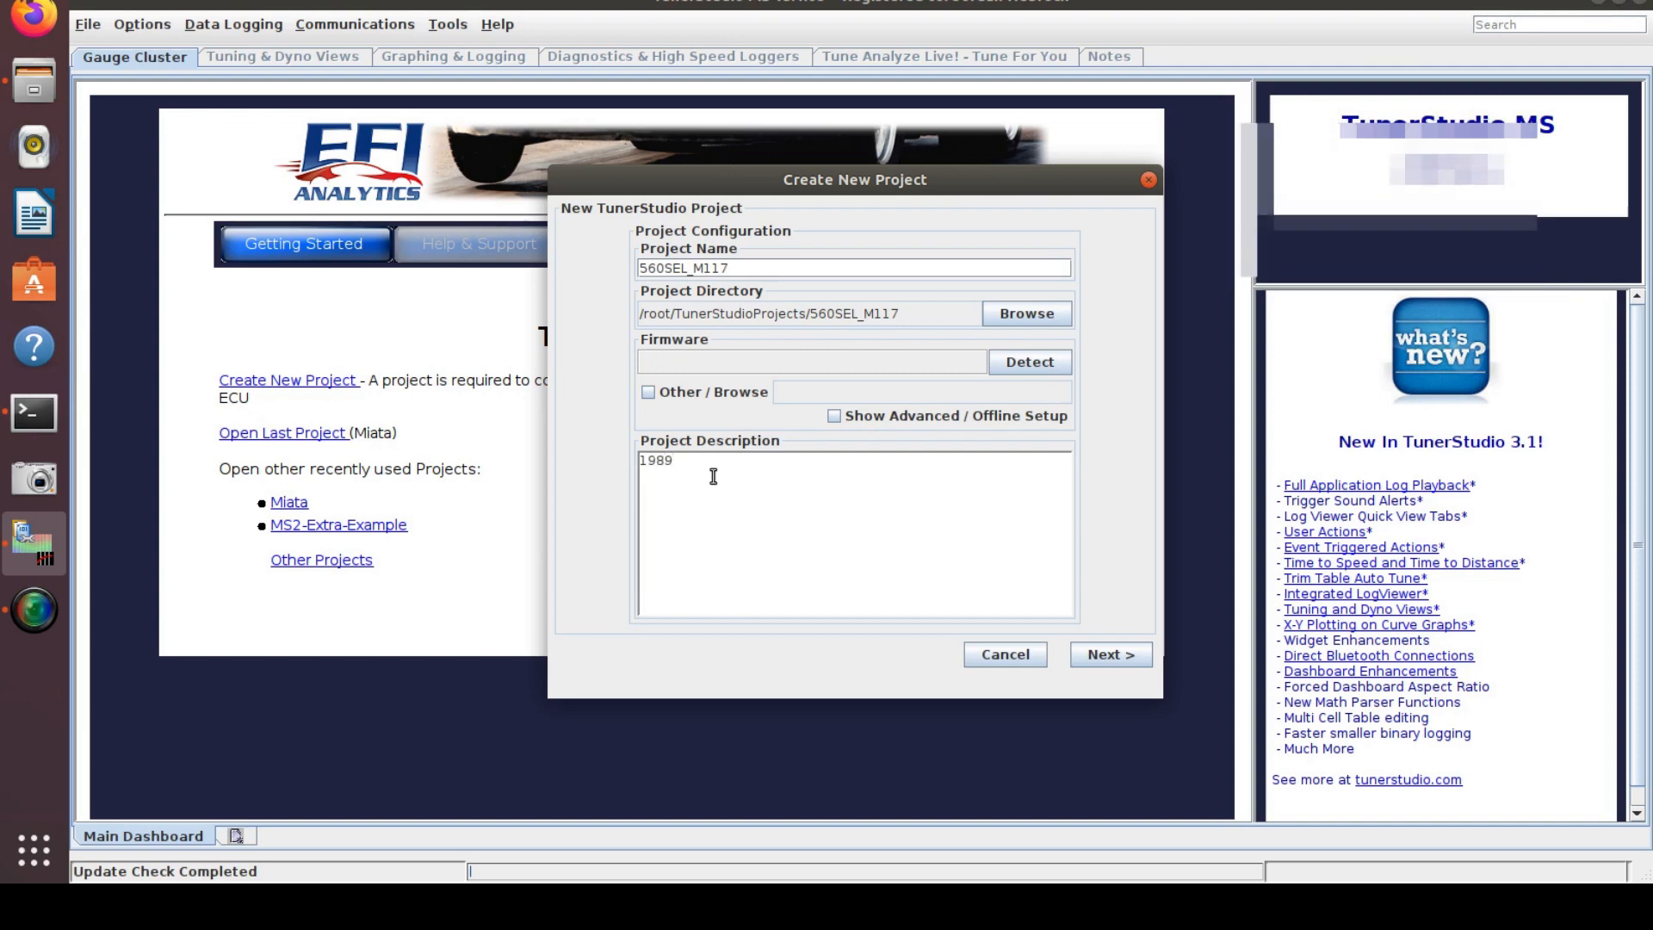
pyautogui.write('560SEL')
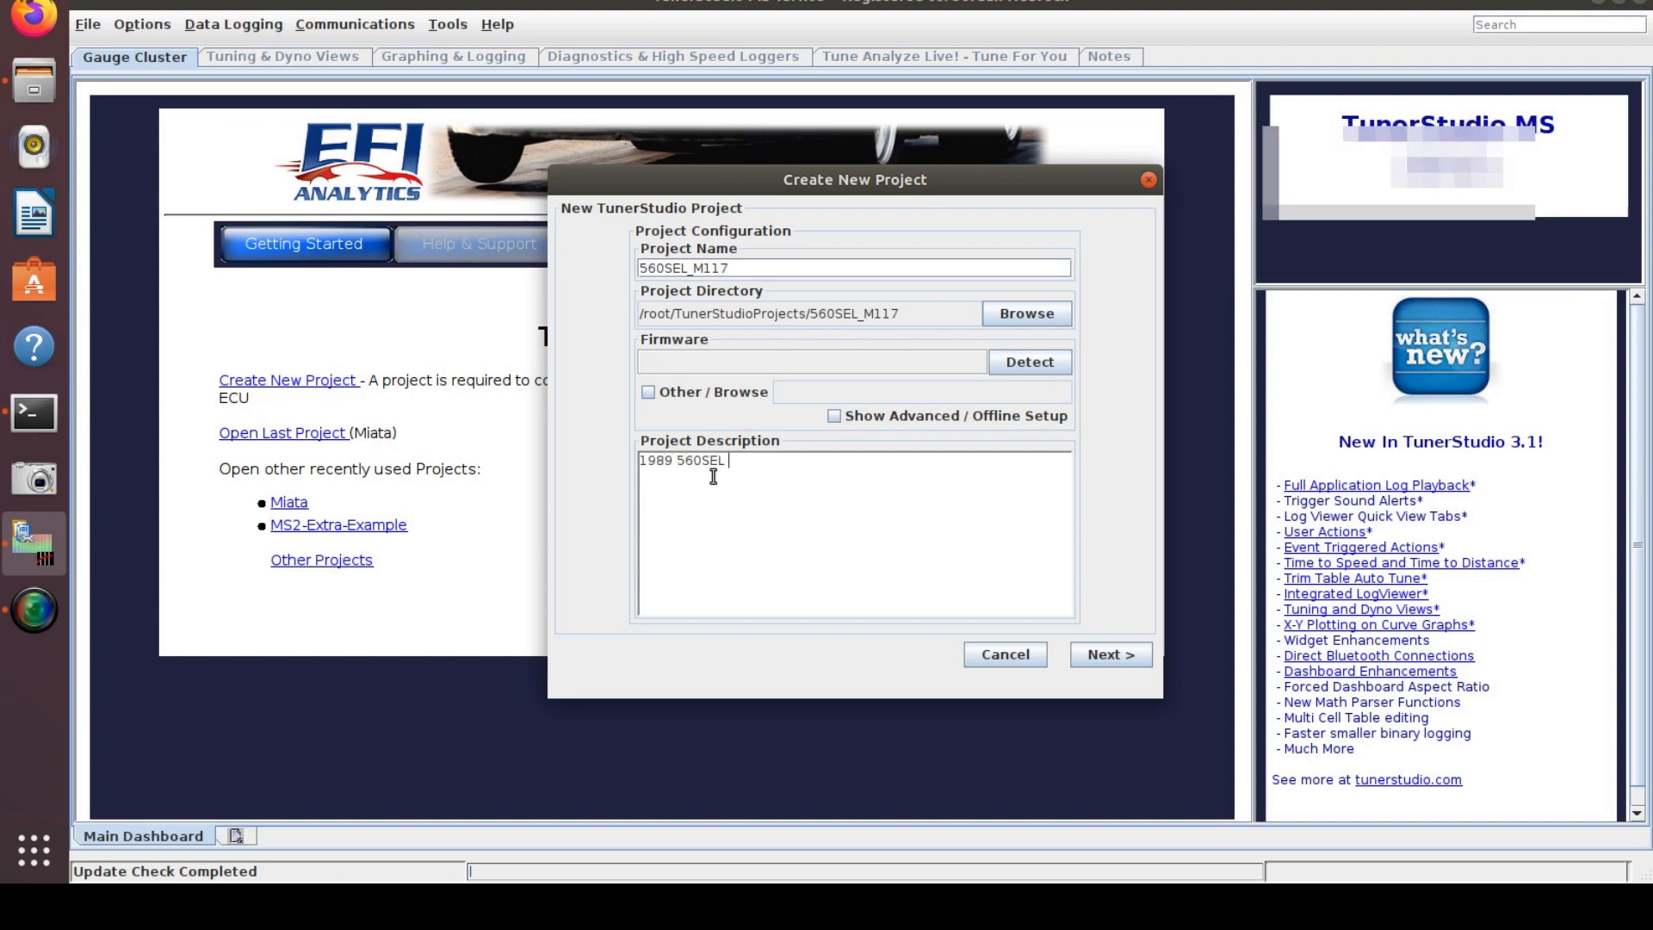
pyautogui.write('M117')
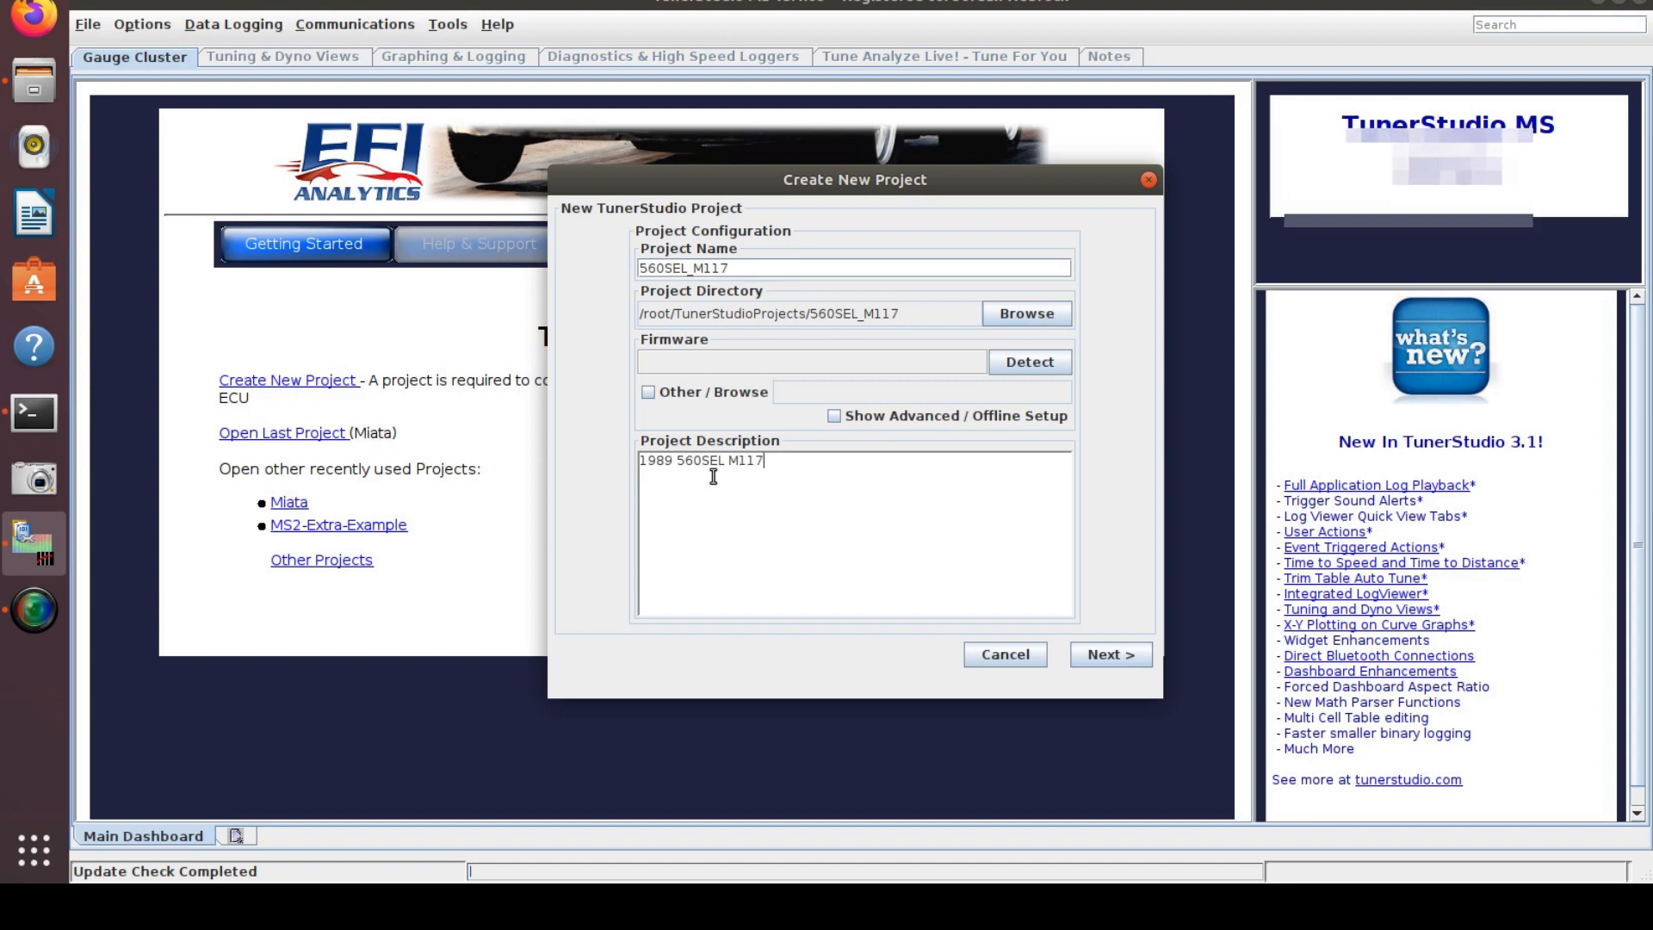
pyautogui.write('EFI Conversion')
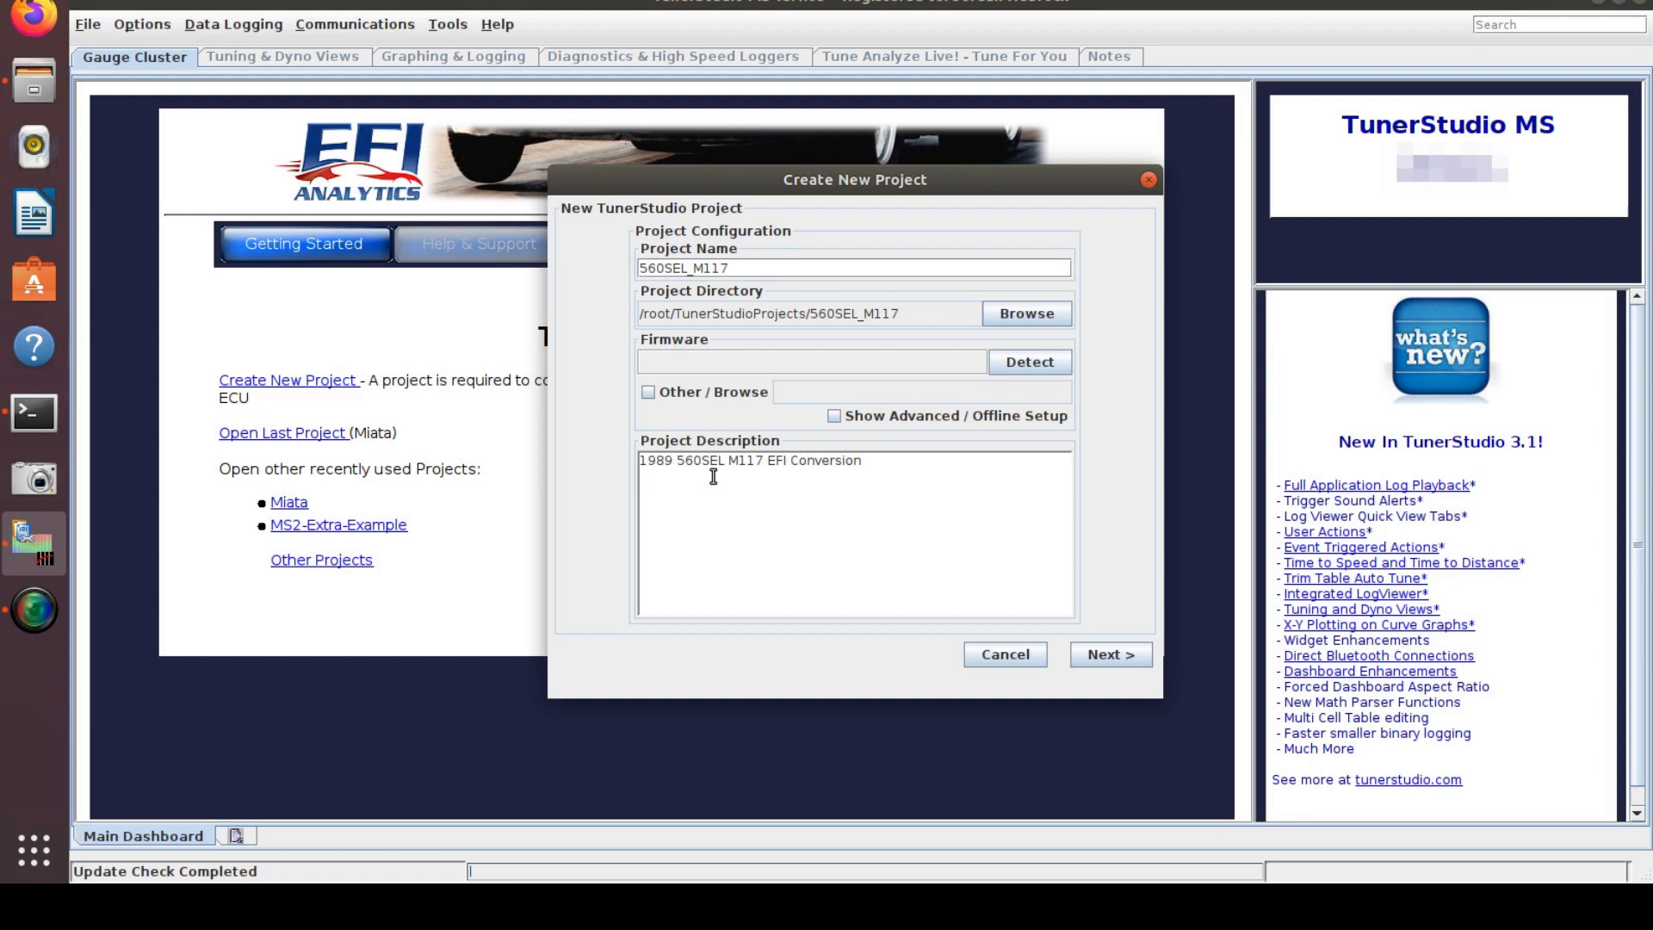
pyautogui.write('B')
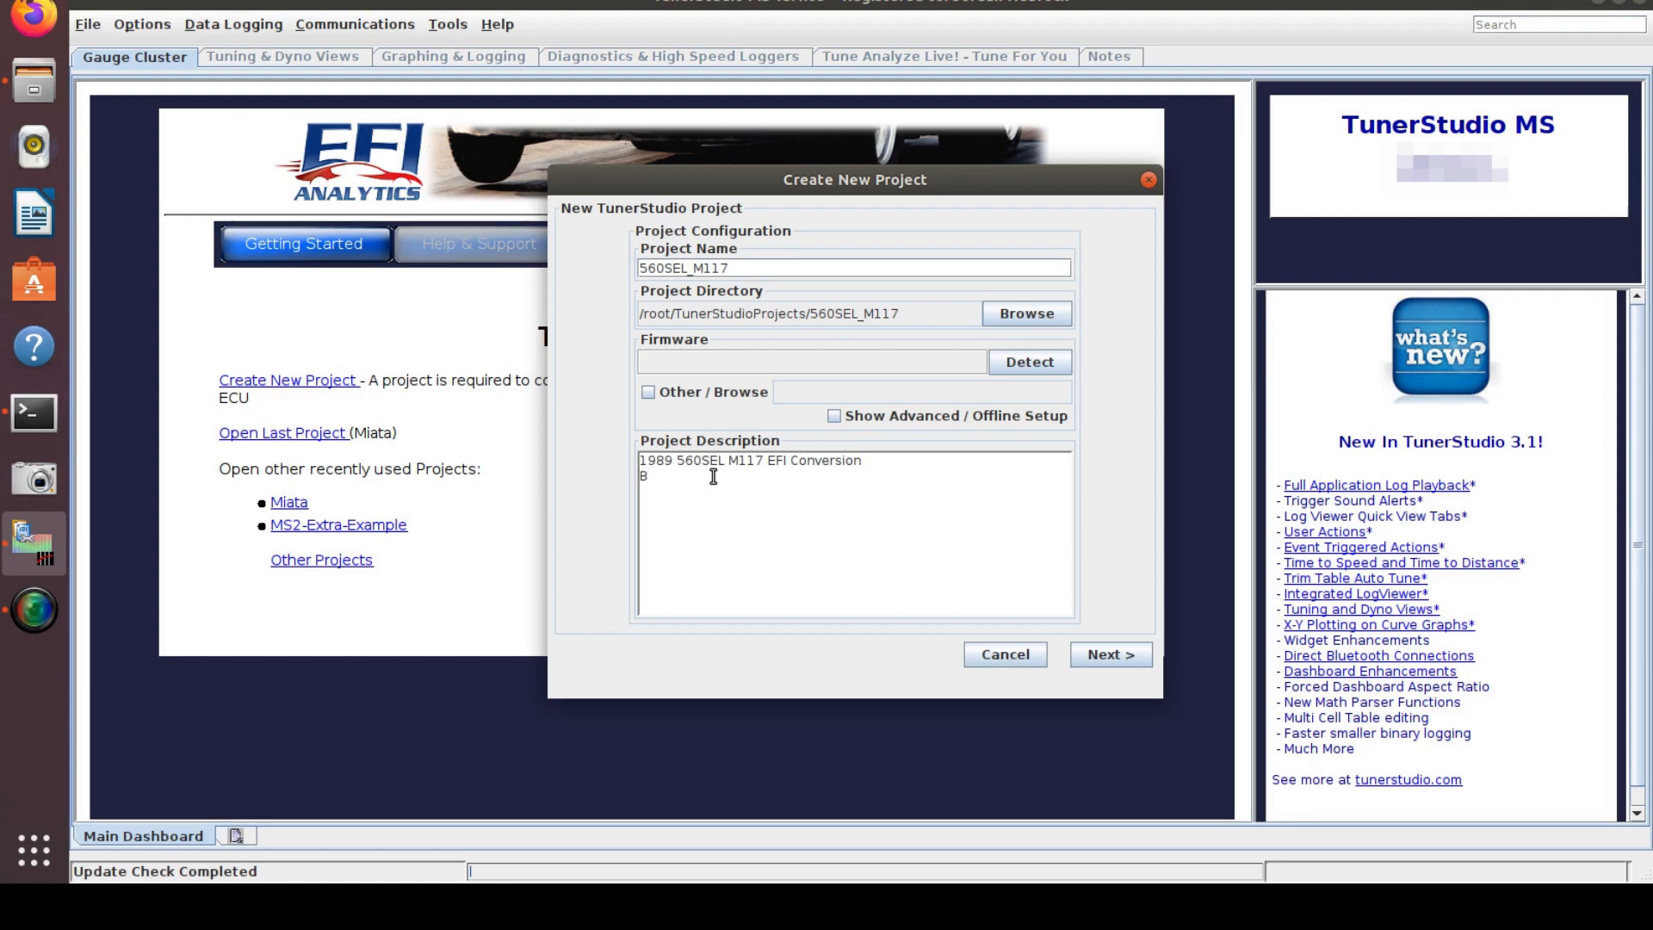
pyautogui.write('osch 2')
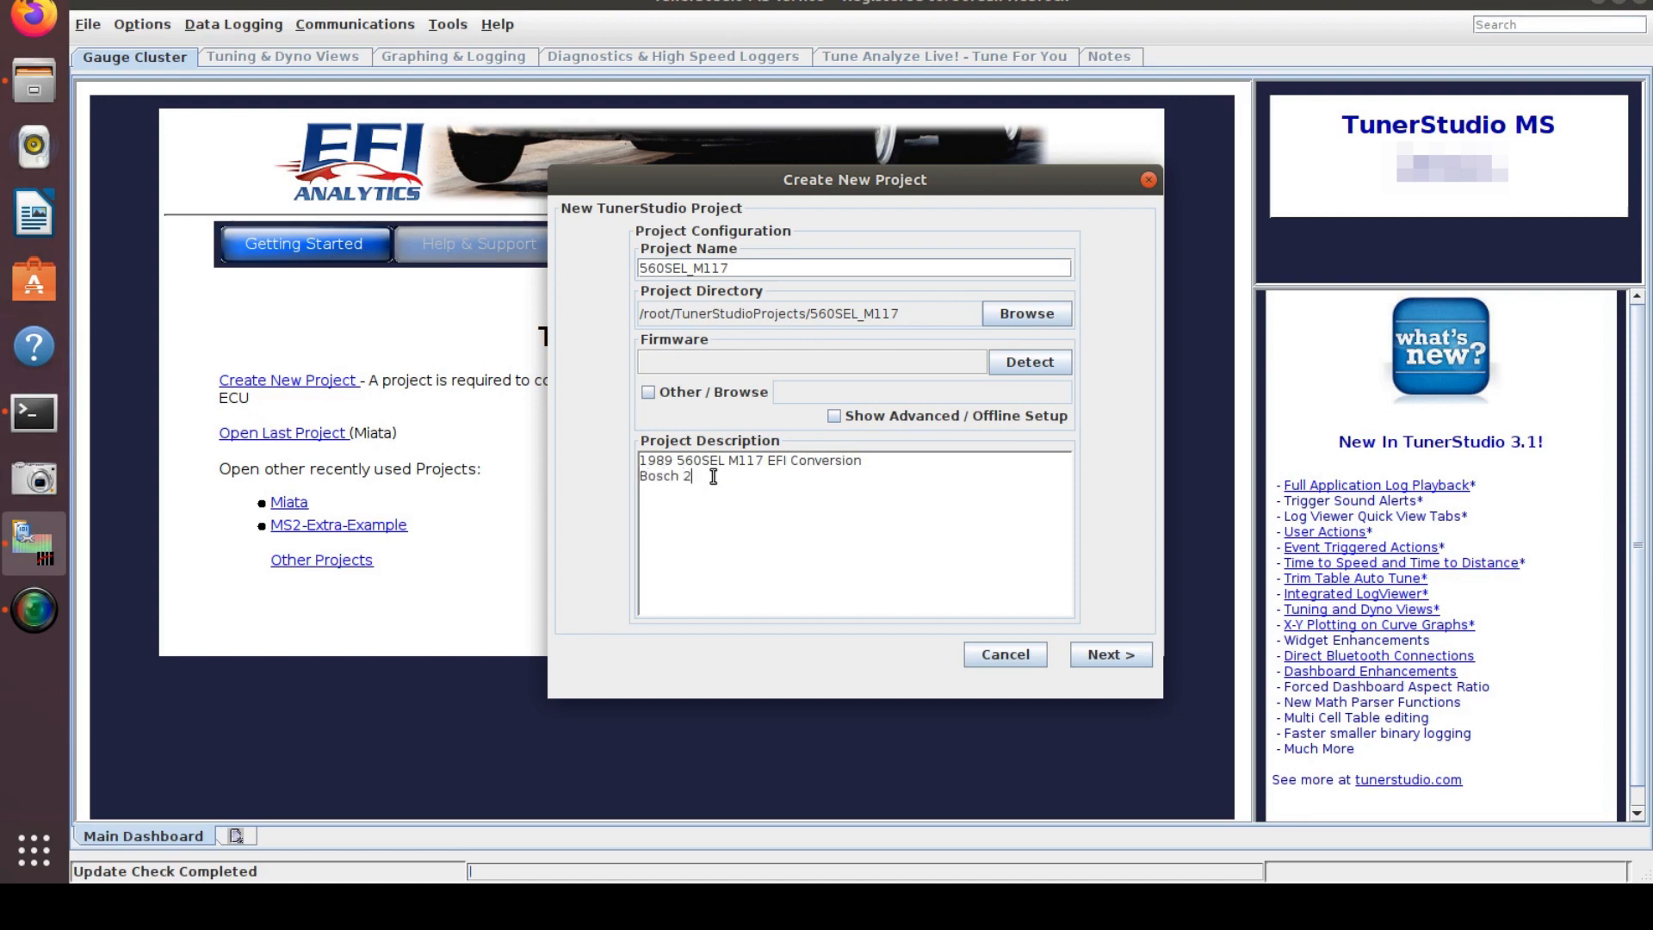
pyautogui.write('.5 Bar TM')
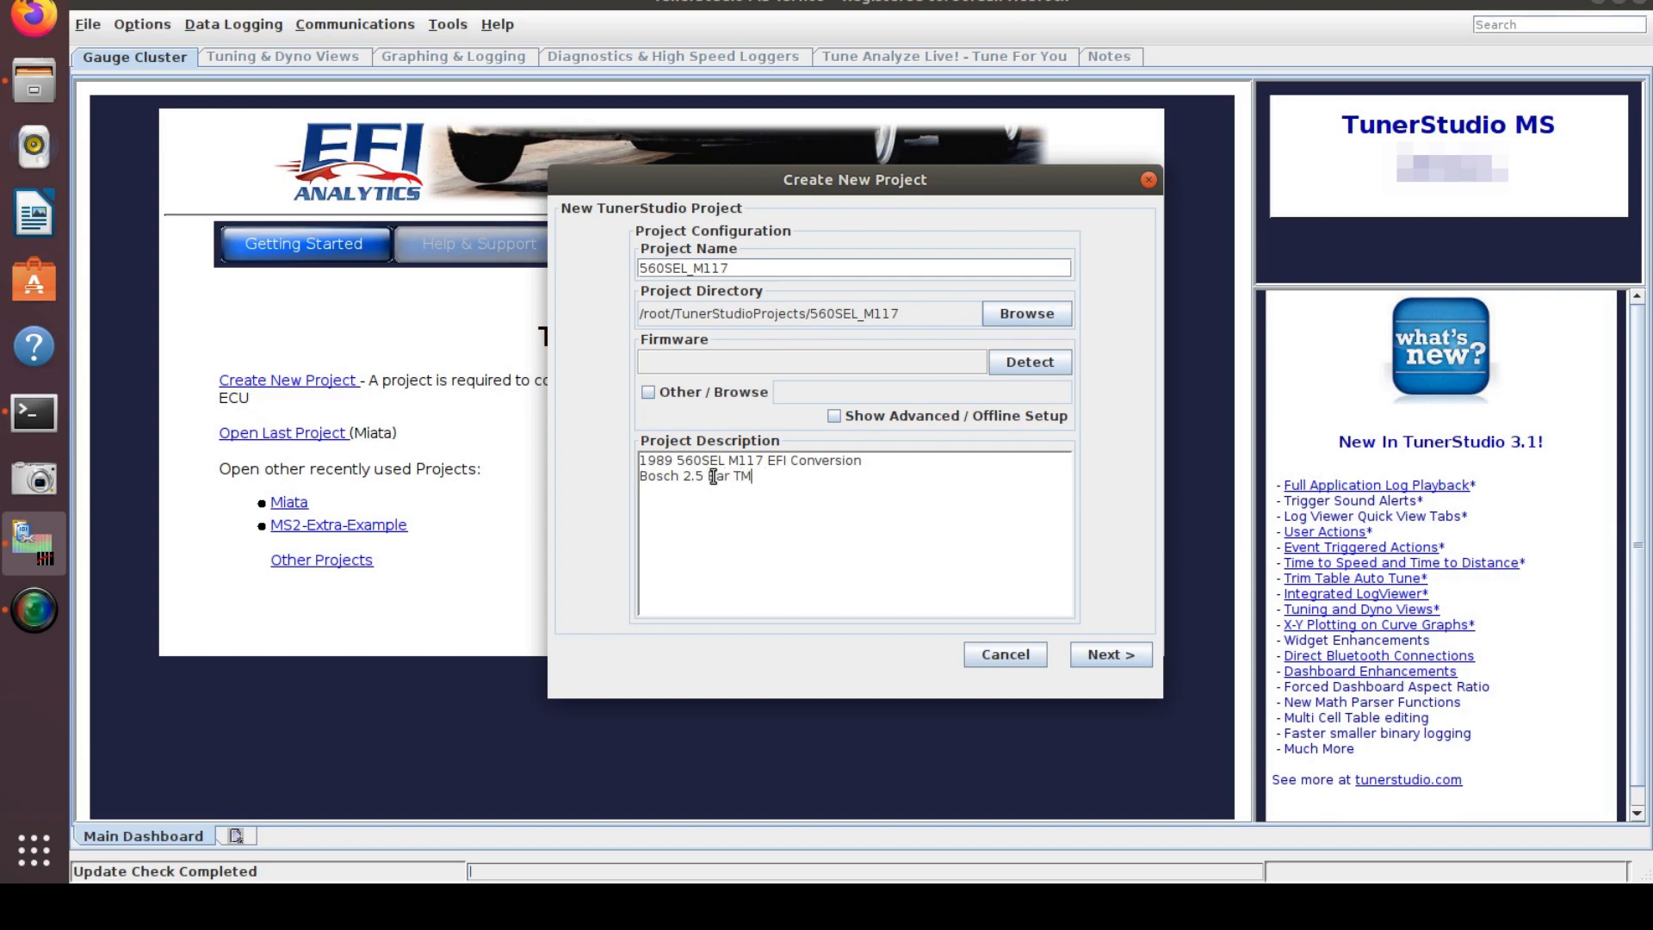
pyautogui.write('AP 0 261 230 042')
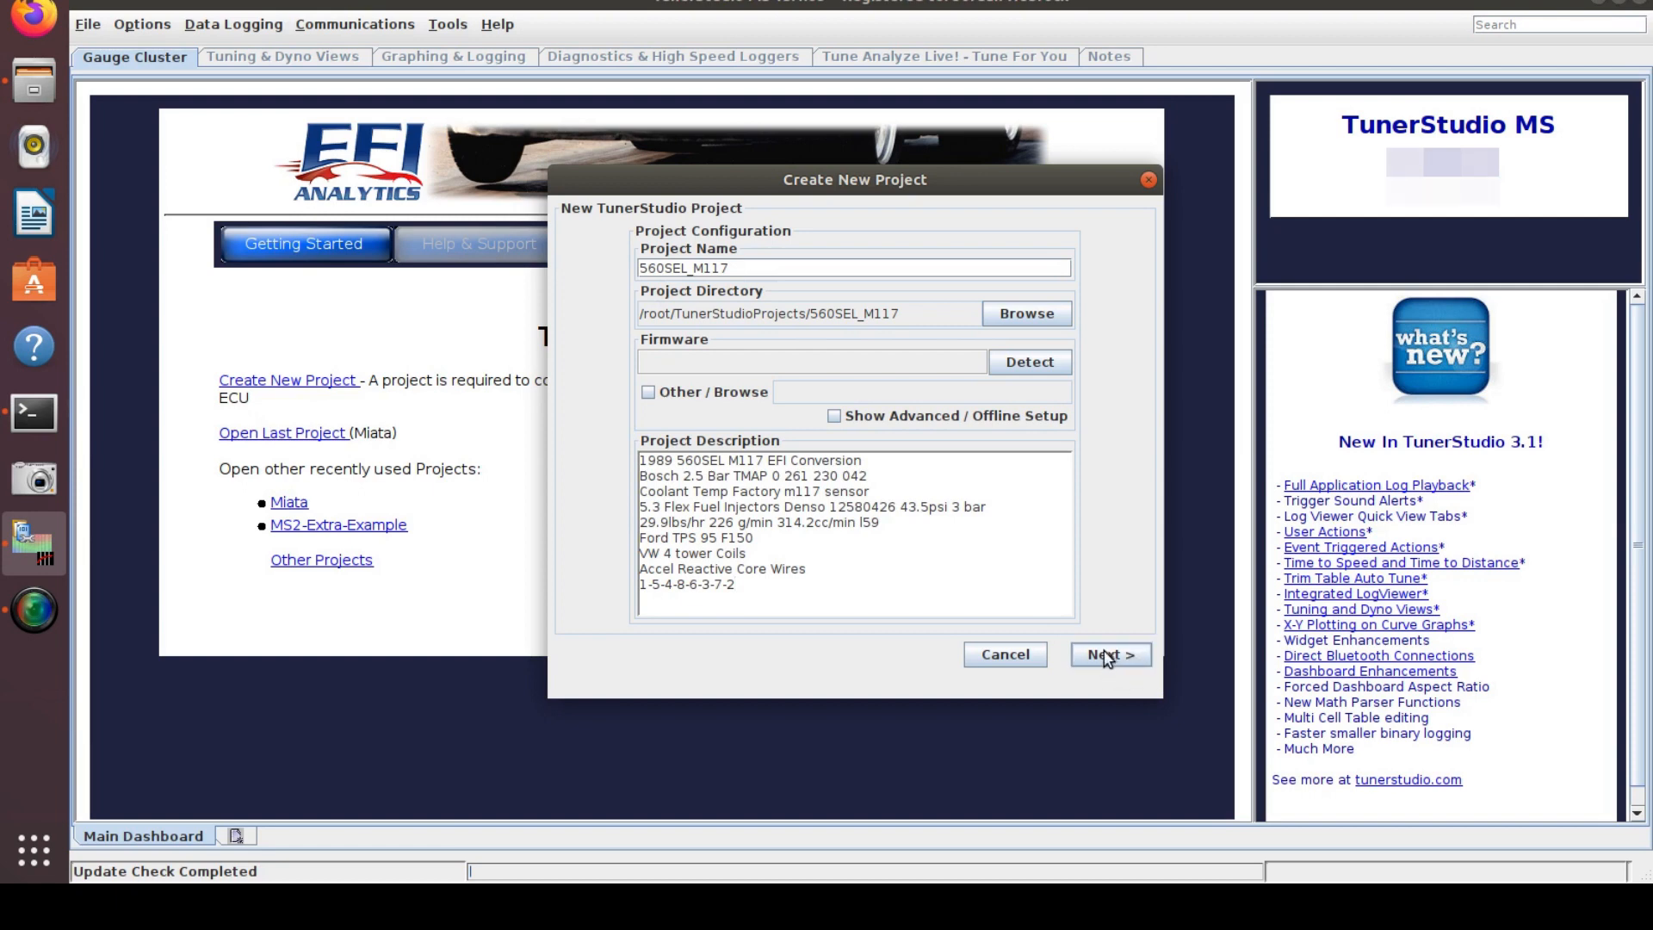
# - Acknowledge the ECU configuration file warning and run Detect to scan ports for a controller
pyautogui.click(1108, 654)
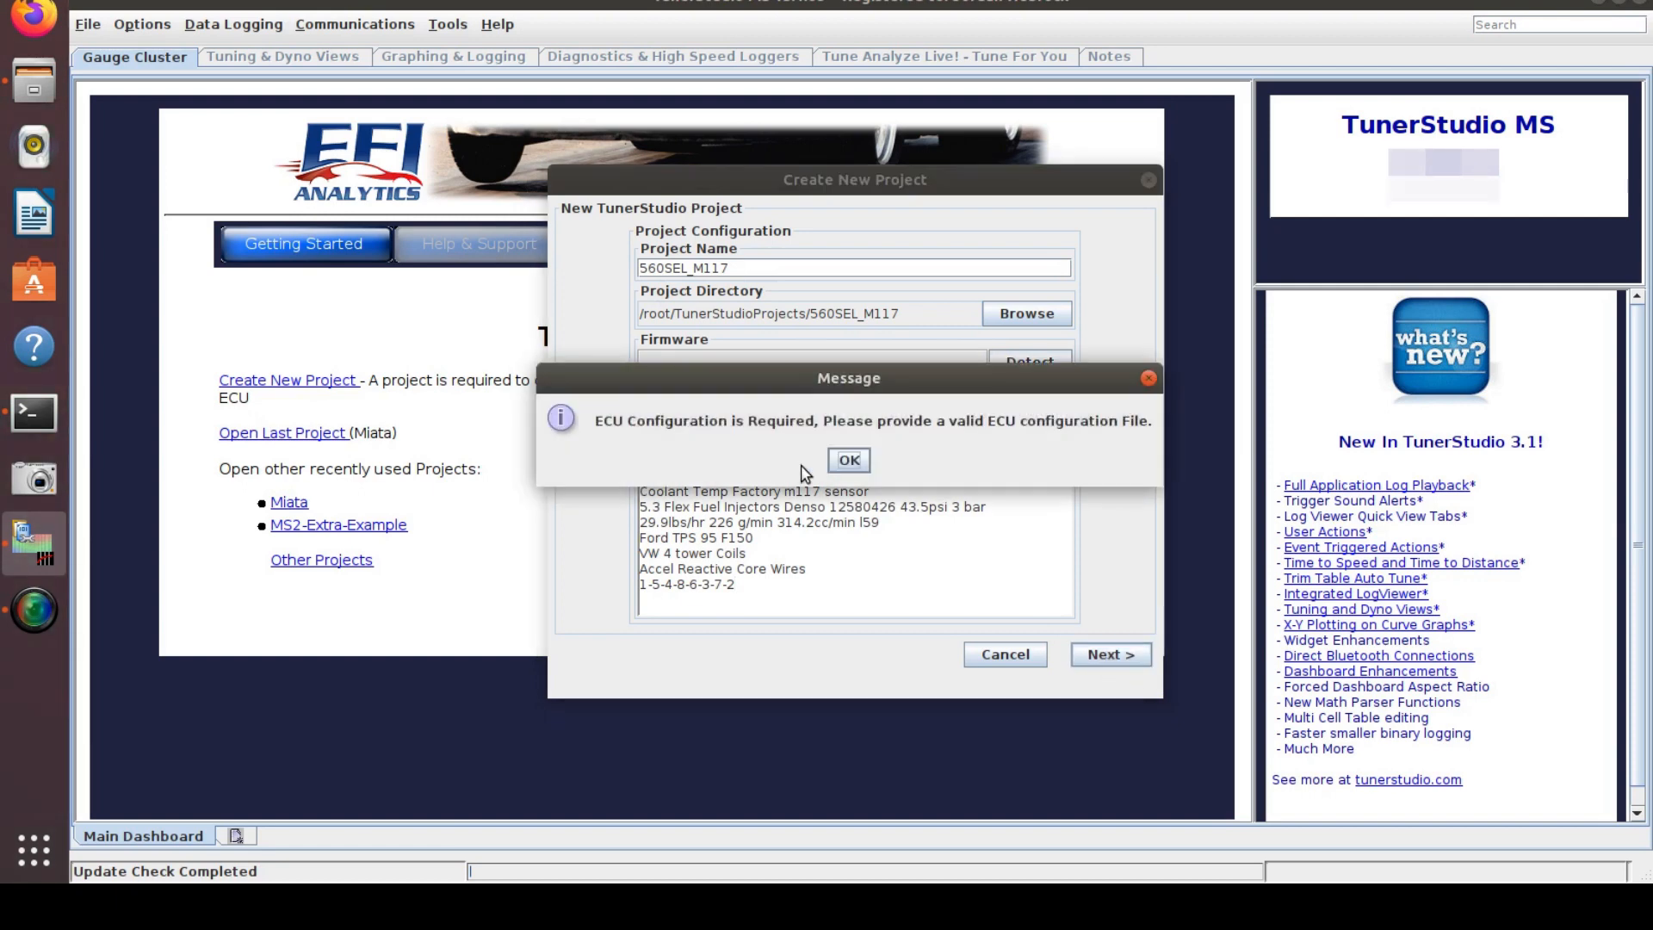
pyautogui.moveTo(947, 458)
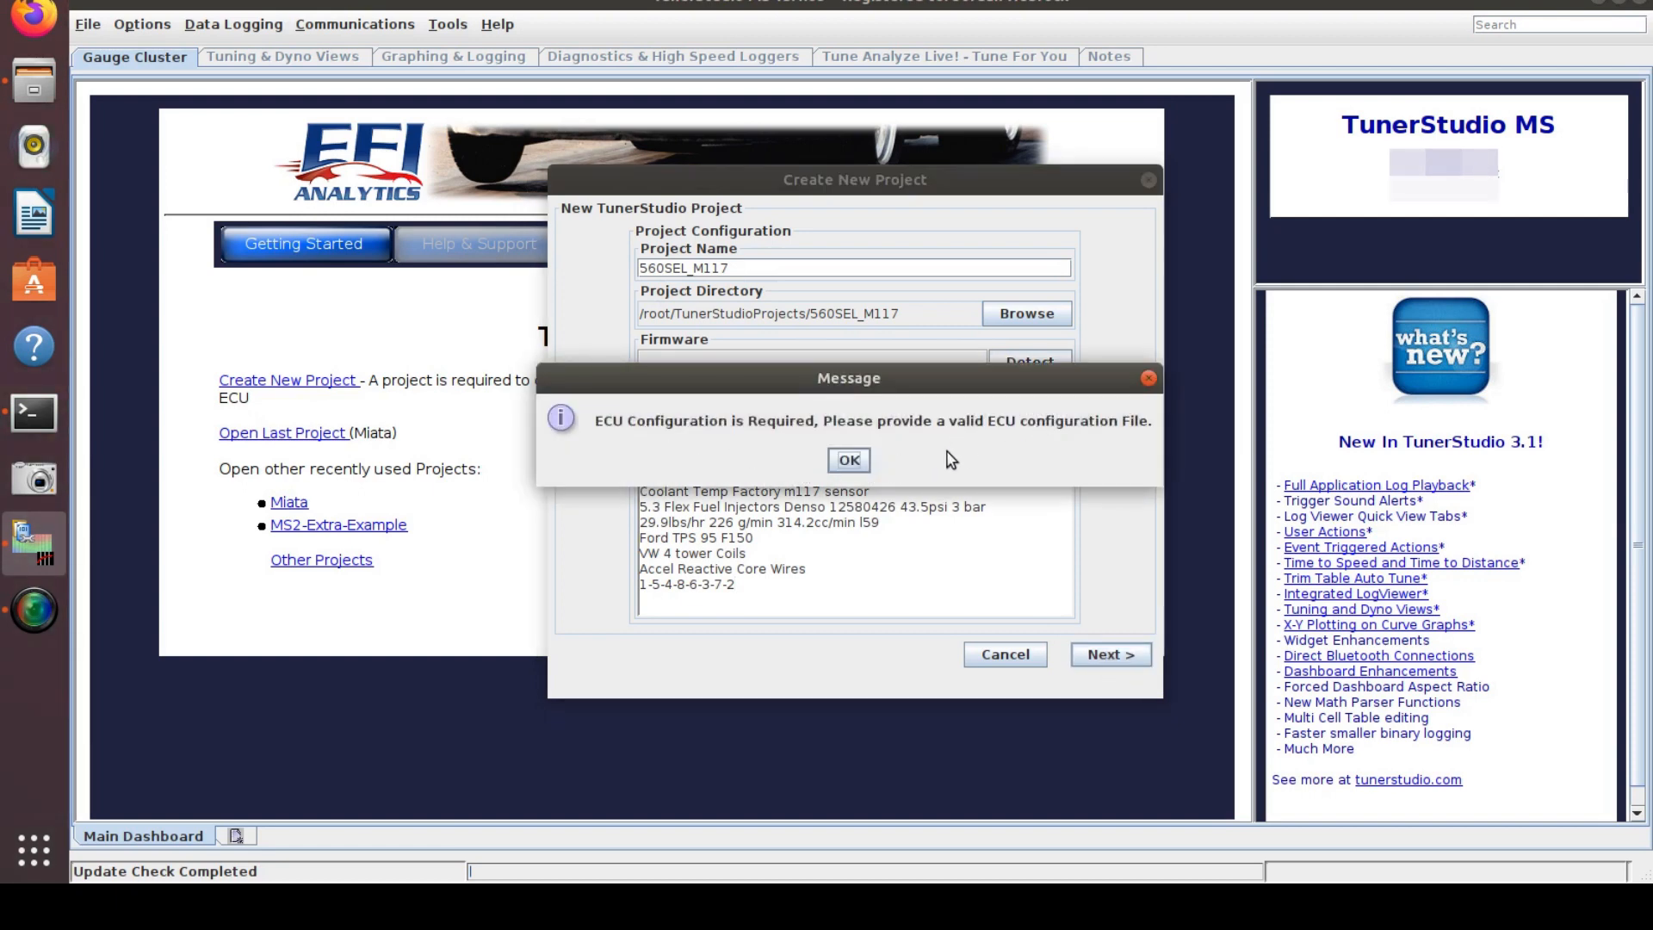
pyautogui.click(846, 459)
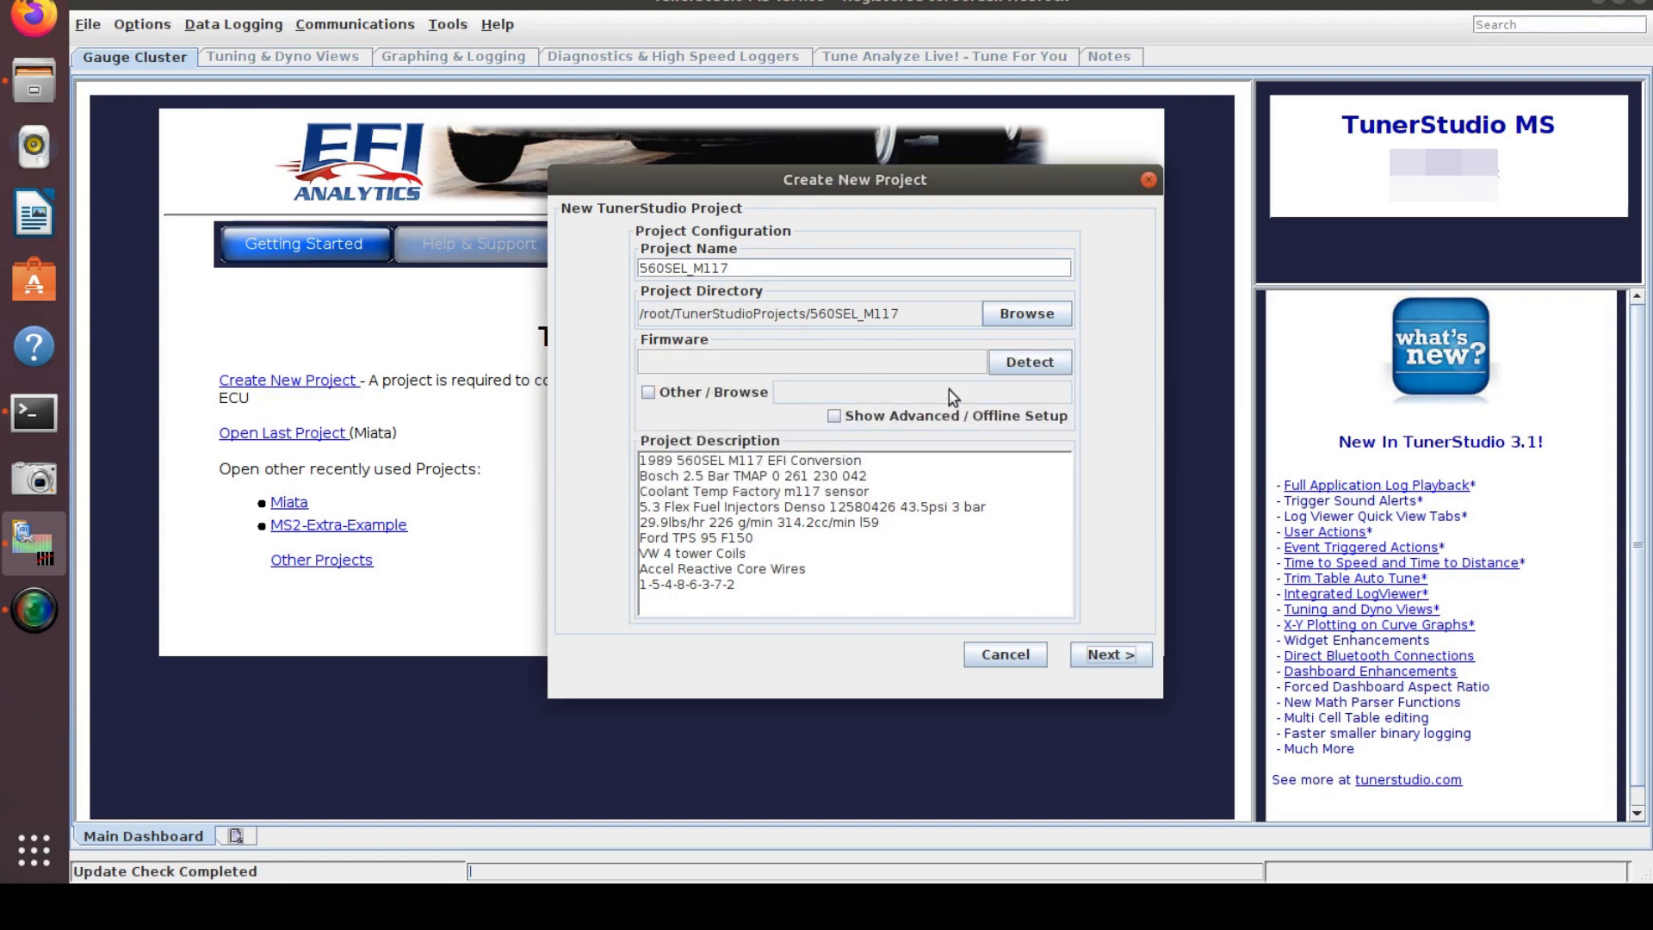
pyautogui.click(1030, 362)
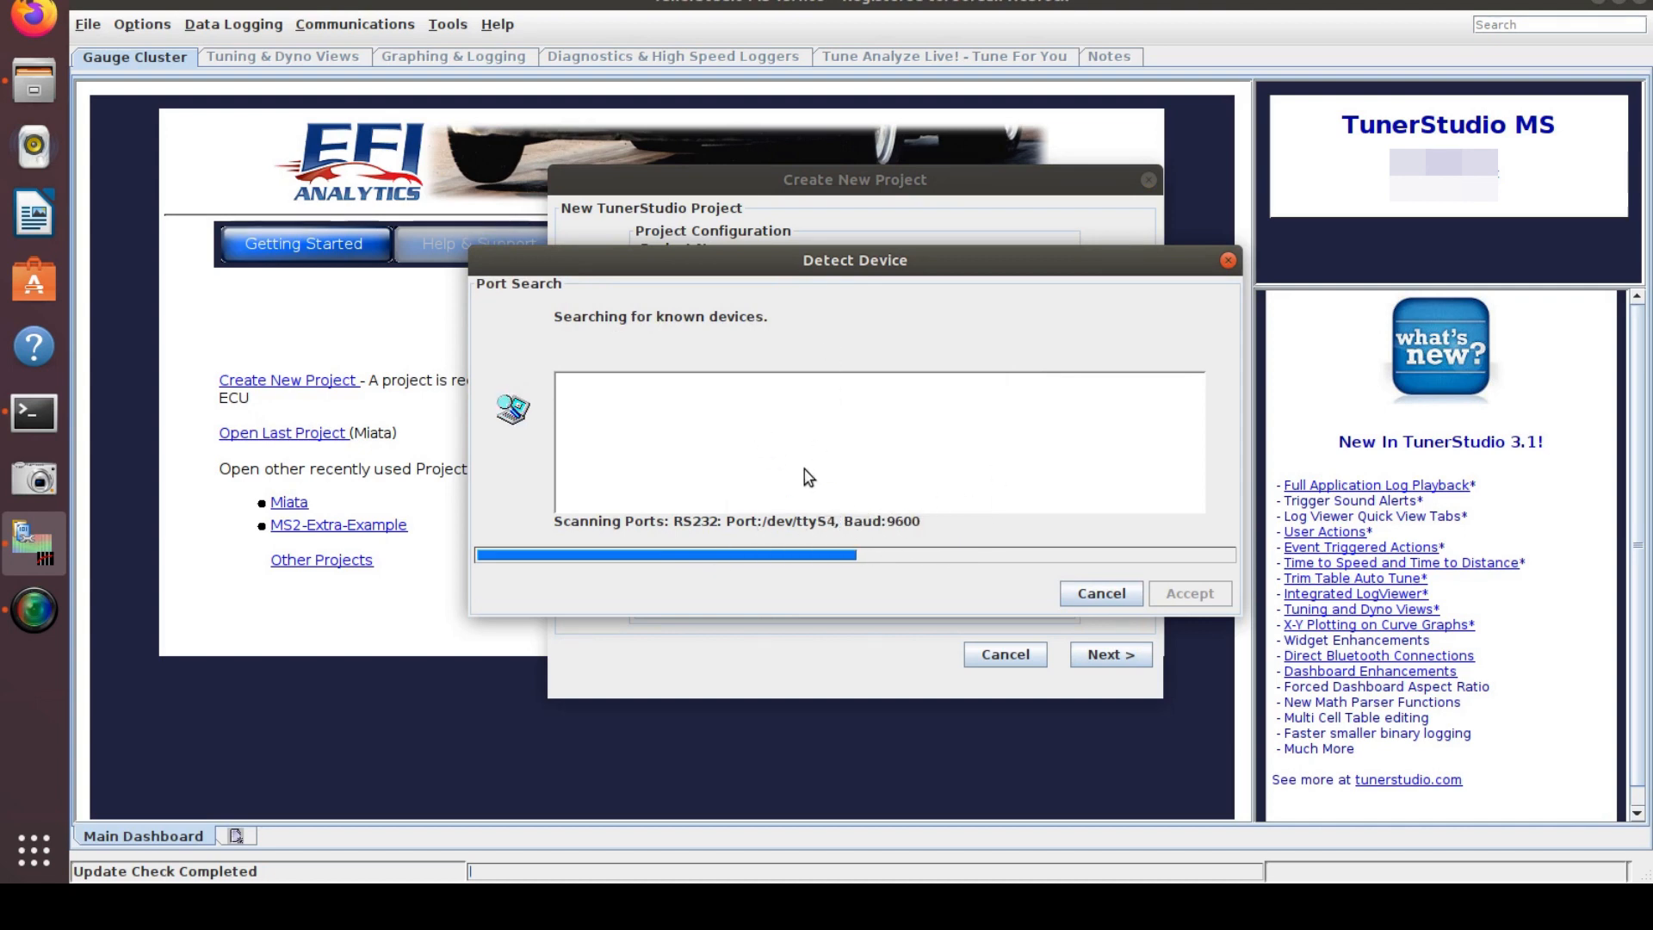
pyautogui.moveTo(804, 433)
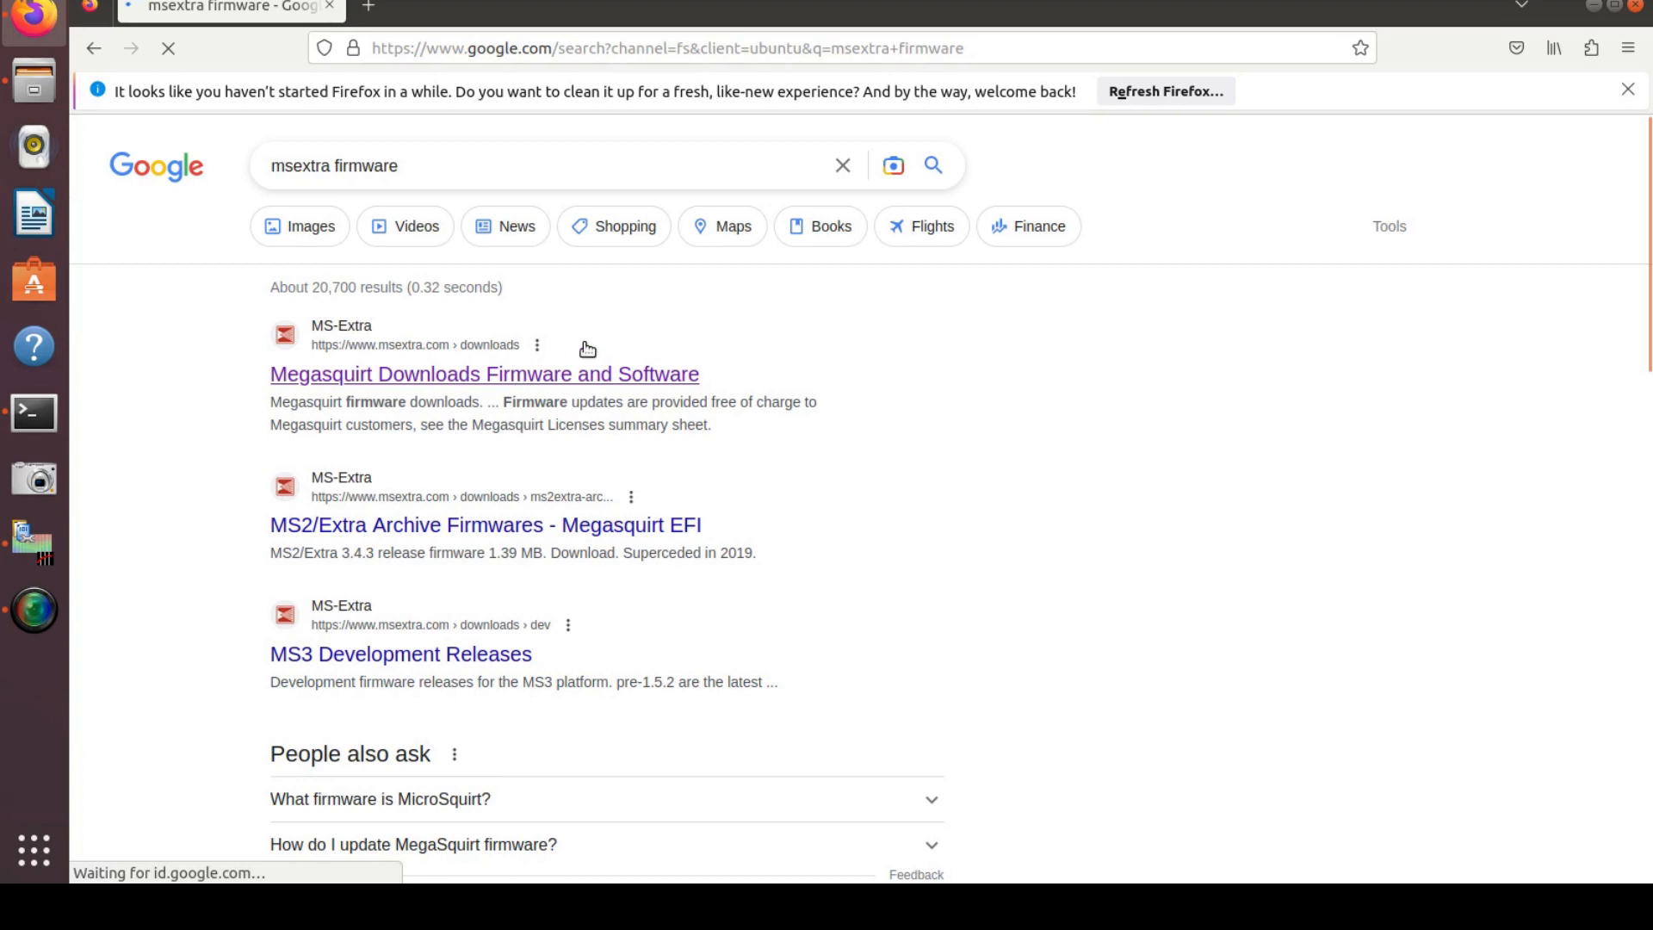
# - Open the Megasquirt Downloads page and scroll to the Megasquirt-2 firmware section
pyautogui.click(482, 373)
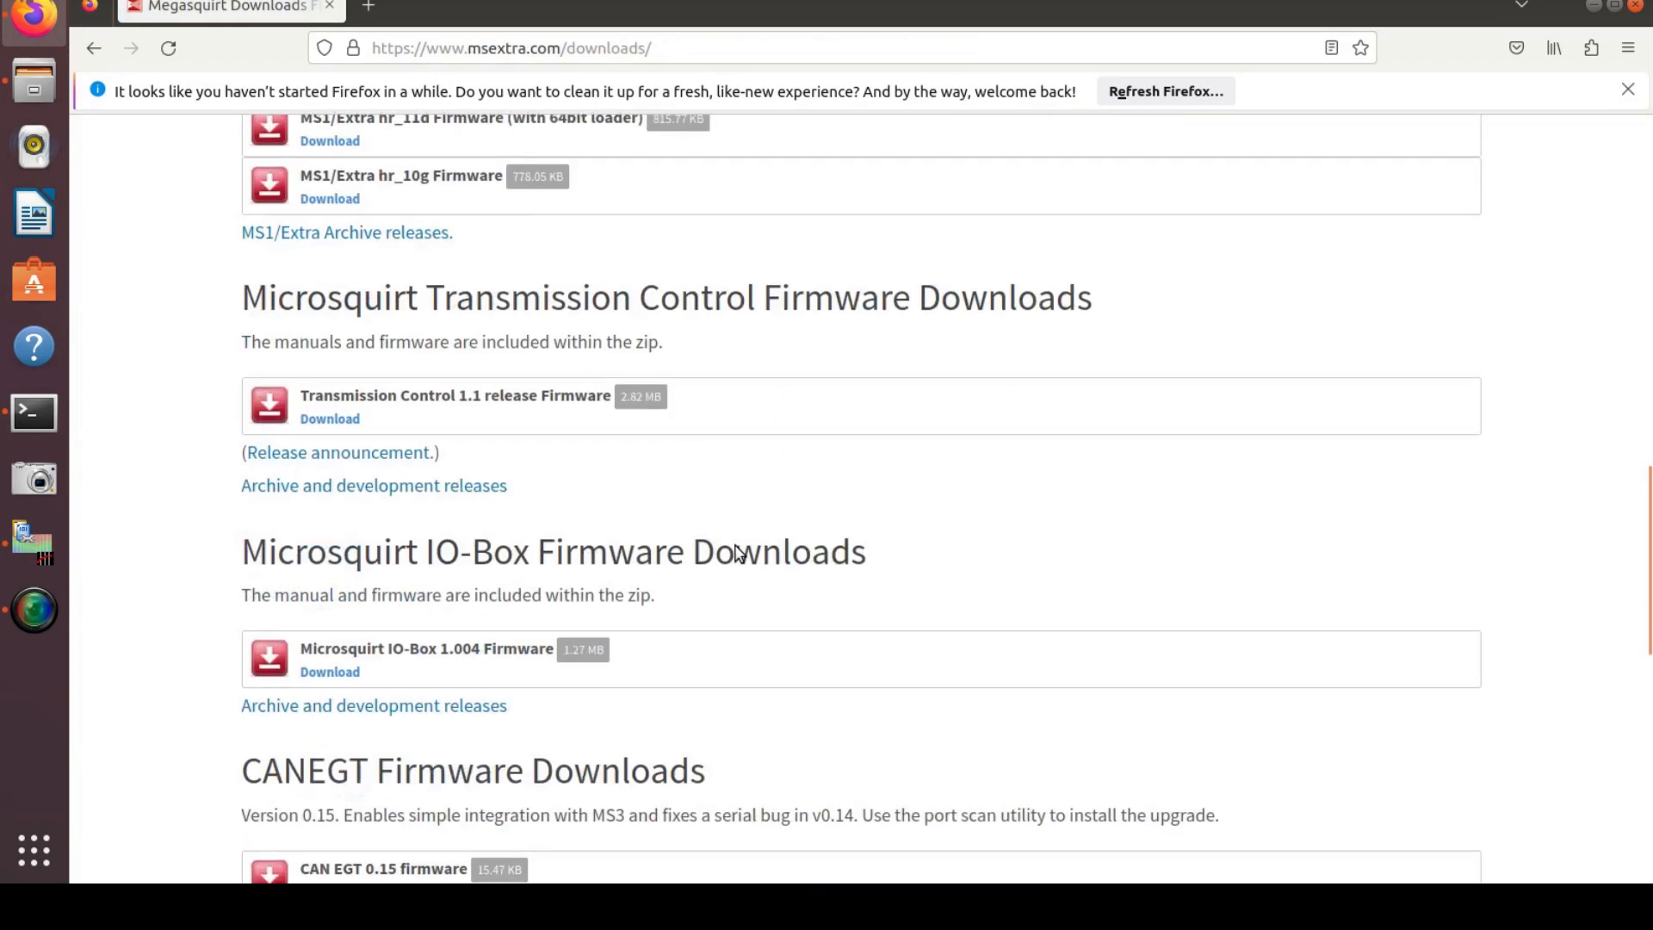
pyautogui.scroll(3)
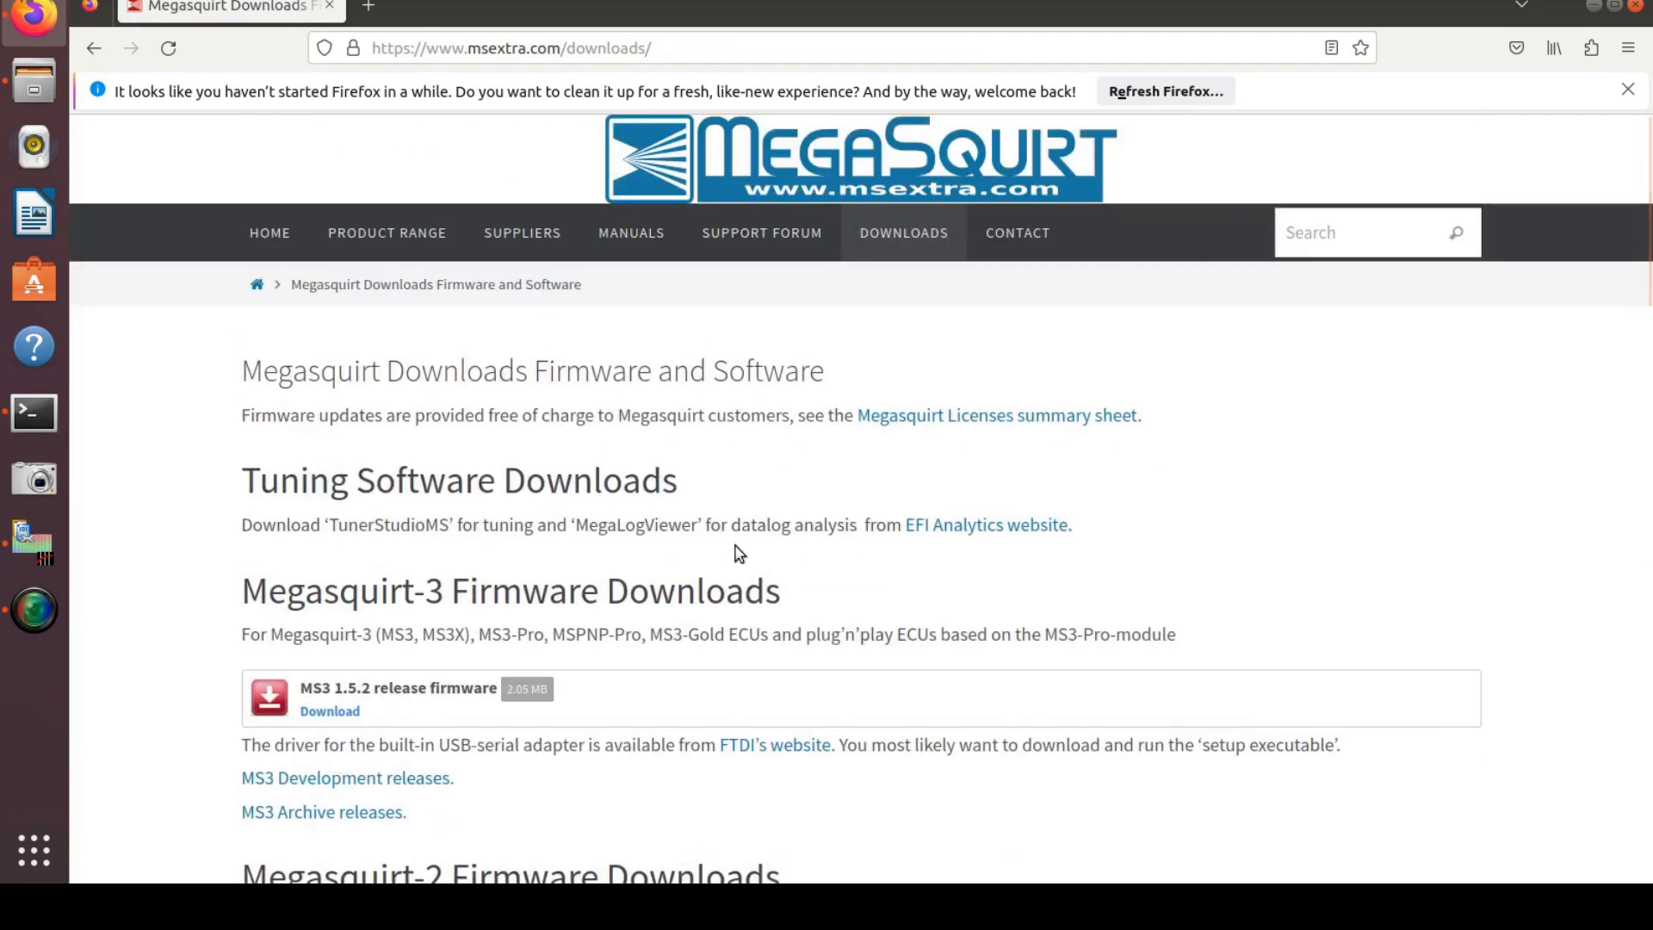
pyautogui.scroll(-3)
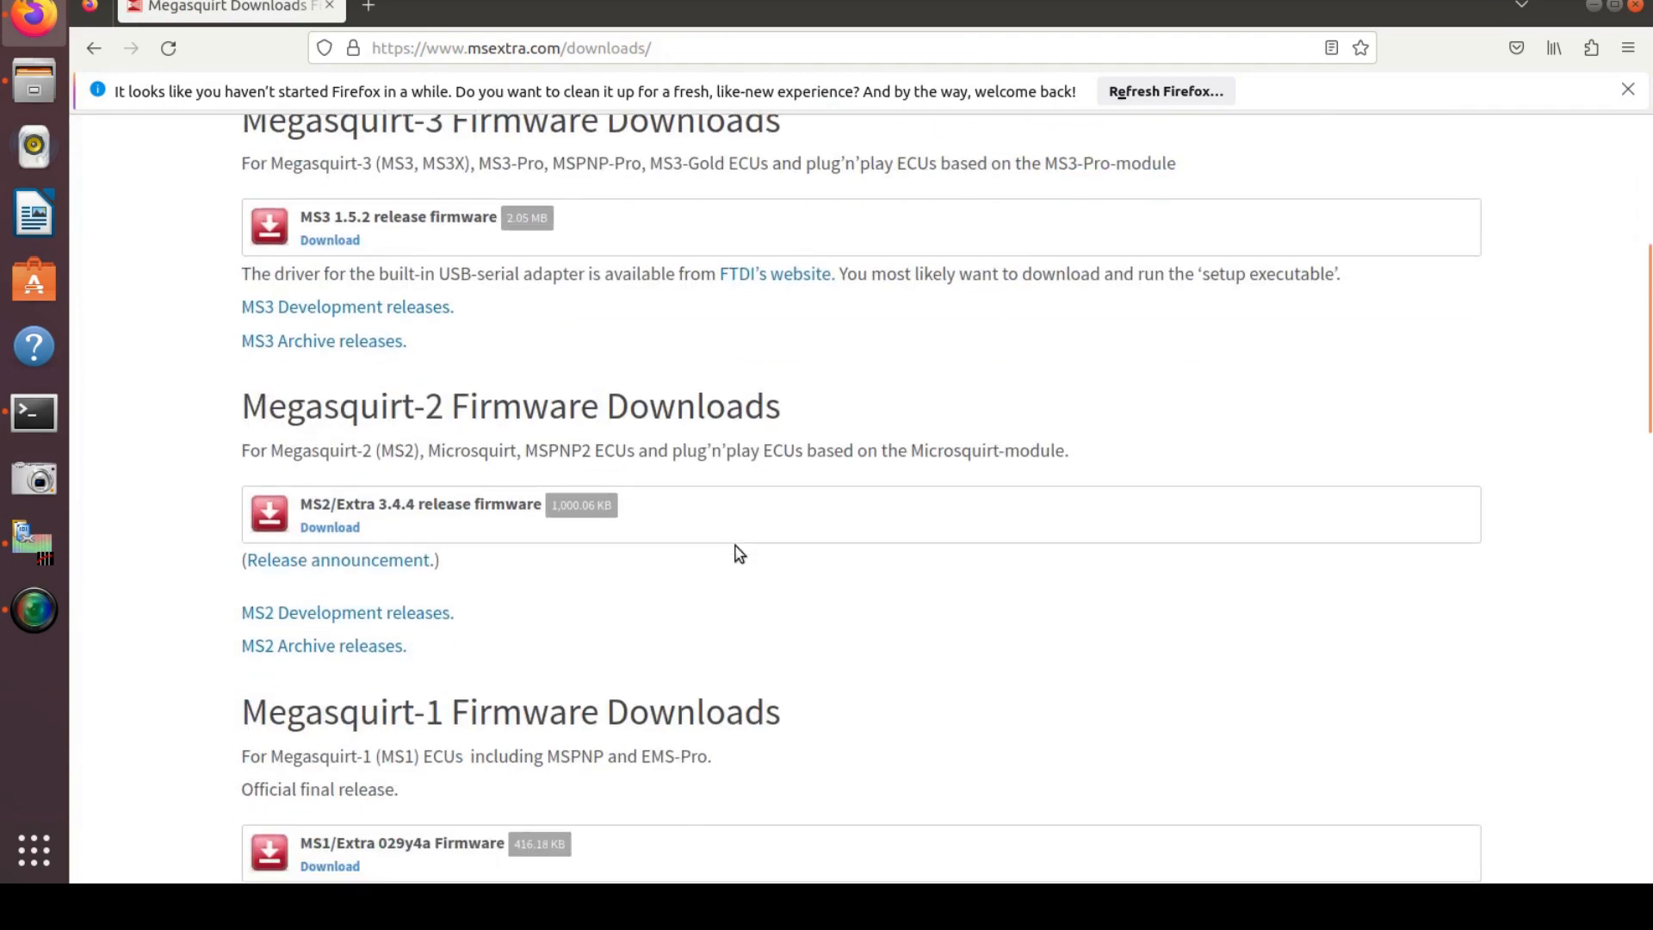
pyautogui.moveTo(703, 454)
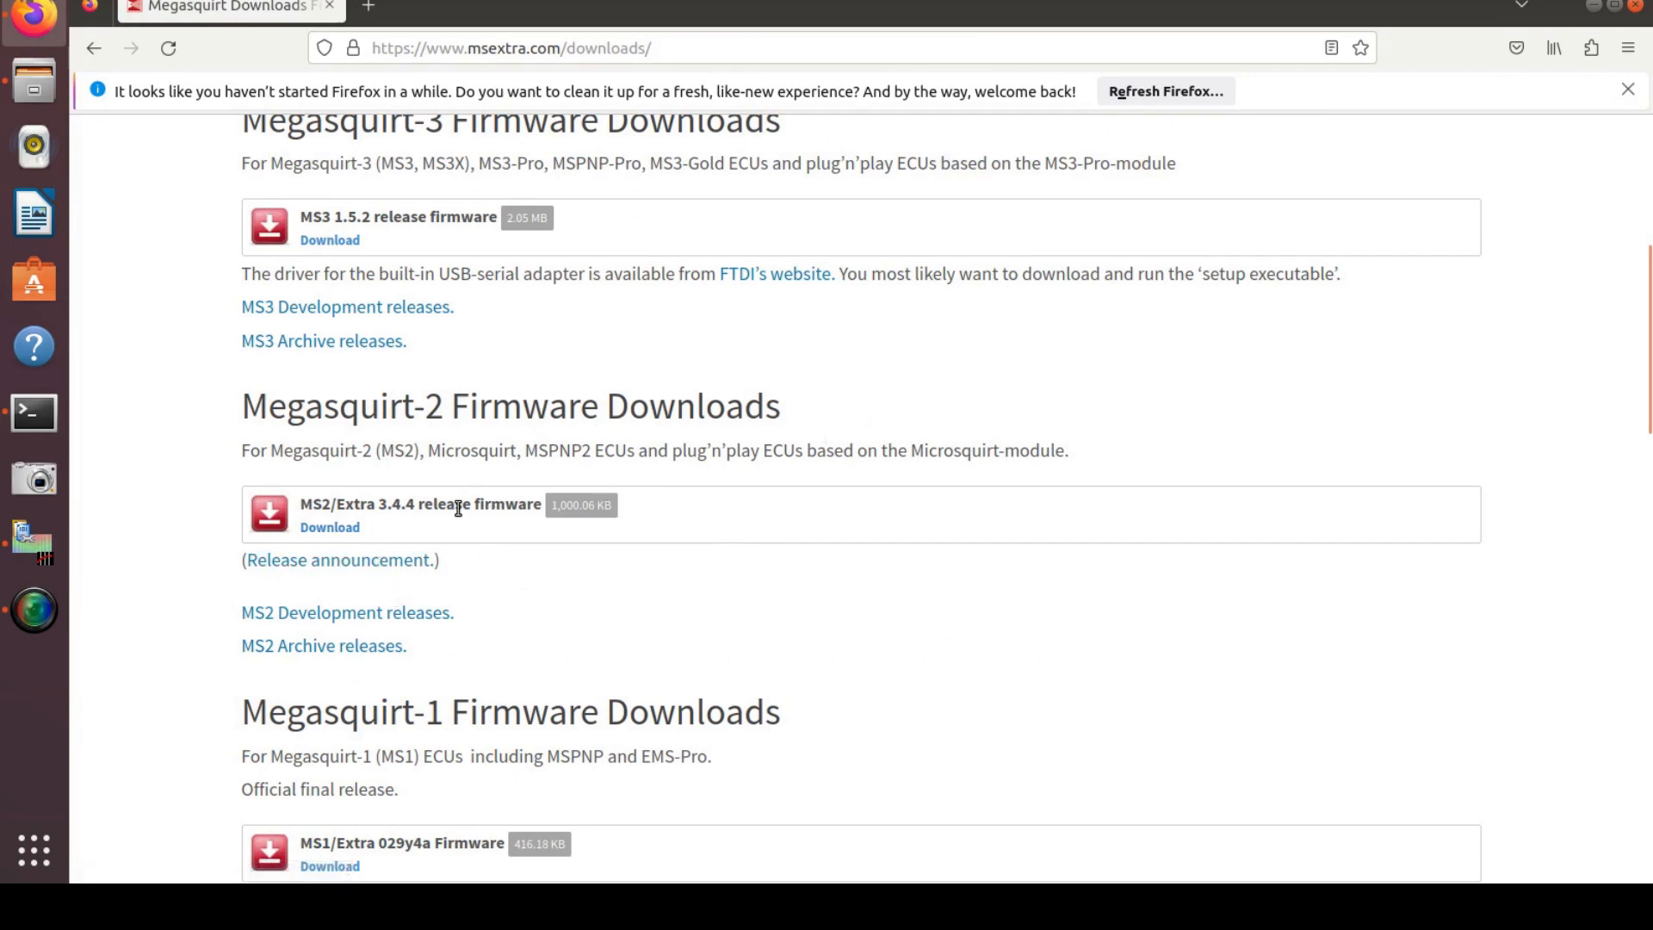
pyautogui.moveTo(599, 538)
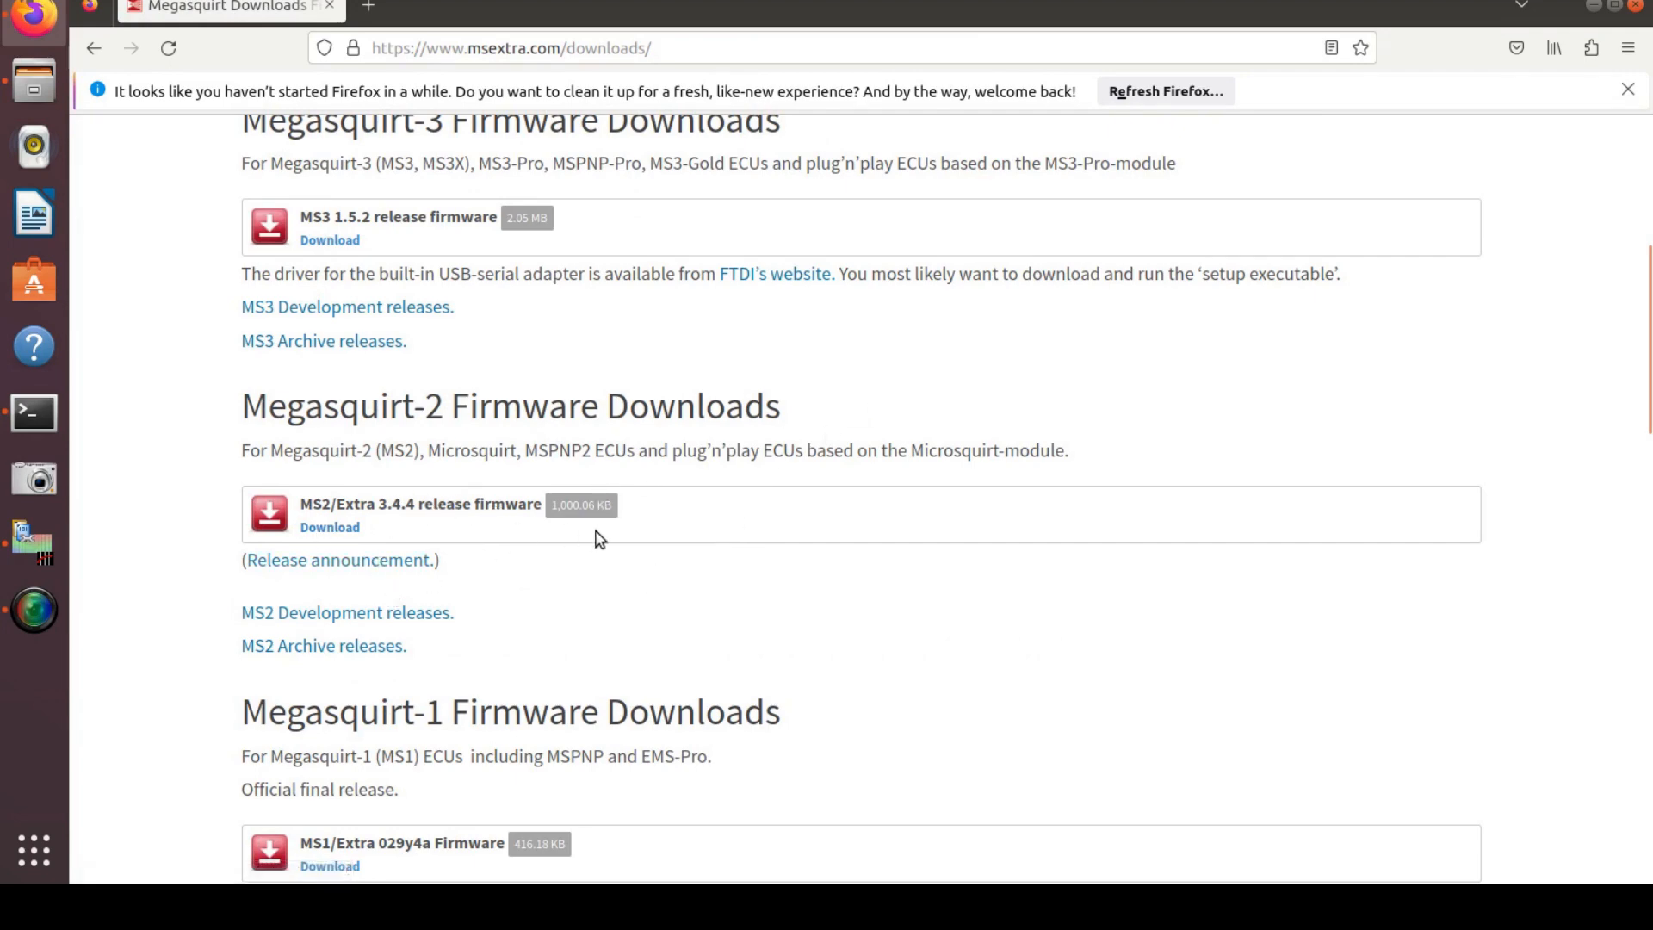
pyautogui.moveTo(78, 570)
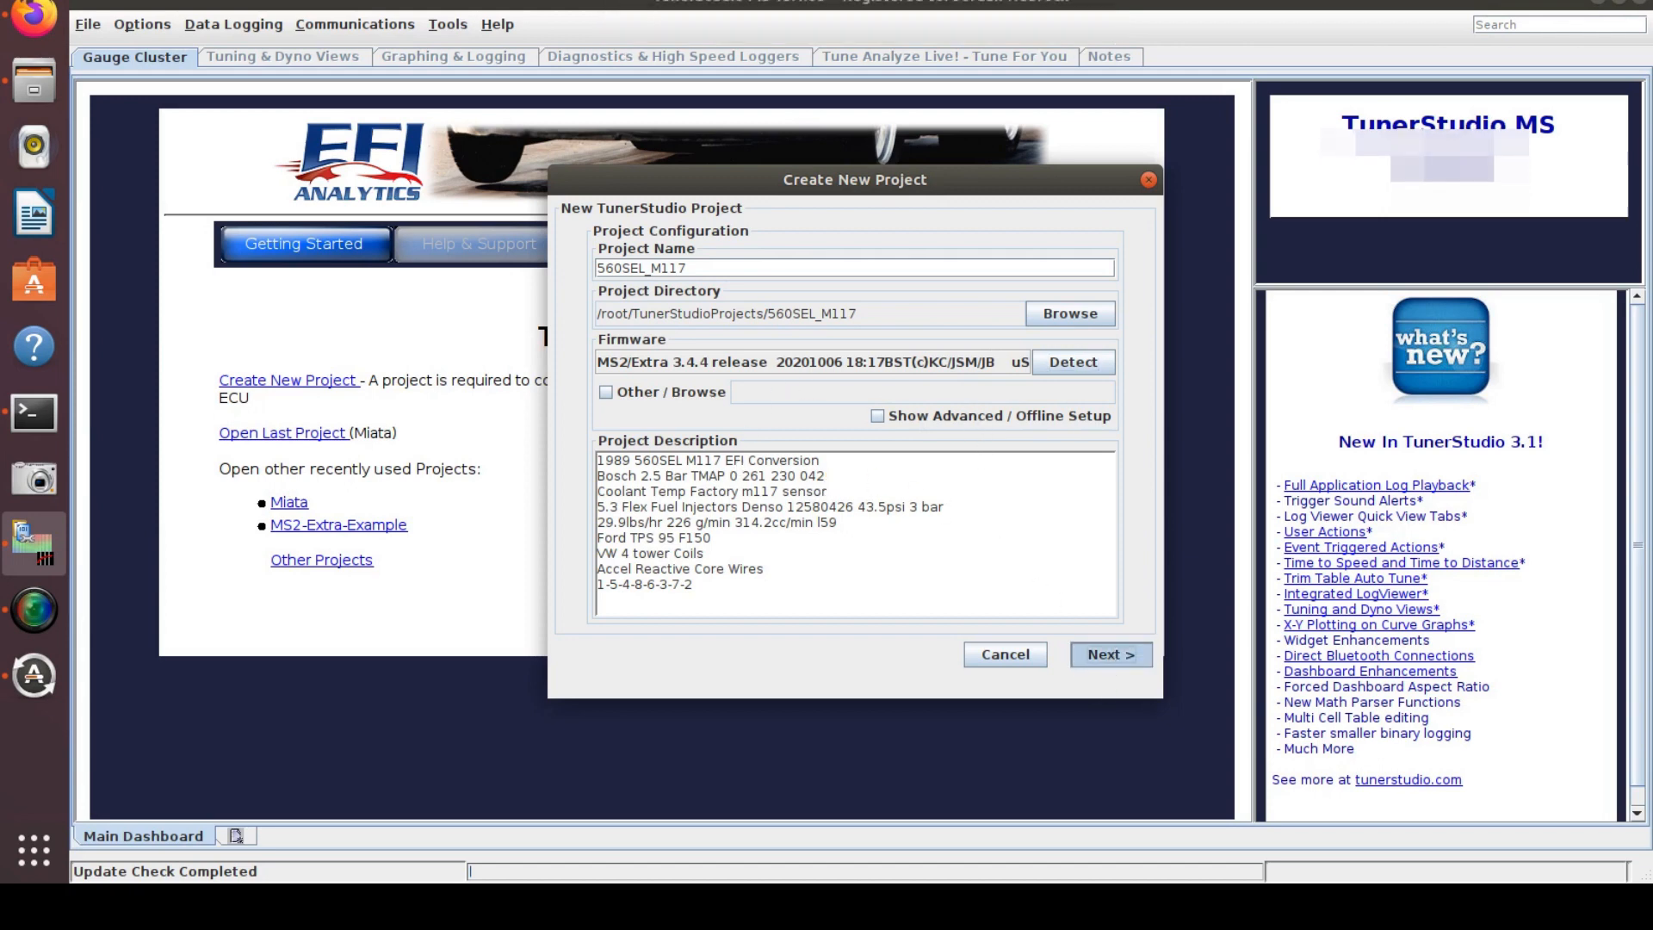
# - Advance to Configuration Settings, keeping WideBand O2, Fahrenheit and CAN commands defaults
pyautogui.click(1109, 654)
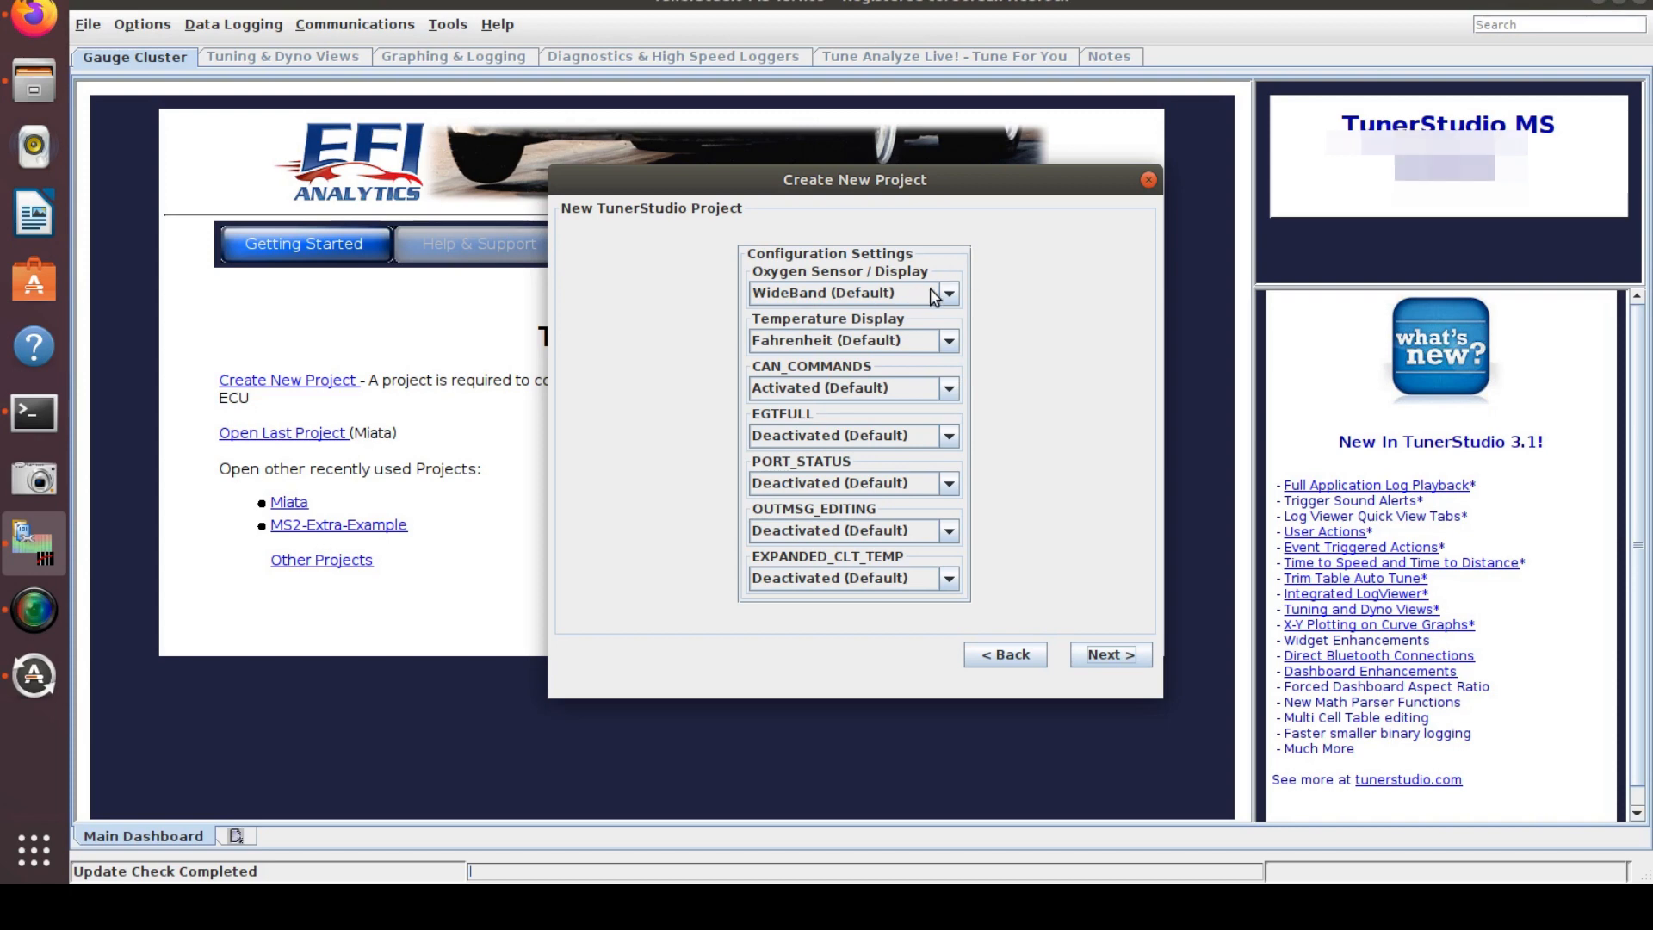
pyautogui.moveTo(918, 351)
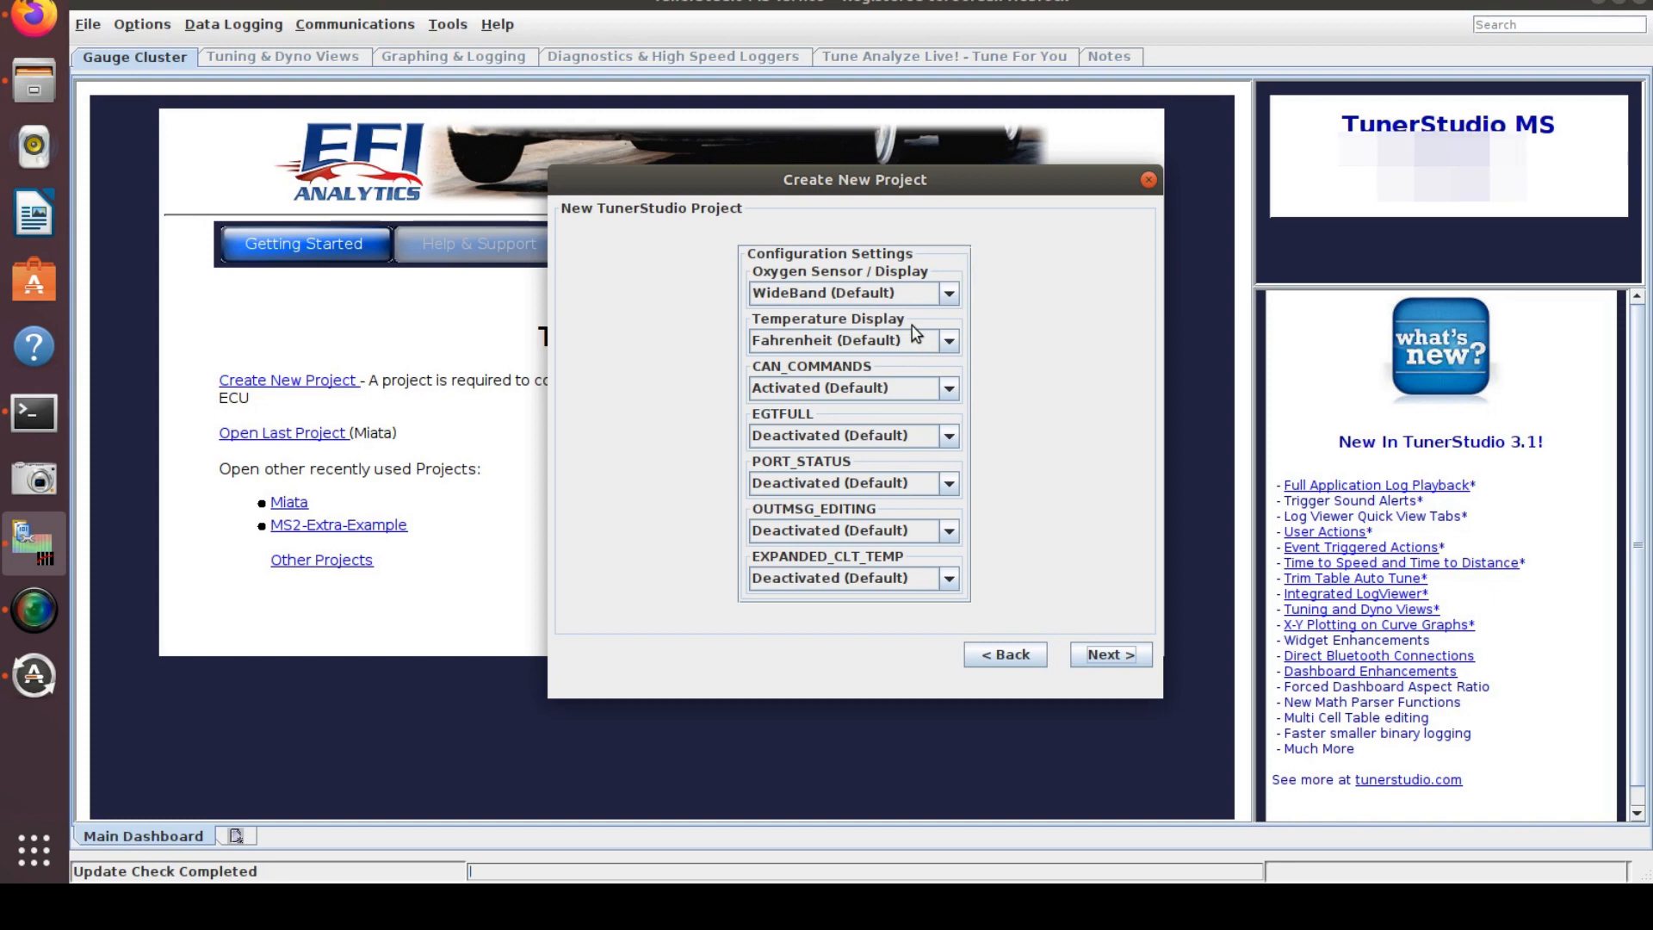
pyautogui.moveTo(871, 392)
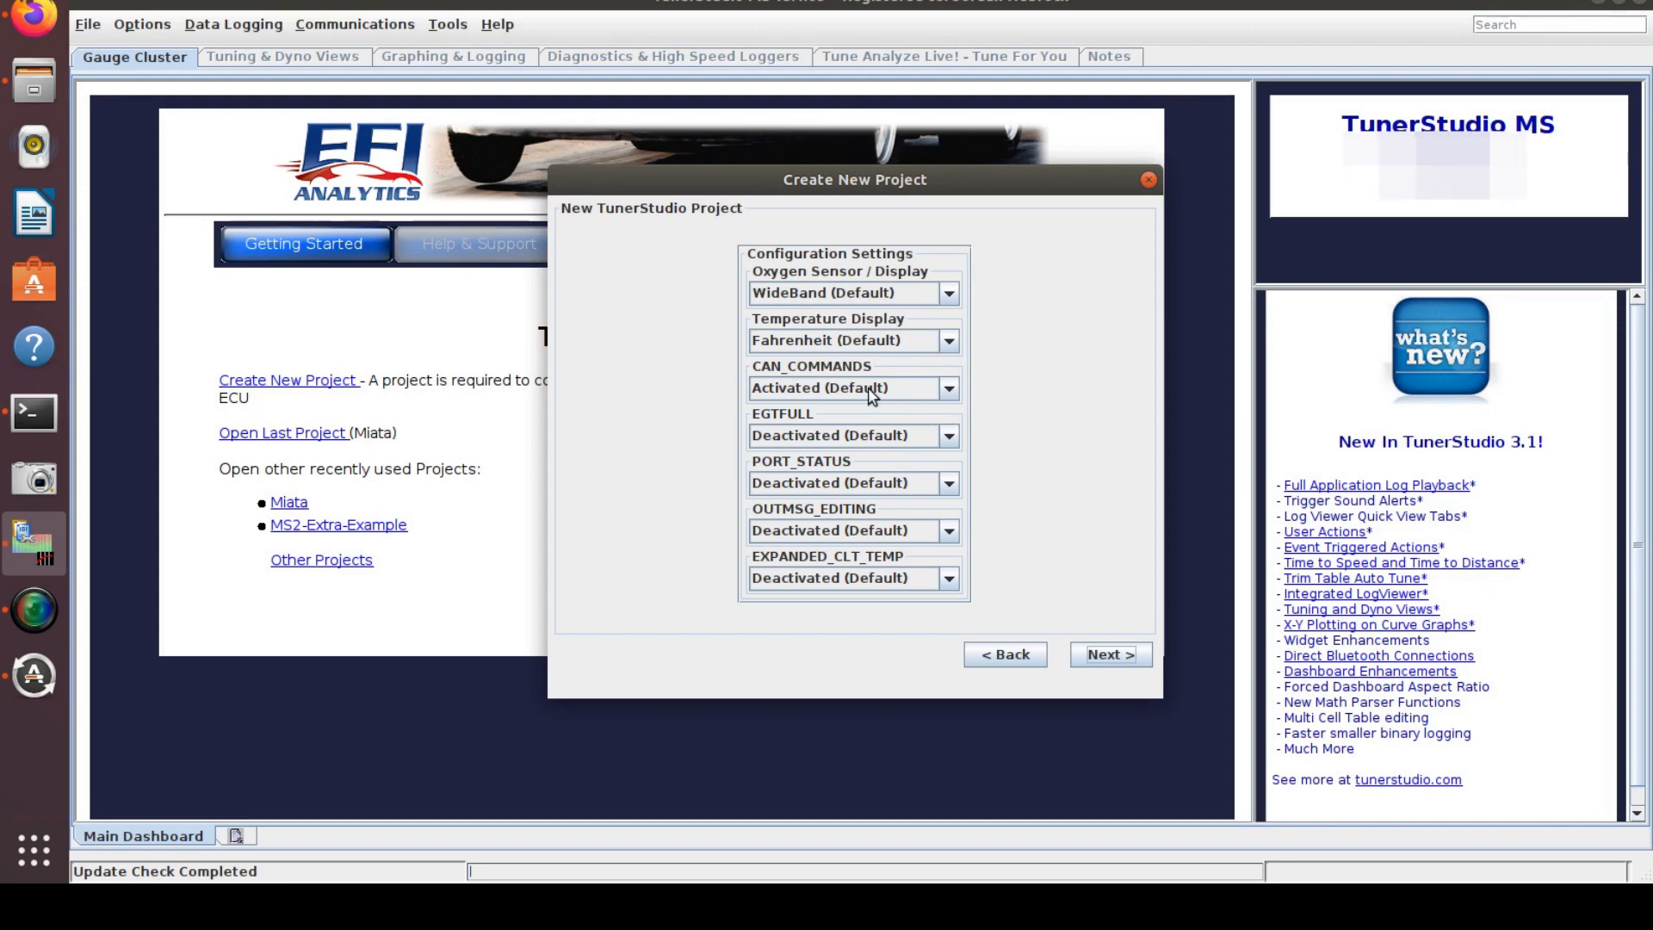
pyautogui.moveTo(893, 444)
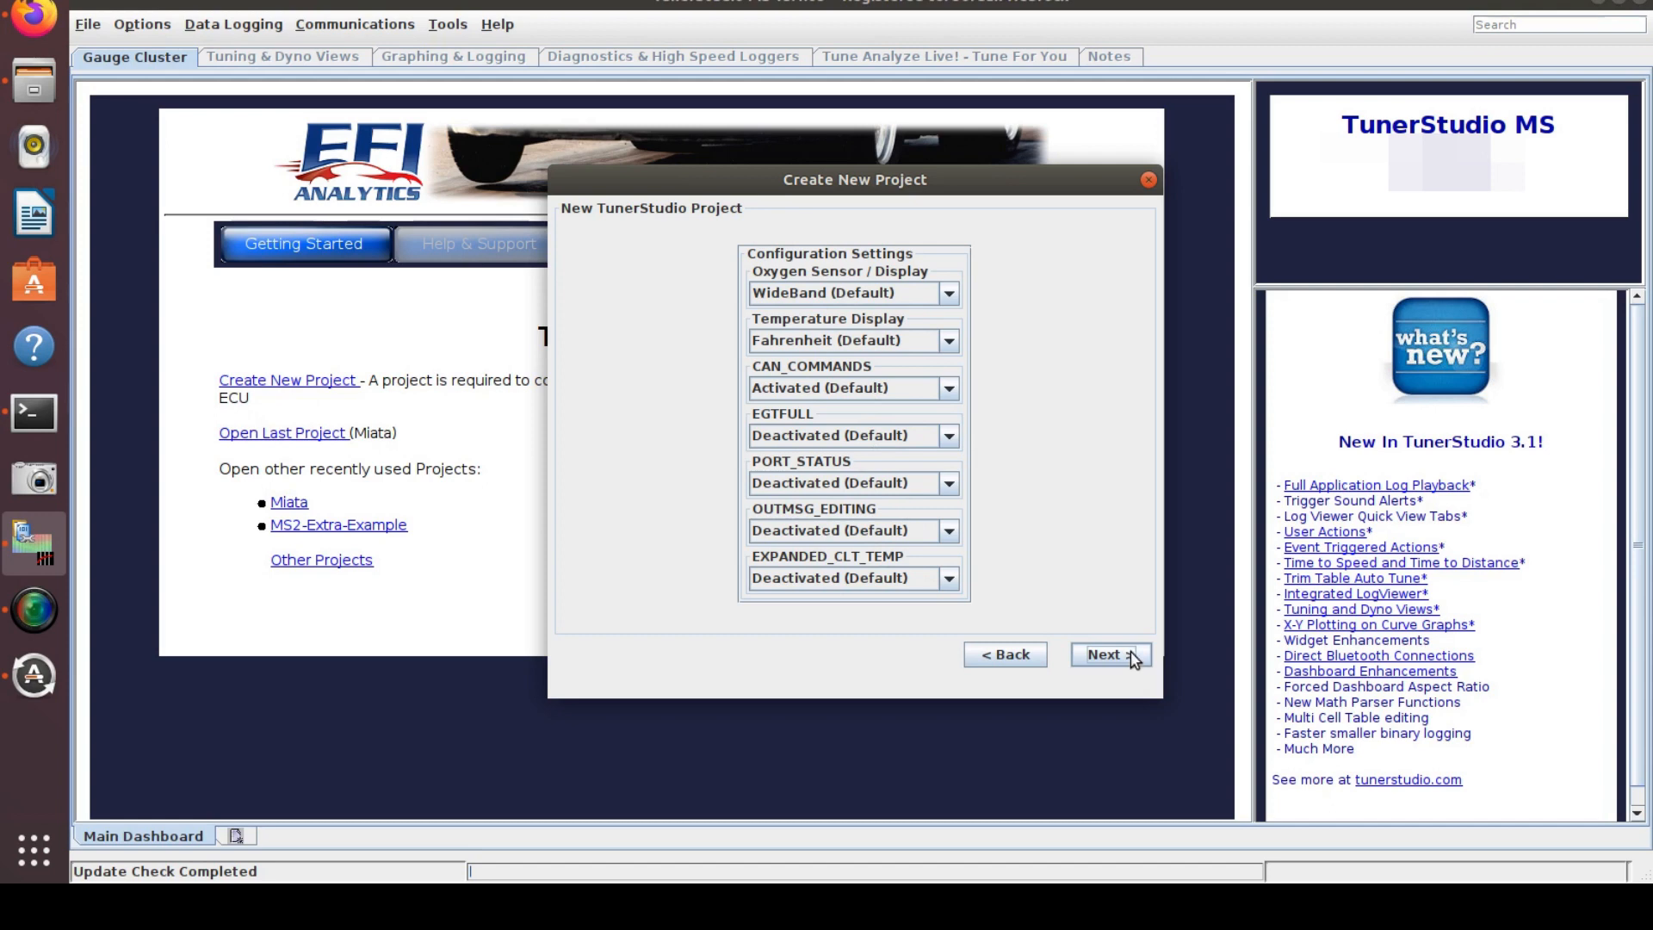
# - Test /dev/ttyUSB0 at 115200 successfully, keep the Default dashboard and finish the project
pyautogui.click(1107, 654)
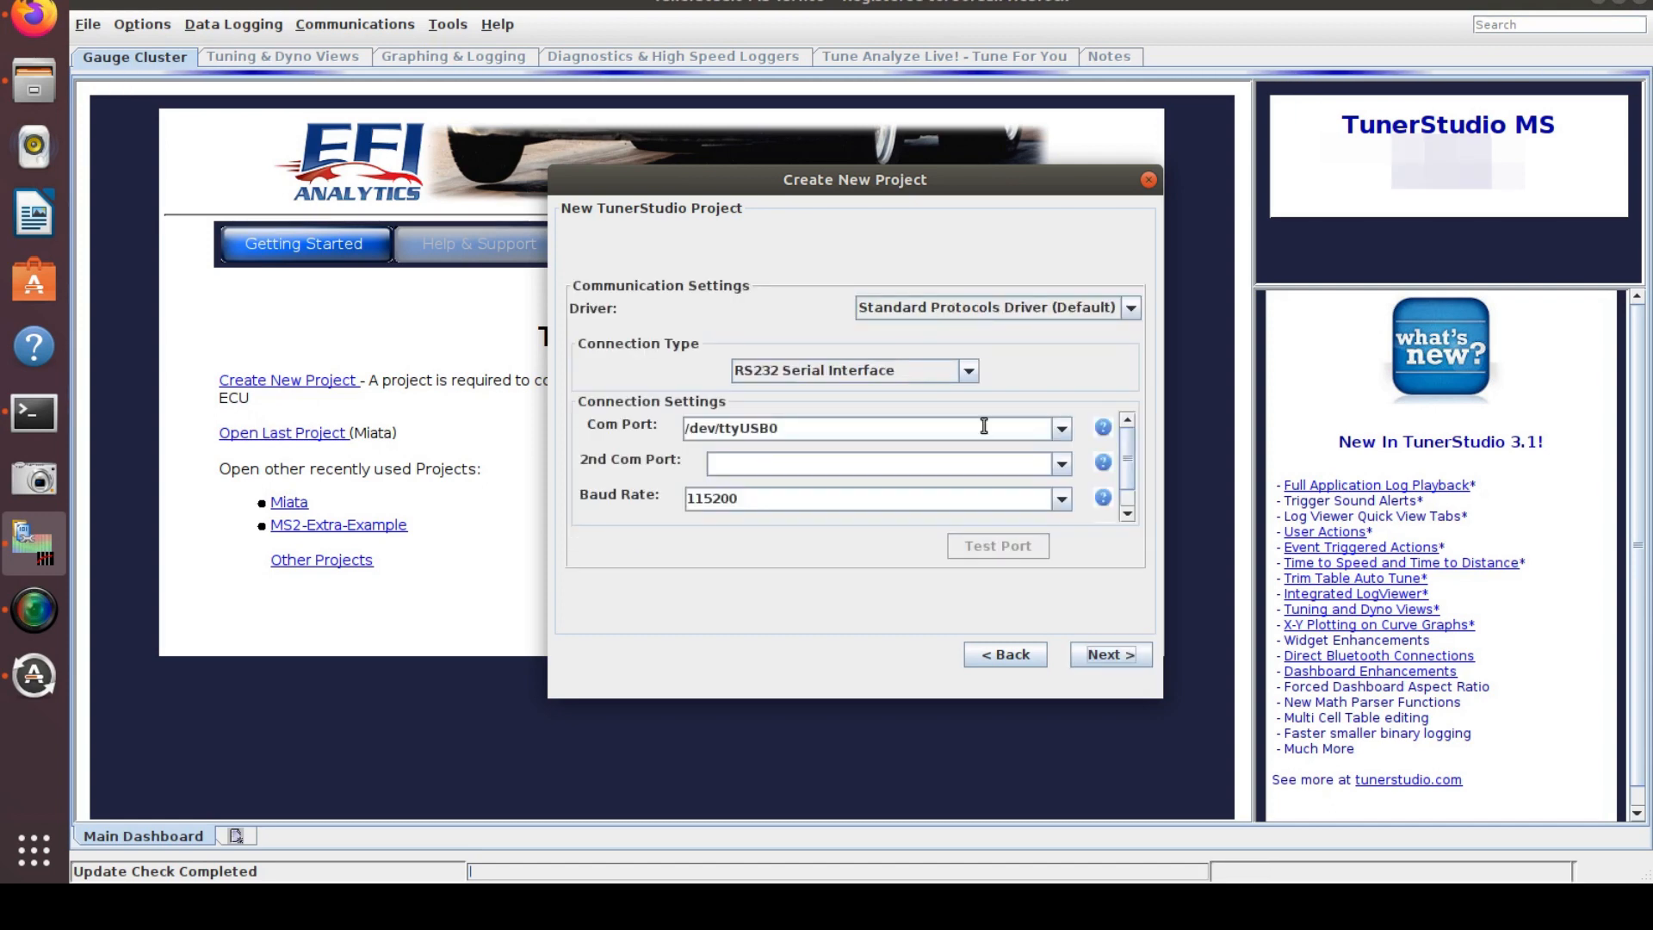
pyautogui.click(997, 546)
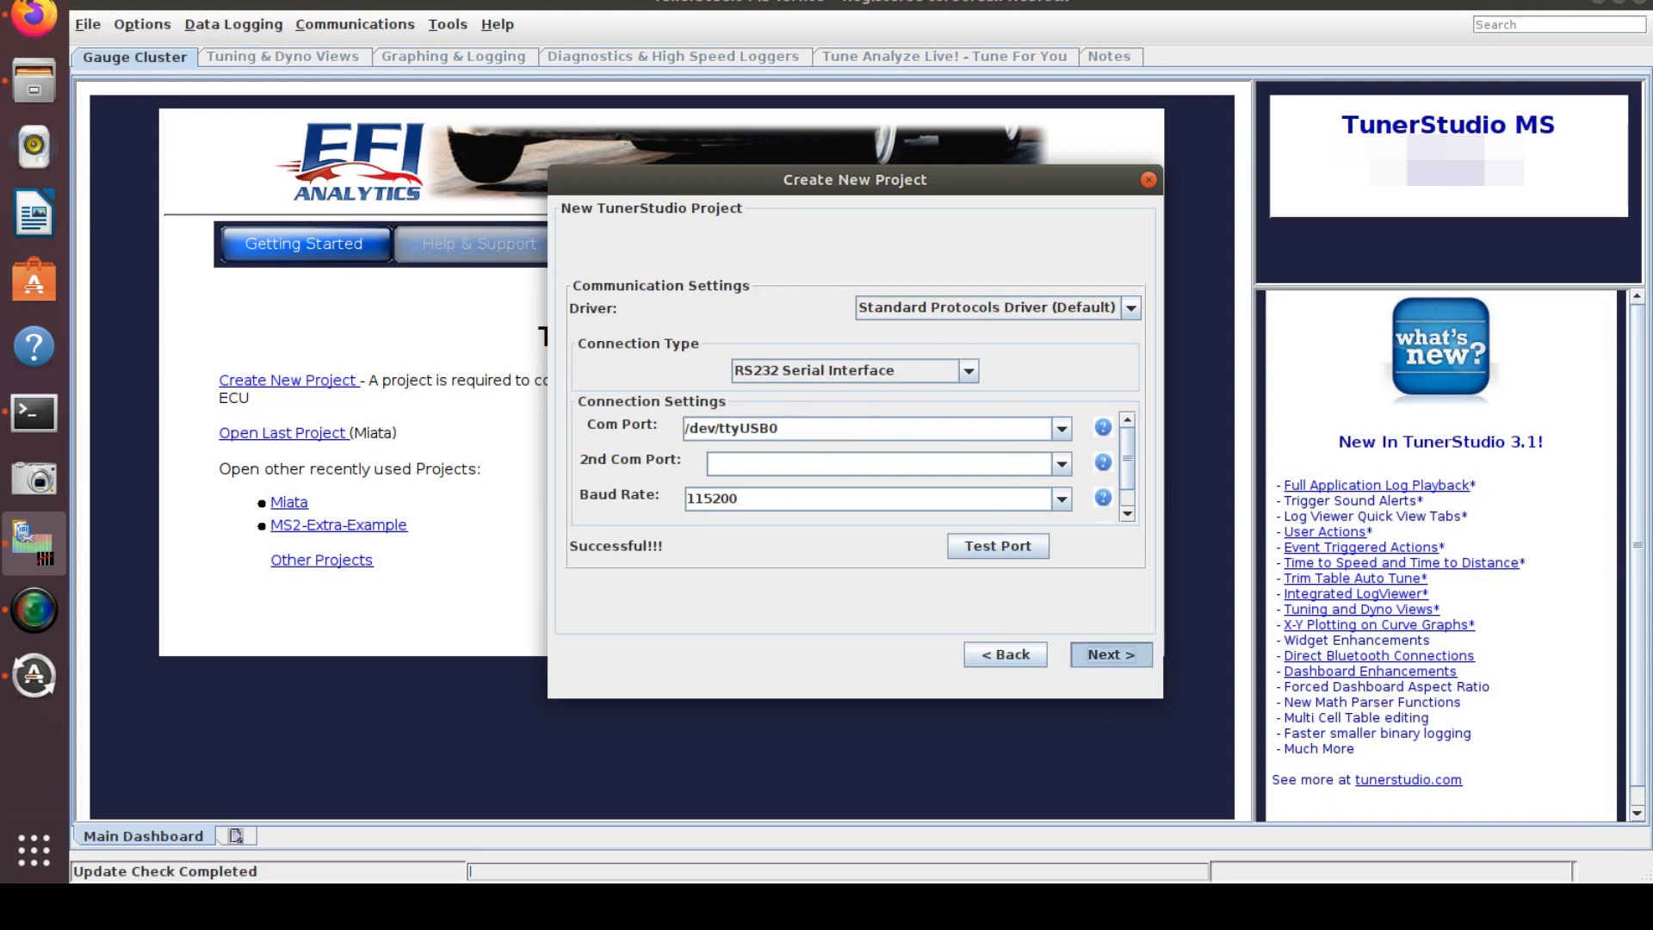
pyautogui.click(1108, 654)
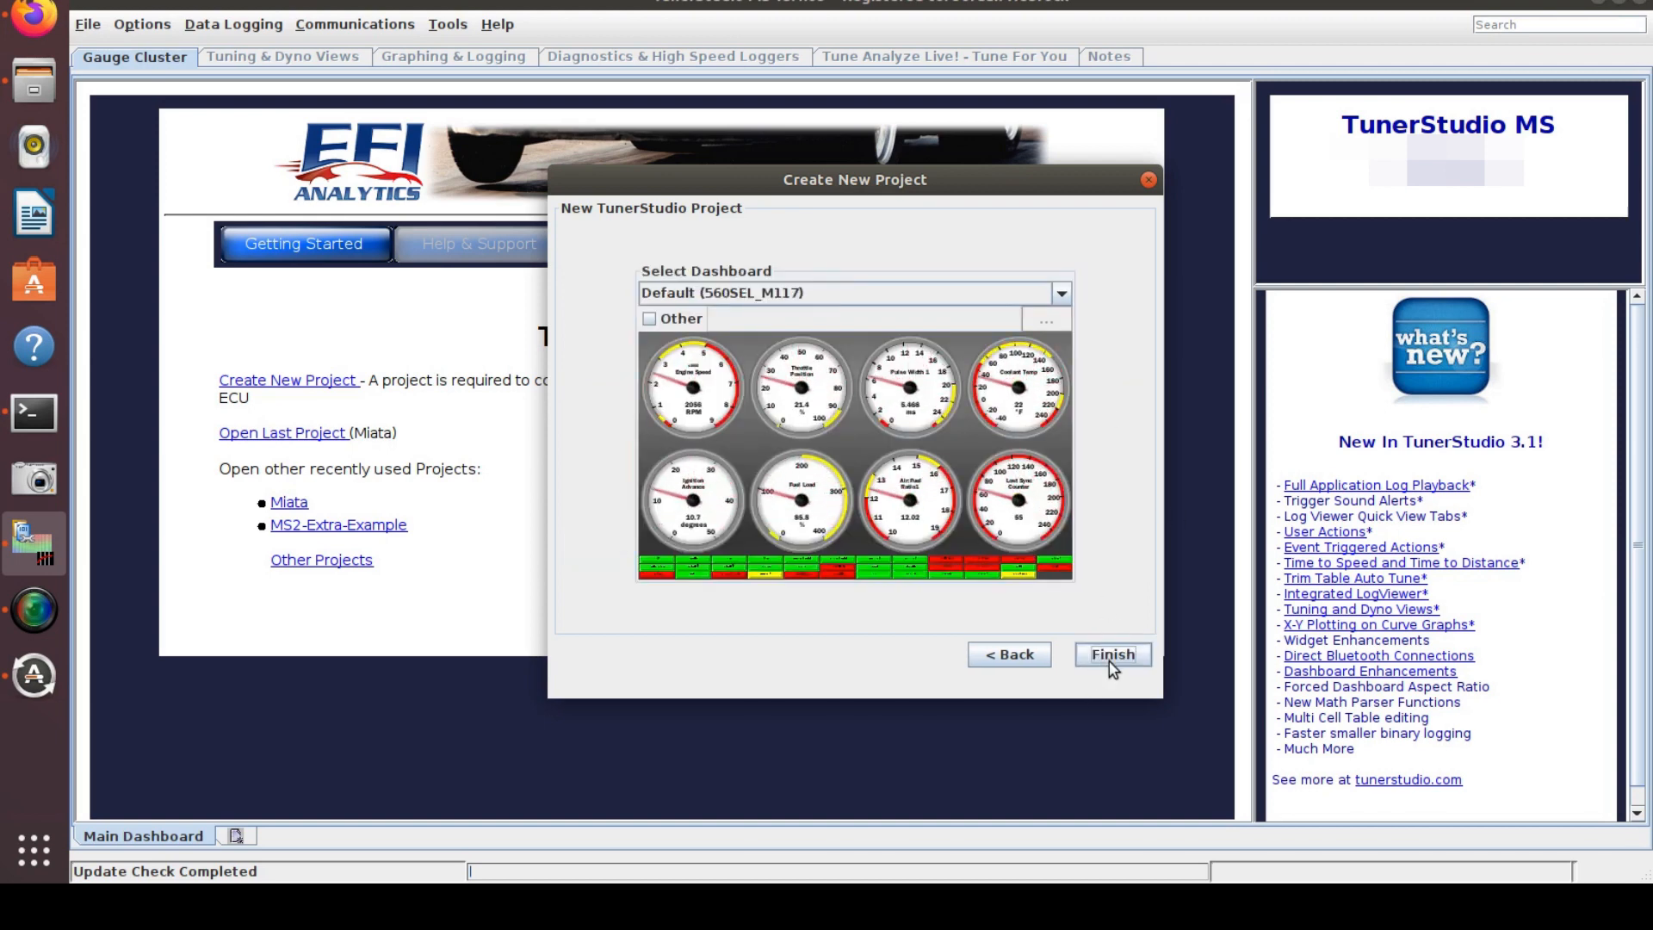
pyautogui.click(1109, 654)
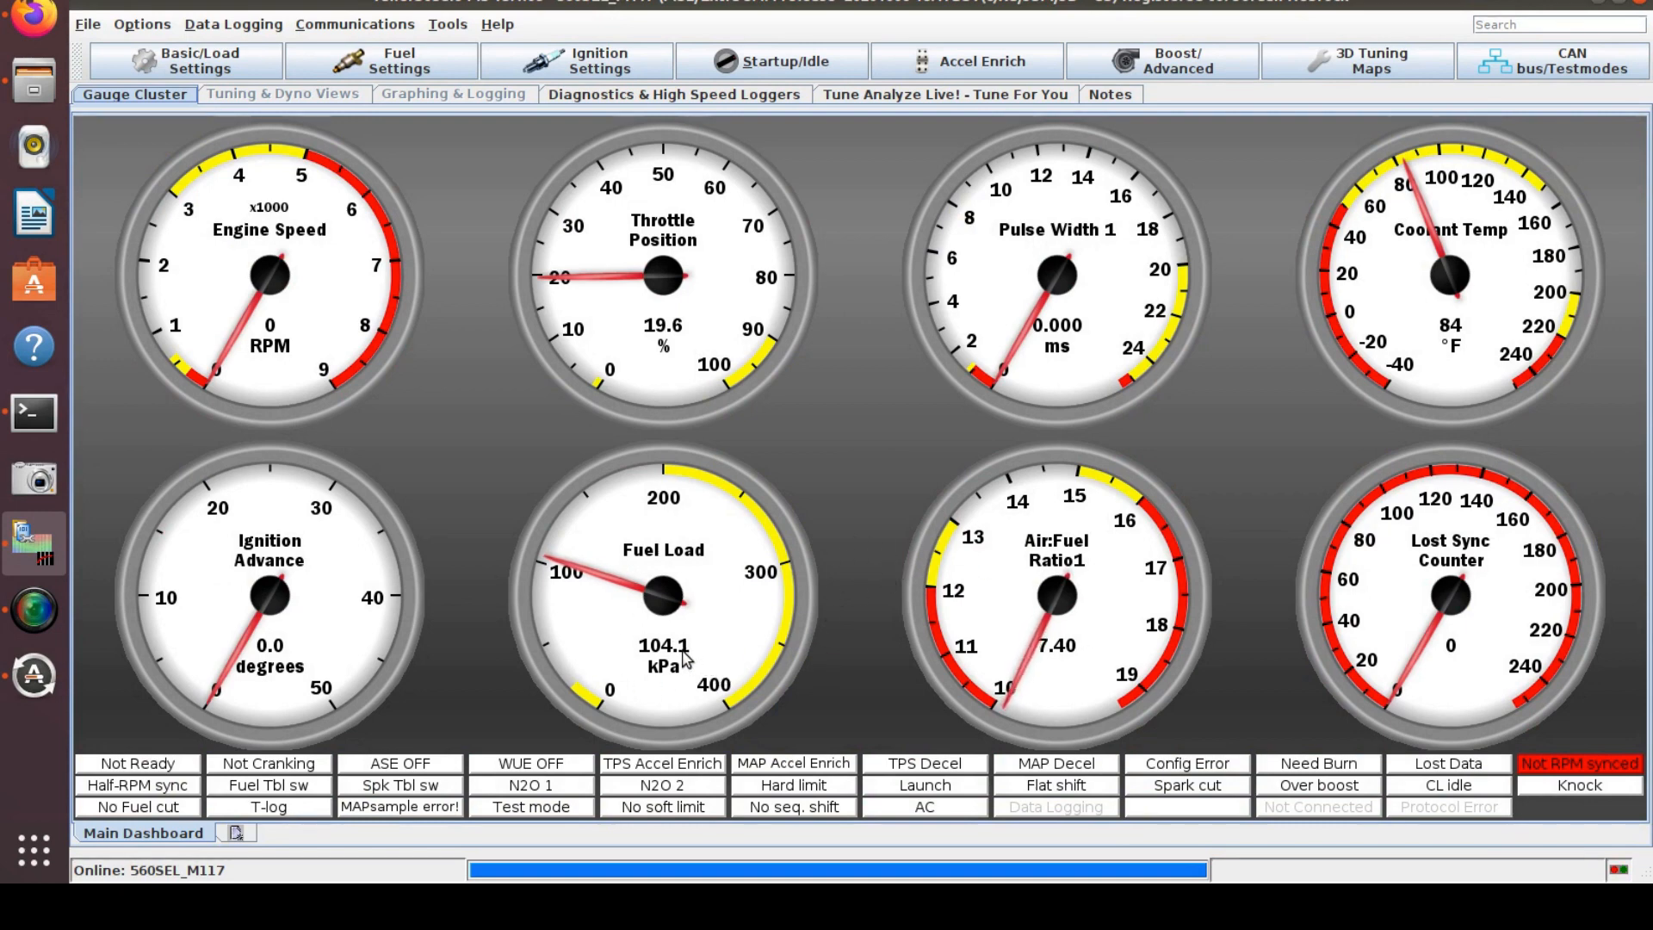
pyautogui.moveTo(507, 612)
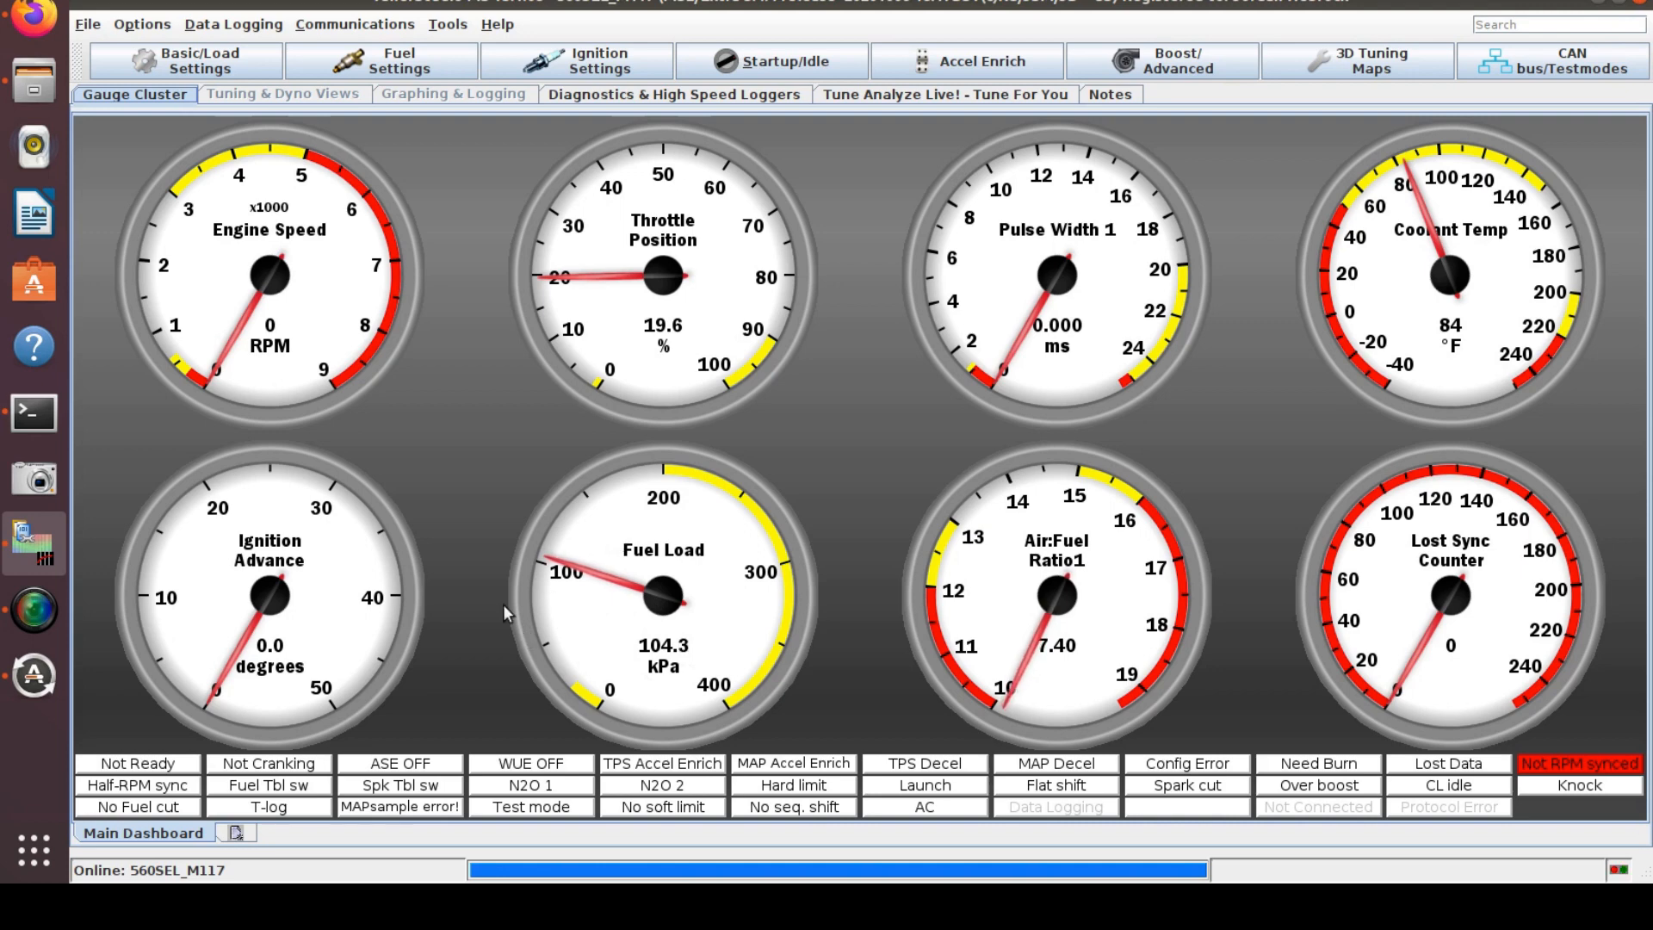
pyautogui.moveTo(1512, 299)
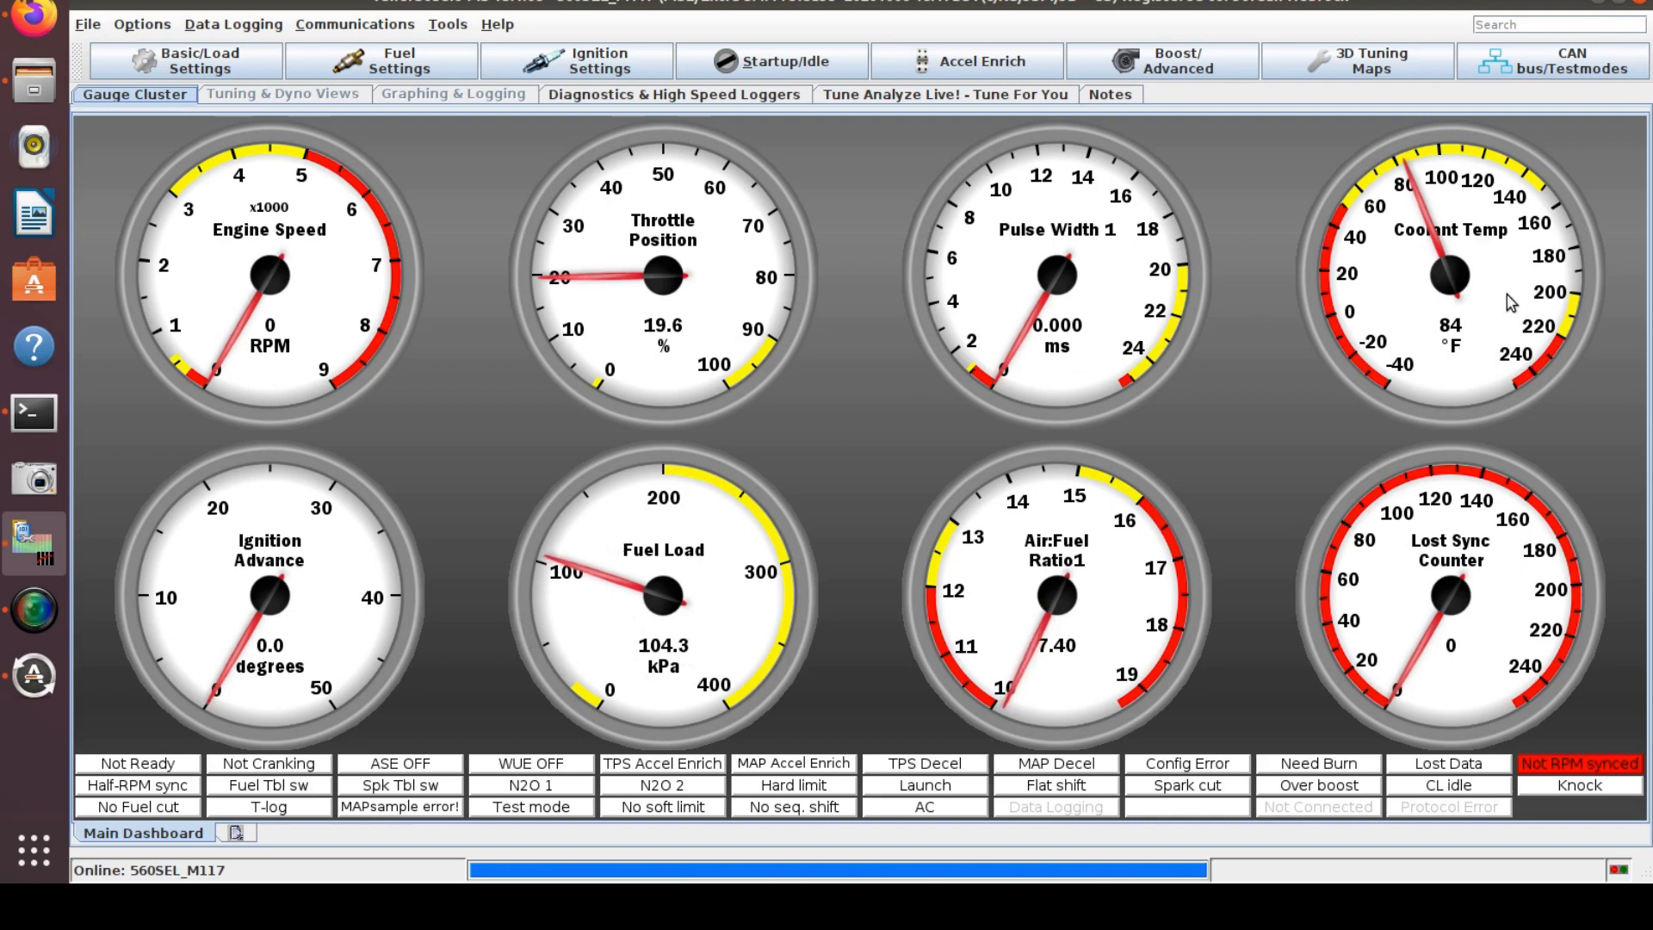
pyautogui.moveTo(1474, 222)
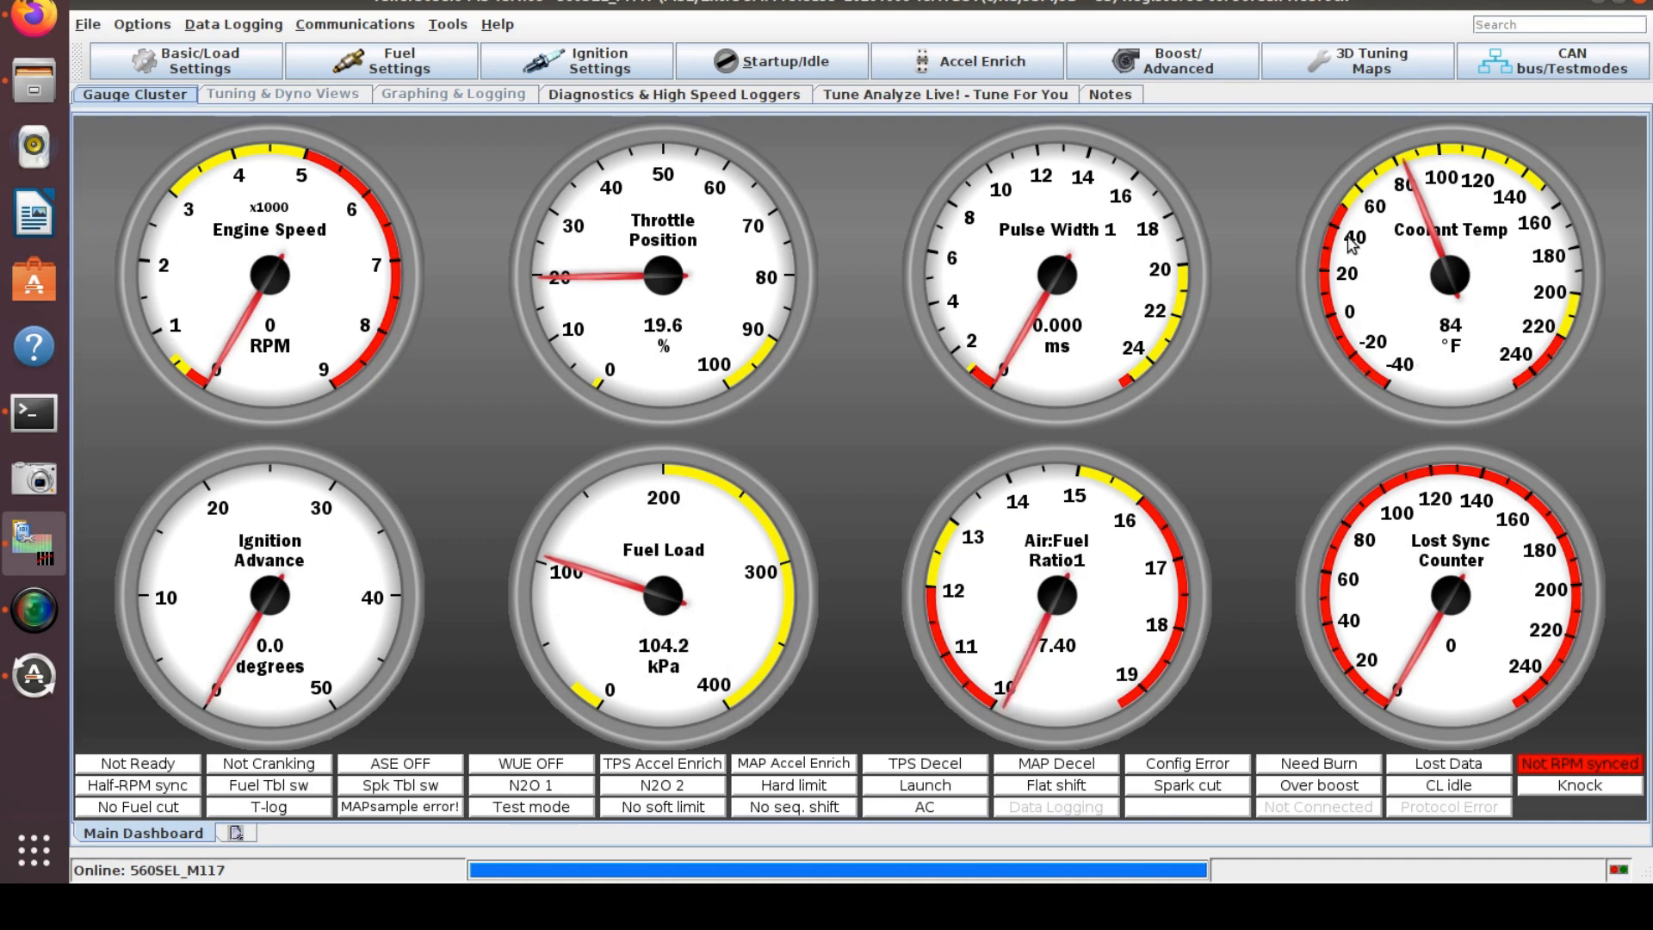
pyautogui.moveTo(1395, 253)
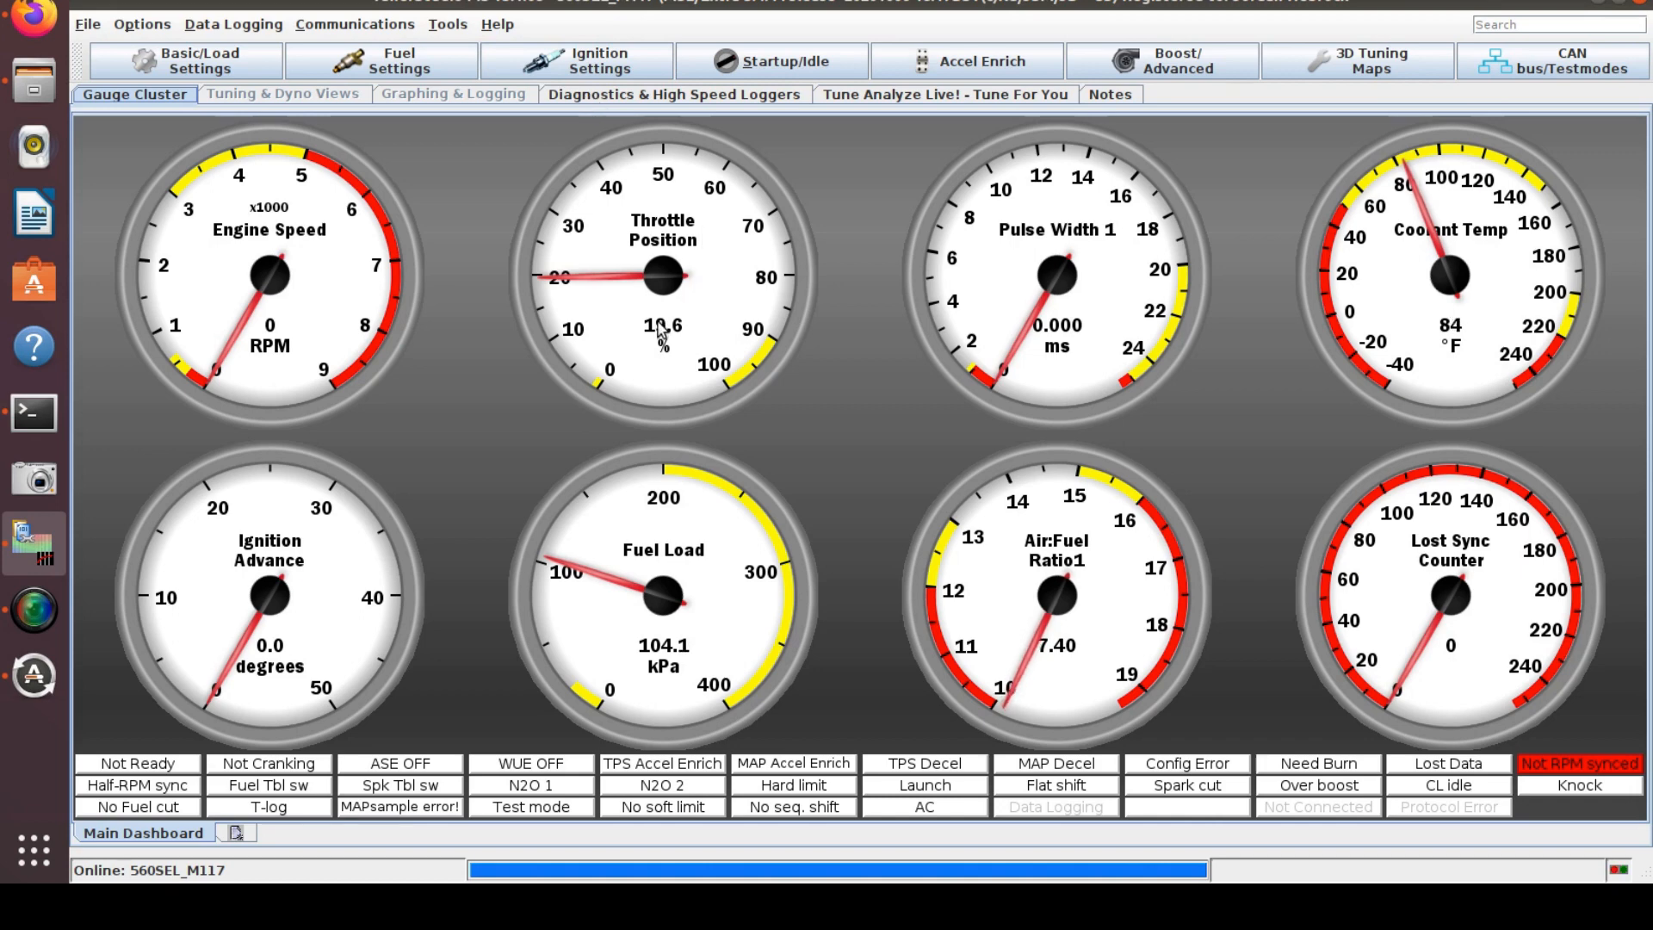
pyautogui.moveTo(601, 345)
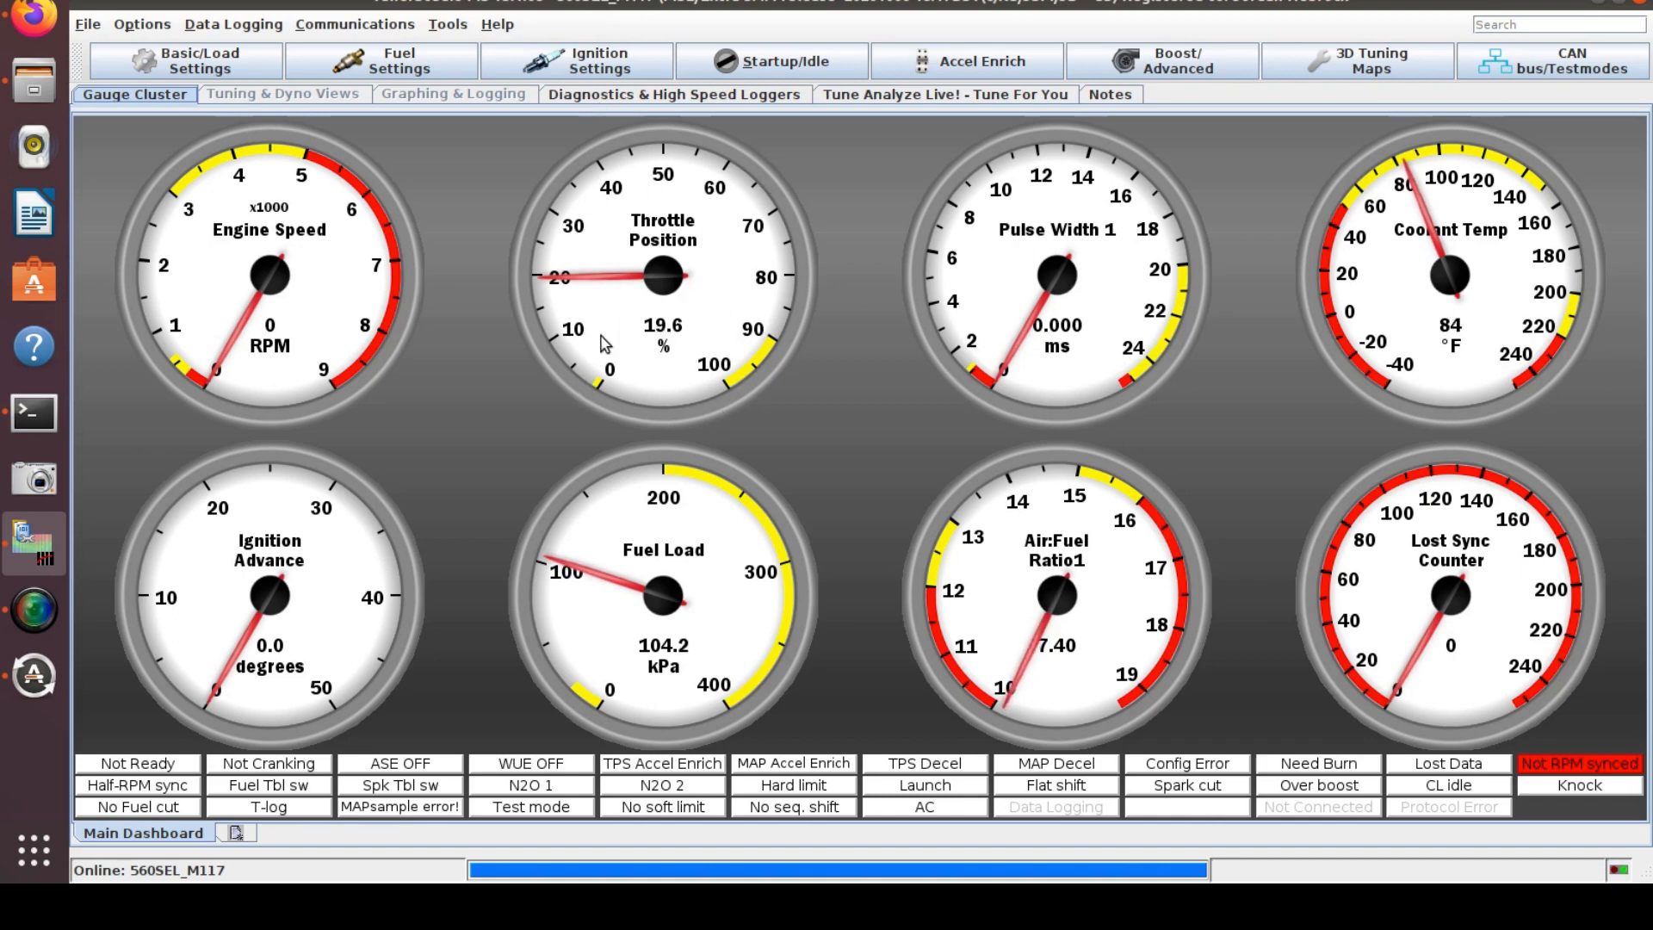
pyautogui.moveTo(816, 395)
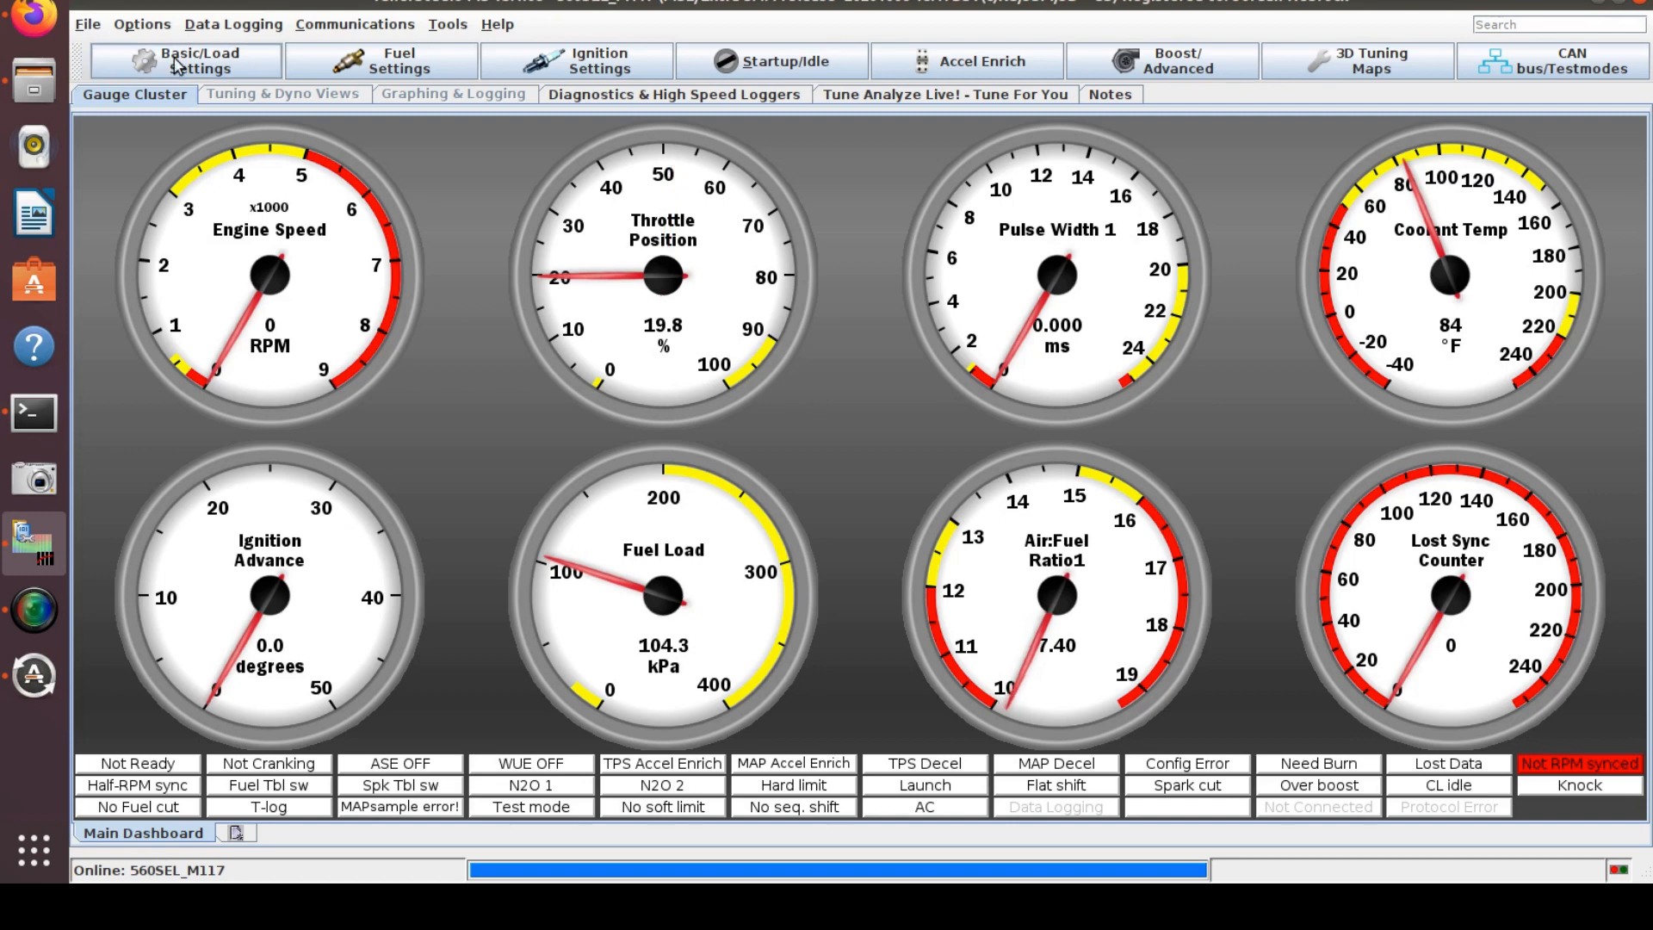
# - In Engine and Sequential Settings keep Speed Density, four-stroke, 8 cylinders and 8 injectors
pyautogui.click(186, 60)
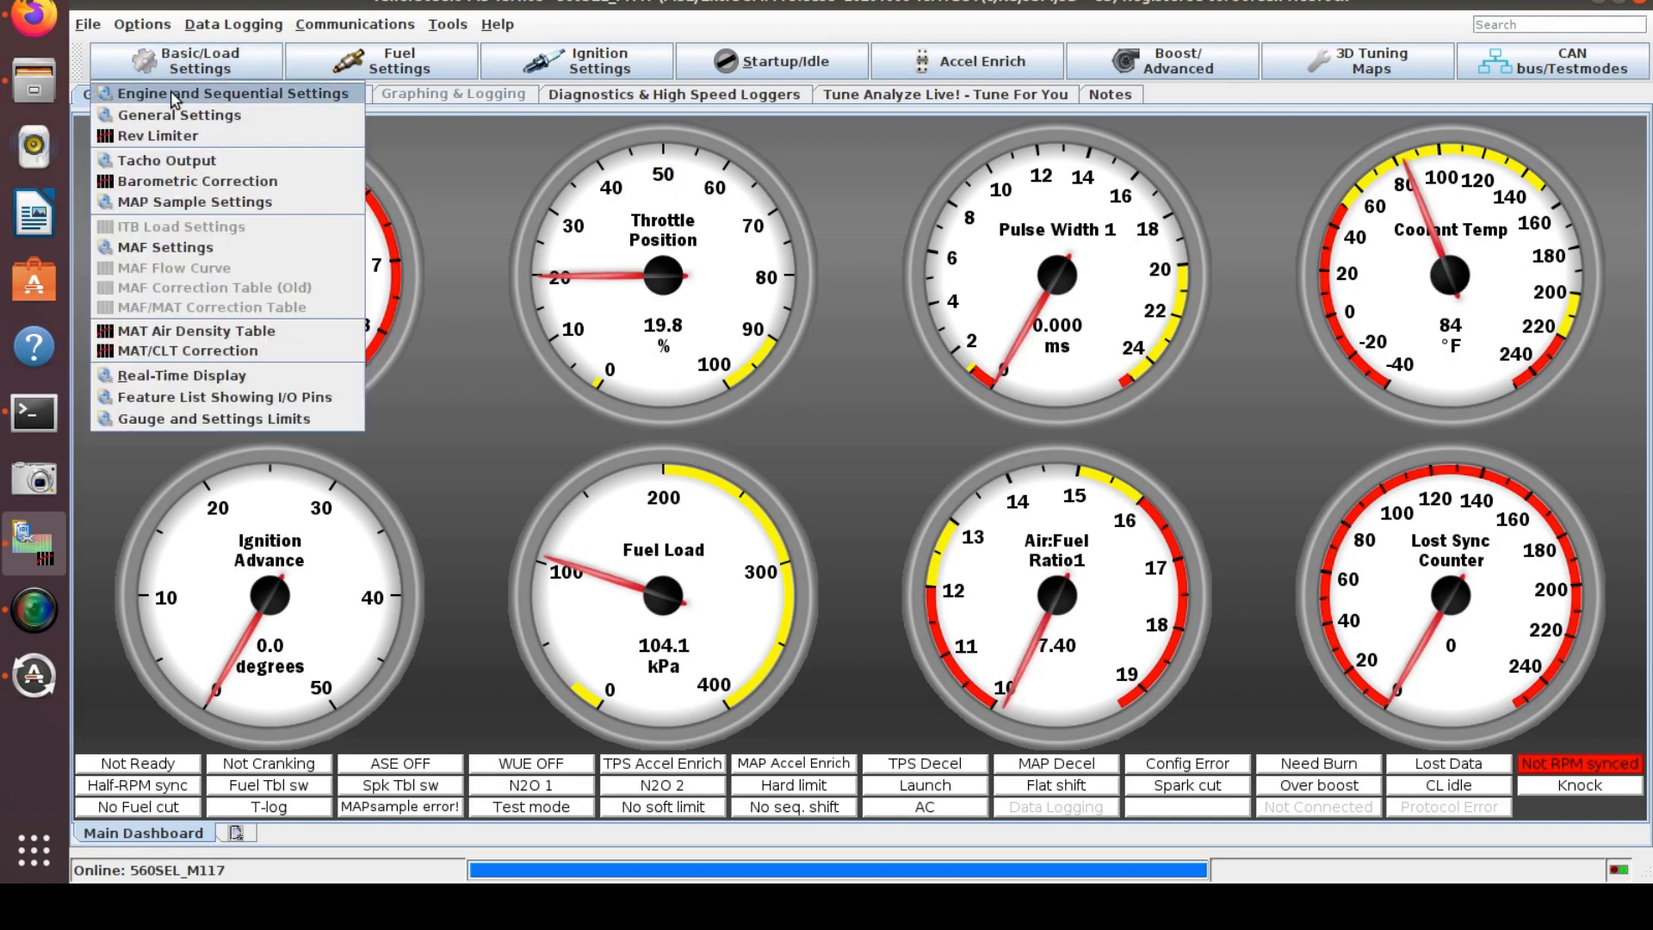
pyautogui.click(233, 93)
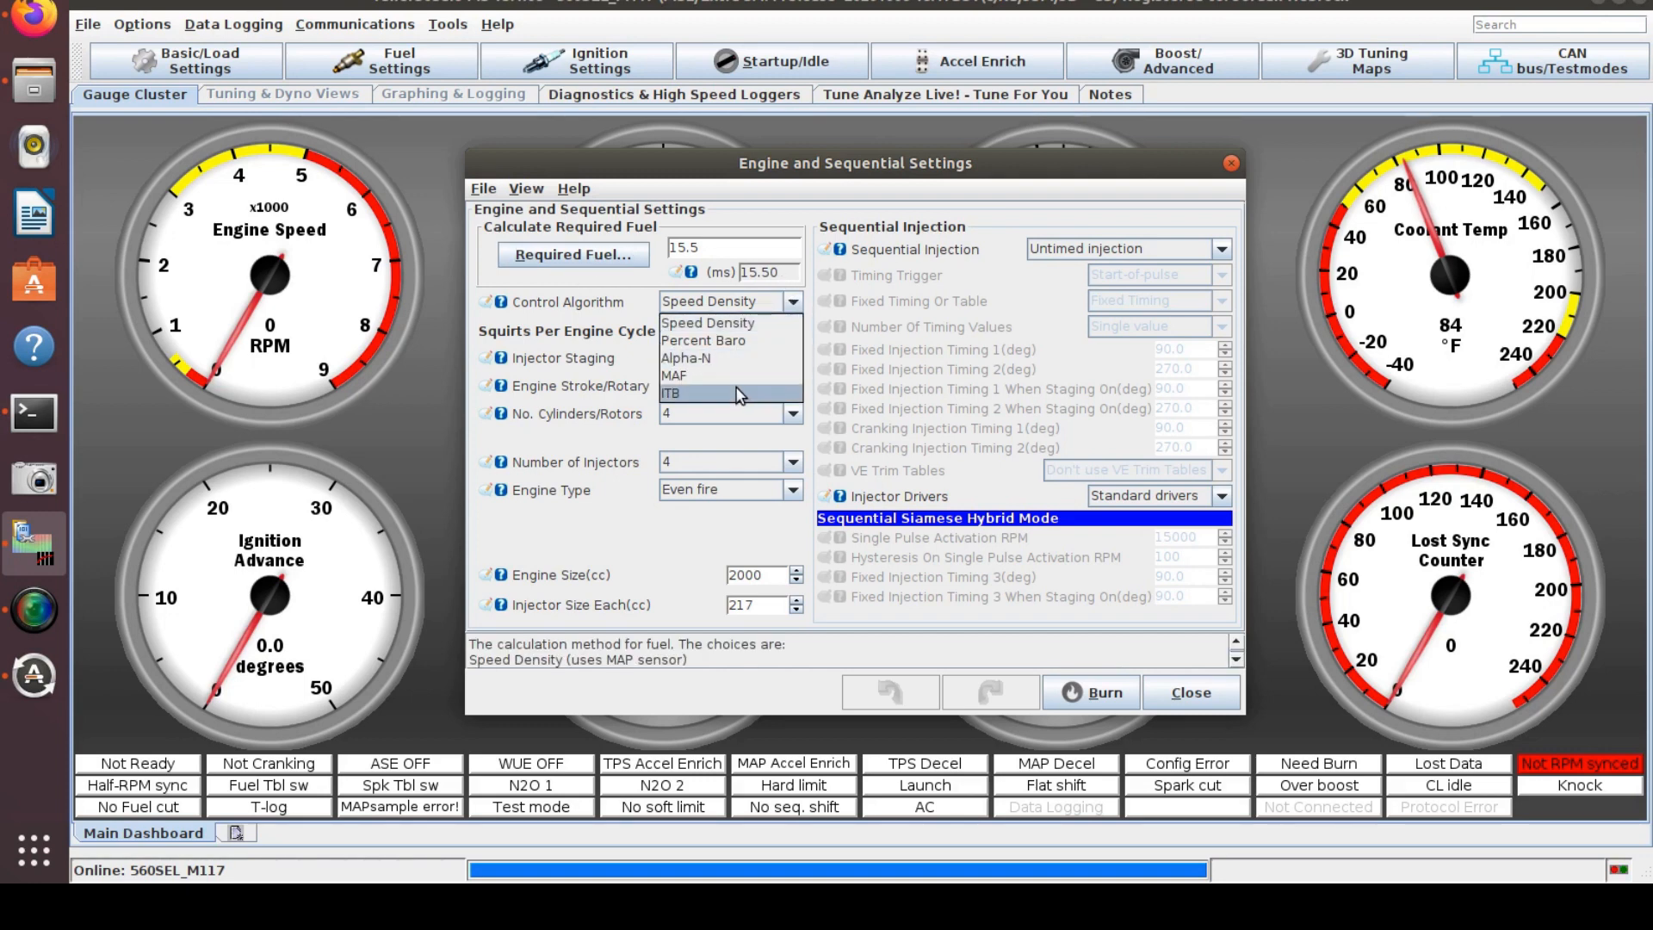
pyautogui.moveTo(730, 322)
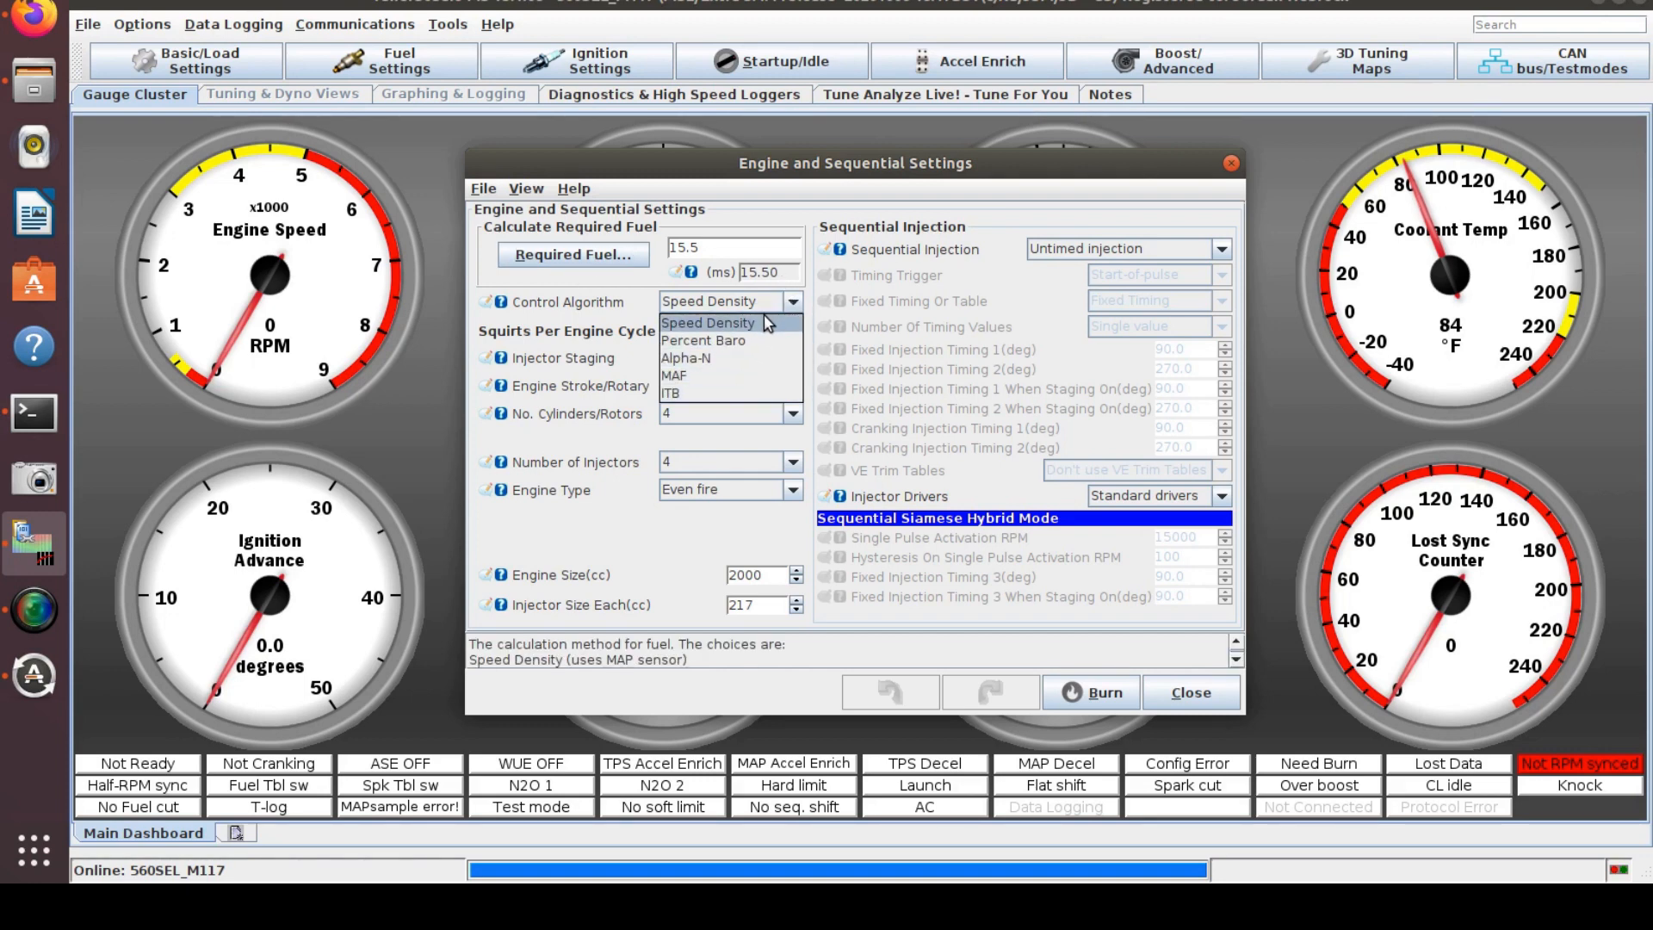
pyautogui.click(707, 322)
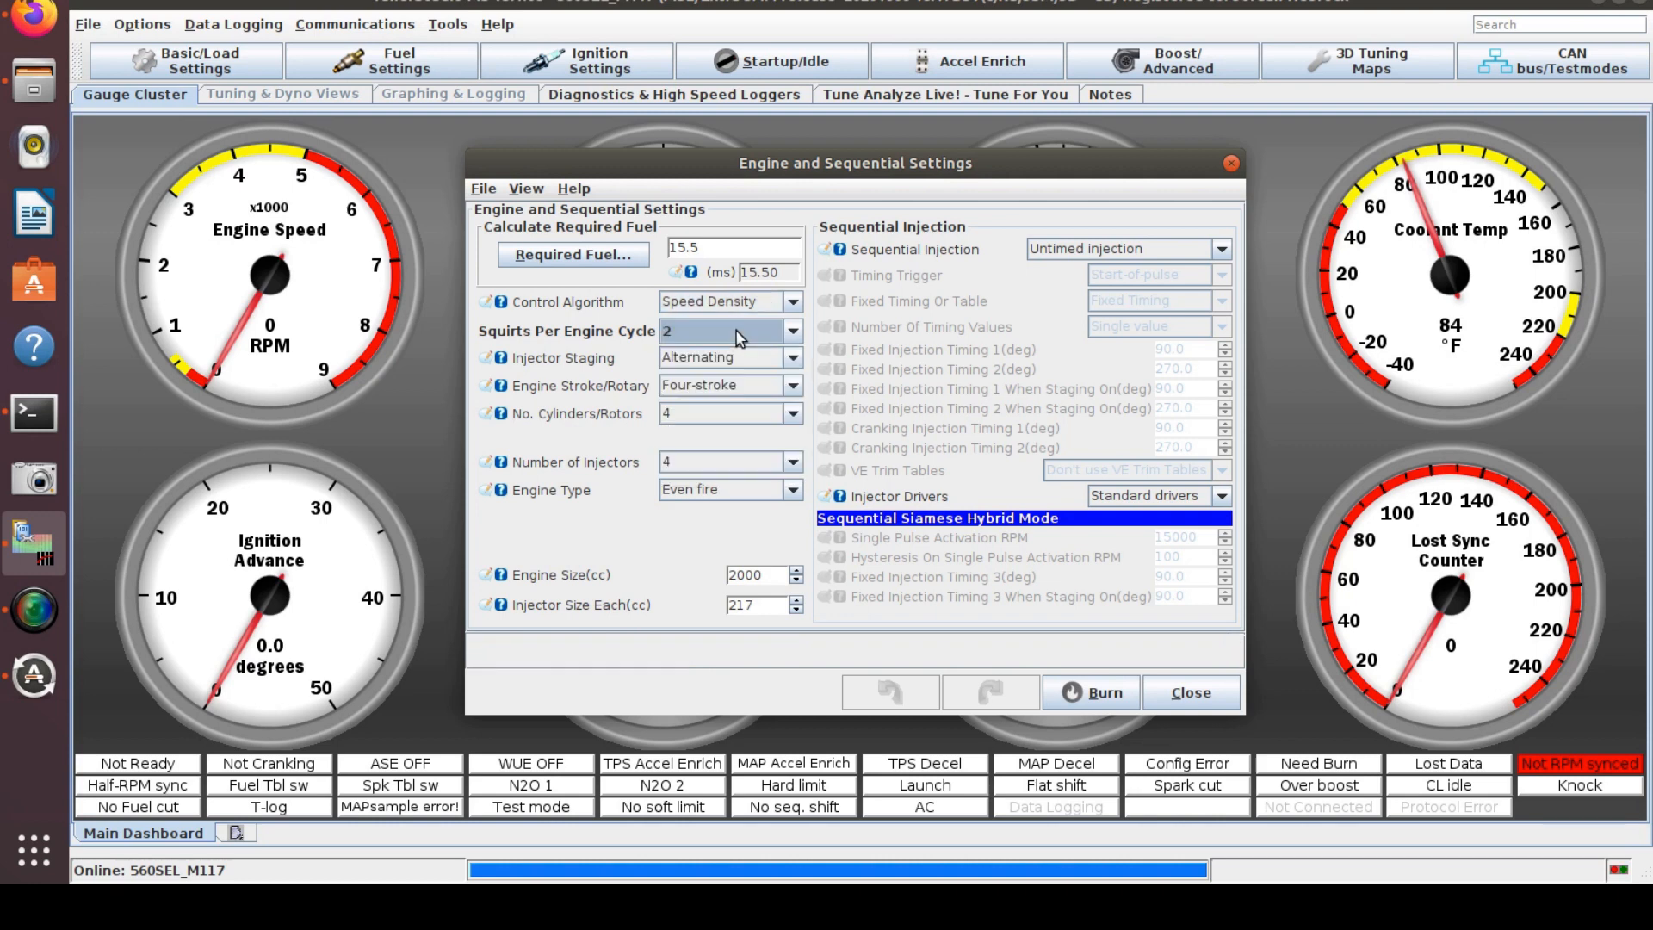
pyautogui.moveTo(722, 365)
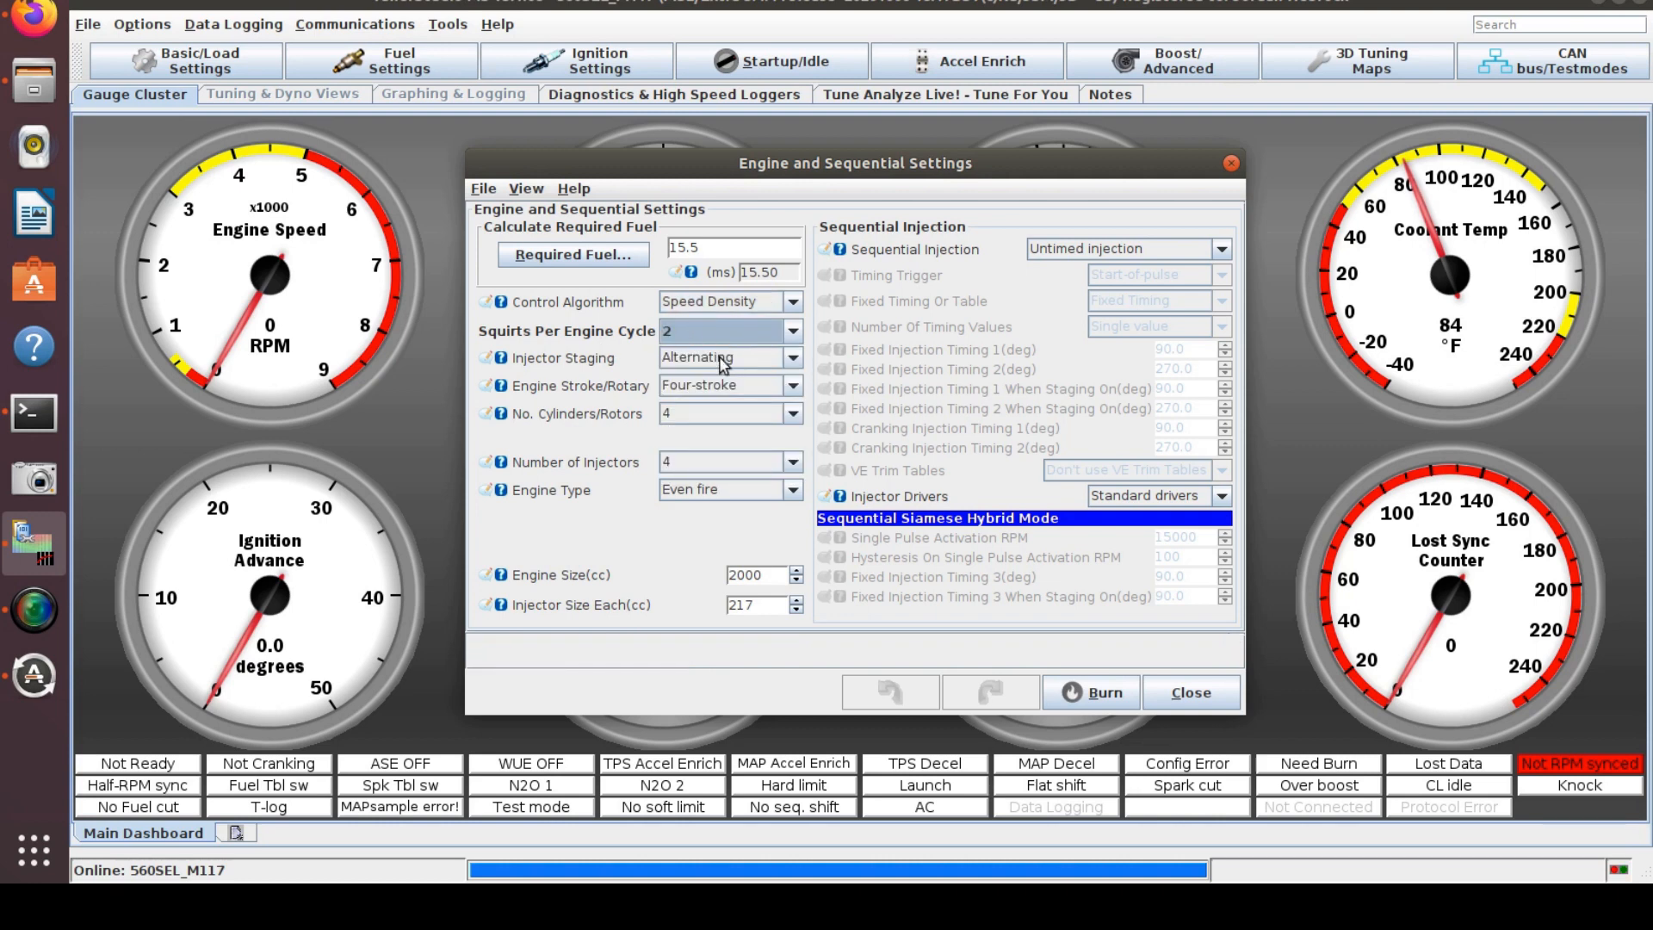
pyautogui.moveTo(697, 392)
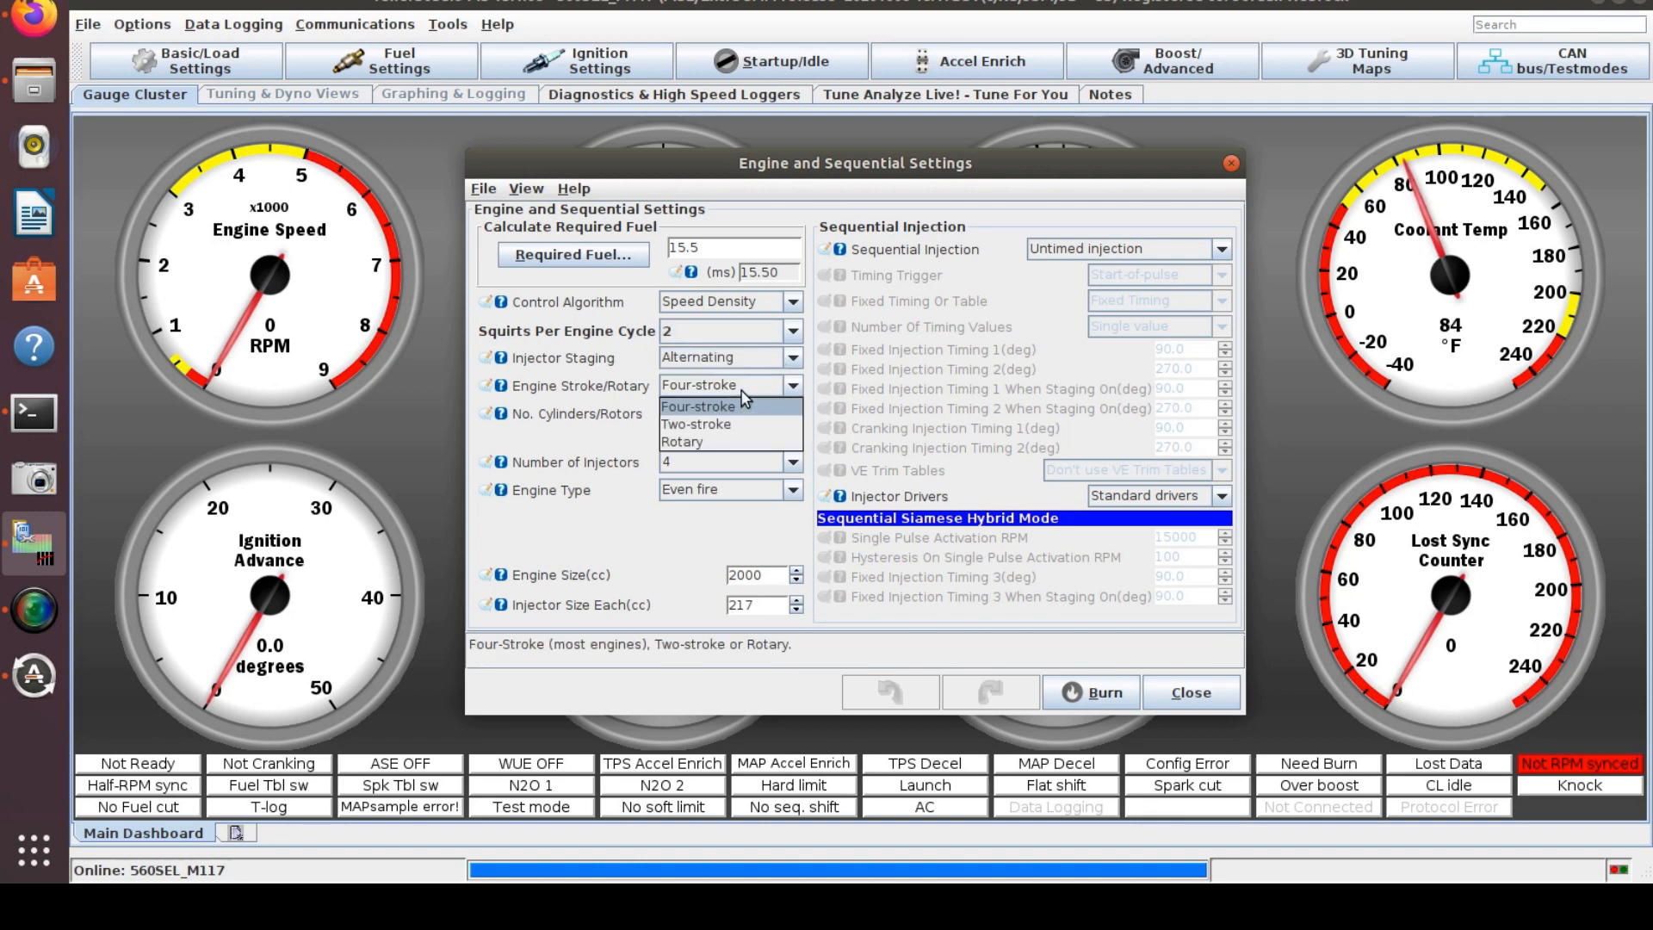
pyautogui.click(700, 384)
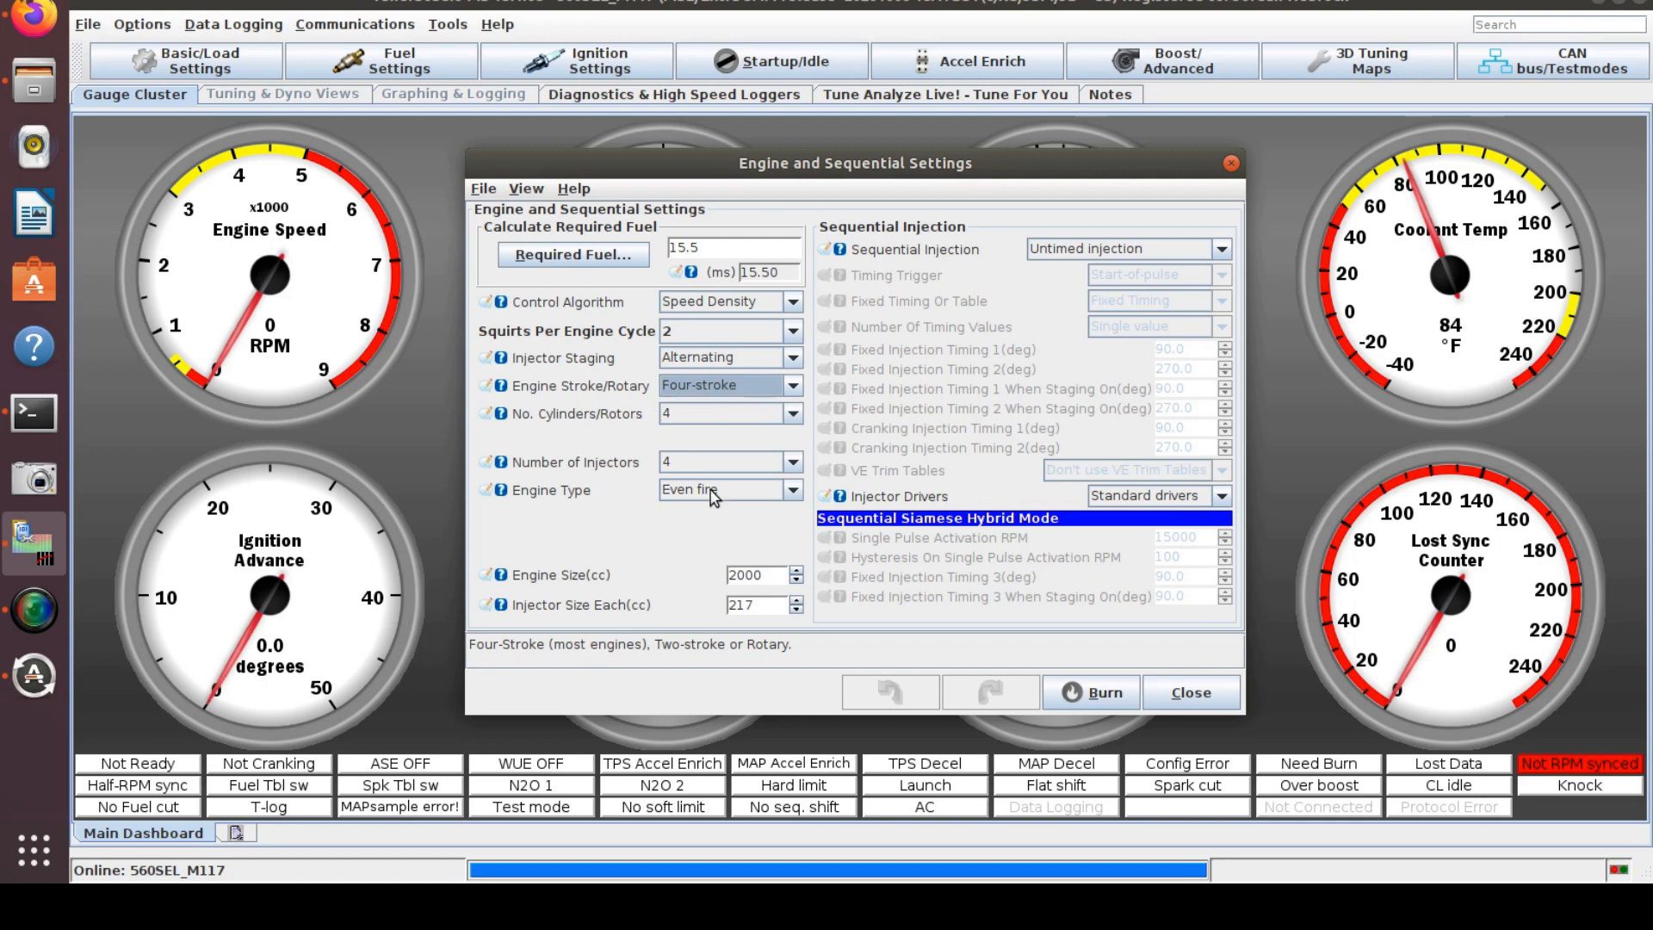
pyautogui.click(791, 413)
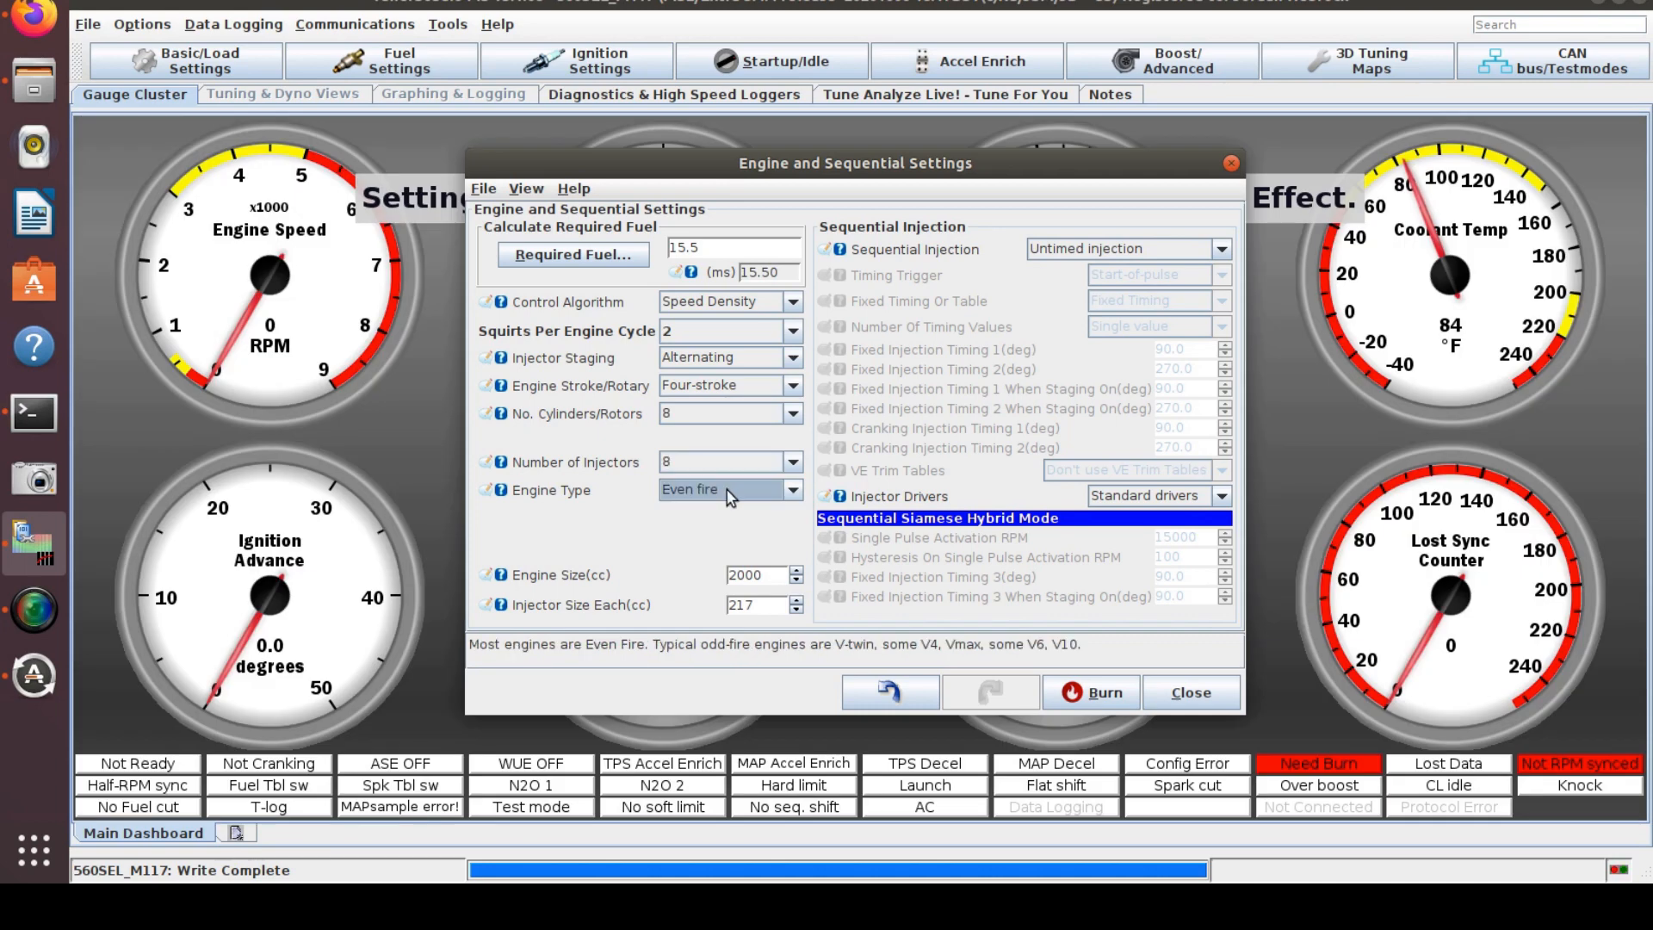
pyautogui.moveTo(706, 558)
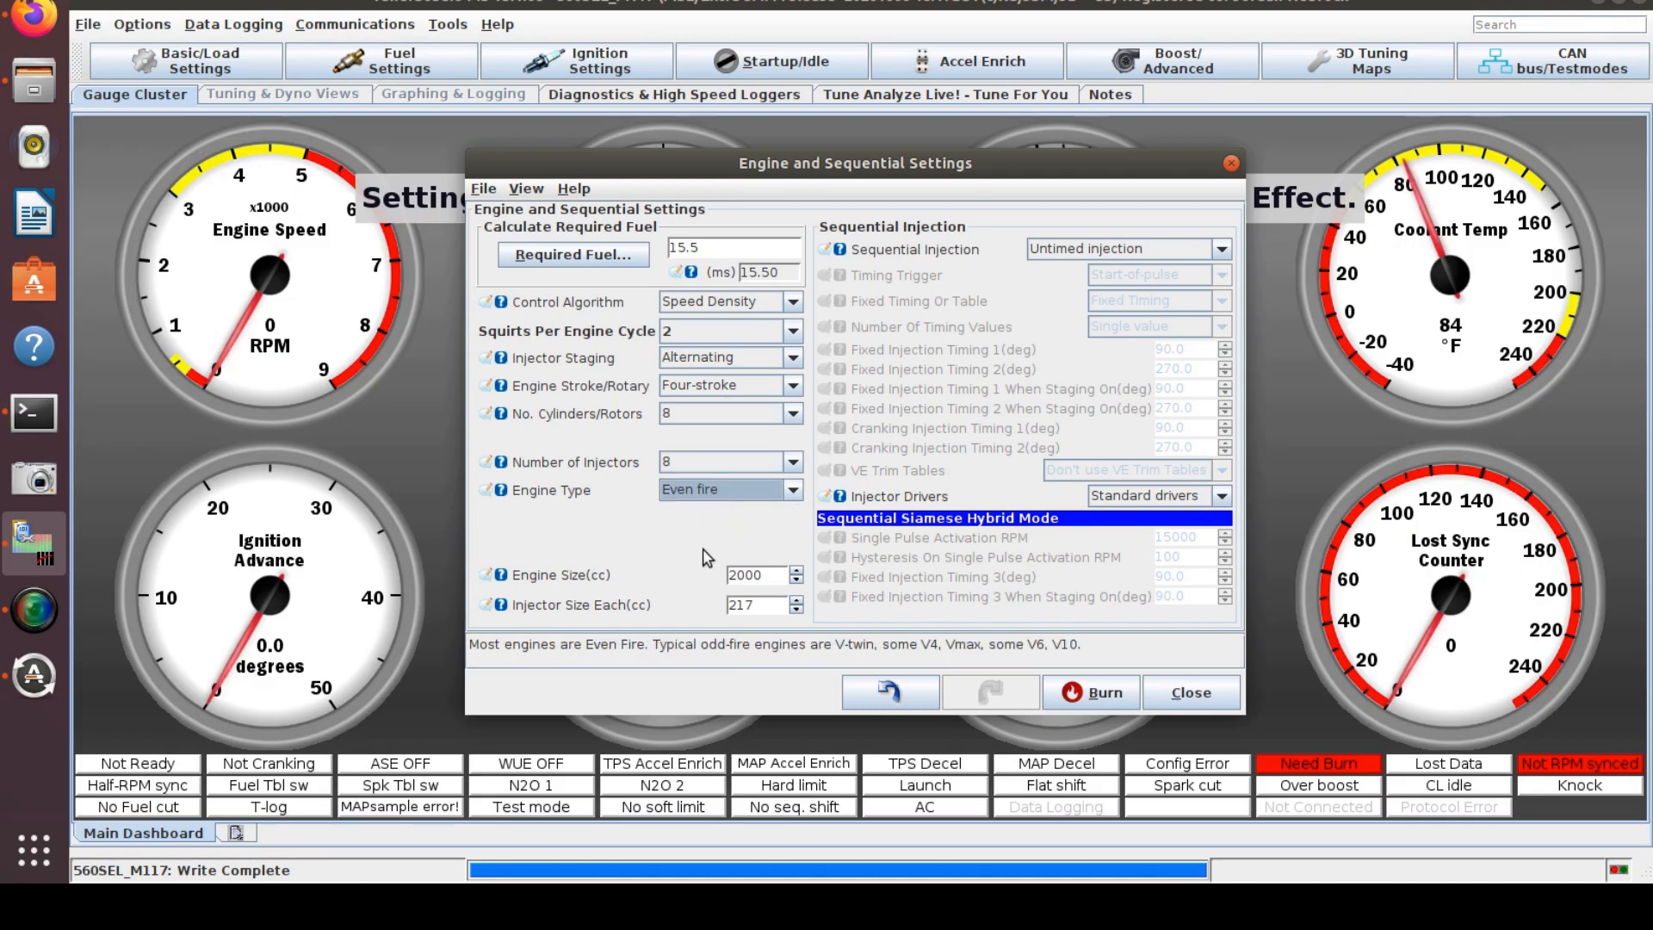
pyautogui.moveTo(547, 599)
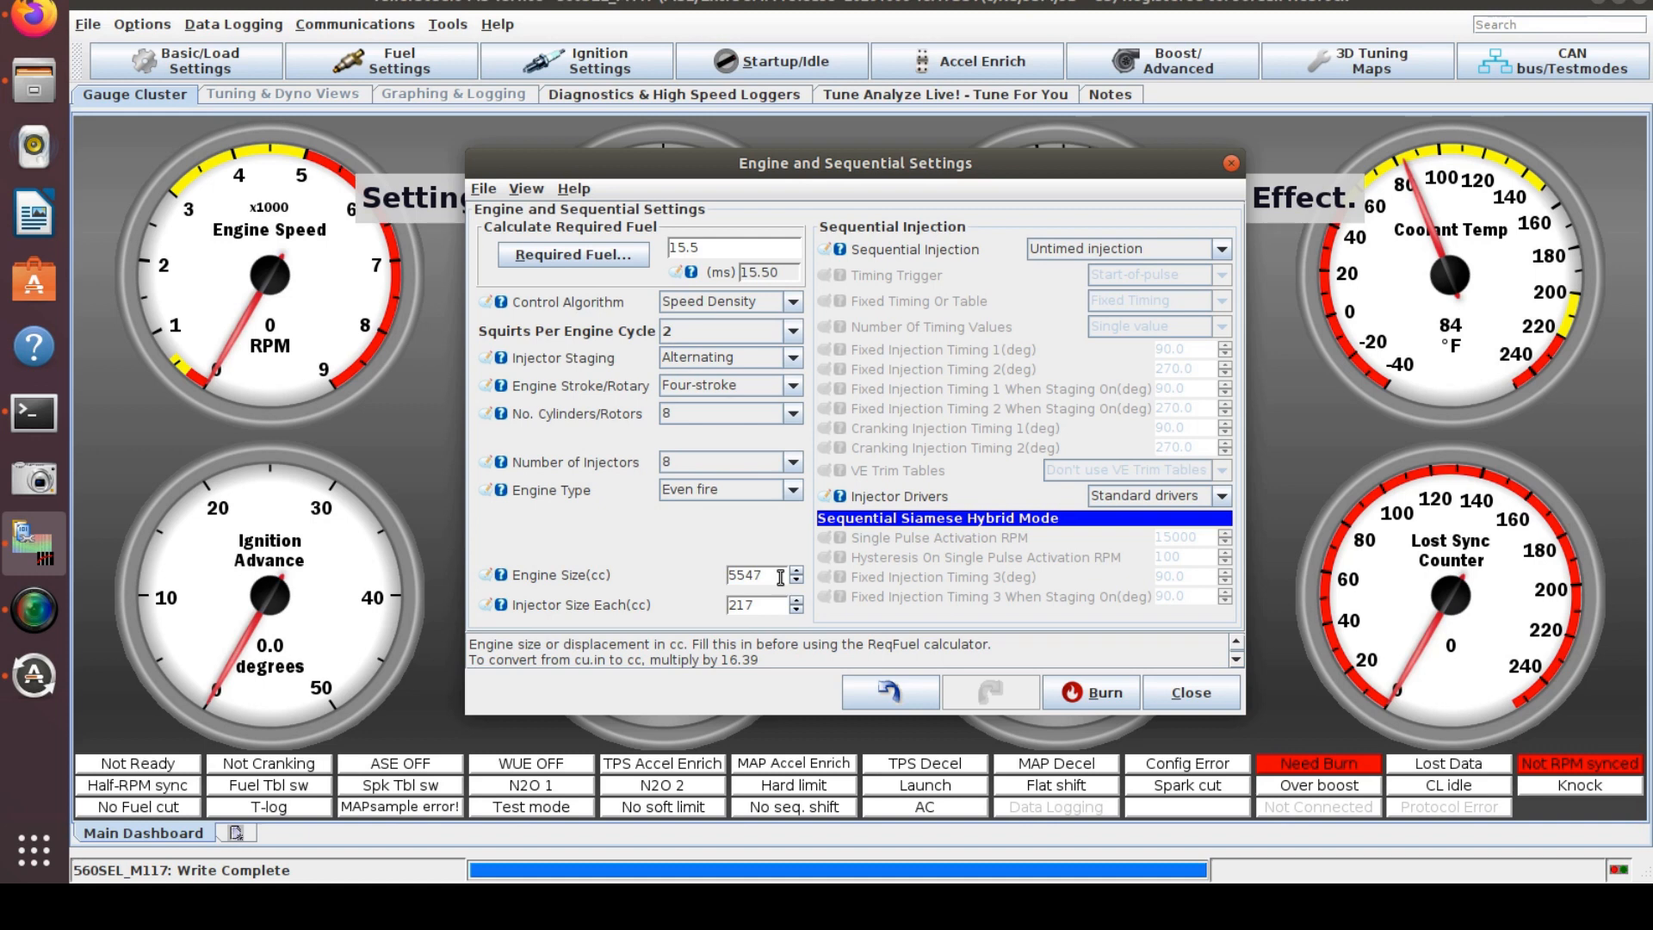
# - Set the injector size to 314 cc
pyautogui.click(749, 604)
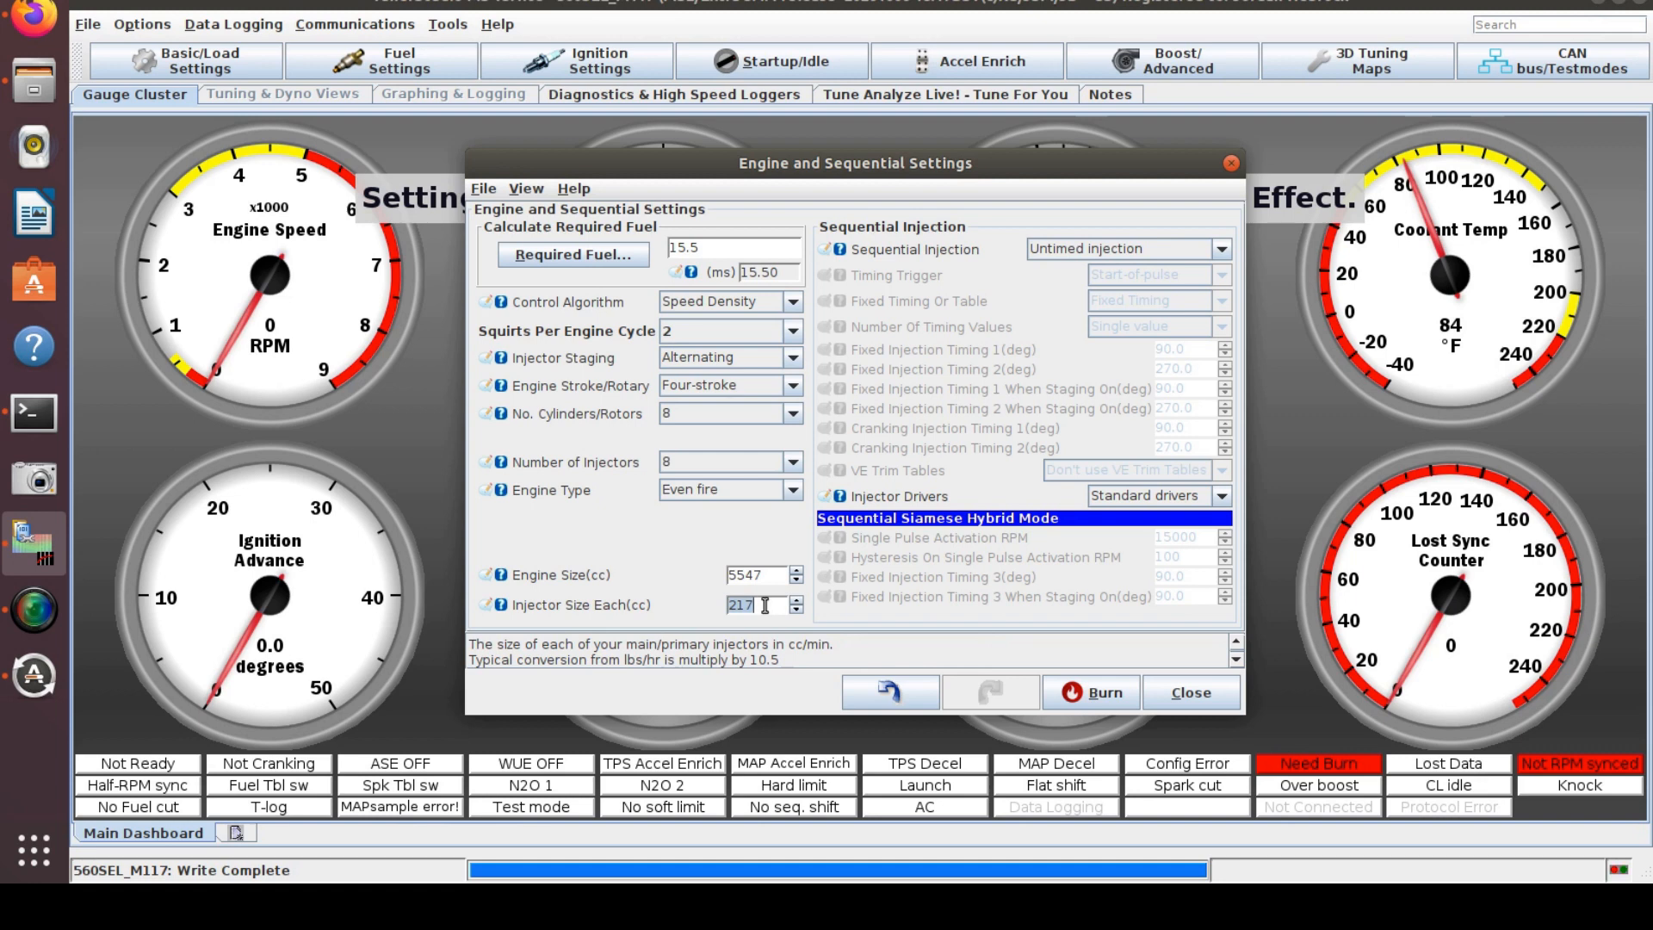
pyautogui.write('314')
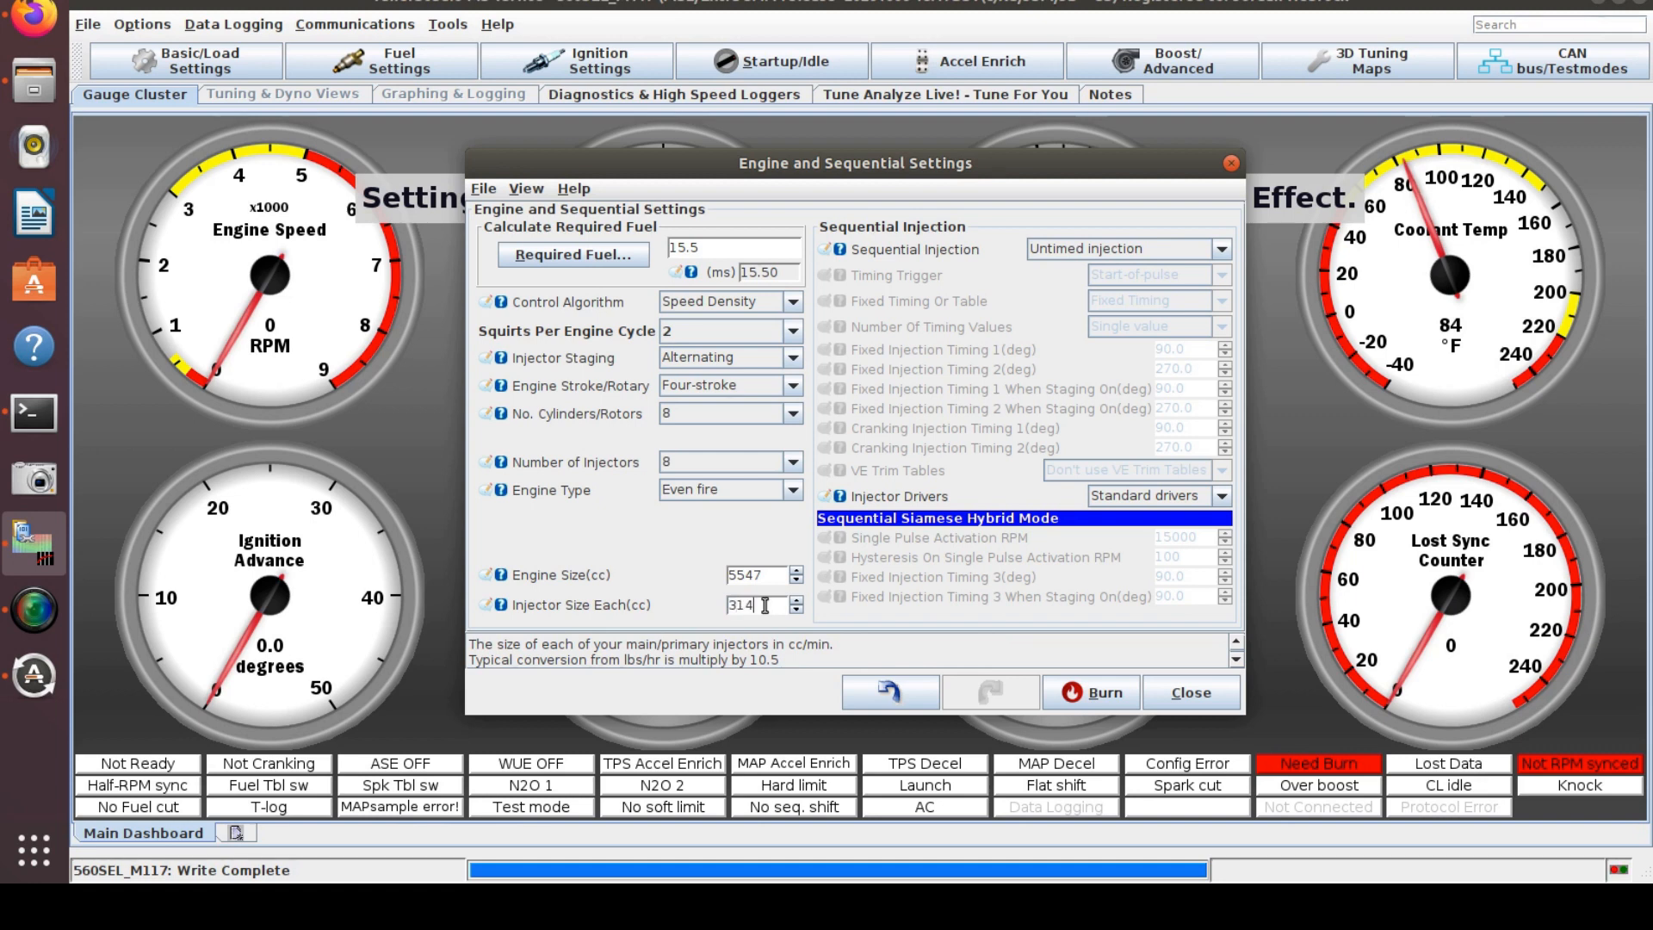
pyautogui.write('.')
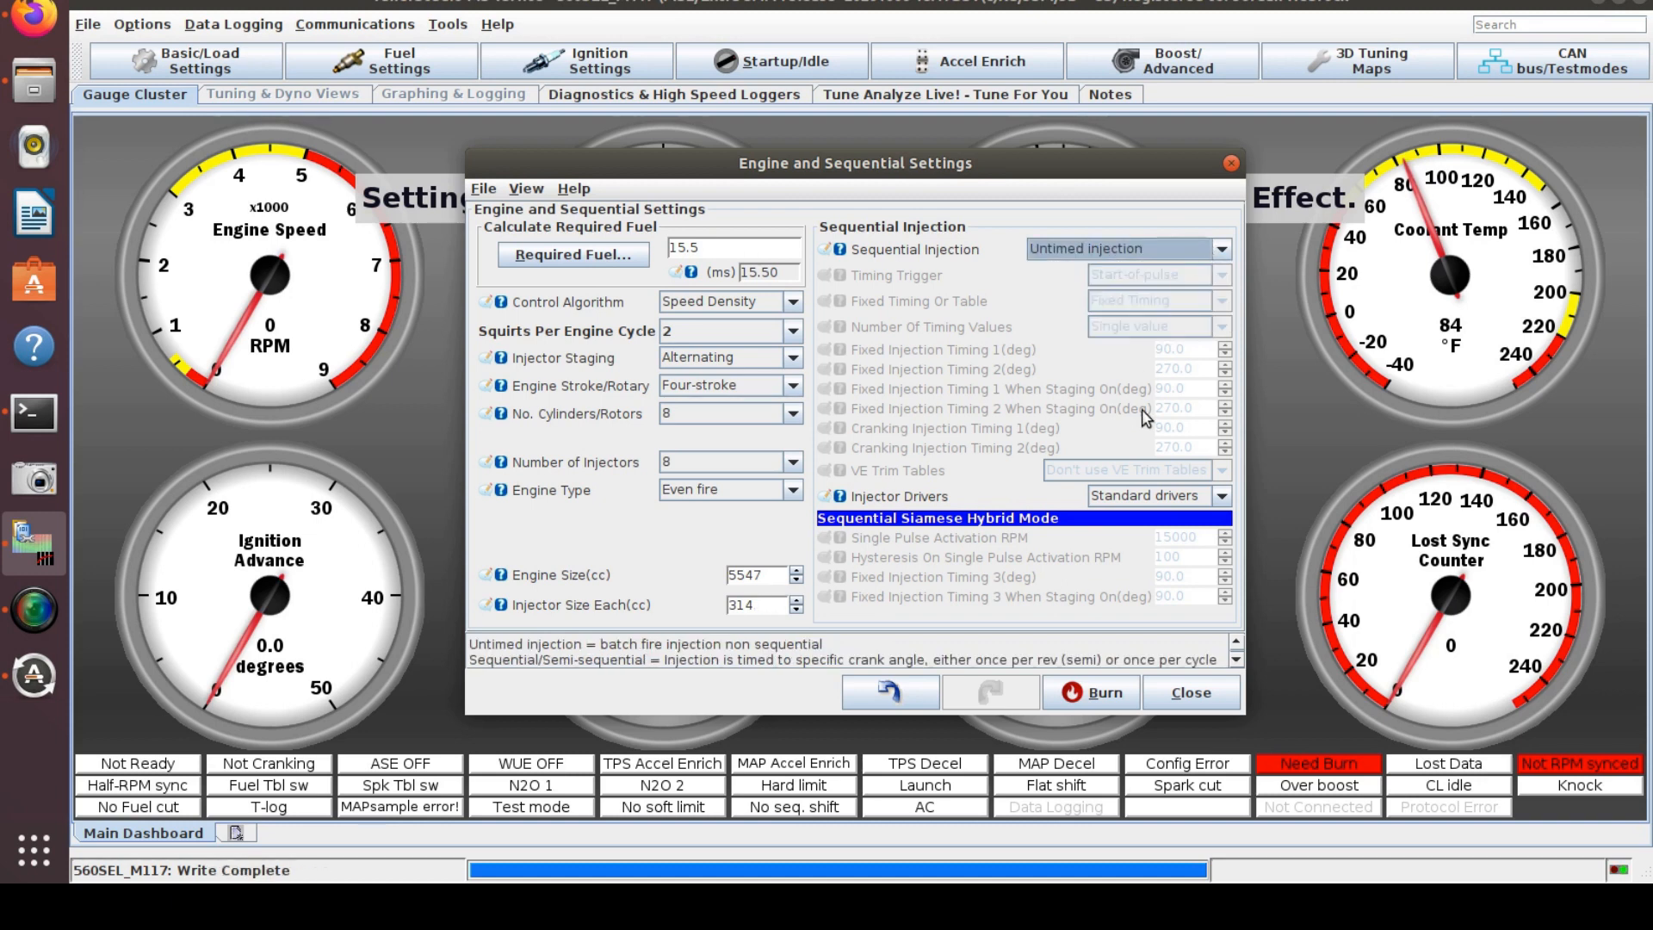
pyautogui.moveTo(1122, 498)
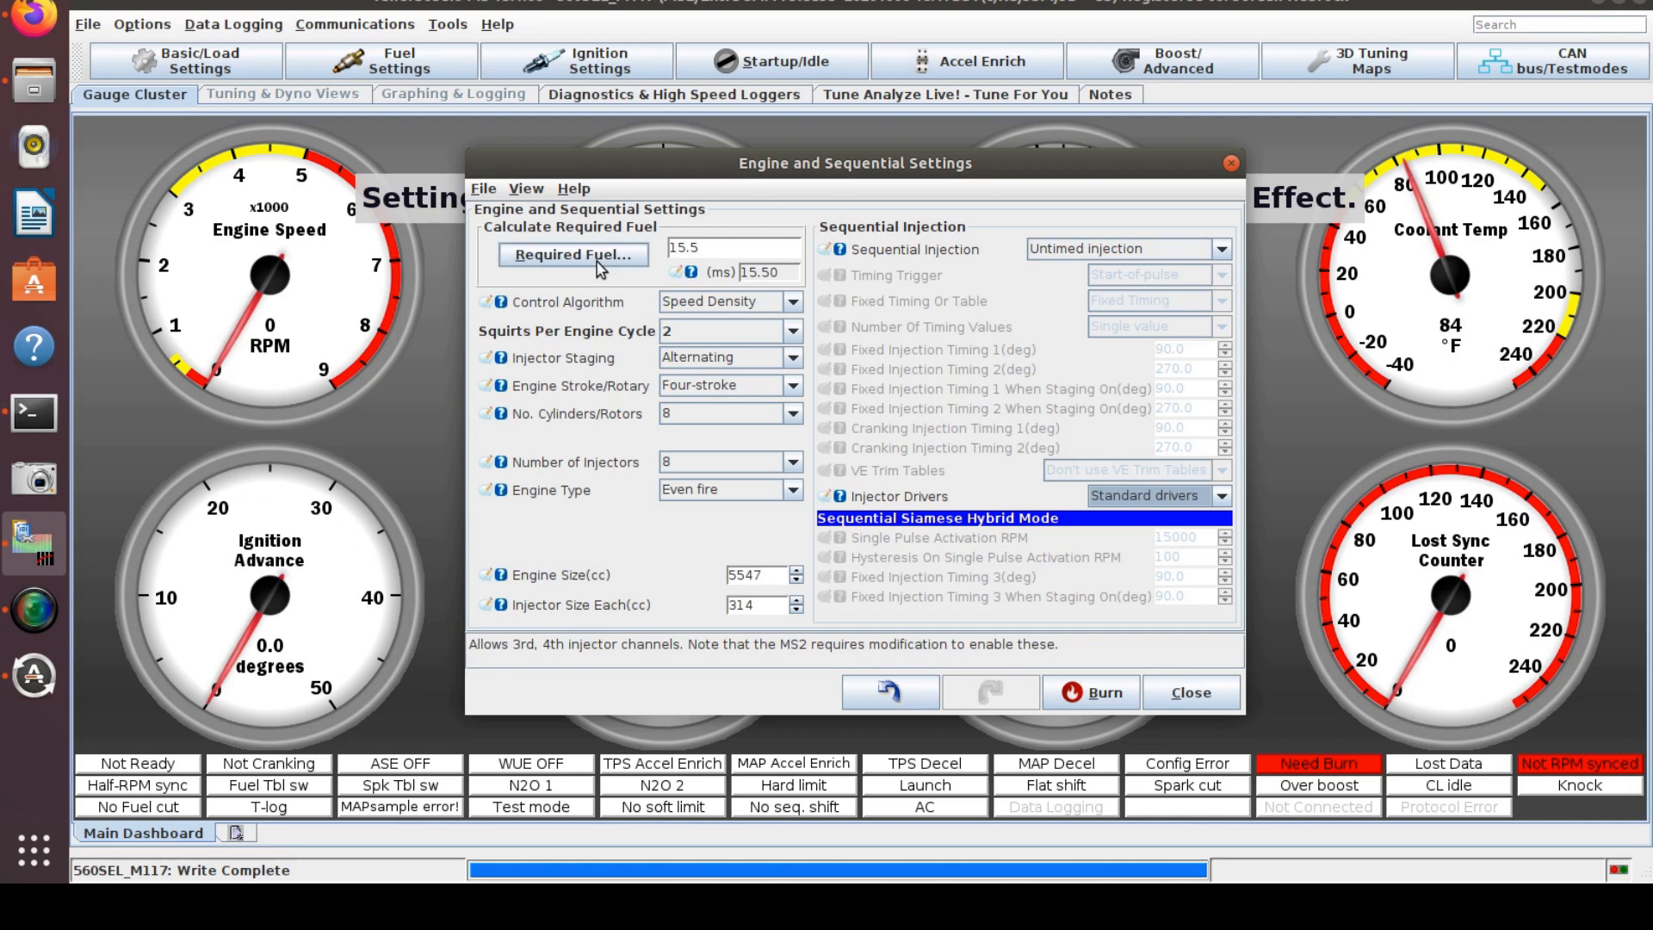
pyautogui.moveTo(565, 262)
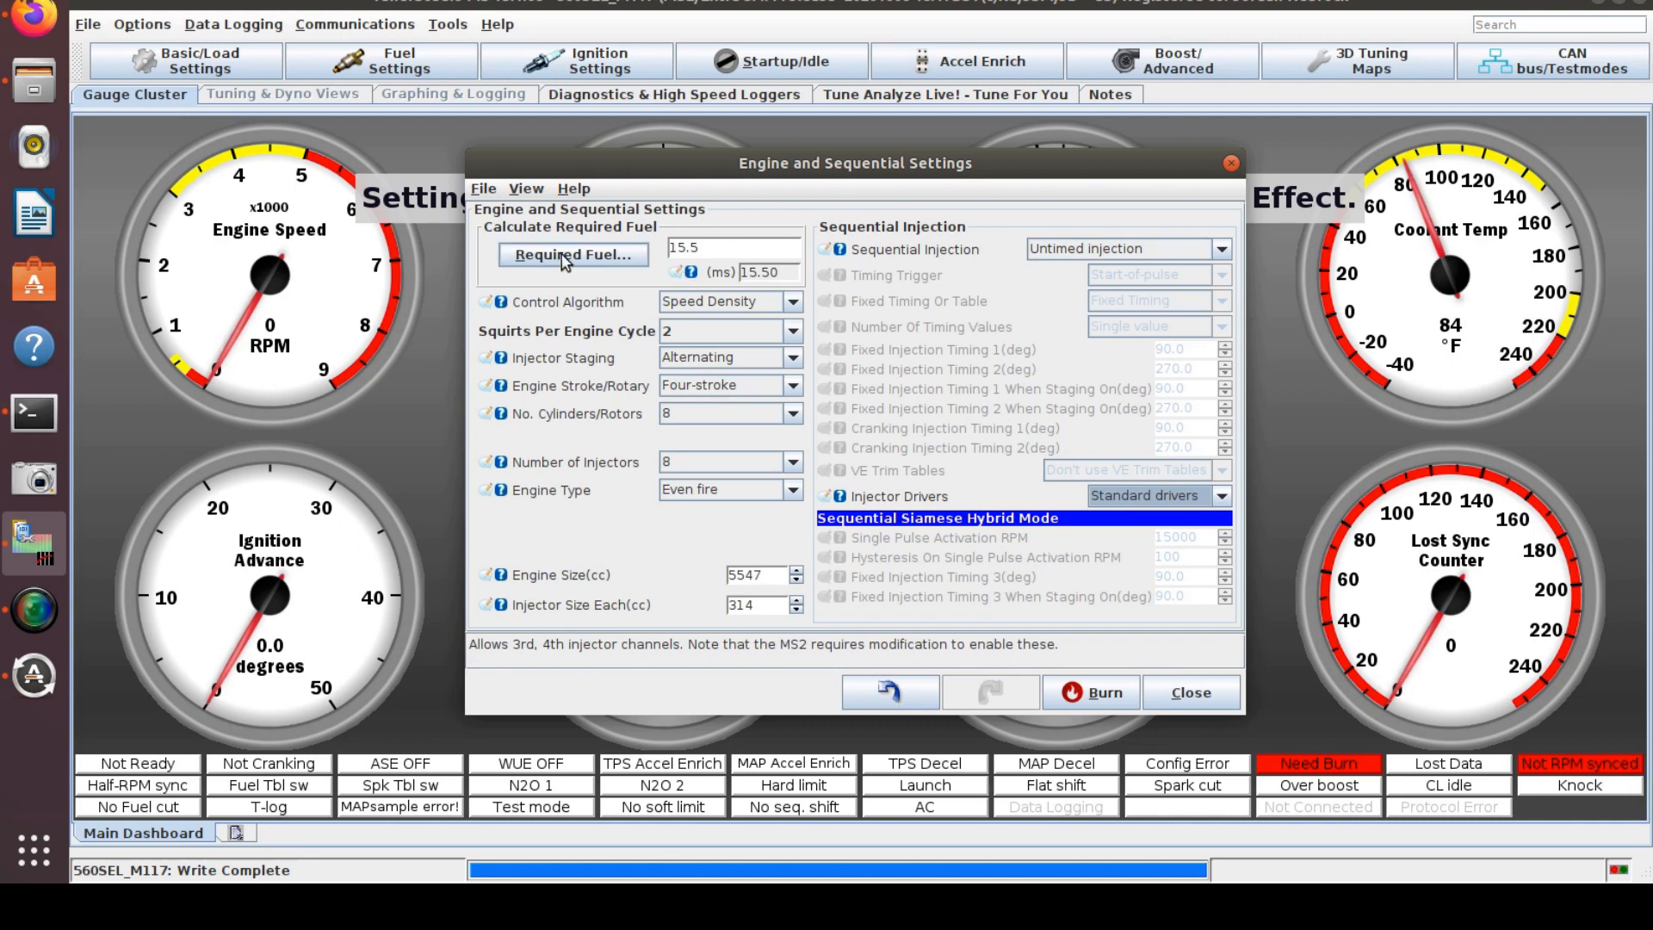
# - Switch displacement to 5547 cc in the Required Fuel Calculator and accept 14.8 ms
pyautogui.click(571, 255)
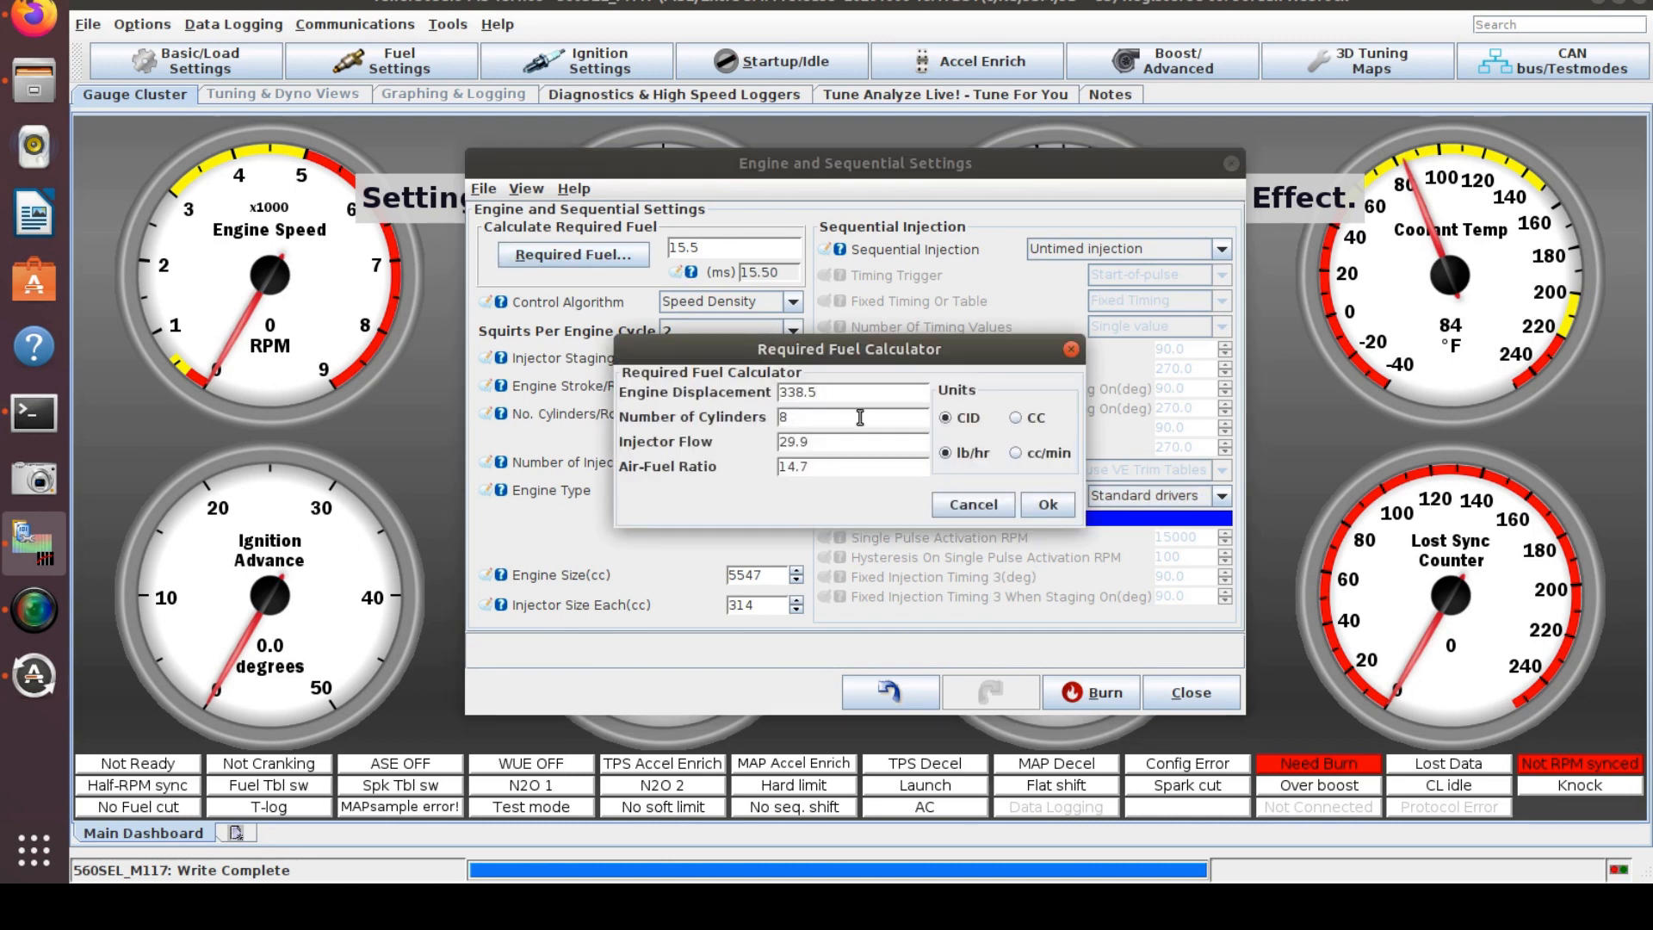
pyautogui.moveTo(1054, 432)
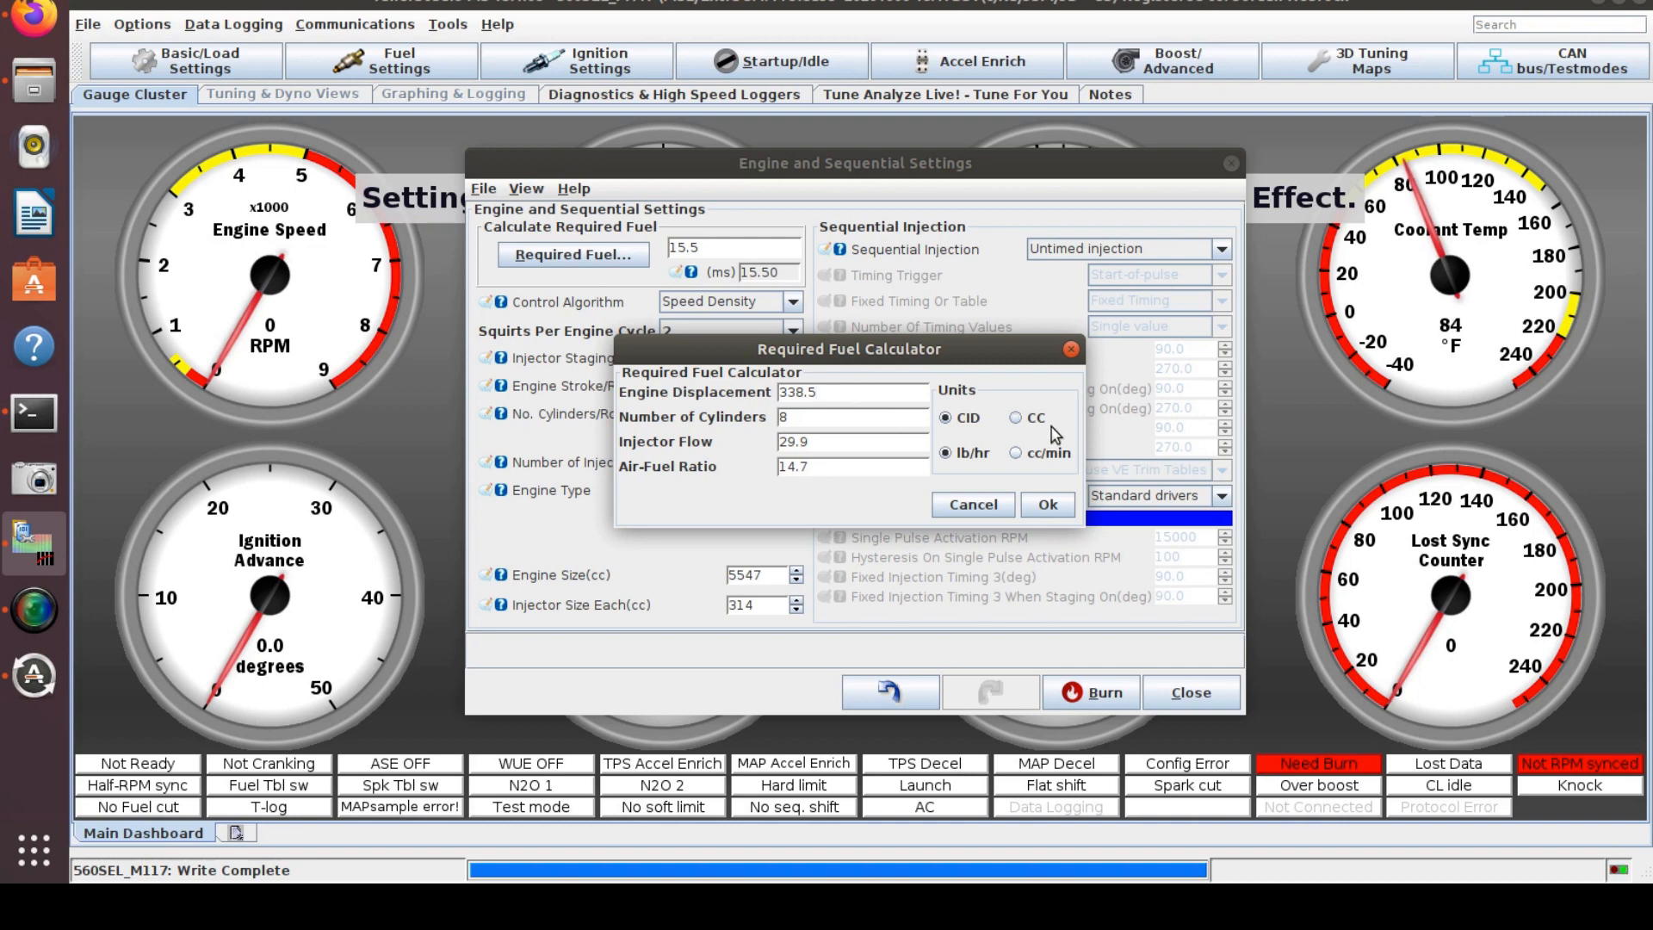
pyautogui.click(1015, 417)
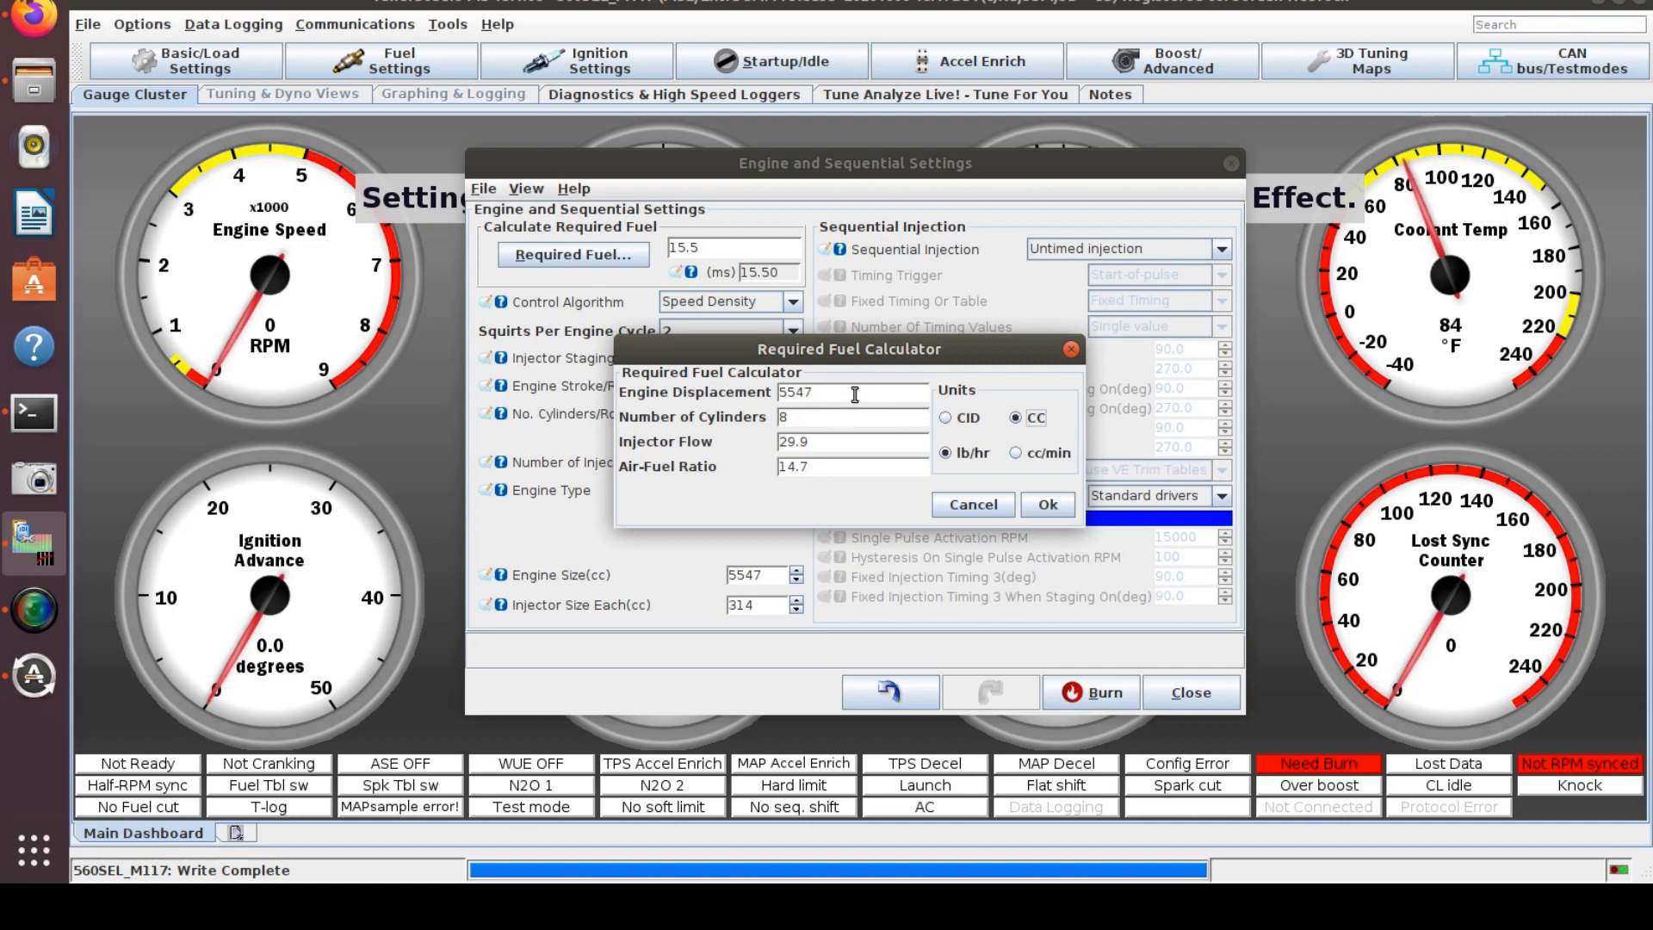
pyautogui.moveTo(866, 460)
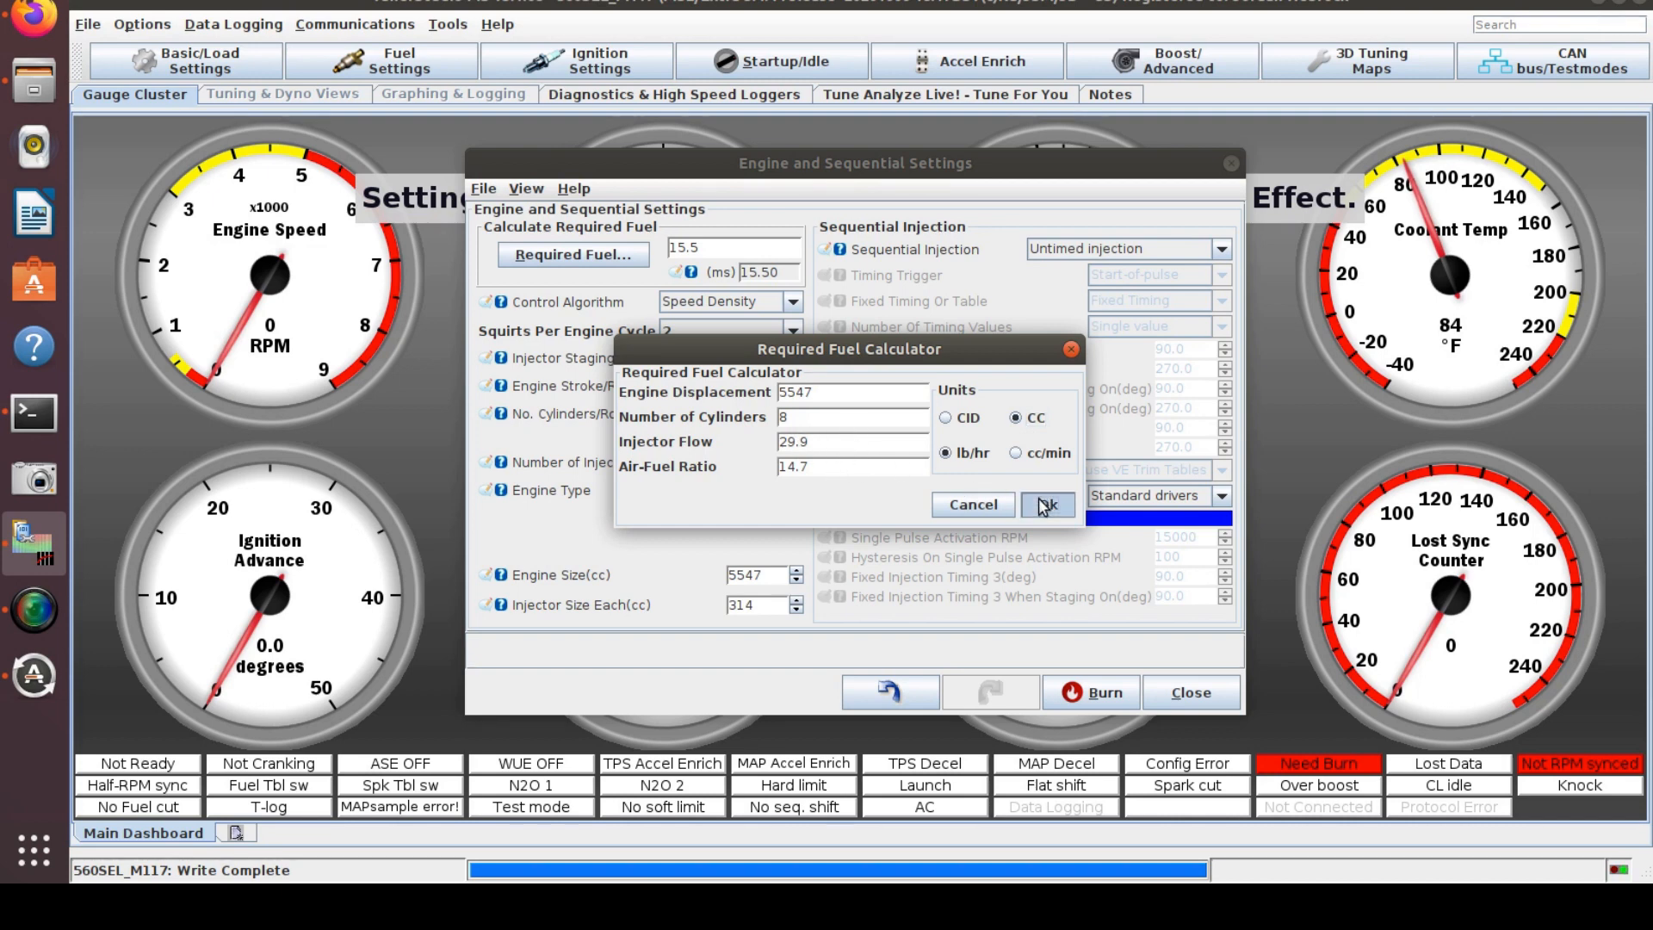
pyautogui.click(1045, 504)
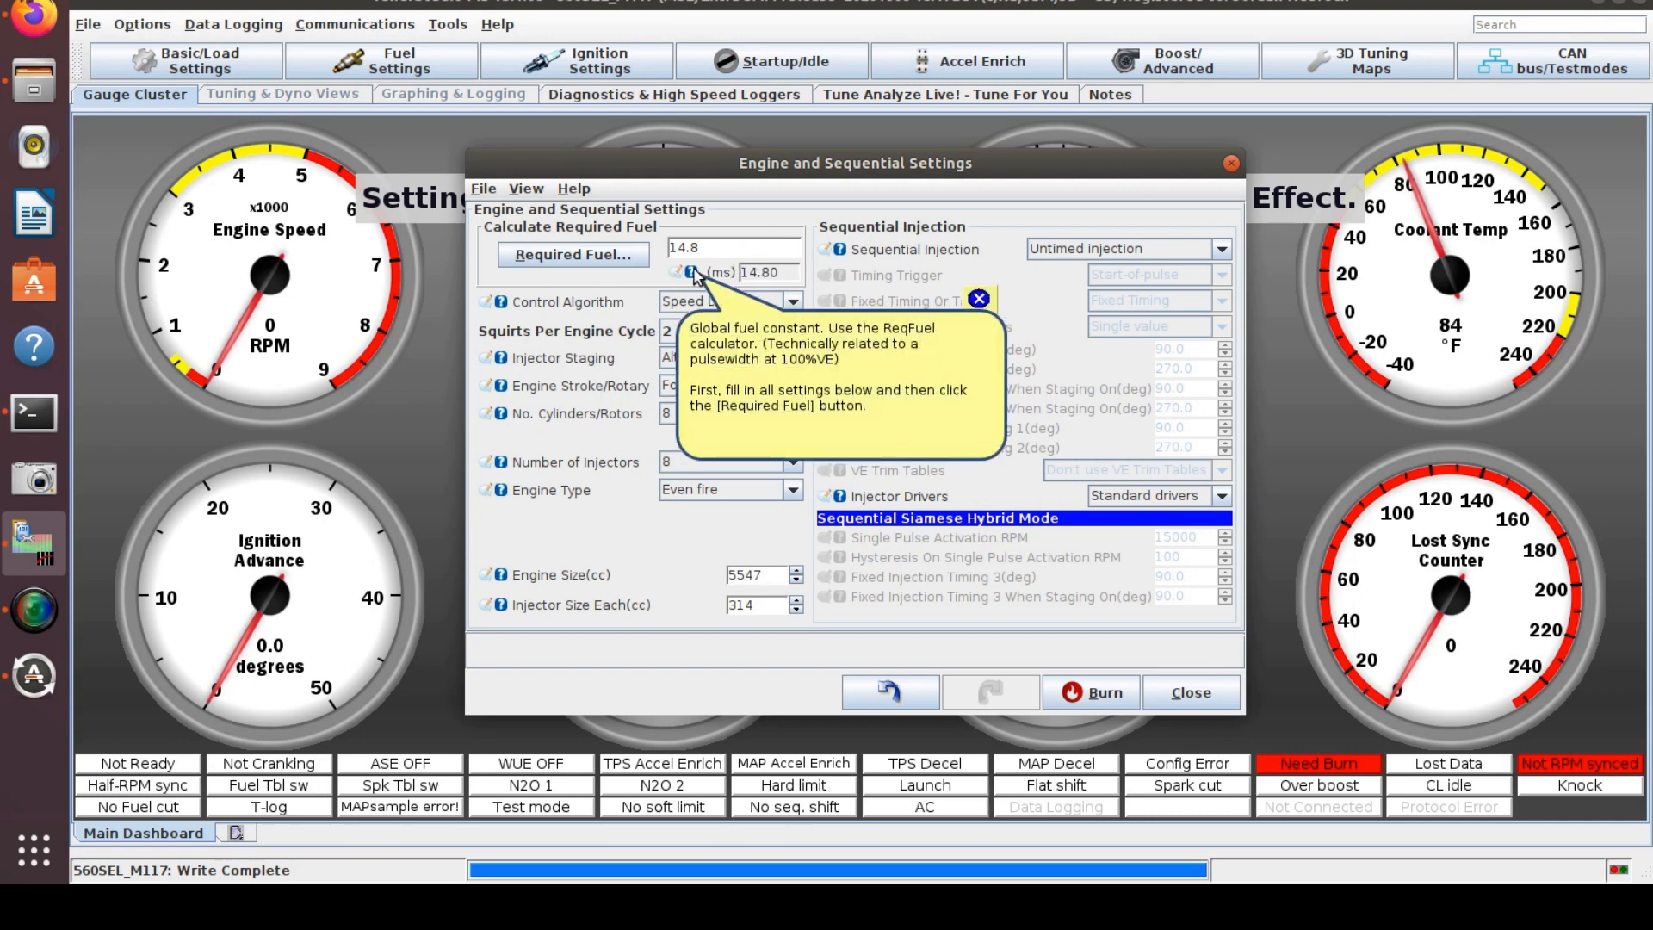
pyautogui.moveTo(844, 351)
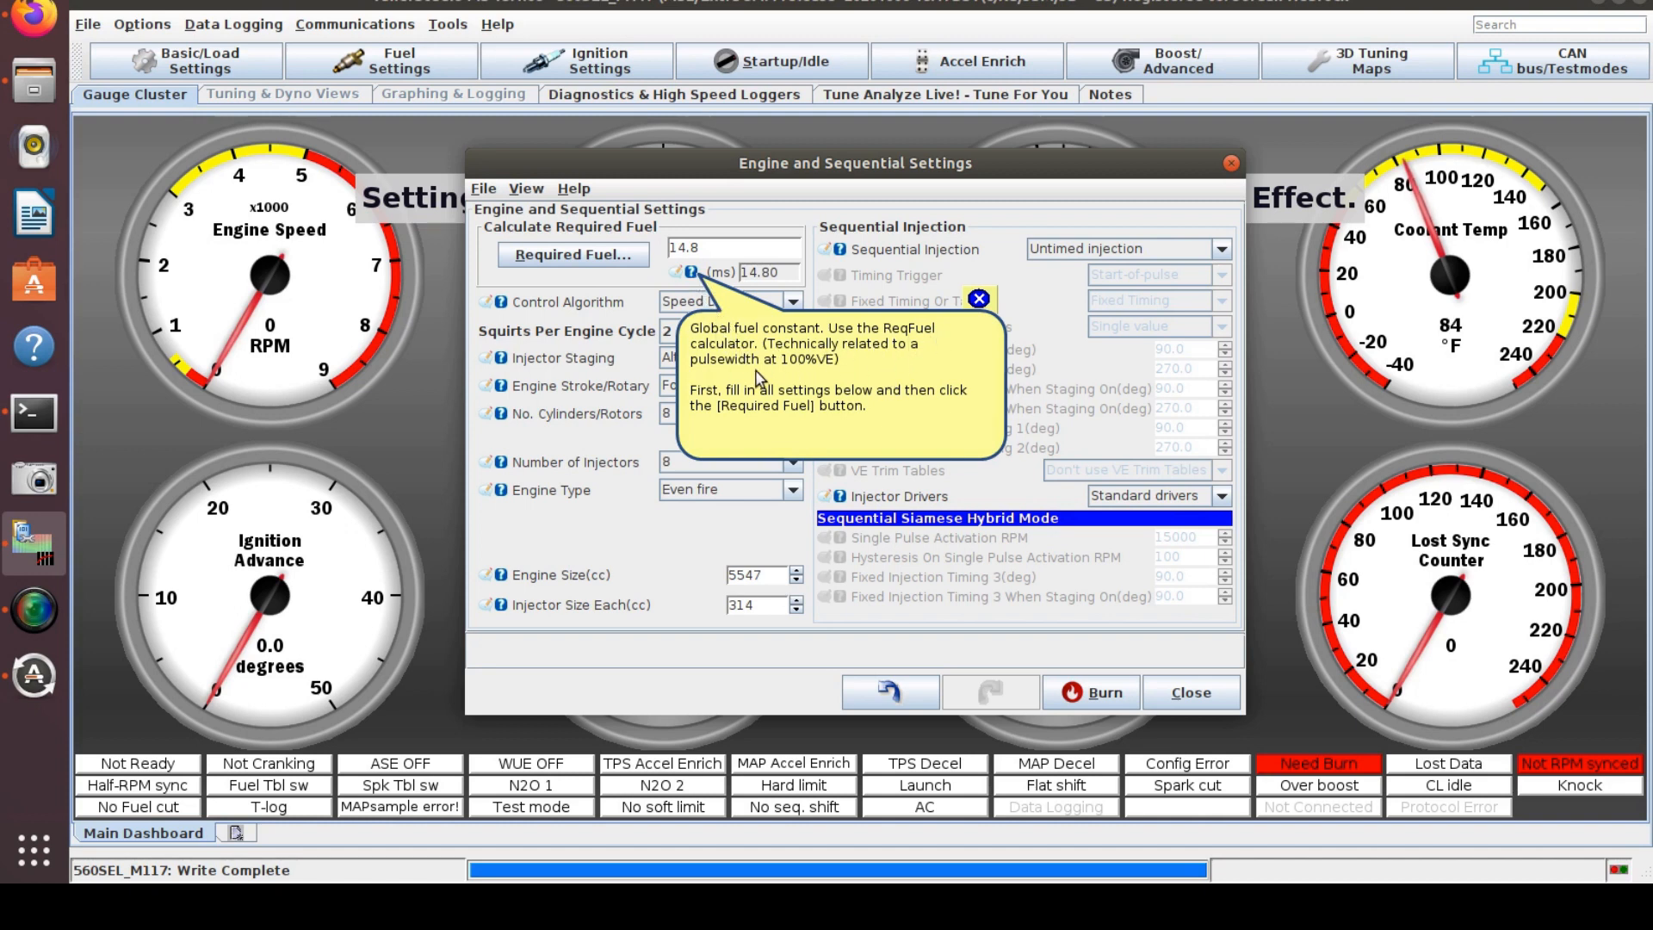
pyautogui.moveTo(754, 275)
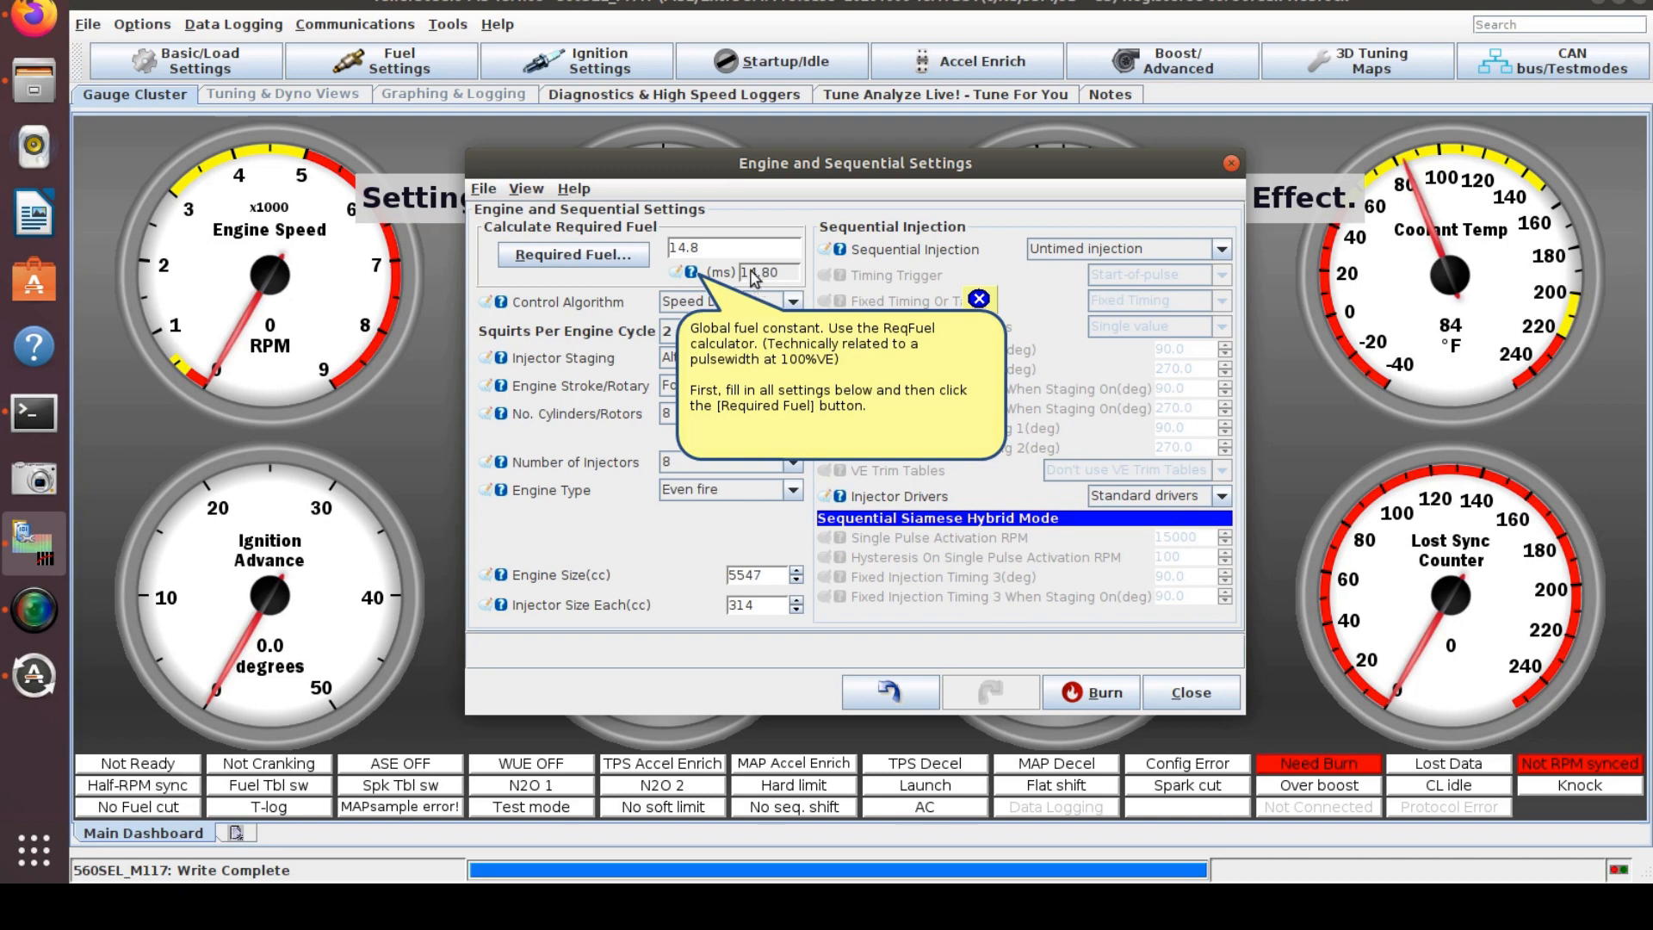
pyautogui.moveTo(739, 303)
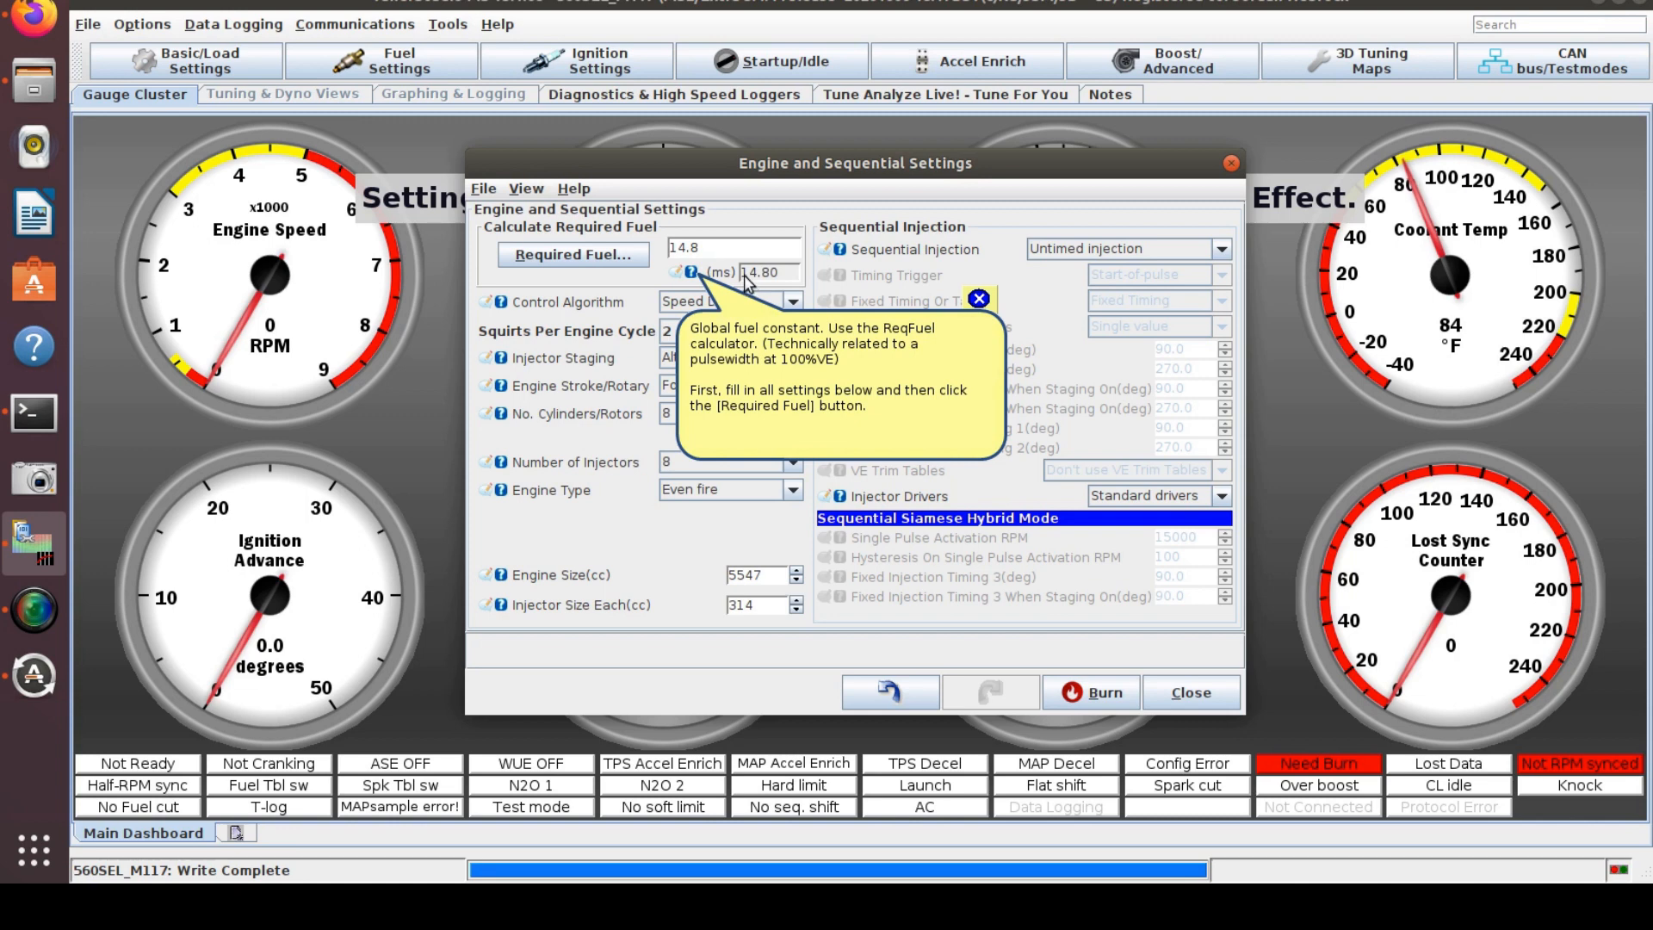
pyautogui.moveTo(789, 311)
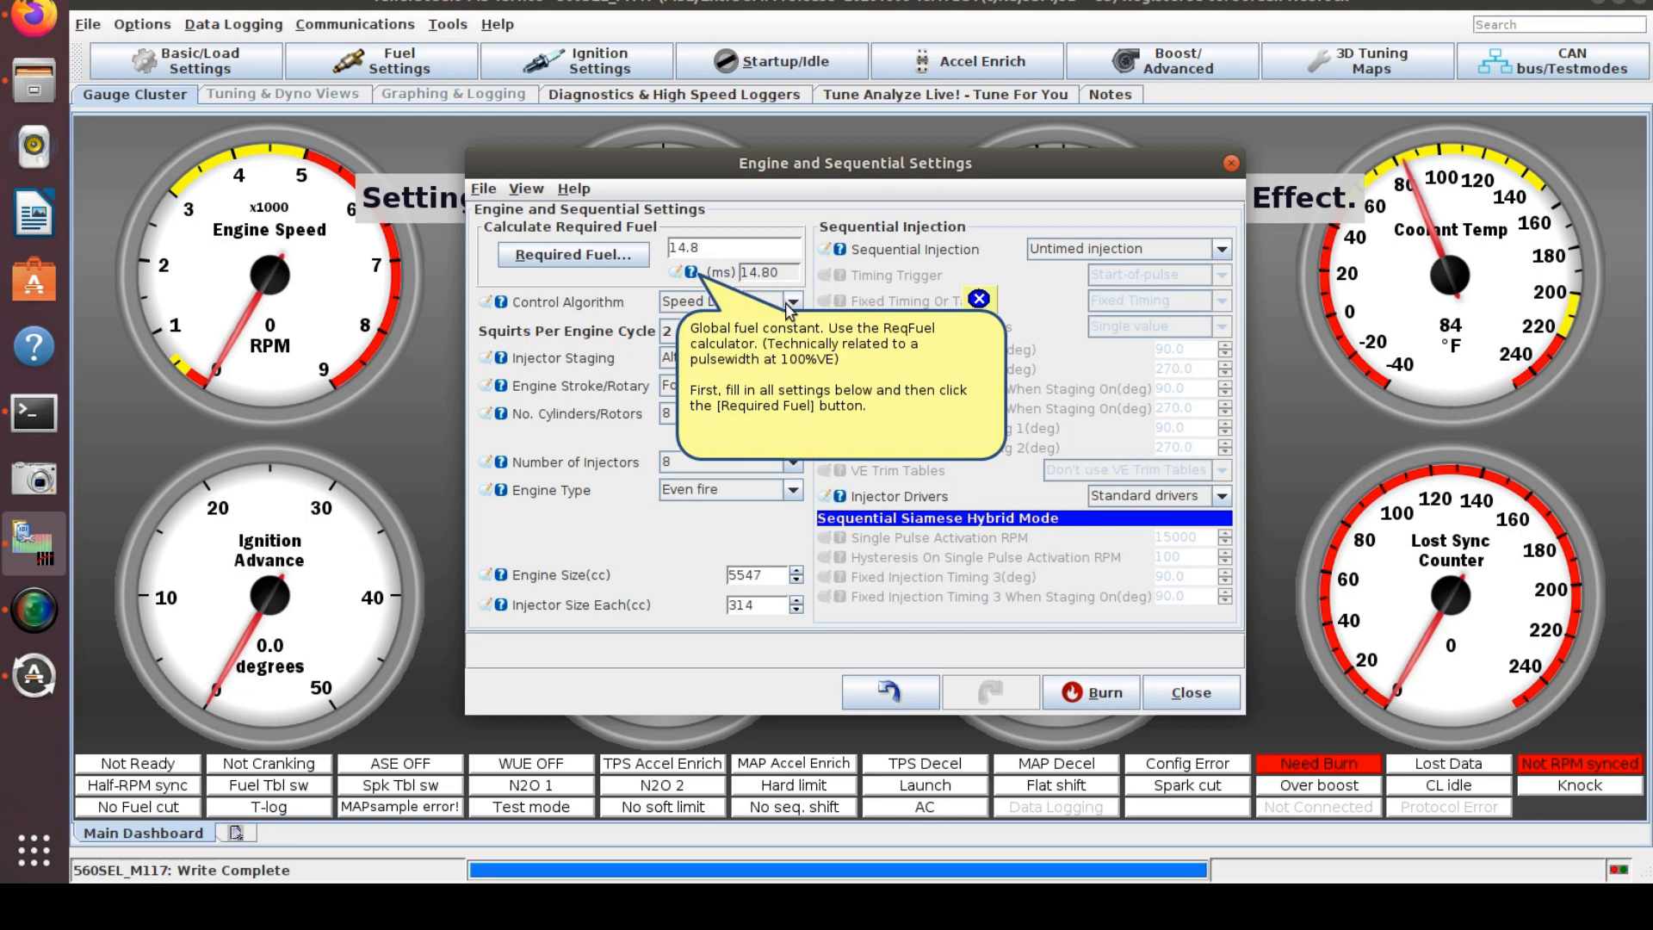
pyautogui.moveTo(833, 432)
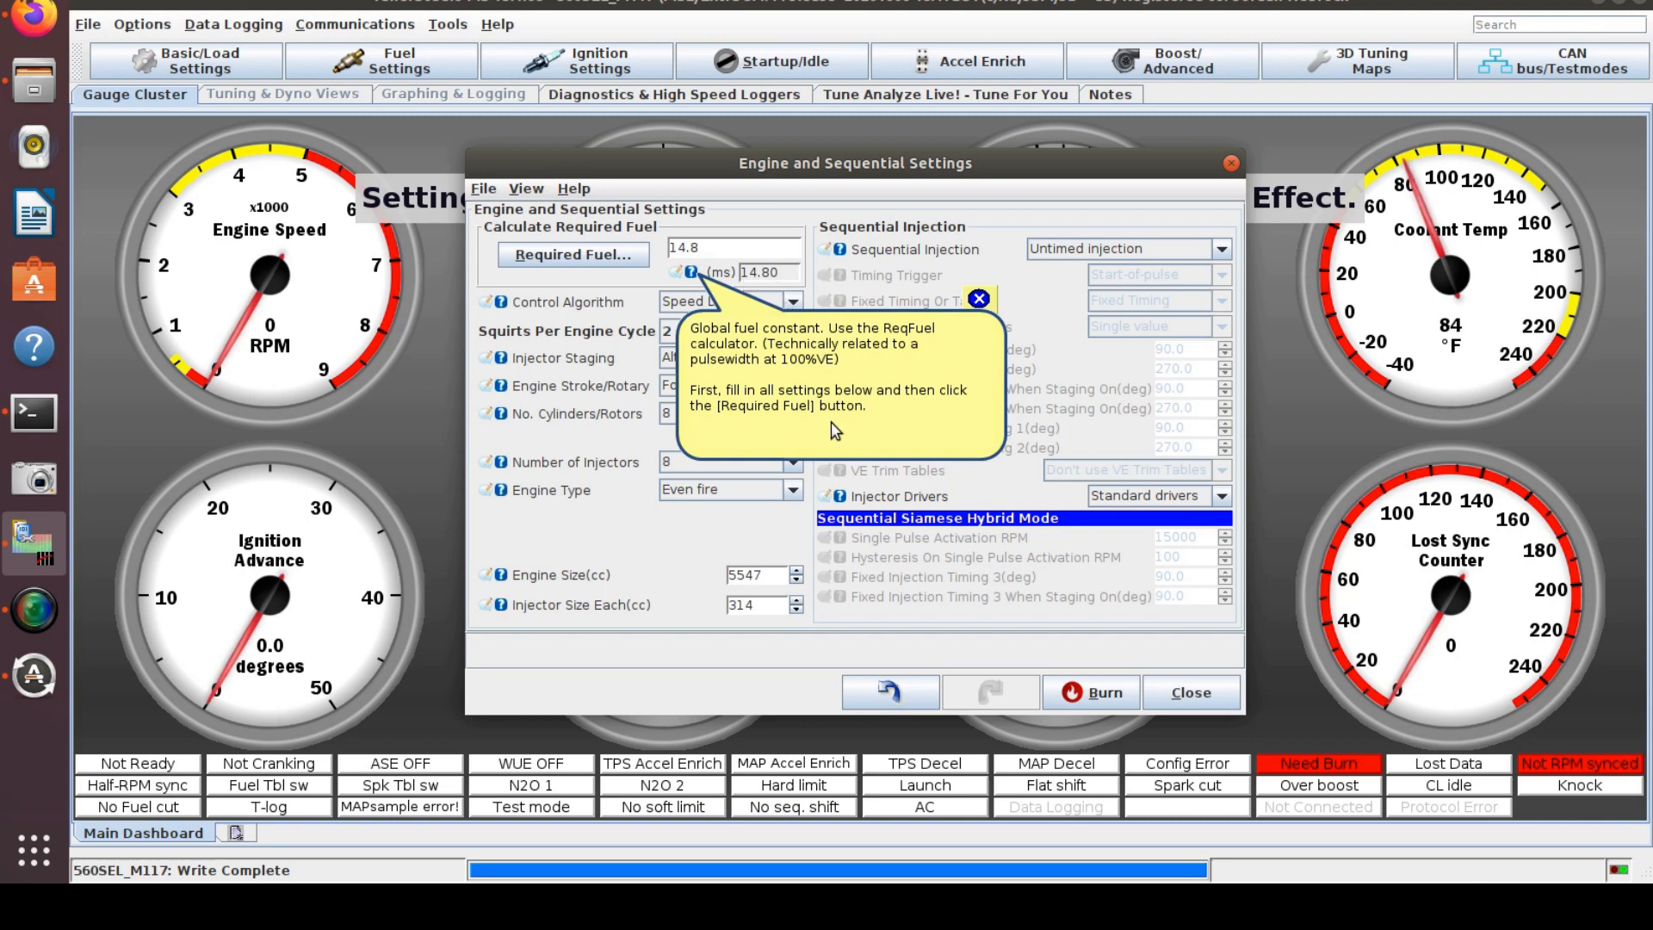
pyautogui.moveTo(738, 289)
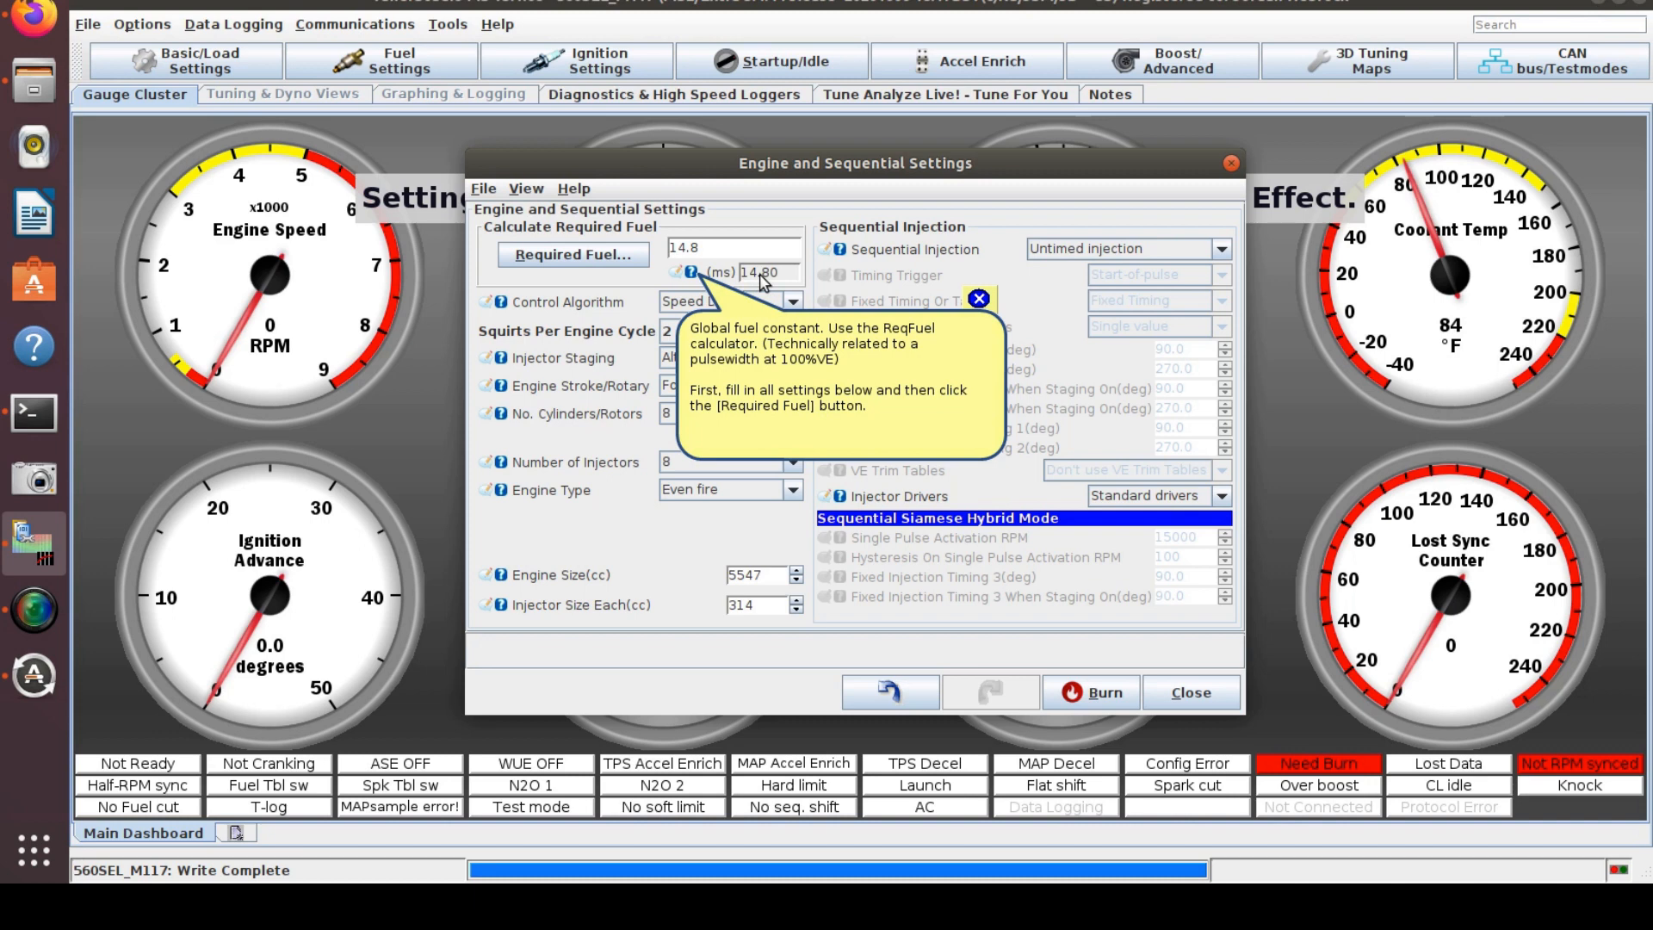
pyautogui.moveTo(797, 570)
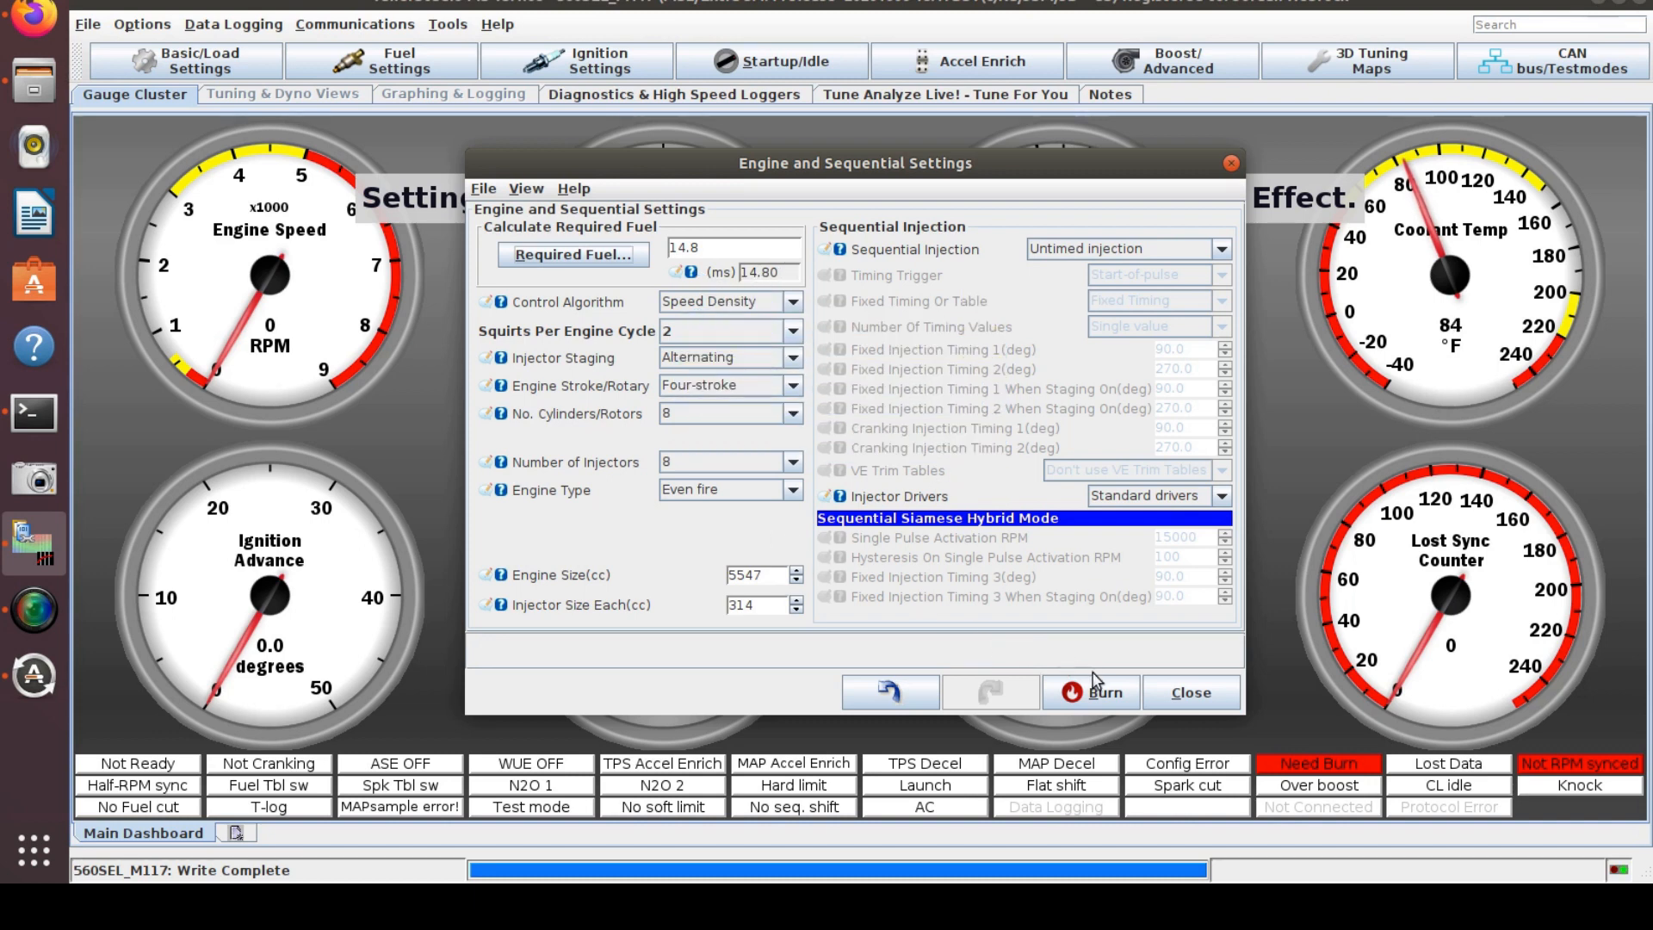
# - Burn the engine and sequential settings to the controller and close the dialog
pyautogui.click(1089, 692)
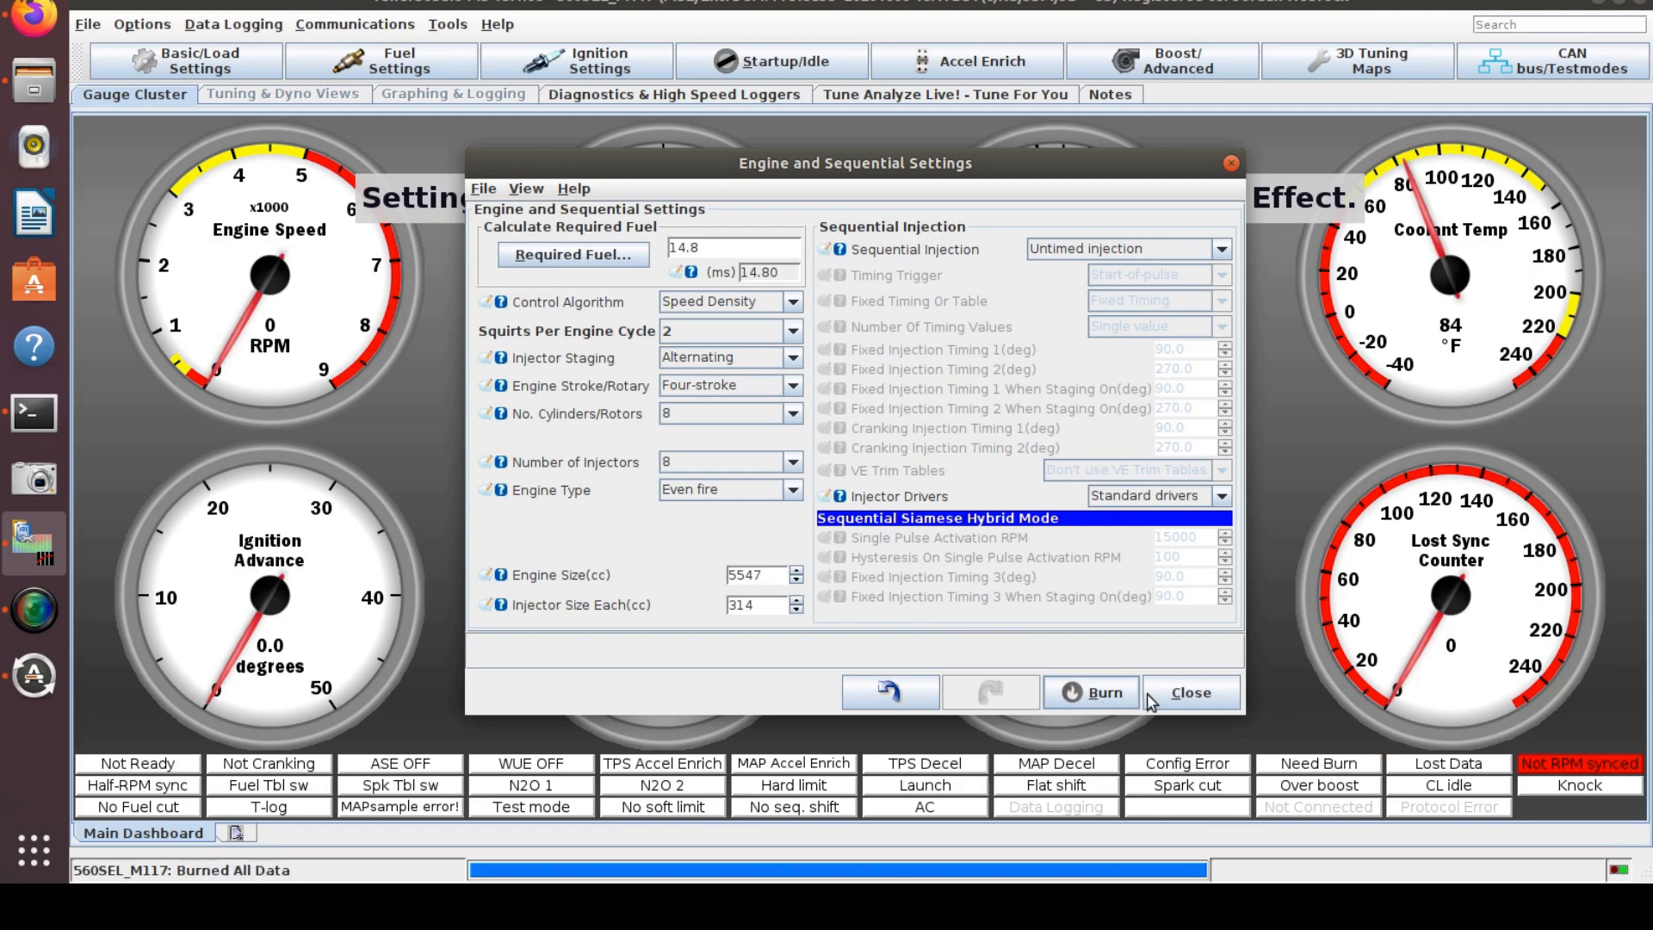
pyautogui.click(1190, 692)
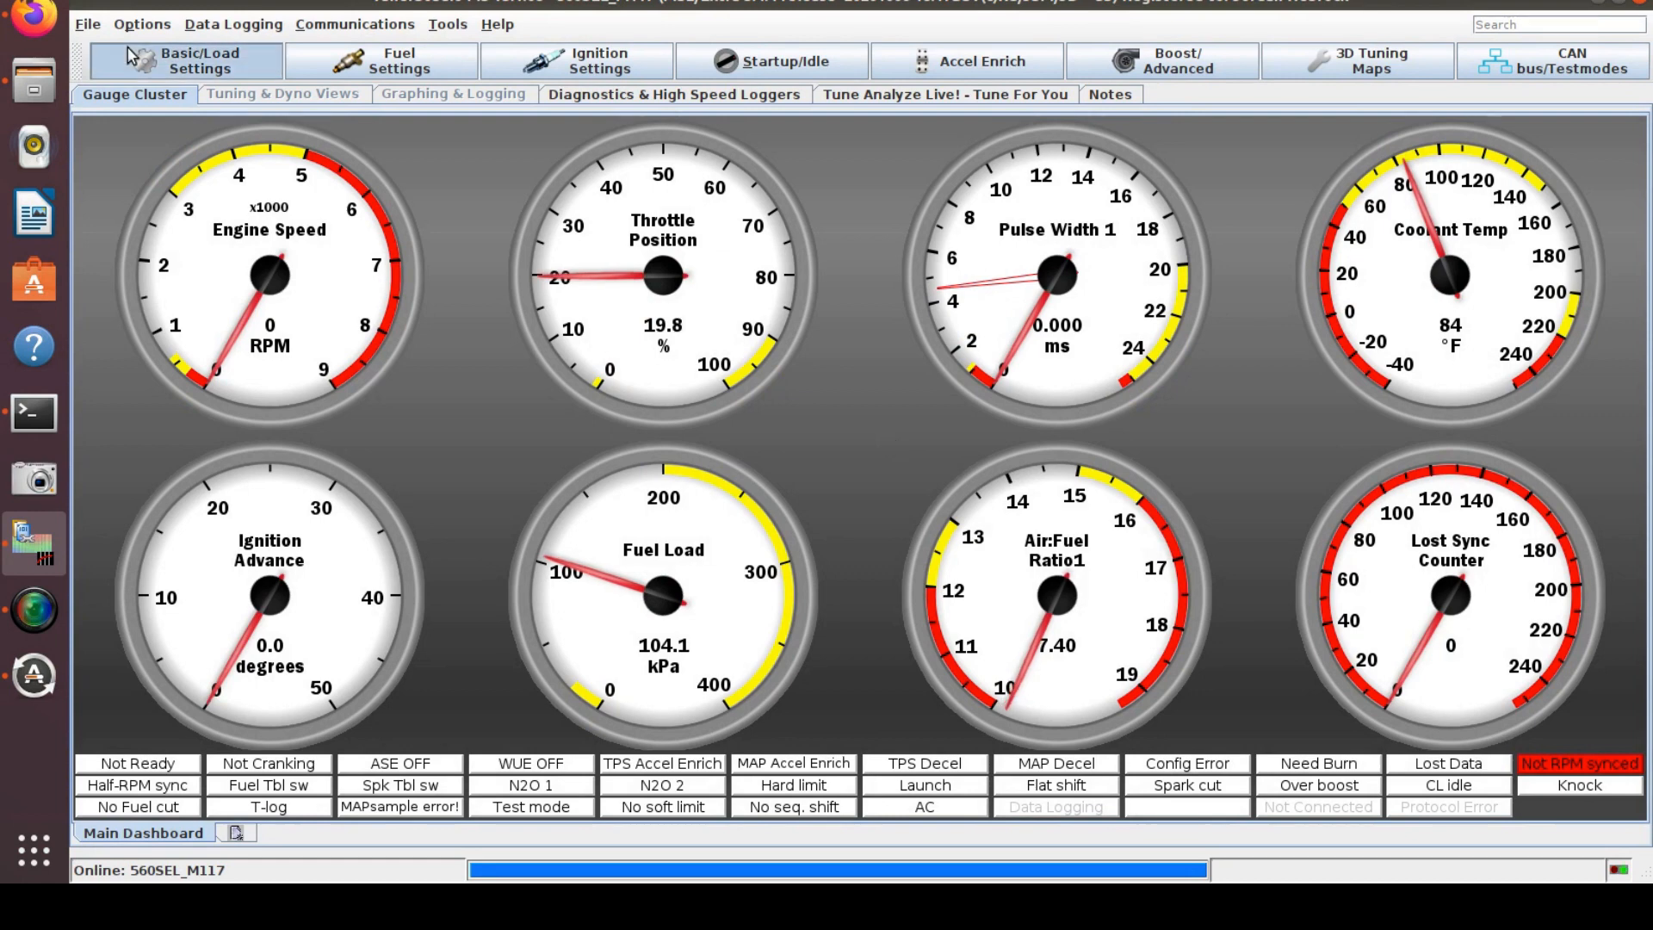
pyautogui.click(184, 60)
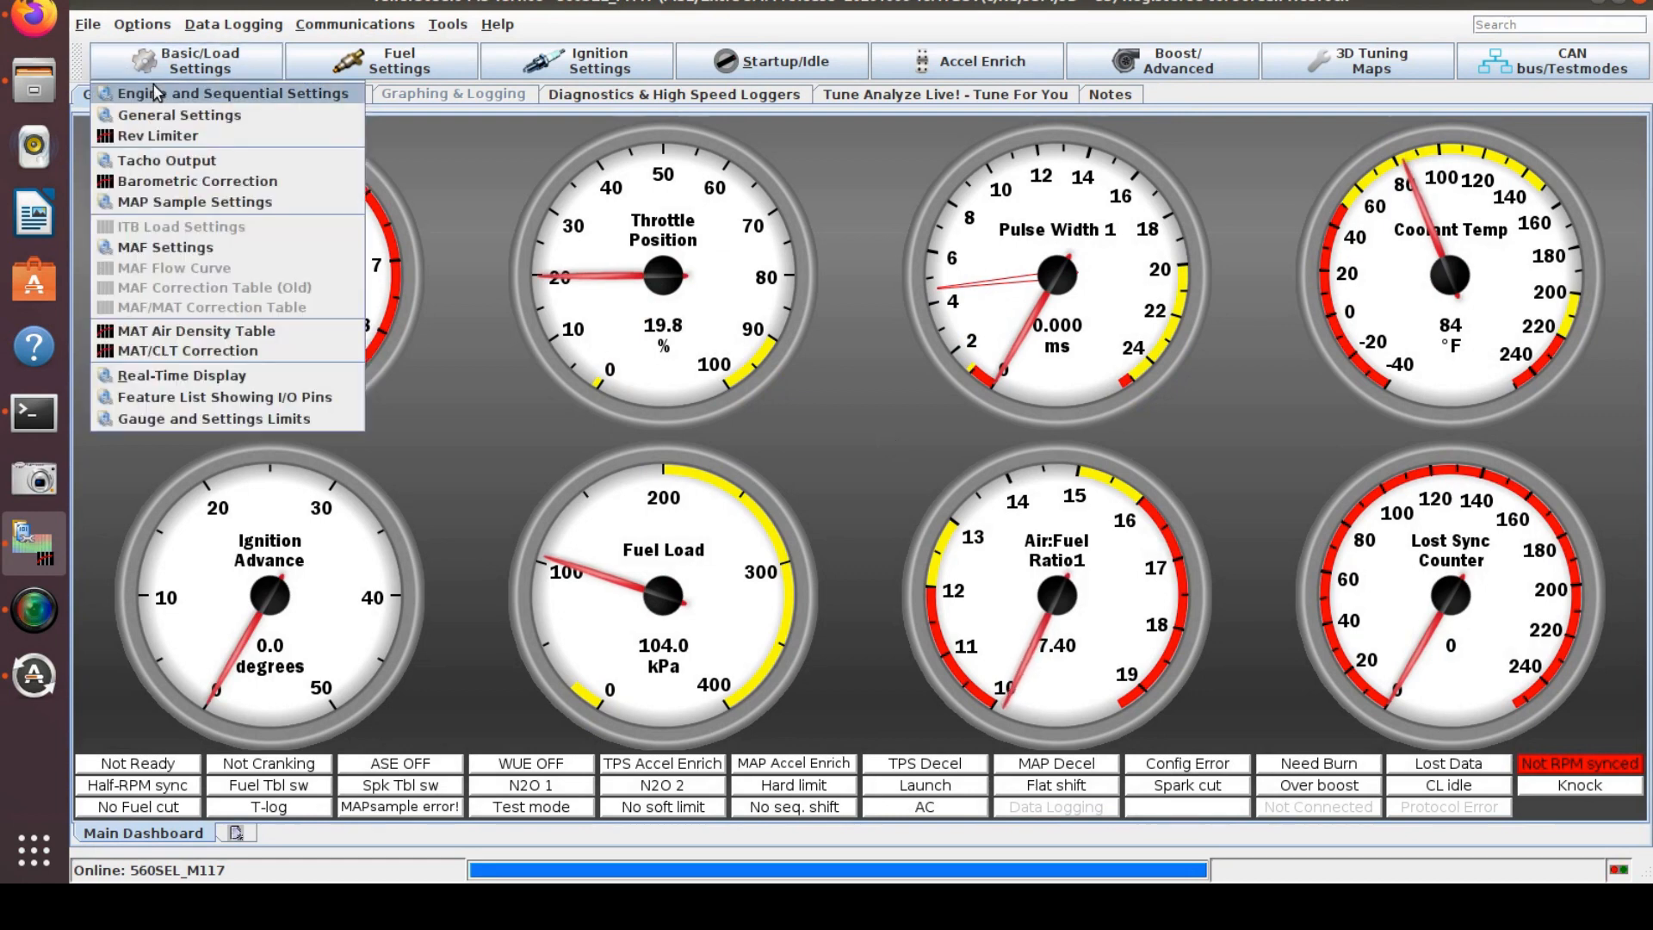
pyautogui.click(181, 116)
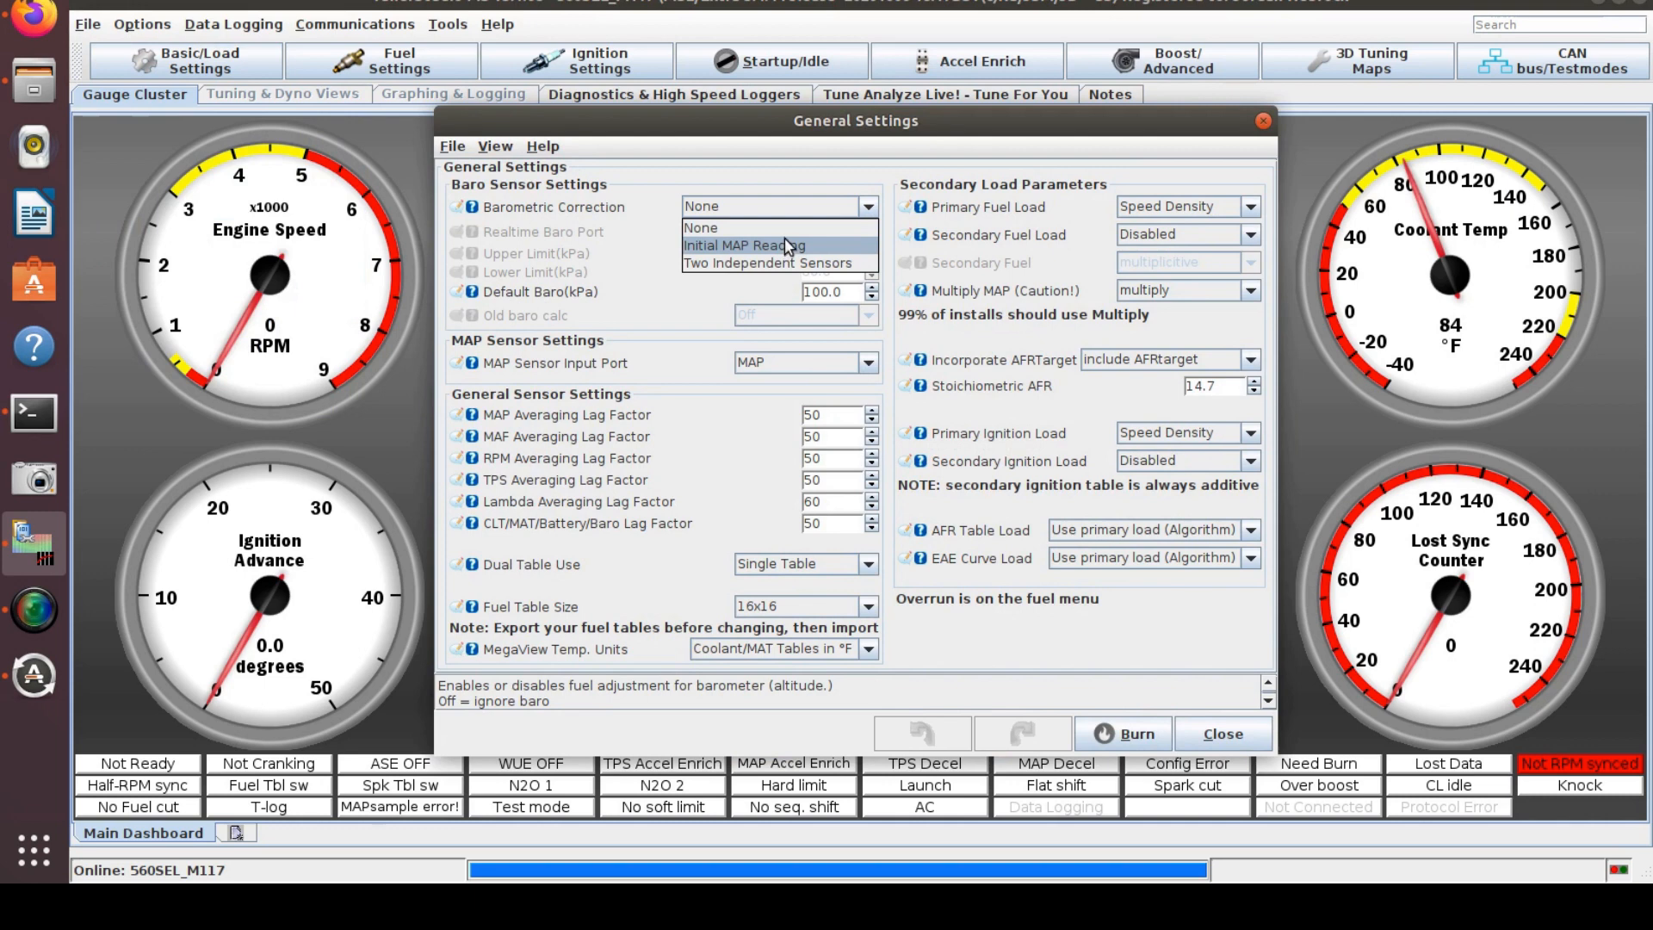
pyautogui.click(701, 227)
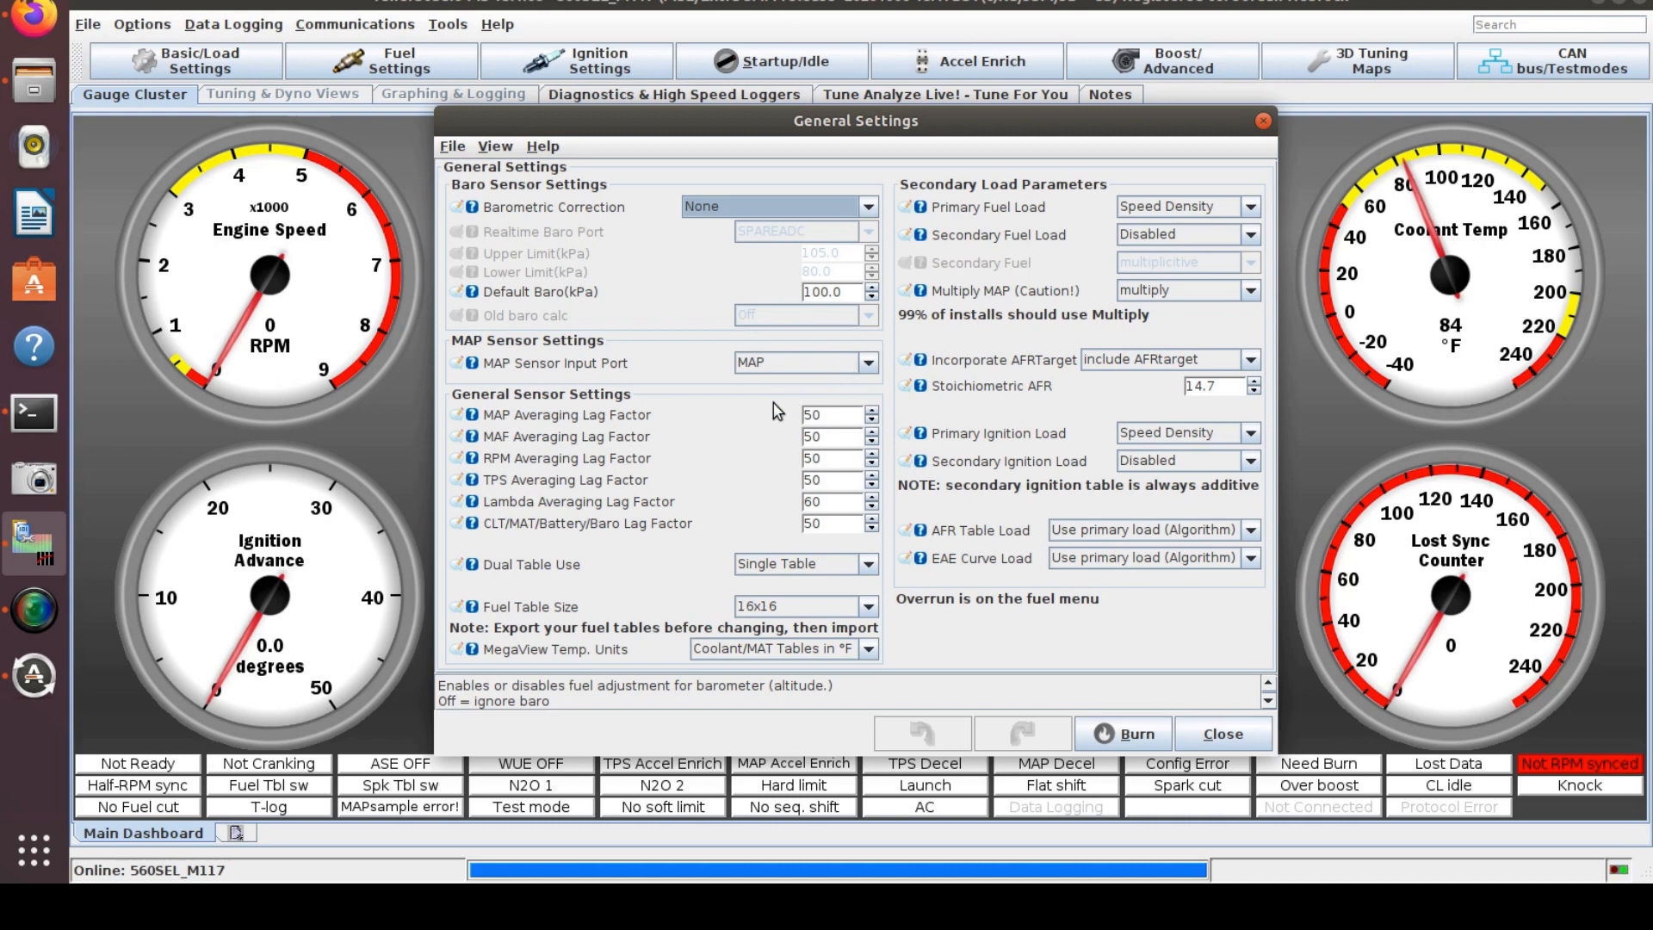
pyautogui.moveTo(695, 463)
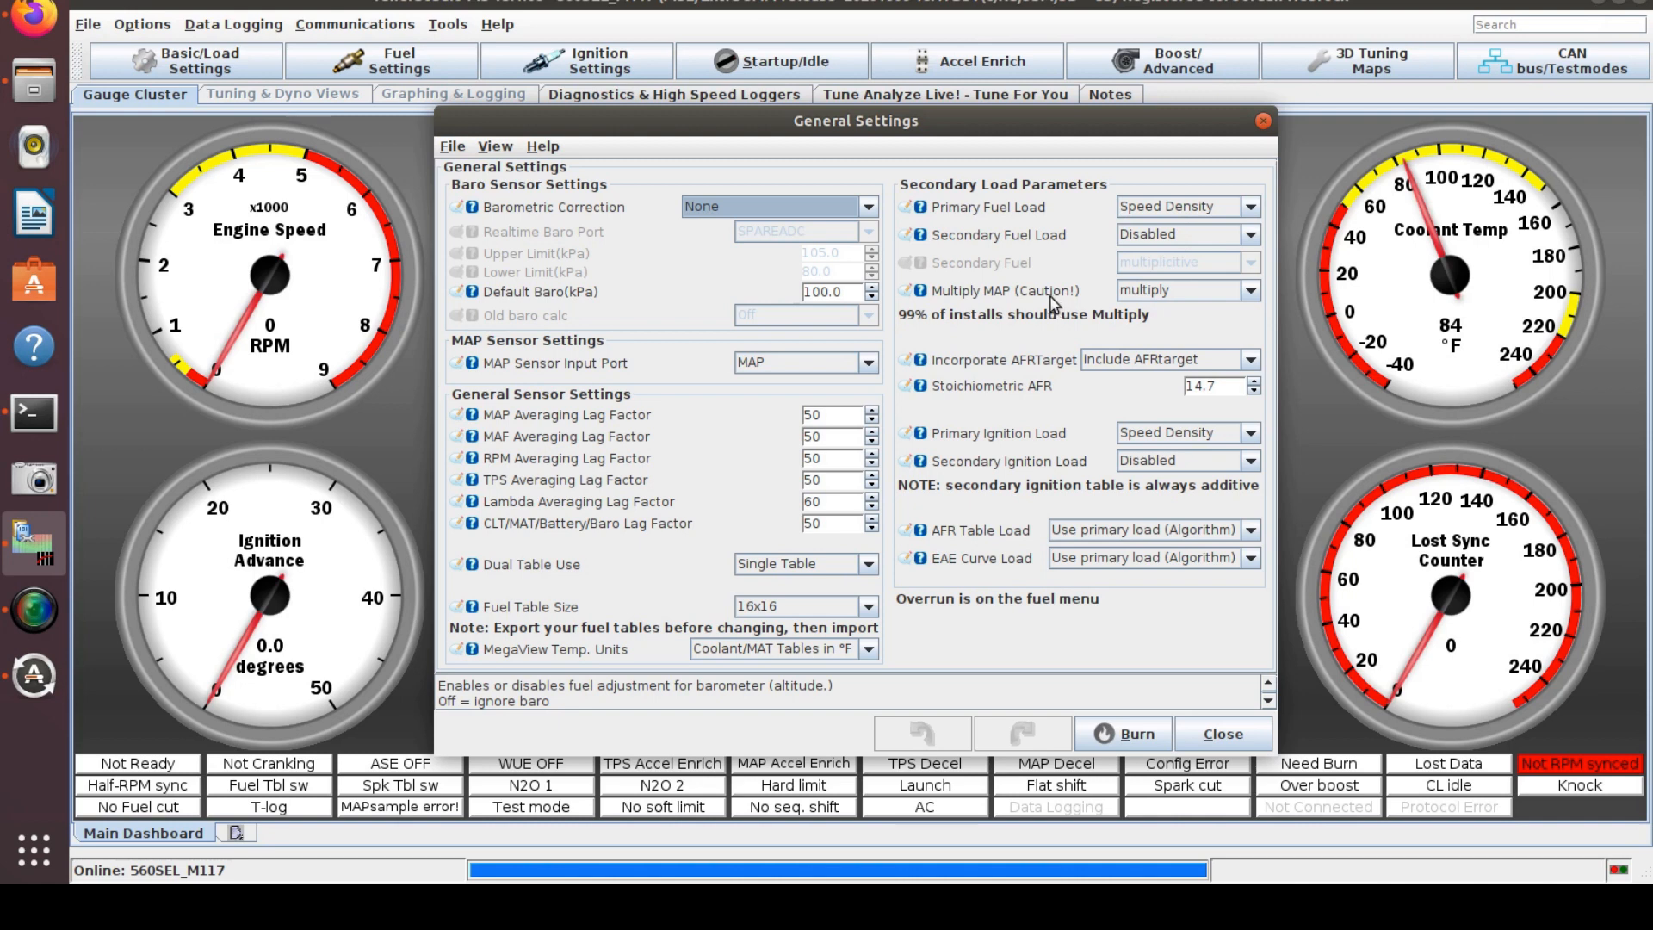
pyautogui.moveTo(909, 303)
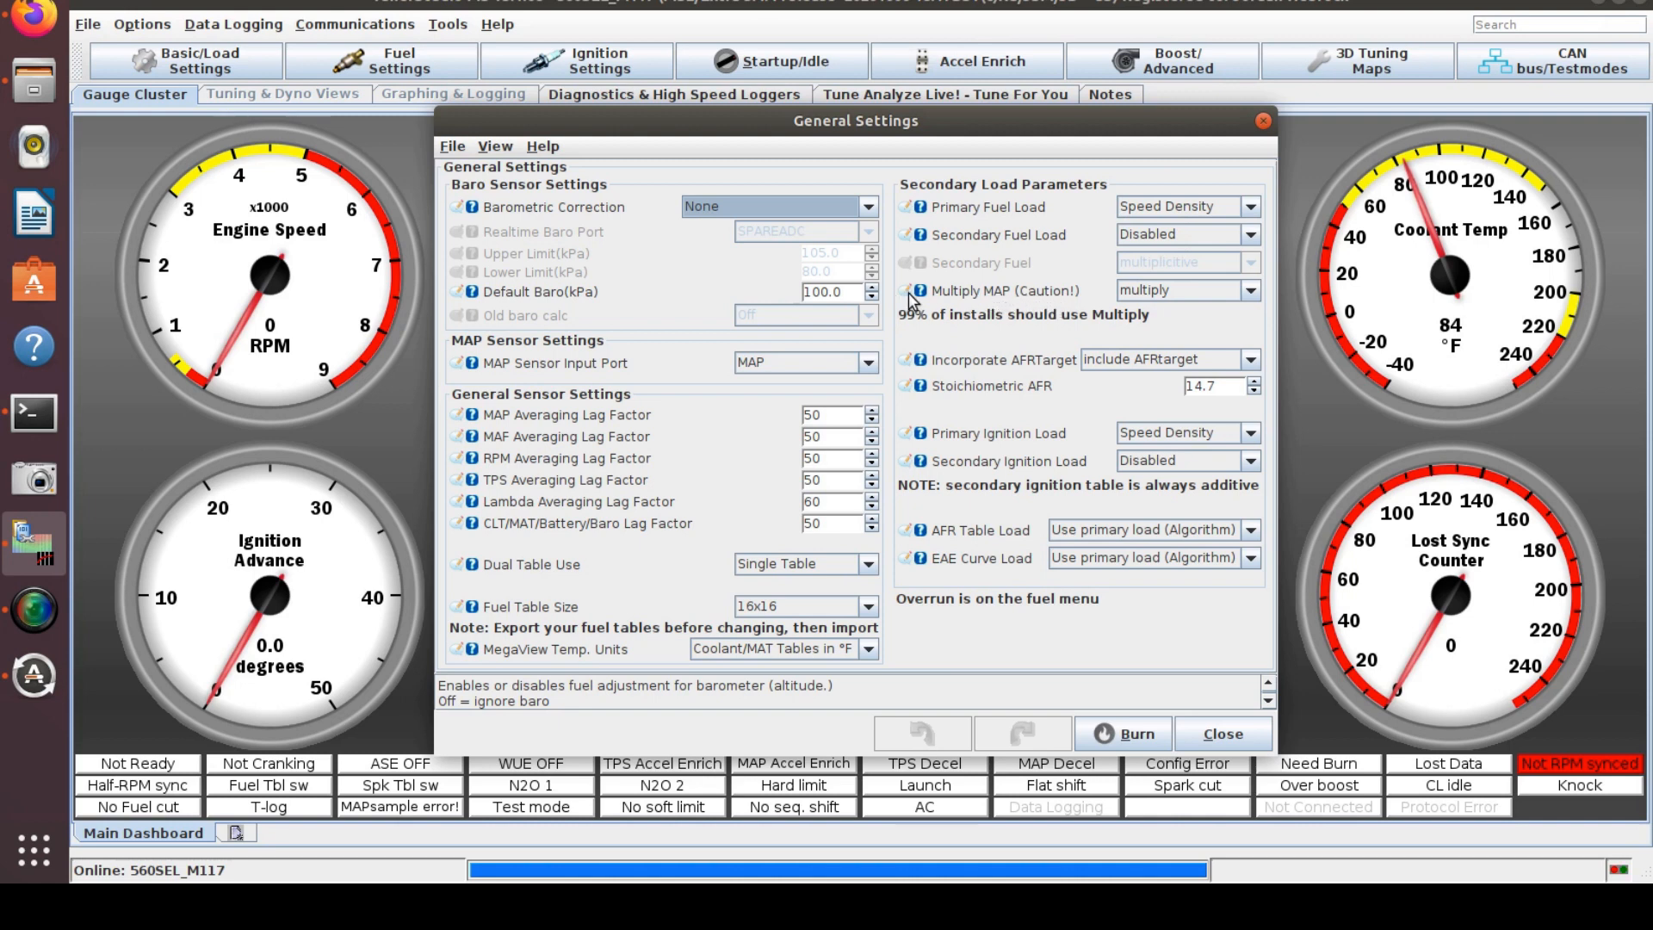
pyautogui.moveTo(1105, 369)
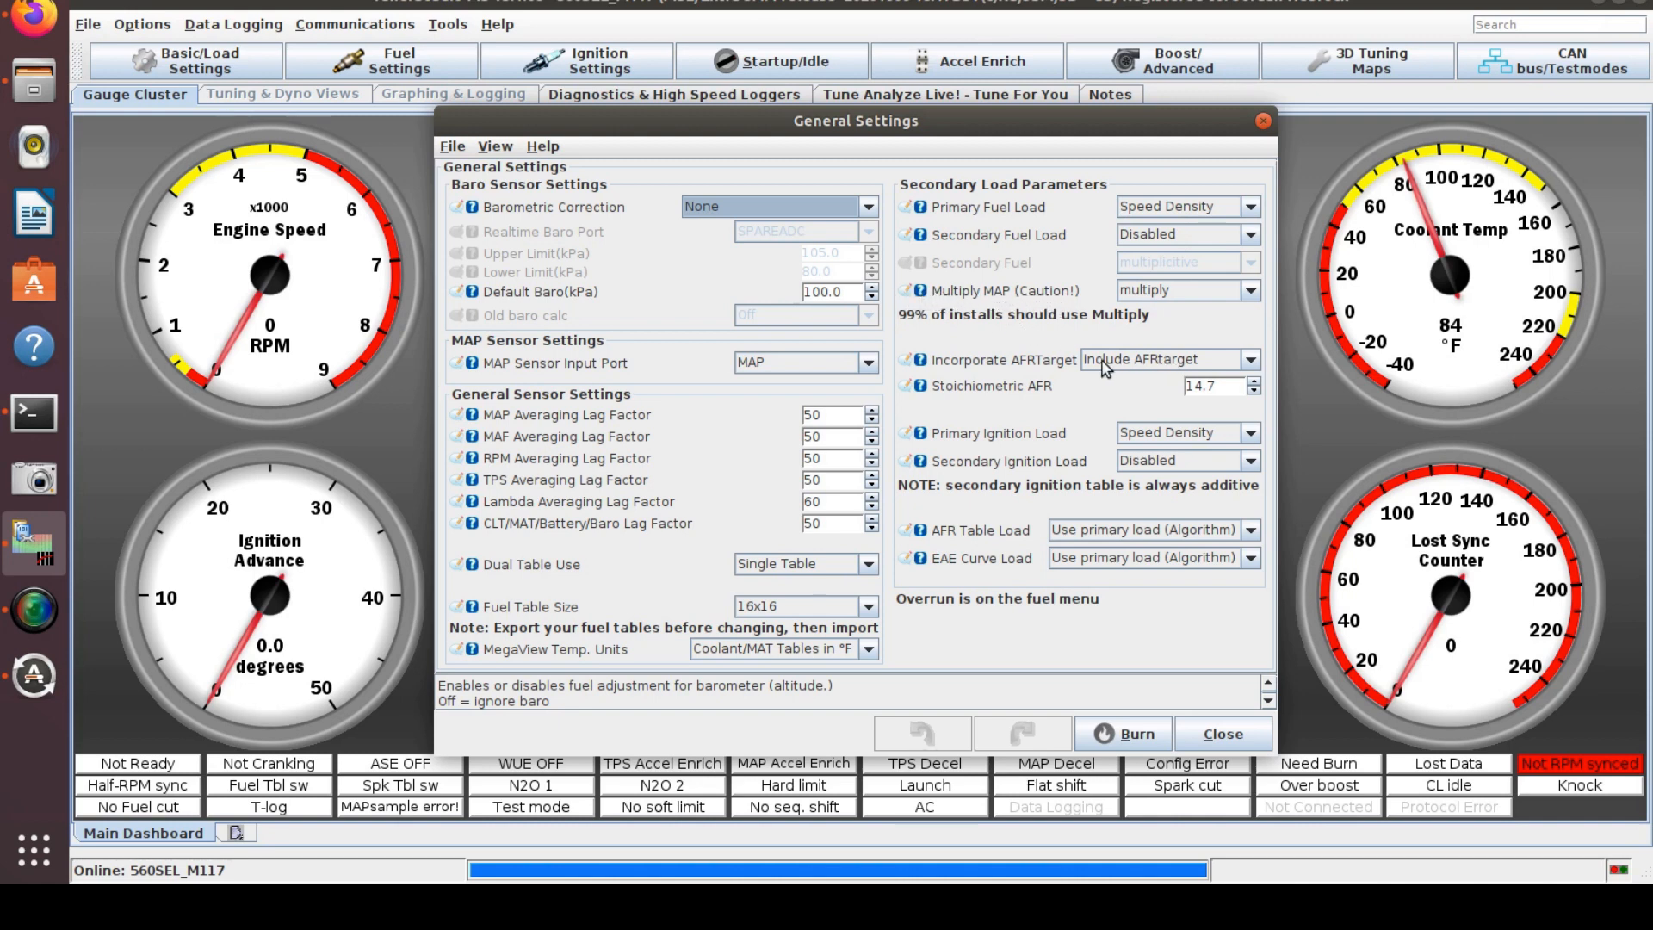
pyautogui.moveTo(1238, 361)
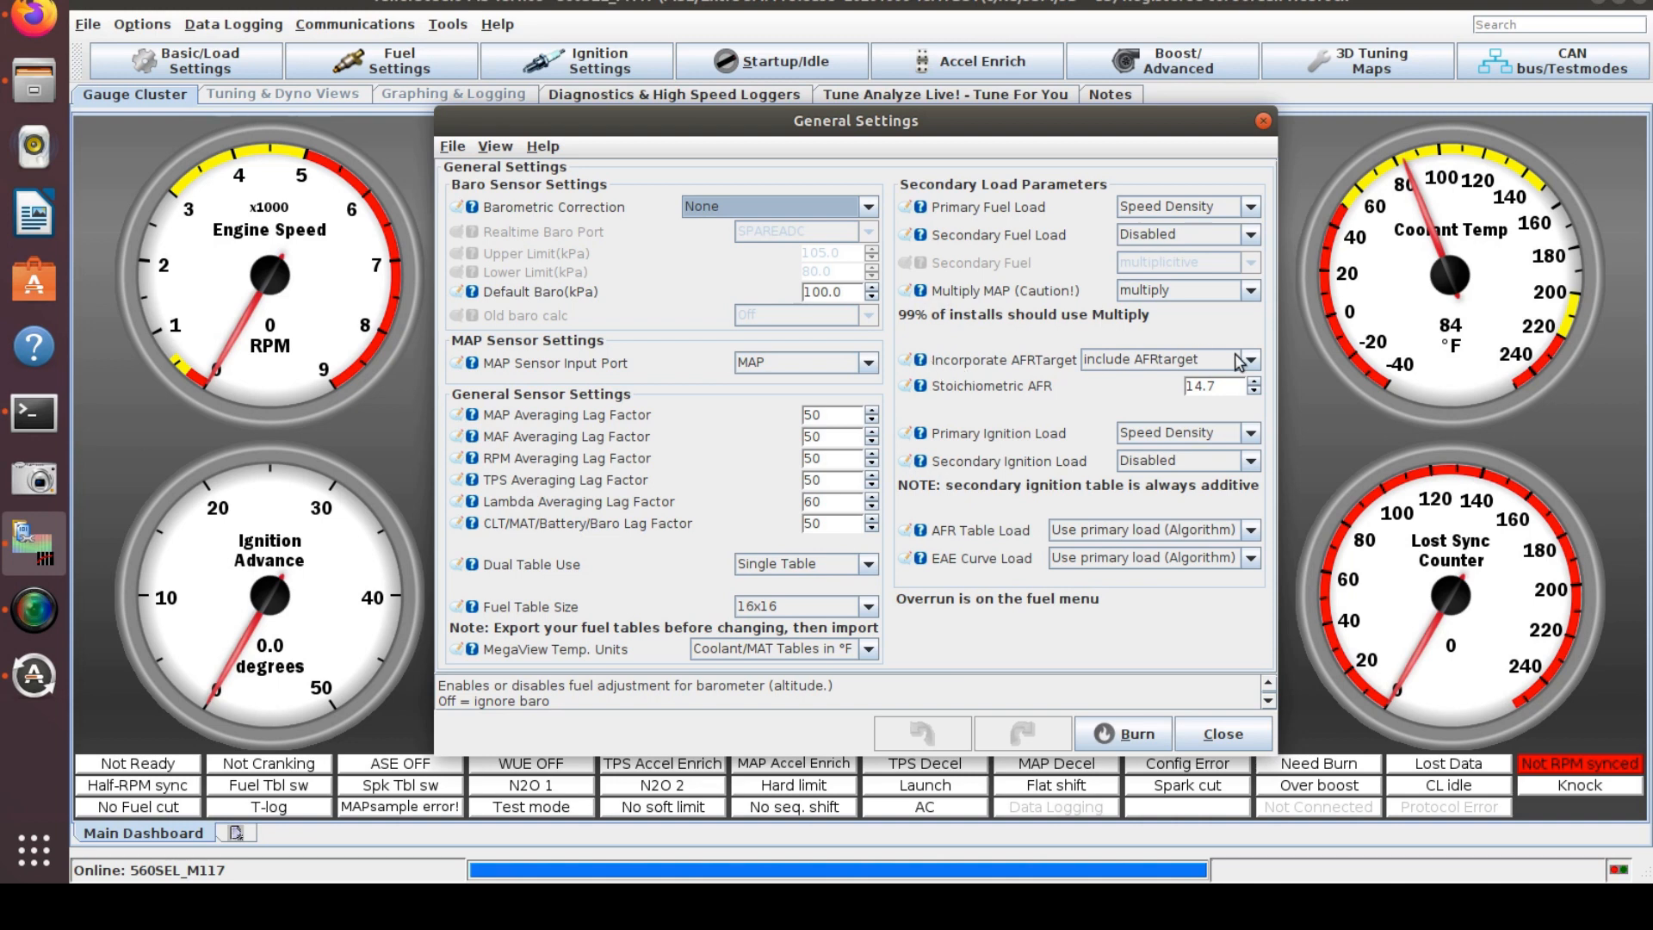
pyautogui.click(1249, 360)
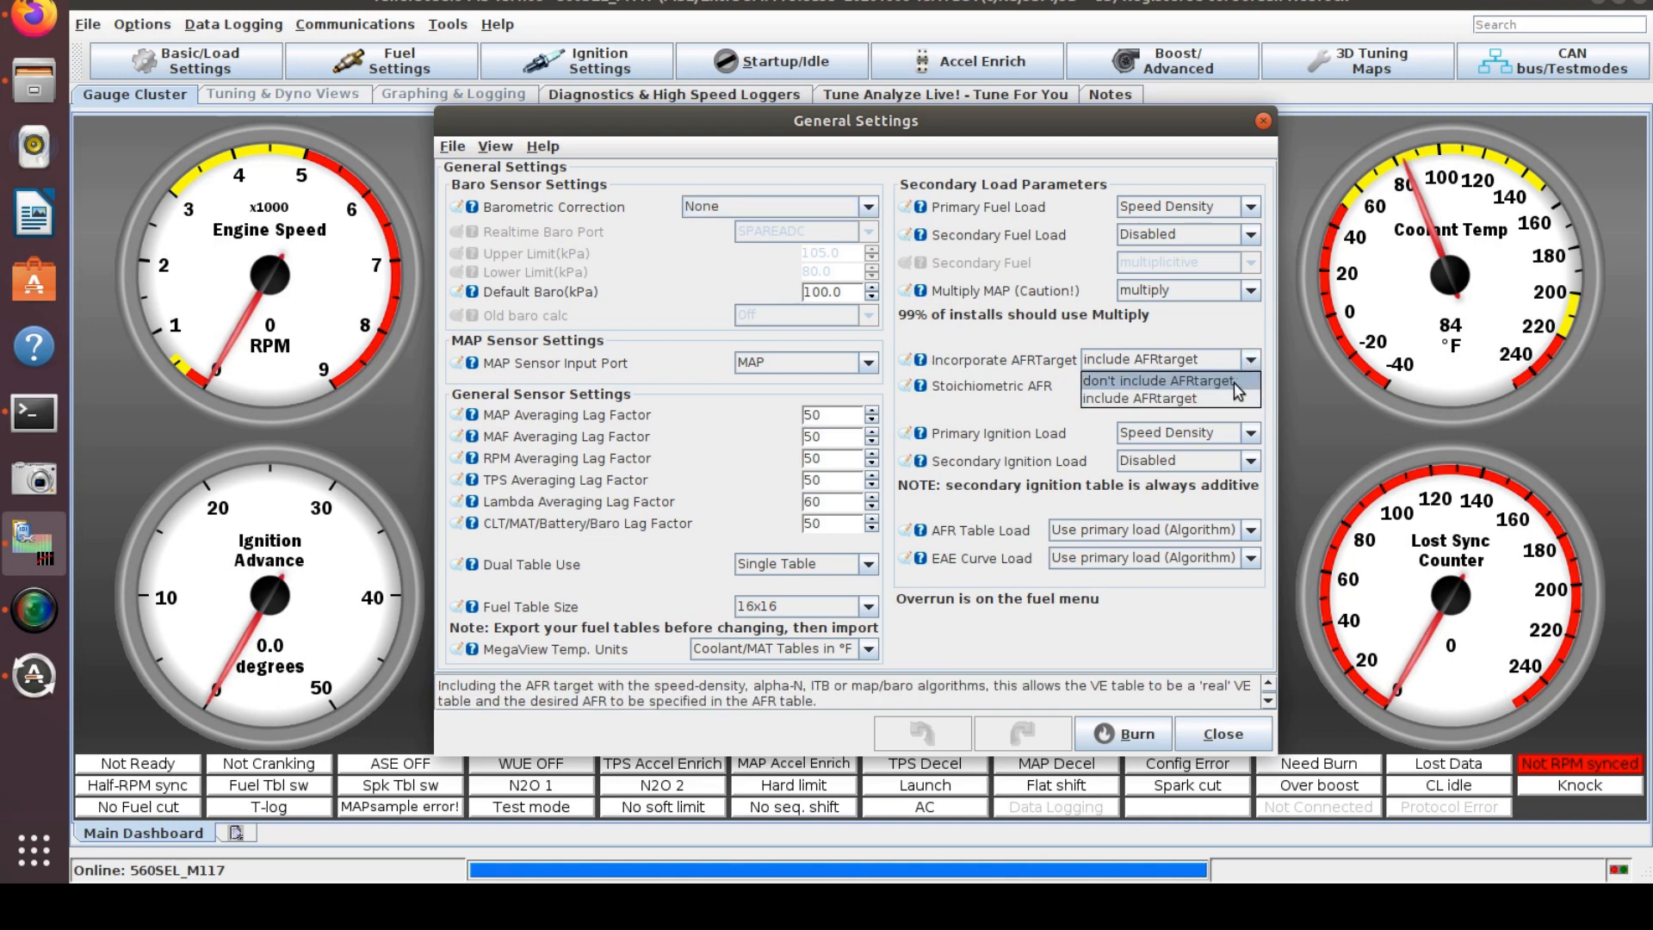
pyautogui.click(1138, 398)
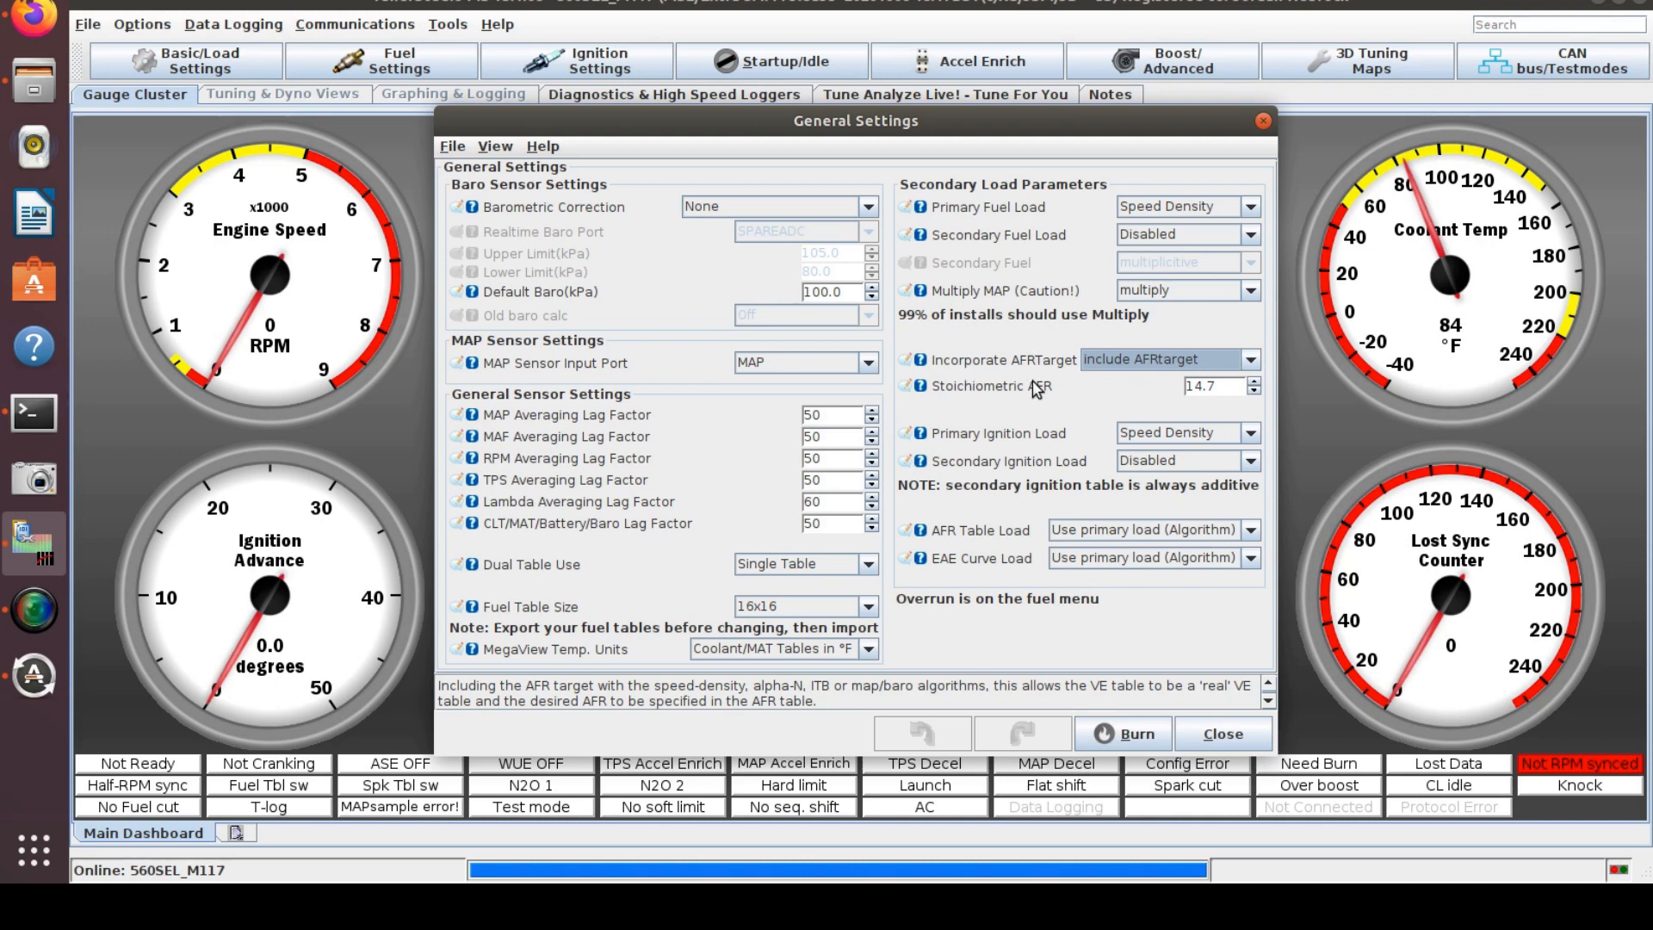
pyautogui.moveTo(1121, 391)
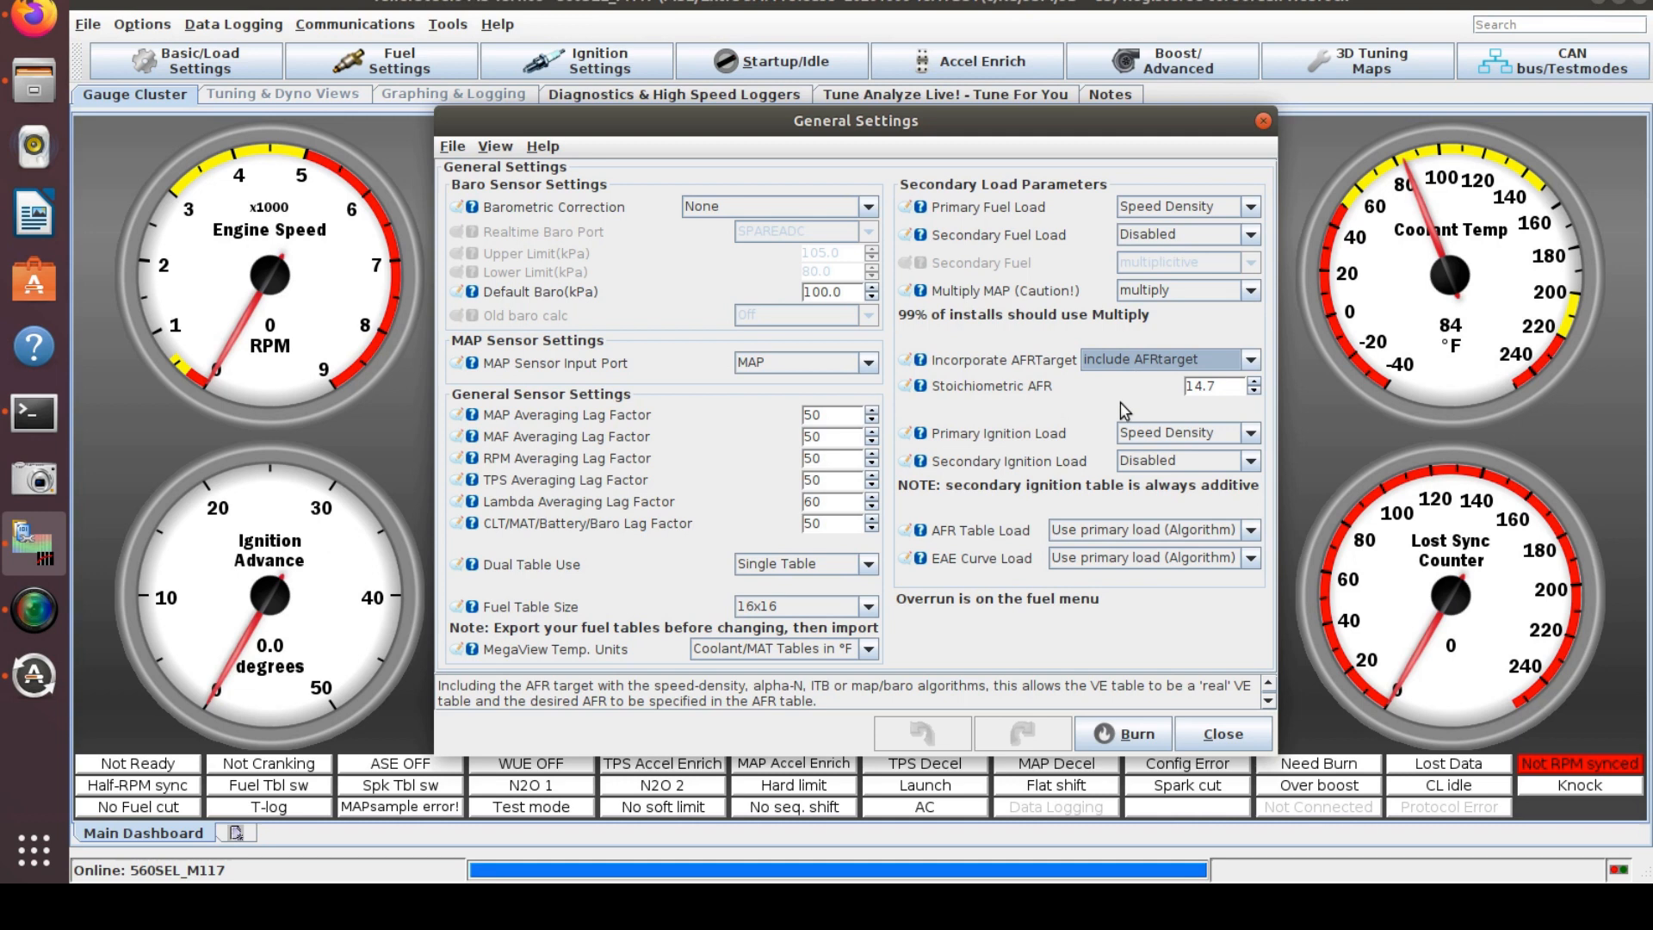
pyautogui.moveTo(1062, 521)
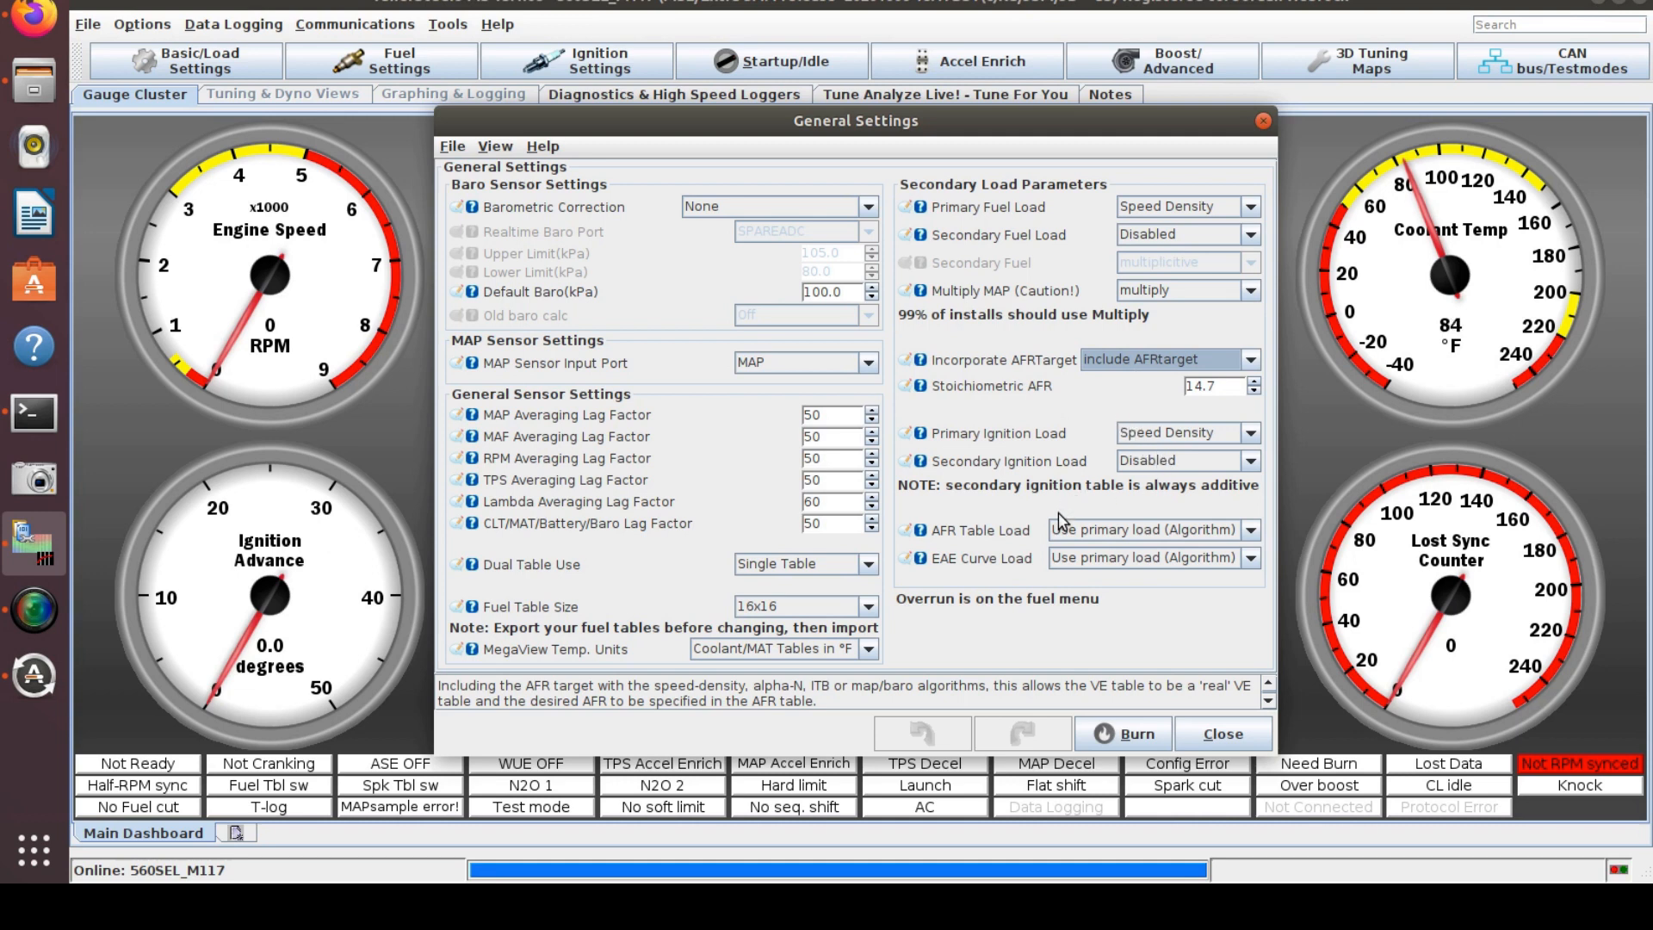
pyautogui.moveTo(1162, 697)
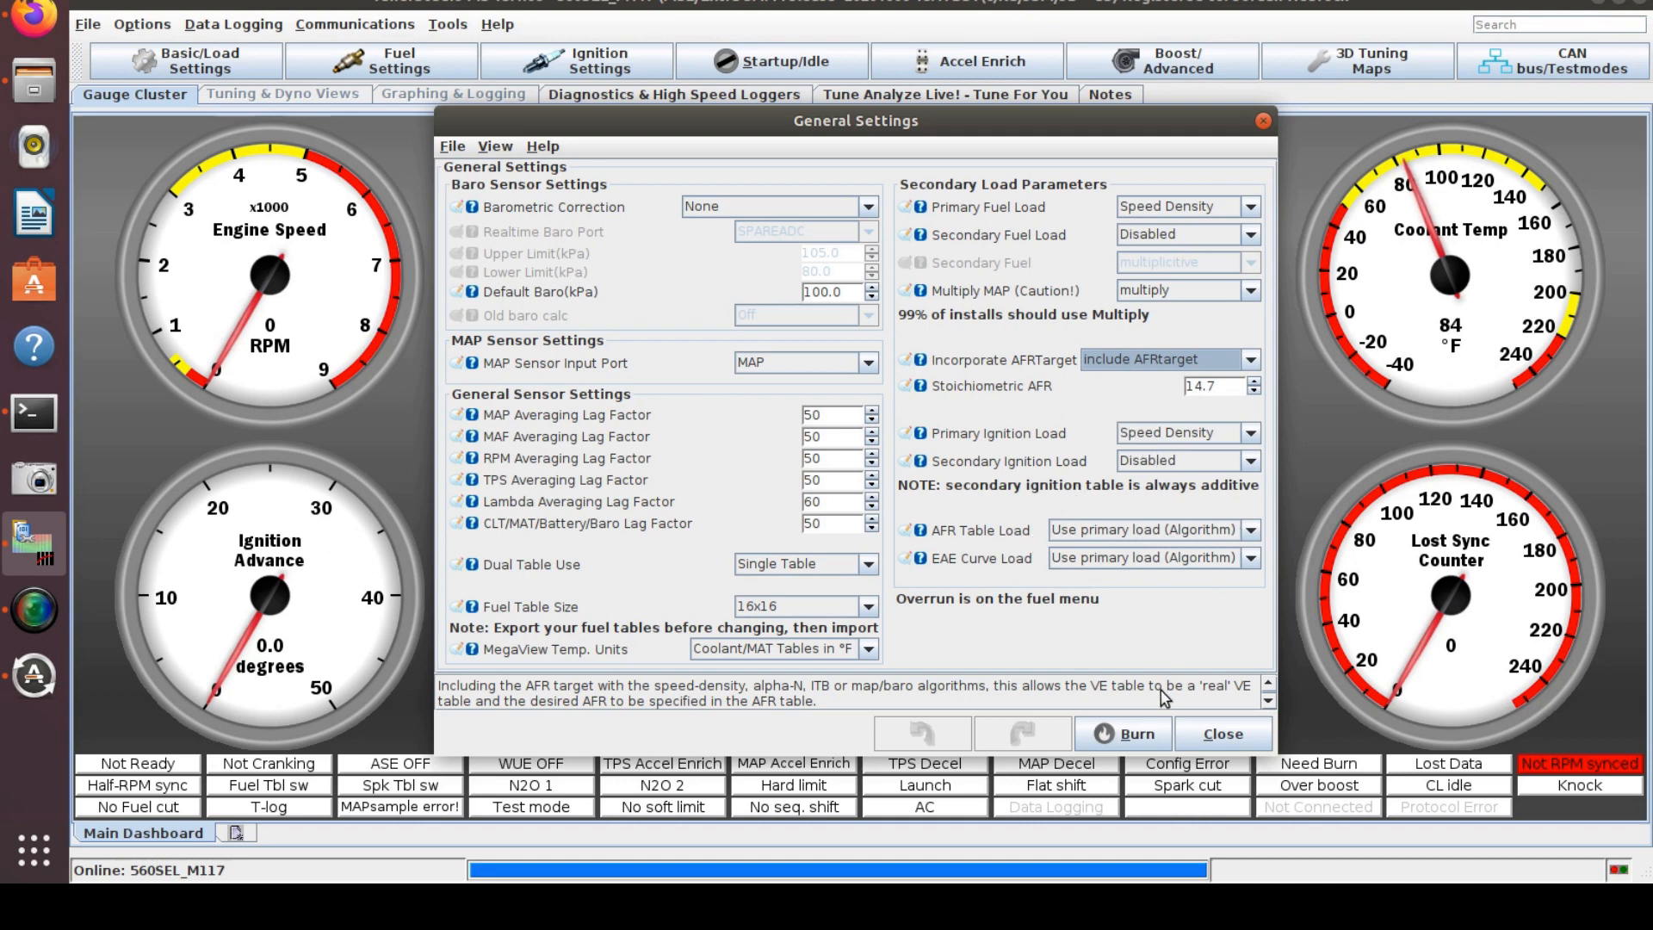
pyautogui.click(1222, 733)
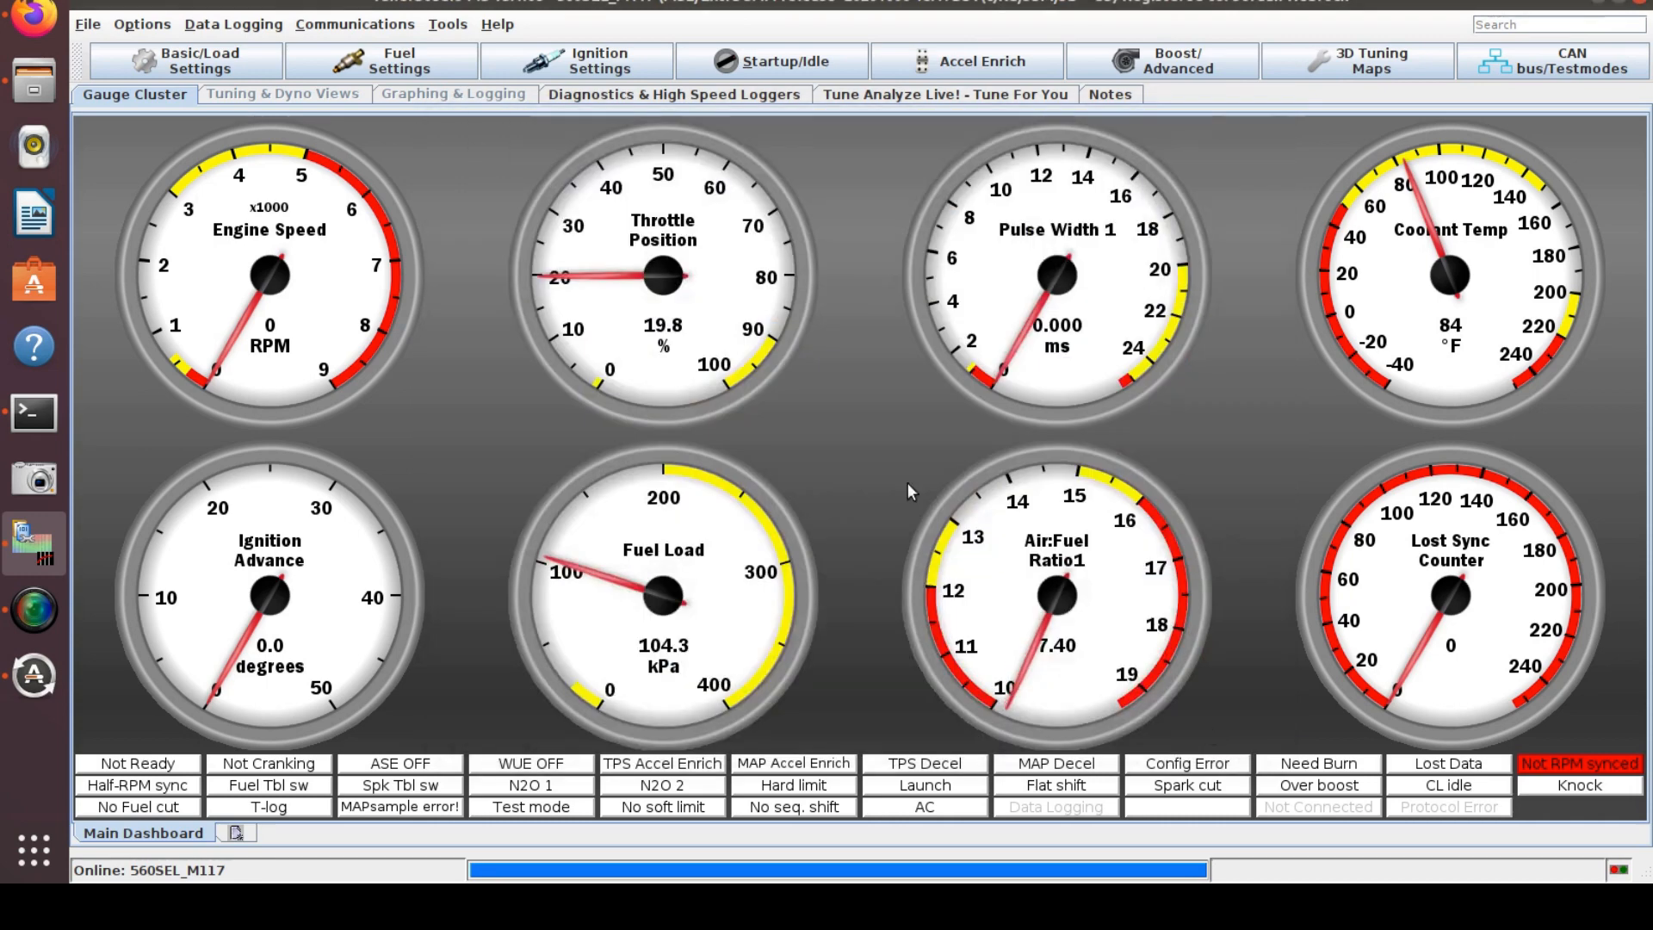
pyautogui.click(382, 60)
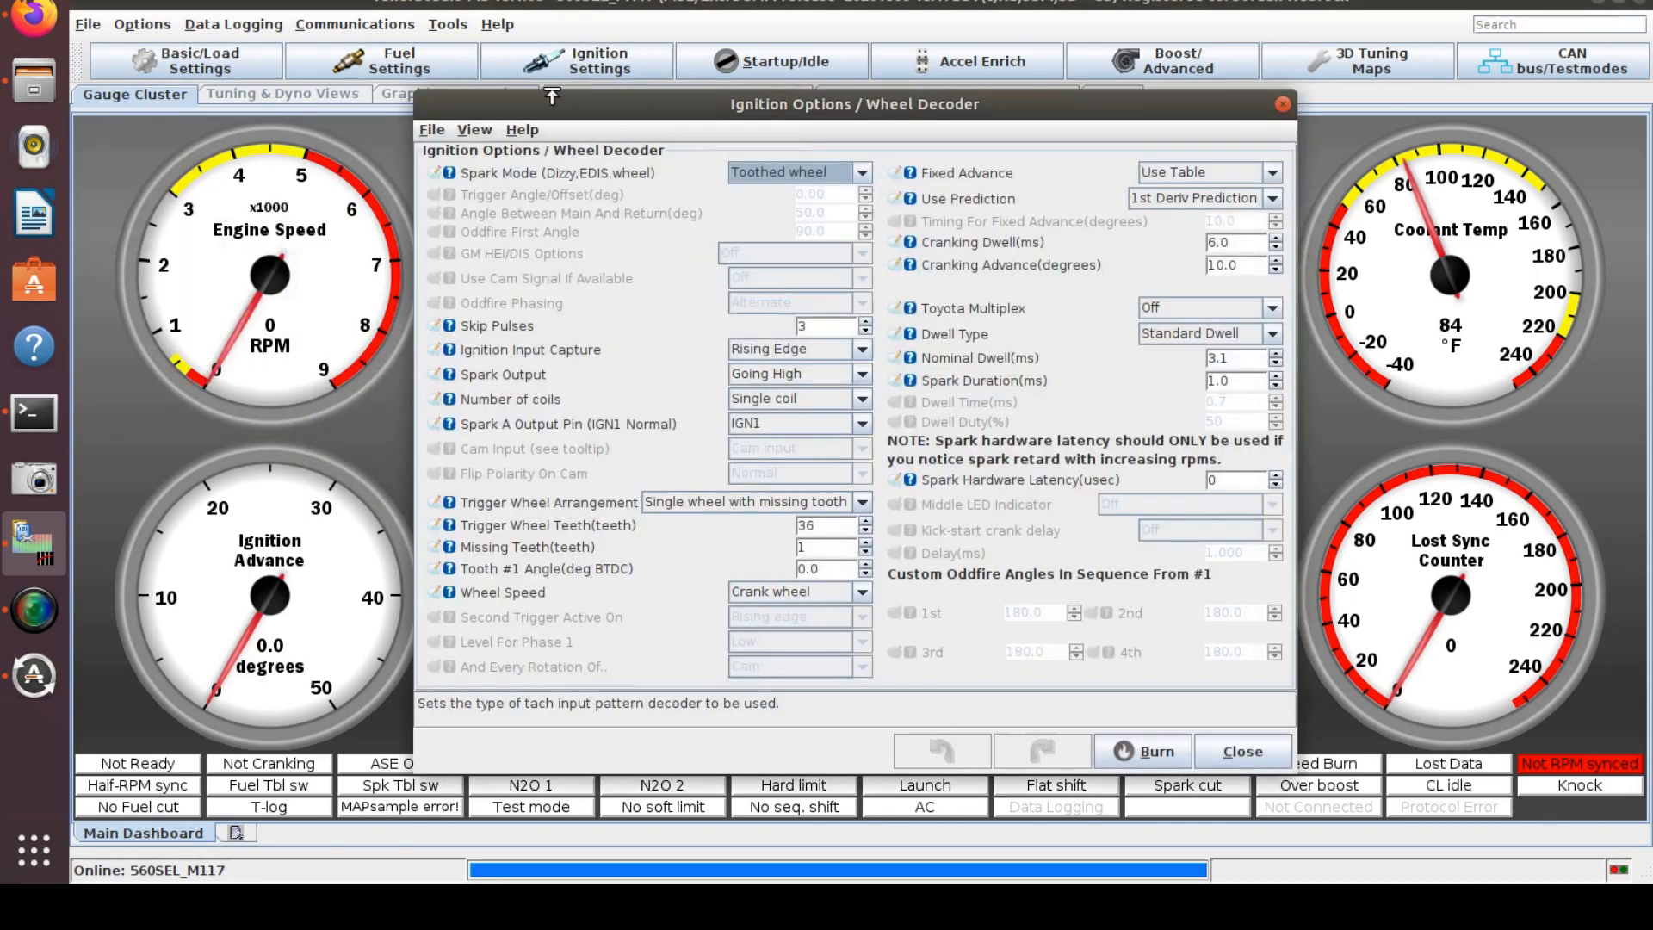
pyautogui.click(862, 173)
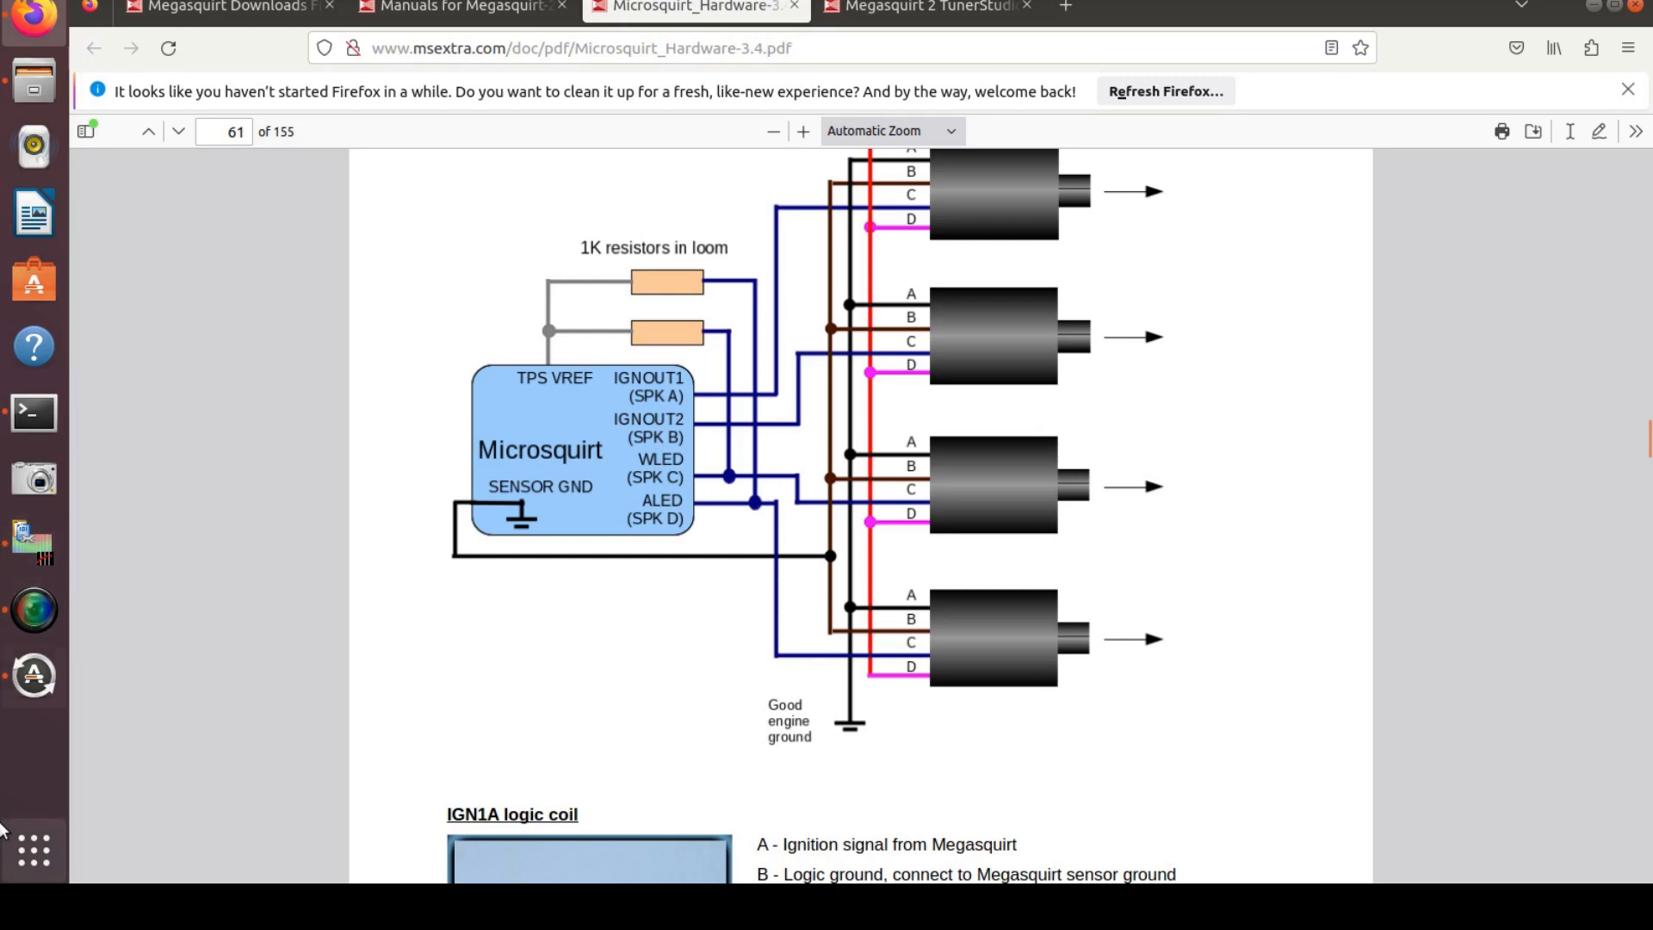
pyautogui.scroll(-3)
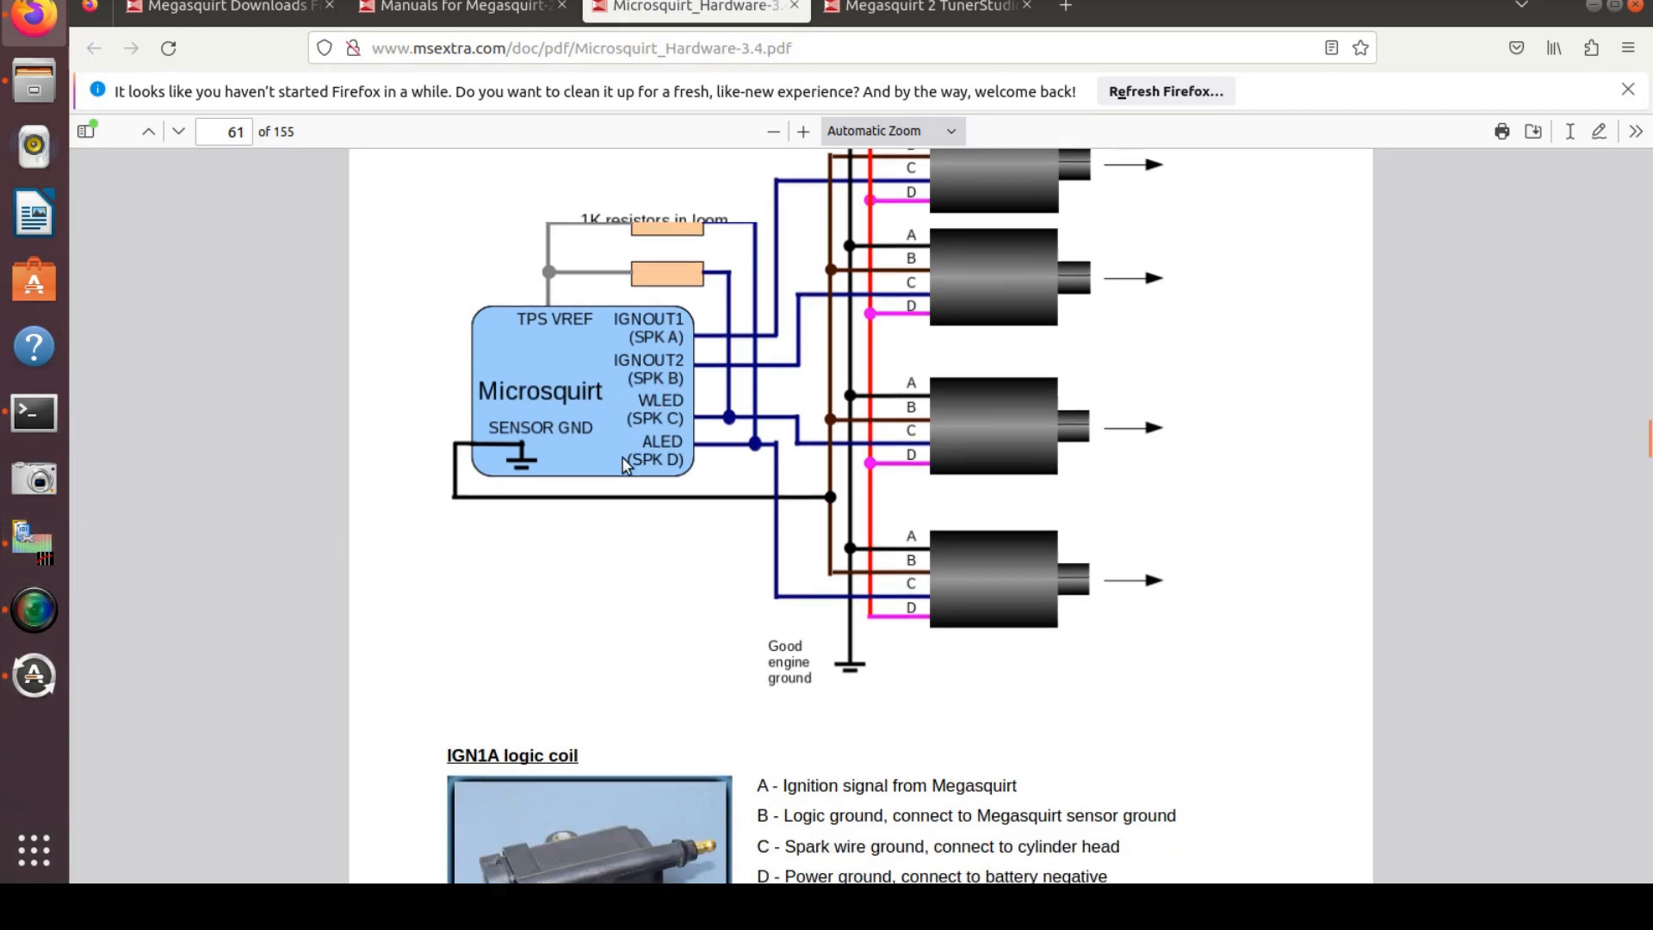
pyautogui.scroll(-3)
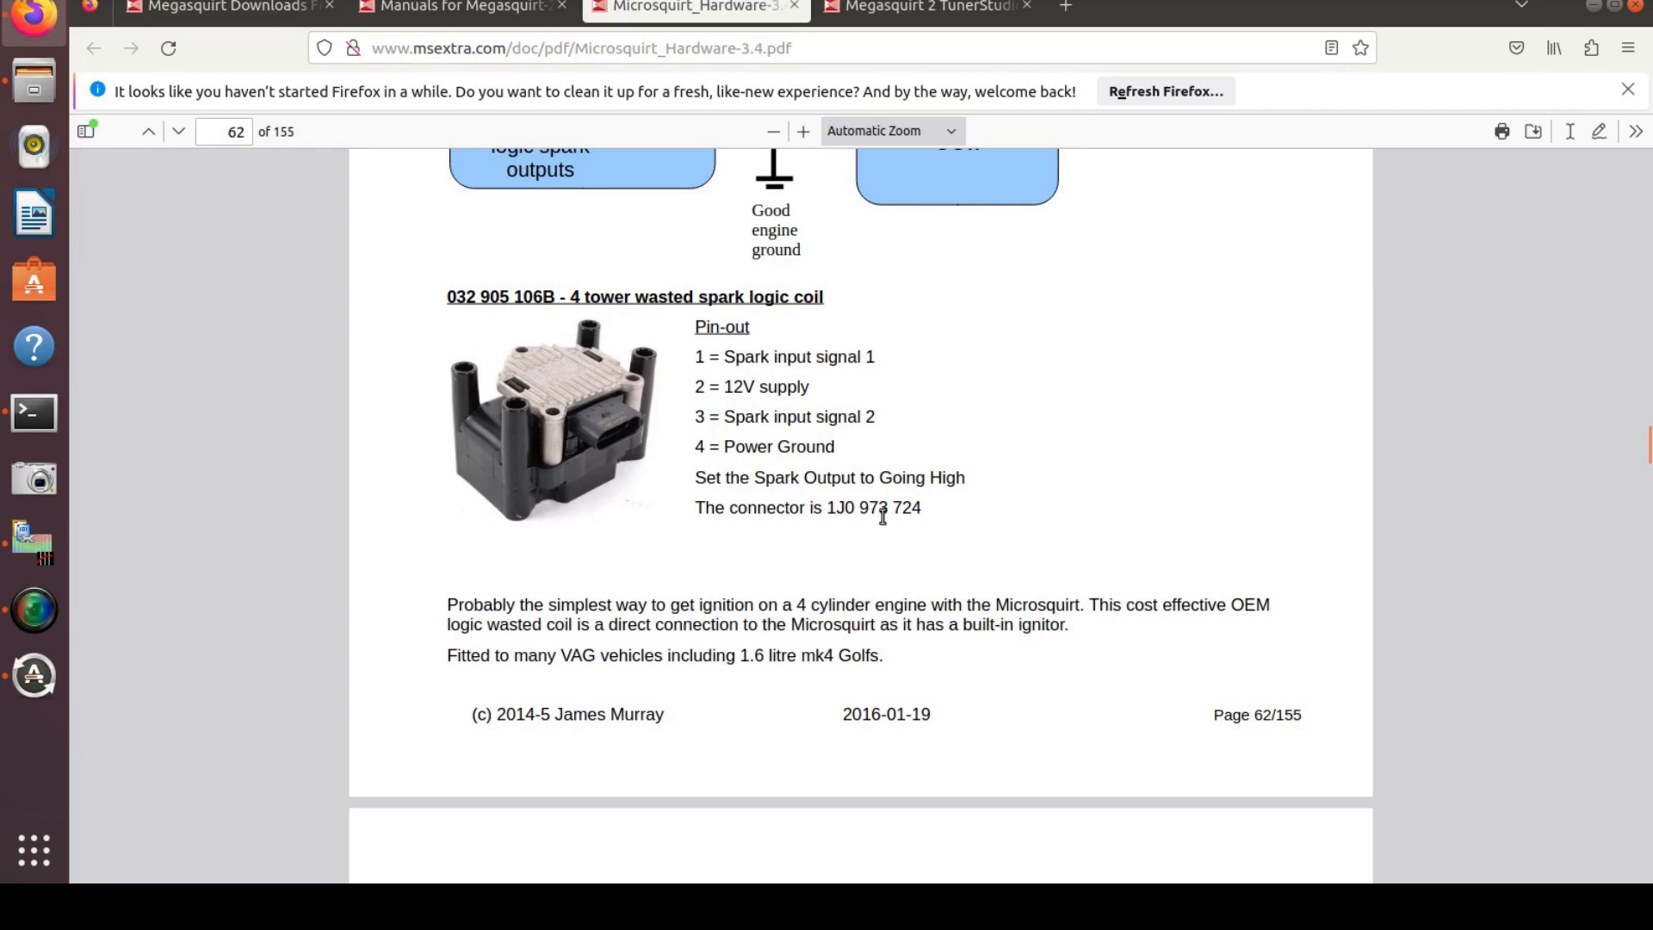
pyautogui.moveTo(862, 501)
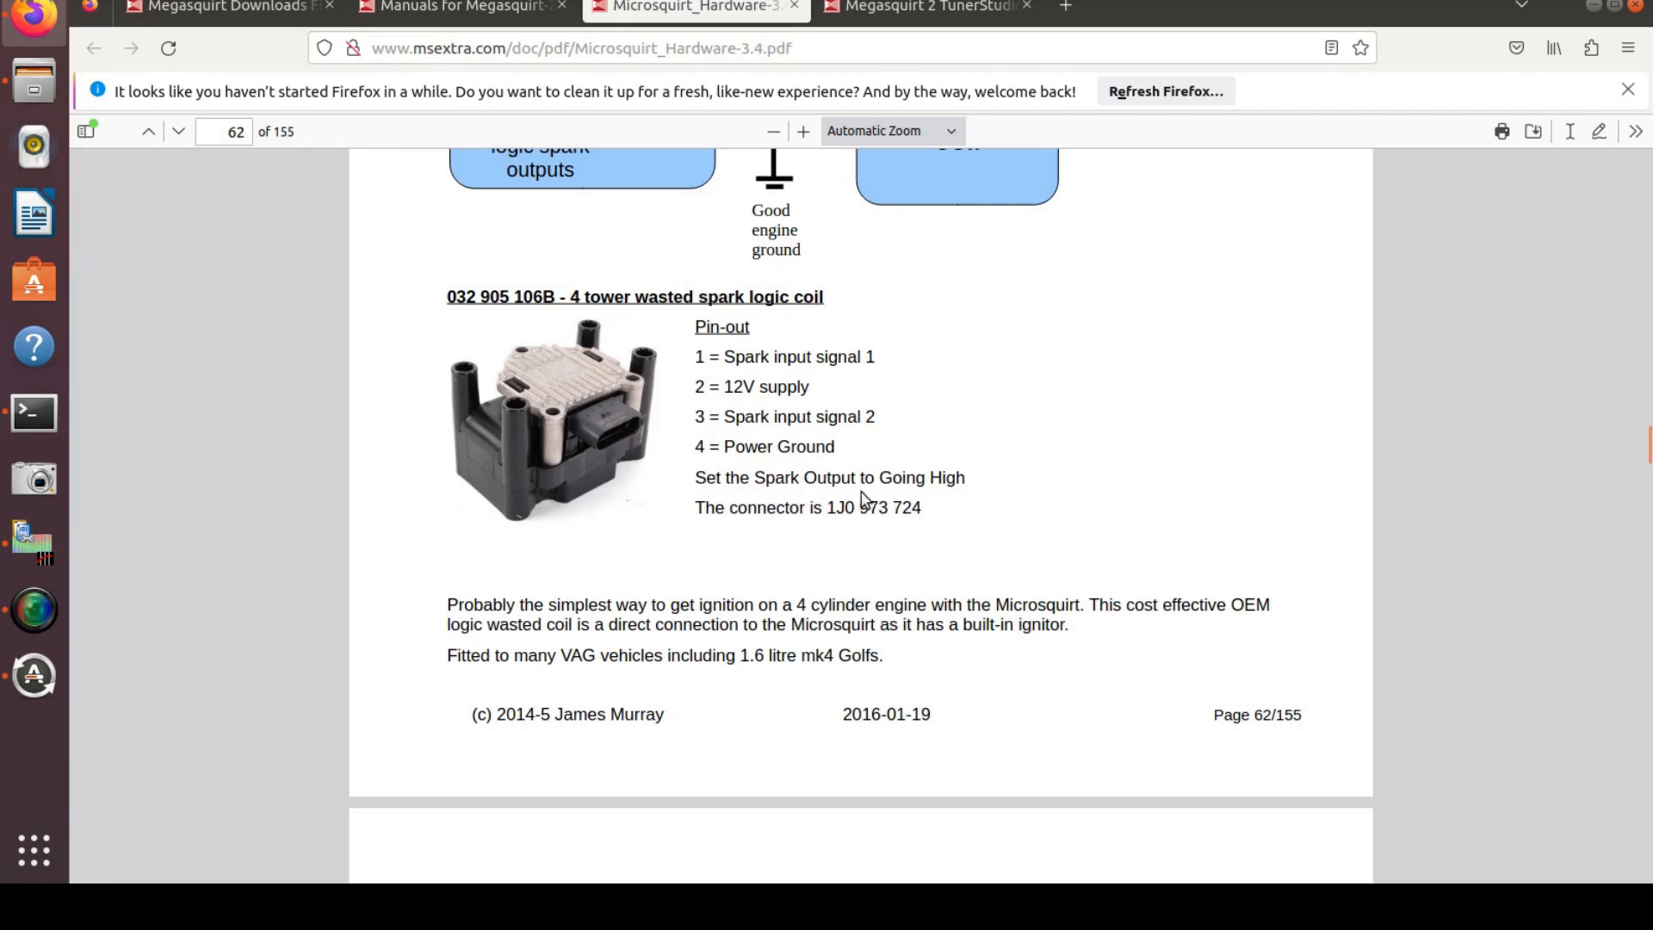
pyautogui.moveTo(35, 542)
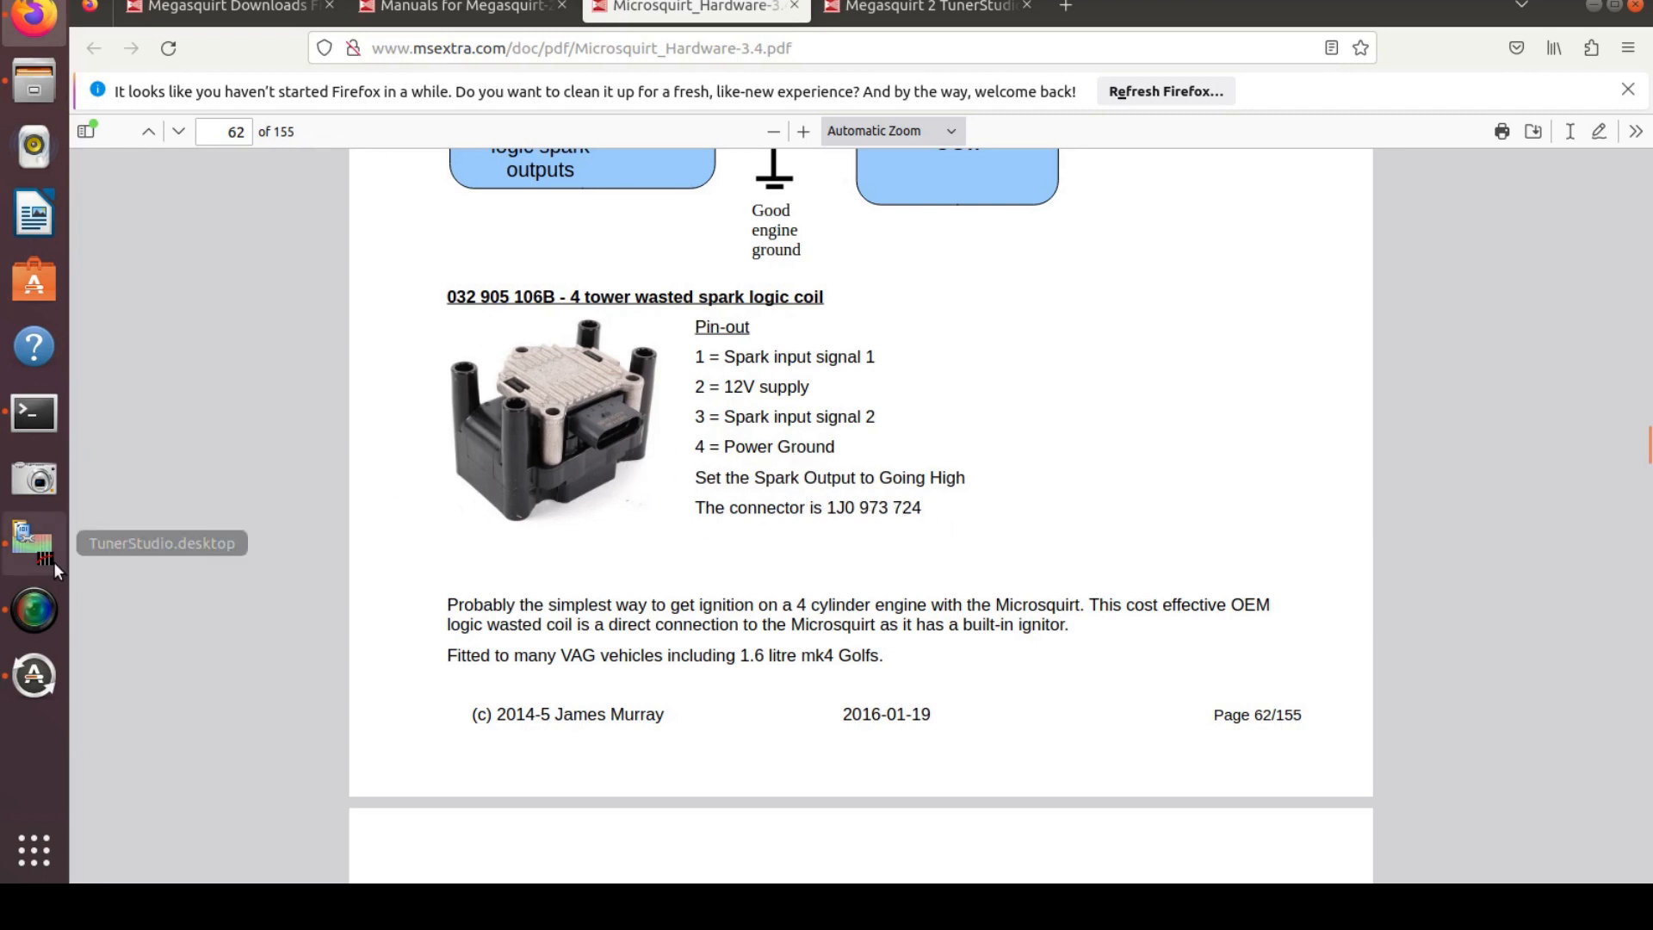
pyautogui.click(34, 540)
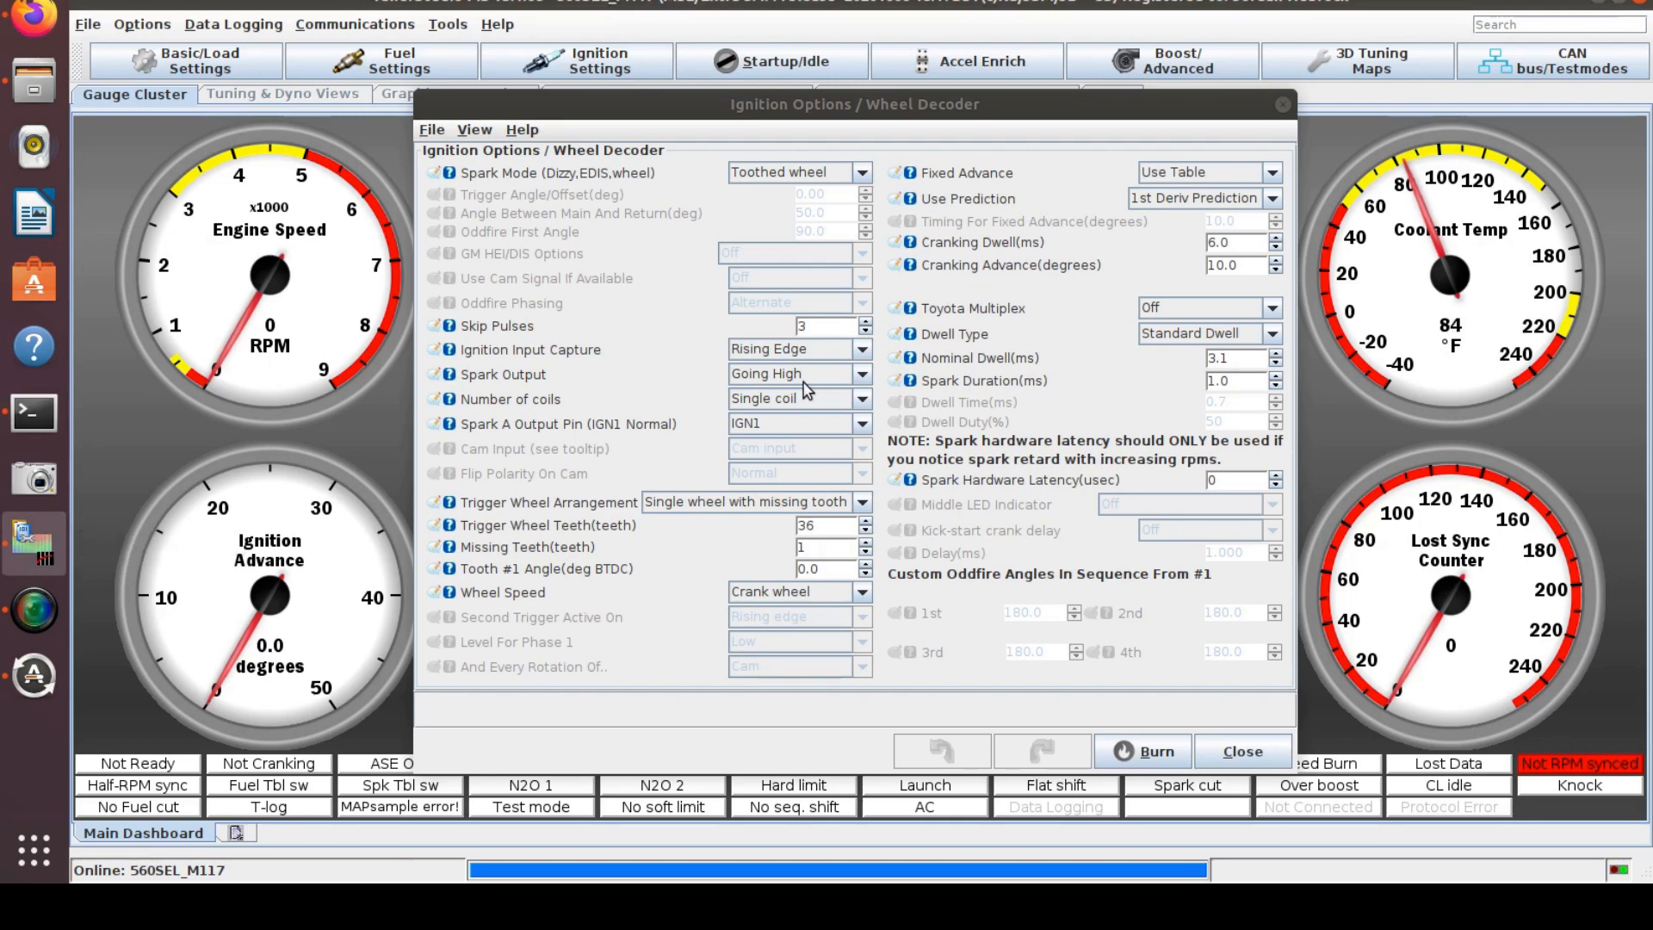
pyautogui.moveTo(824, 423)
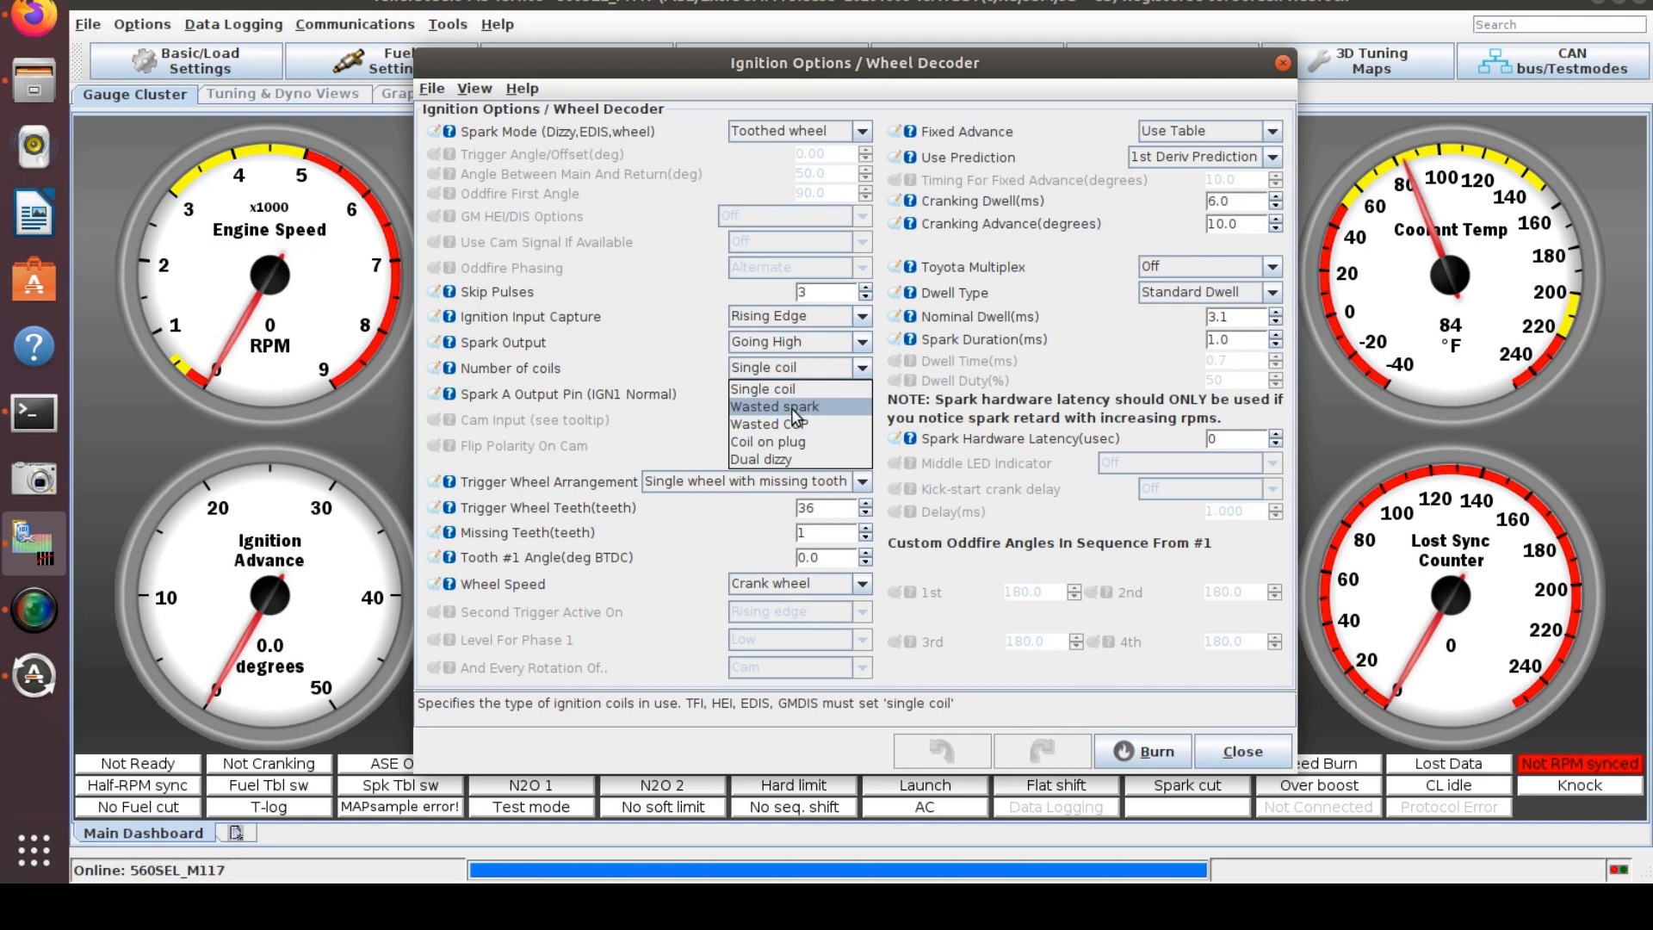
# - Set wasted-spark coils and a 60-tooth trigger wheel with 2 missing teeth
pyautogui.click(773, 407)
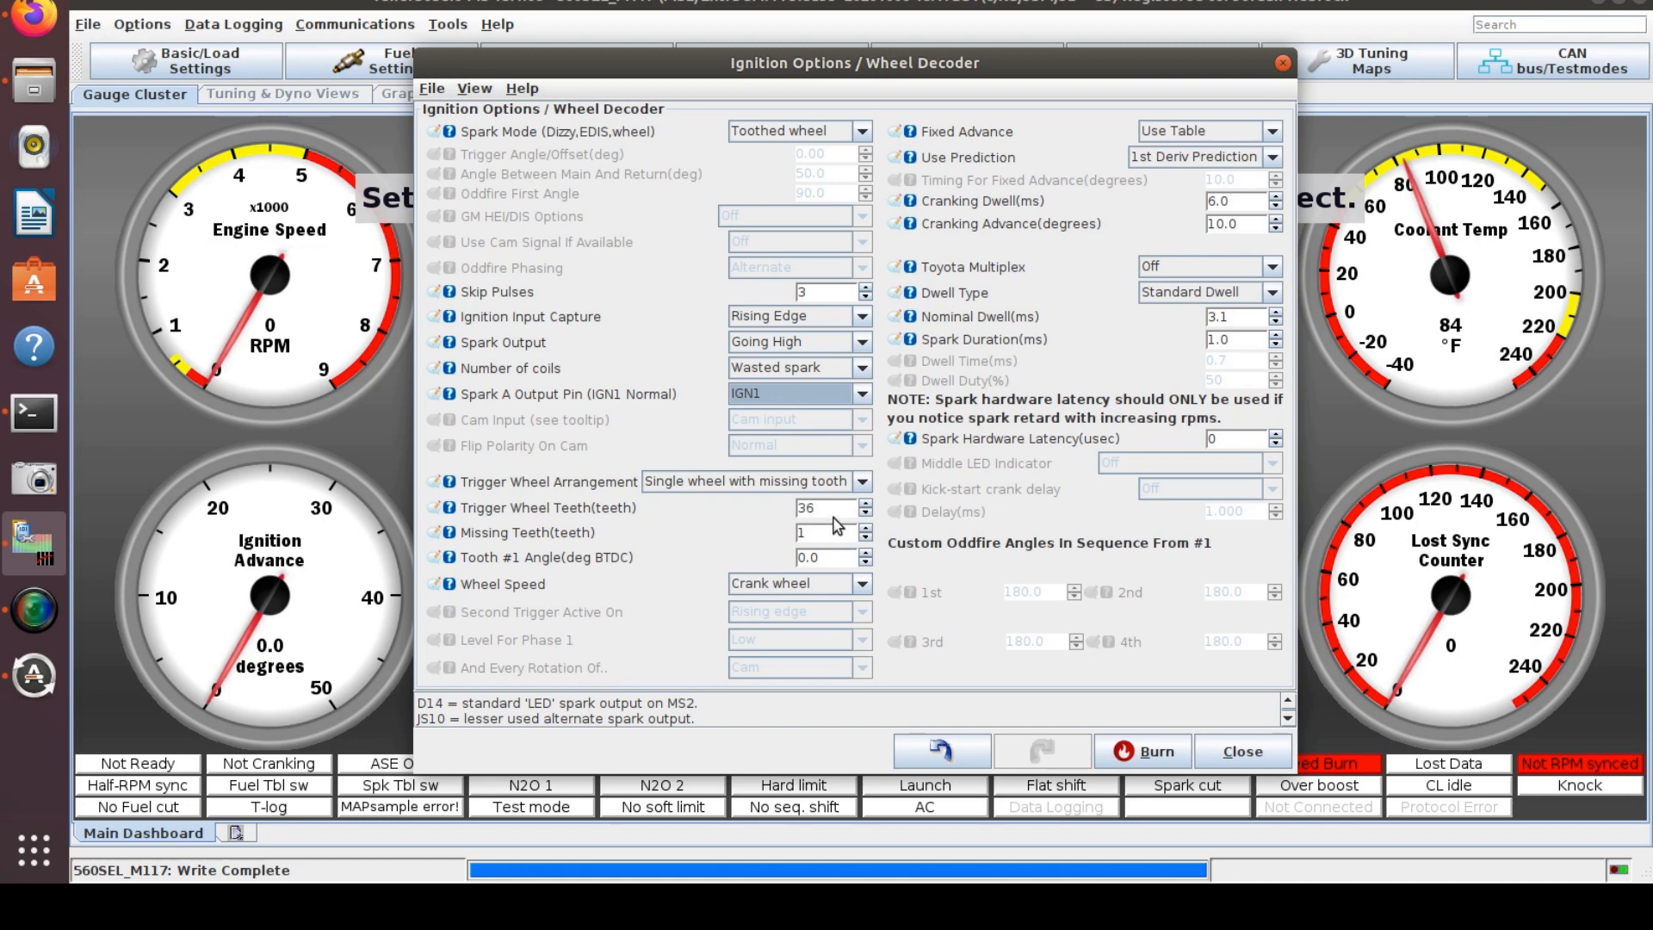
pyautogui.write('6')
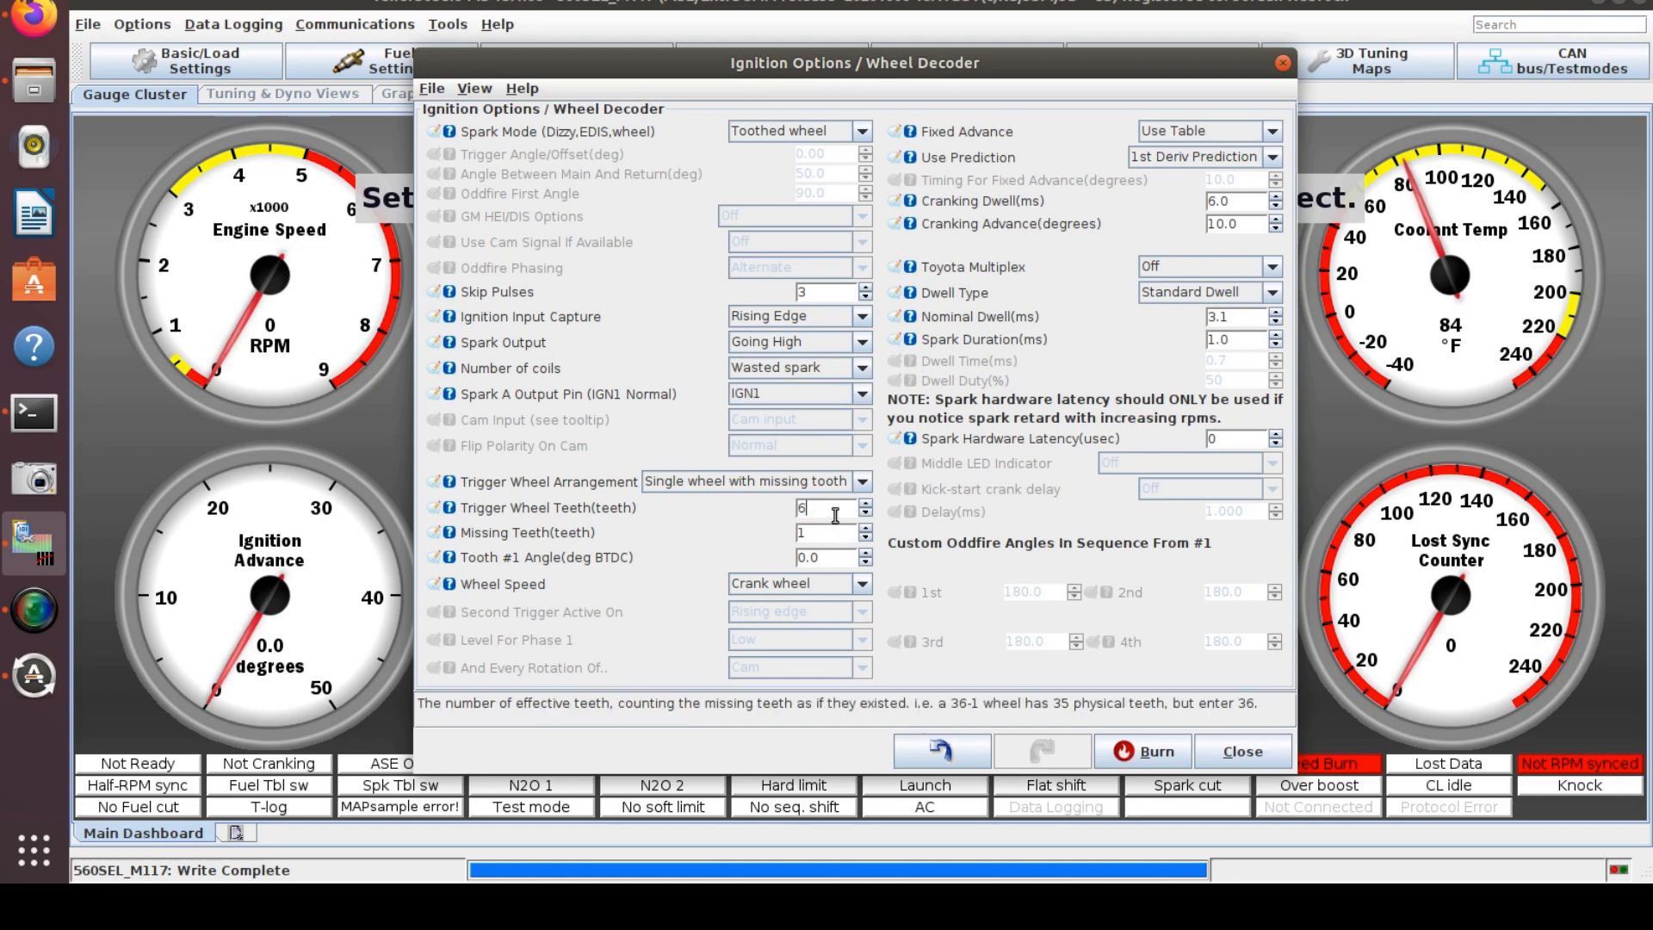
pyautogui.write('0')
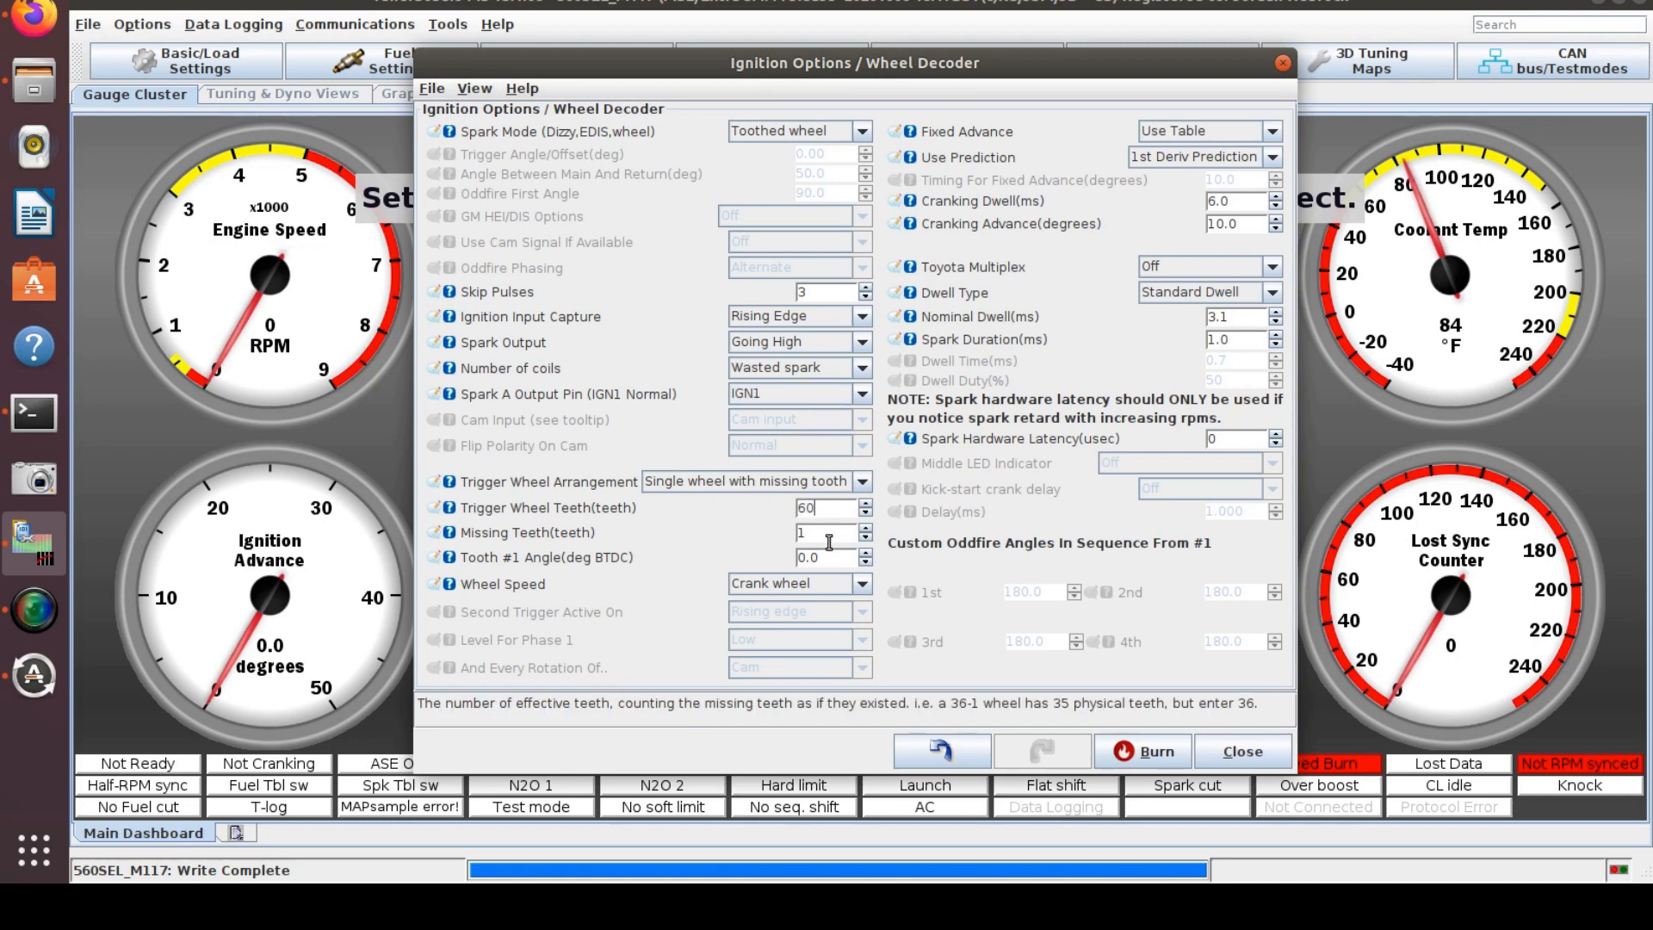
pyautogui.click(828, 532)
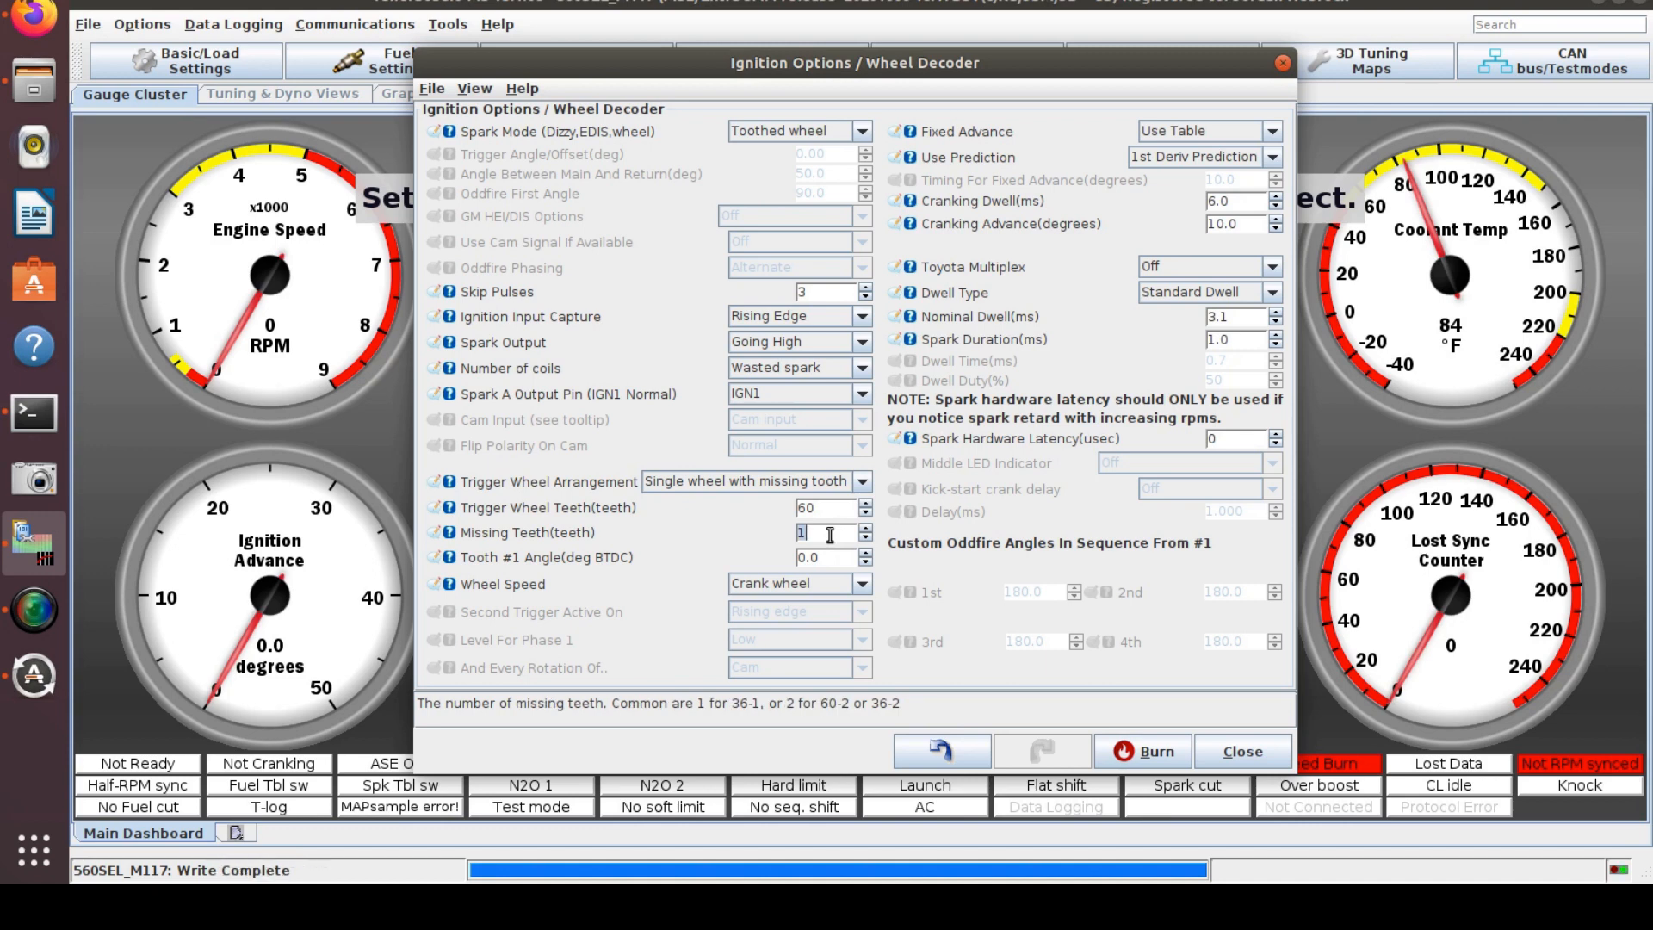
pyautogui.write('2')
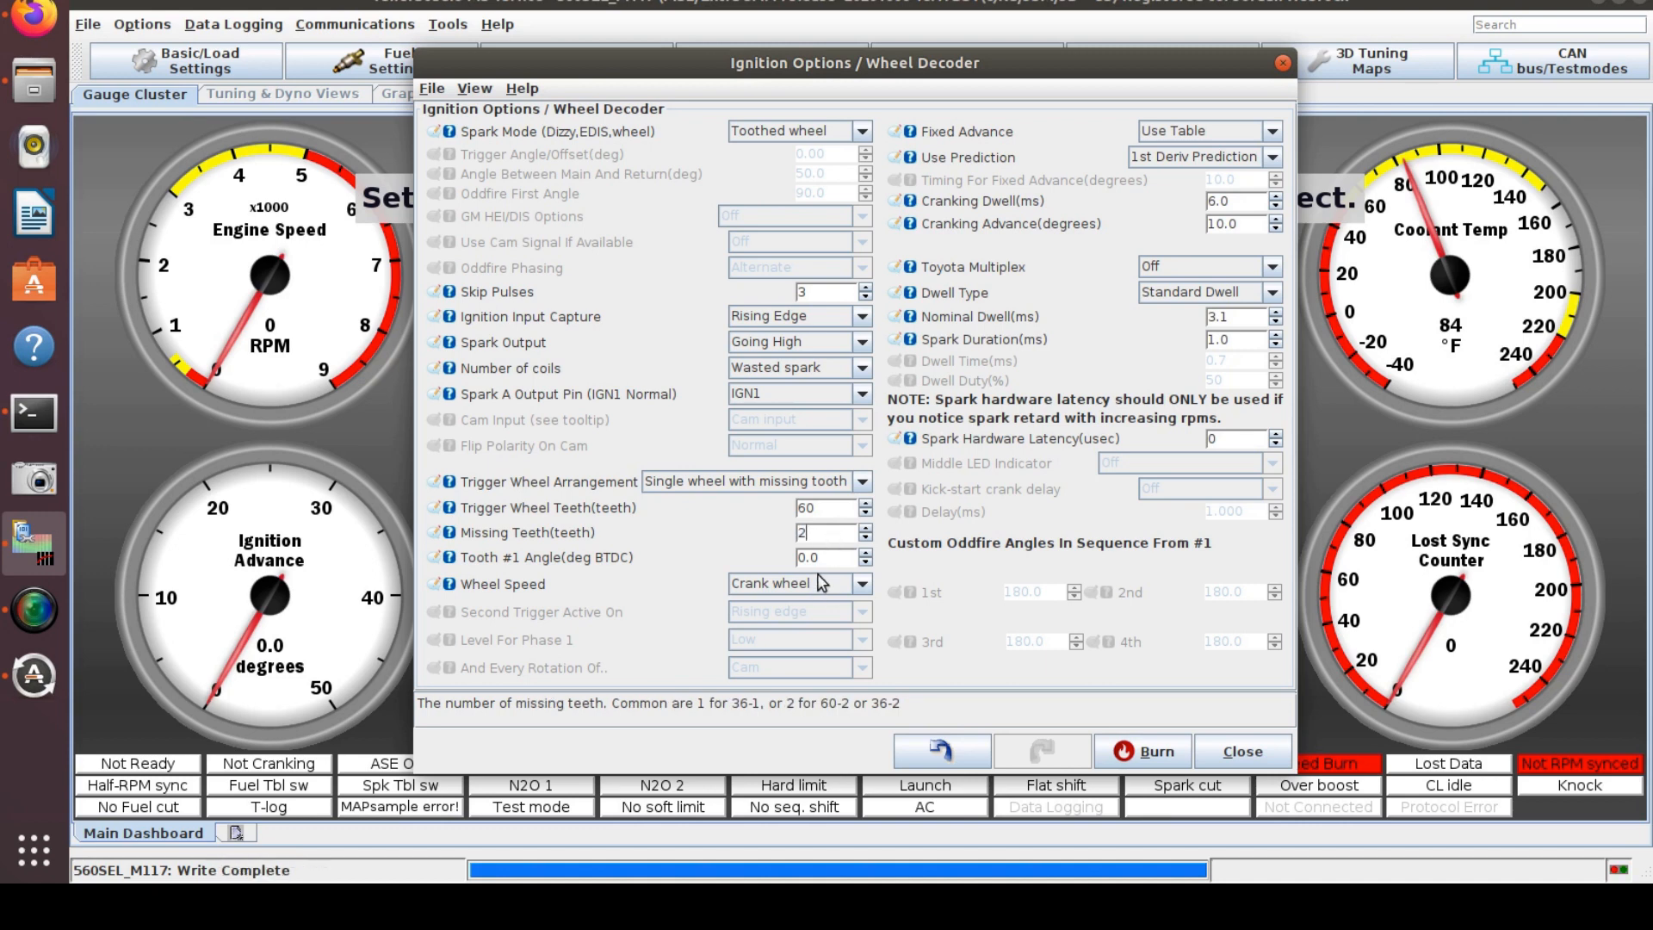
pyautogui.click(819, 556)
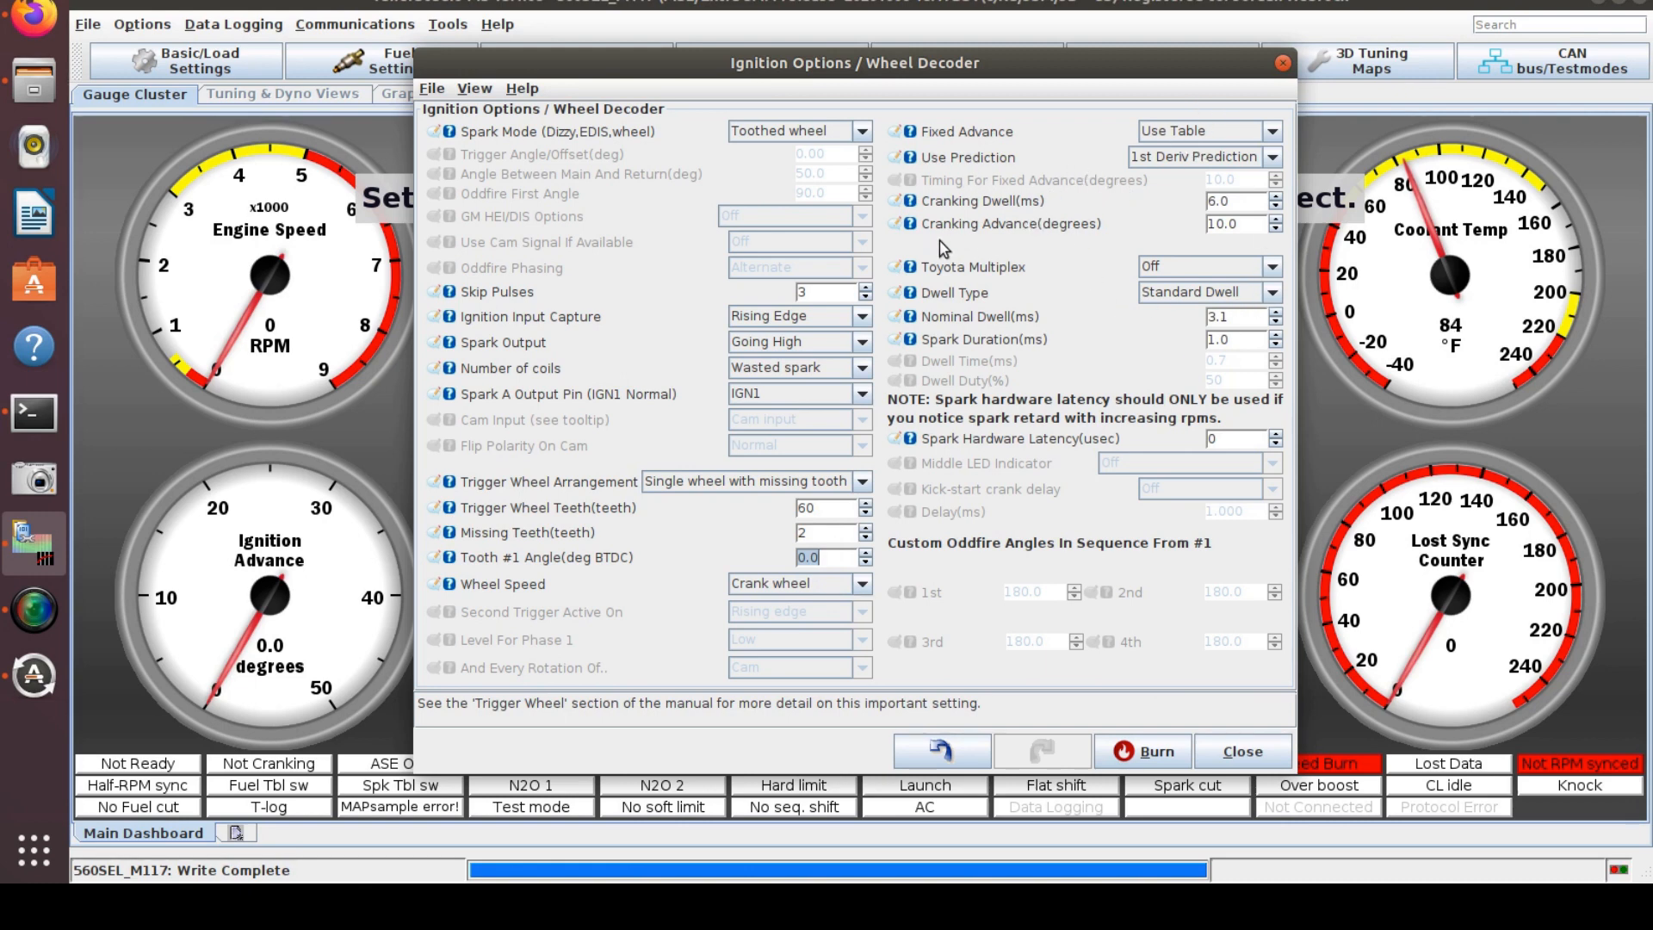
pyautogui.moveTo(1177, 223)
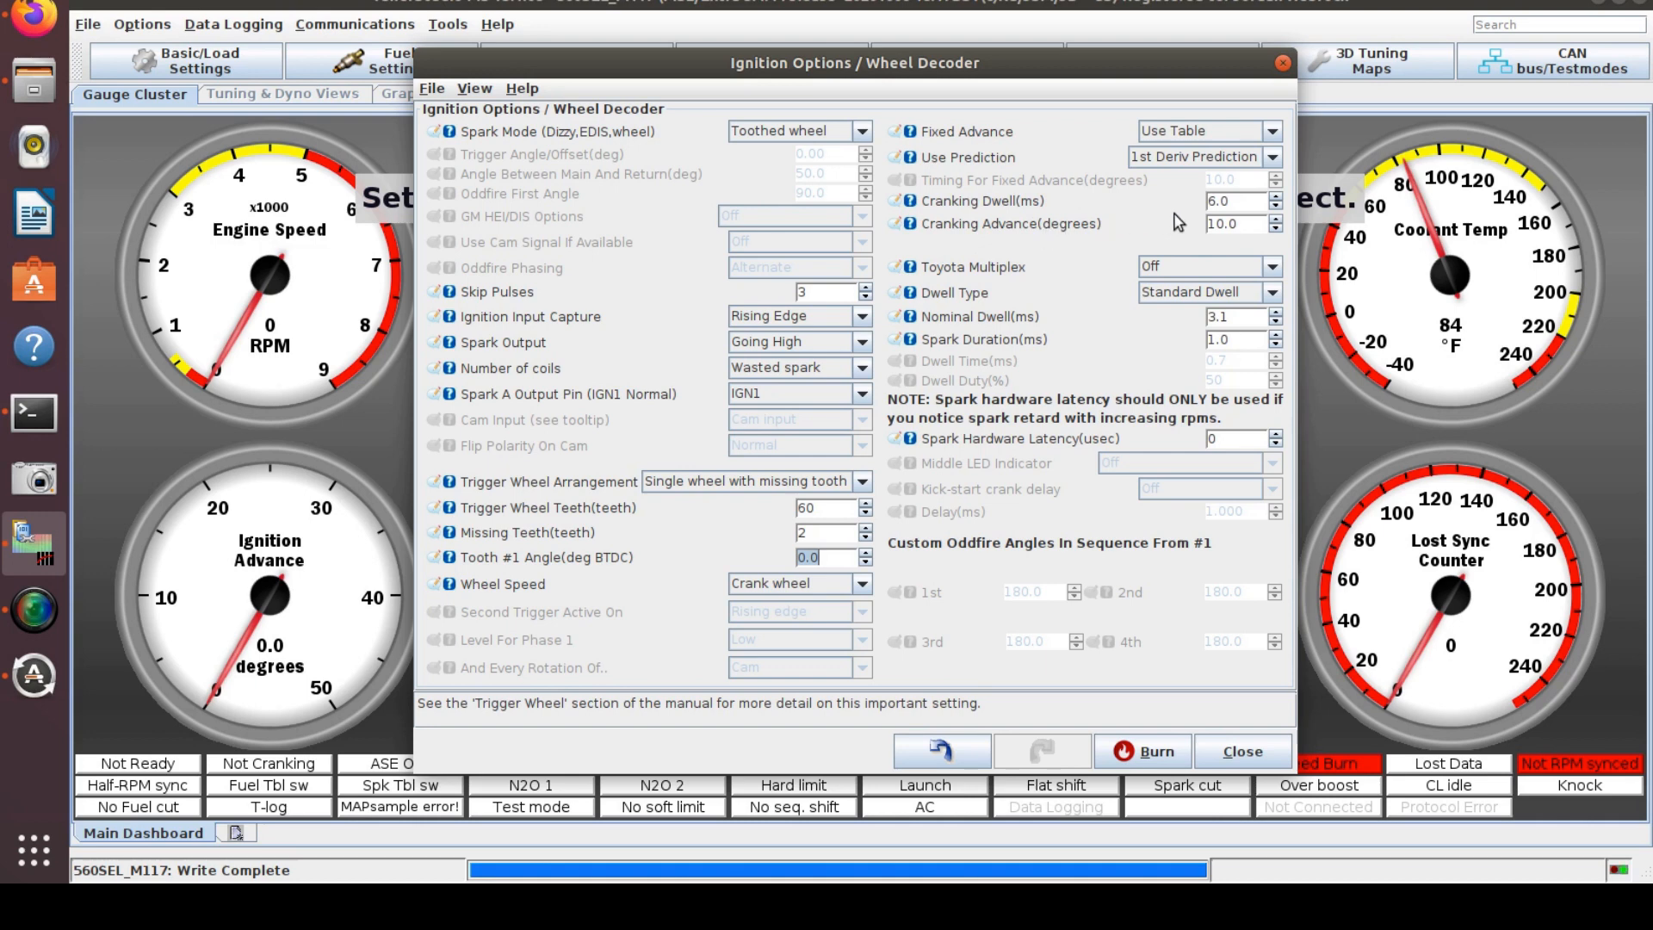
# - Set cranking dwell 4 ms and nominal dwell 2.5 ms, then burn and close
pyautogui.click(1226, 200)
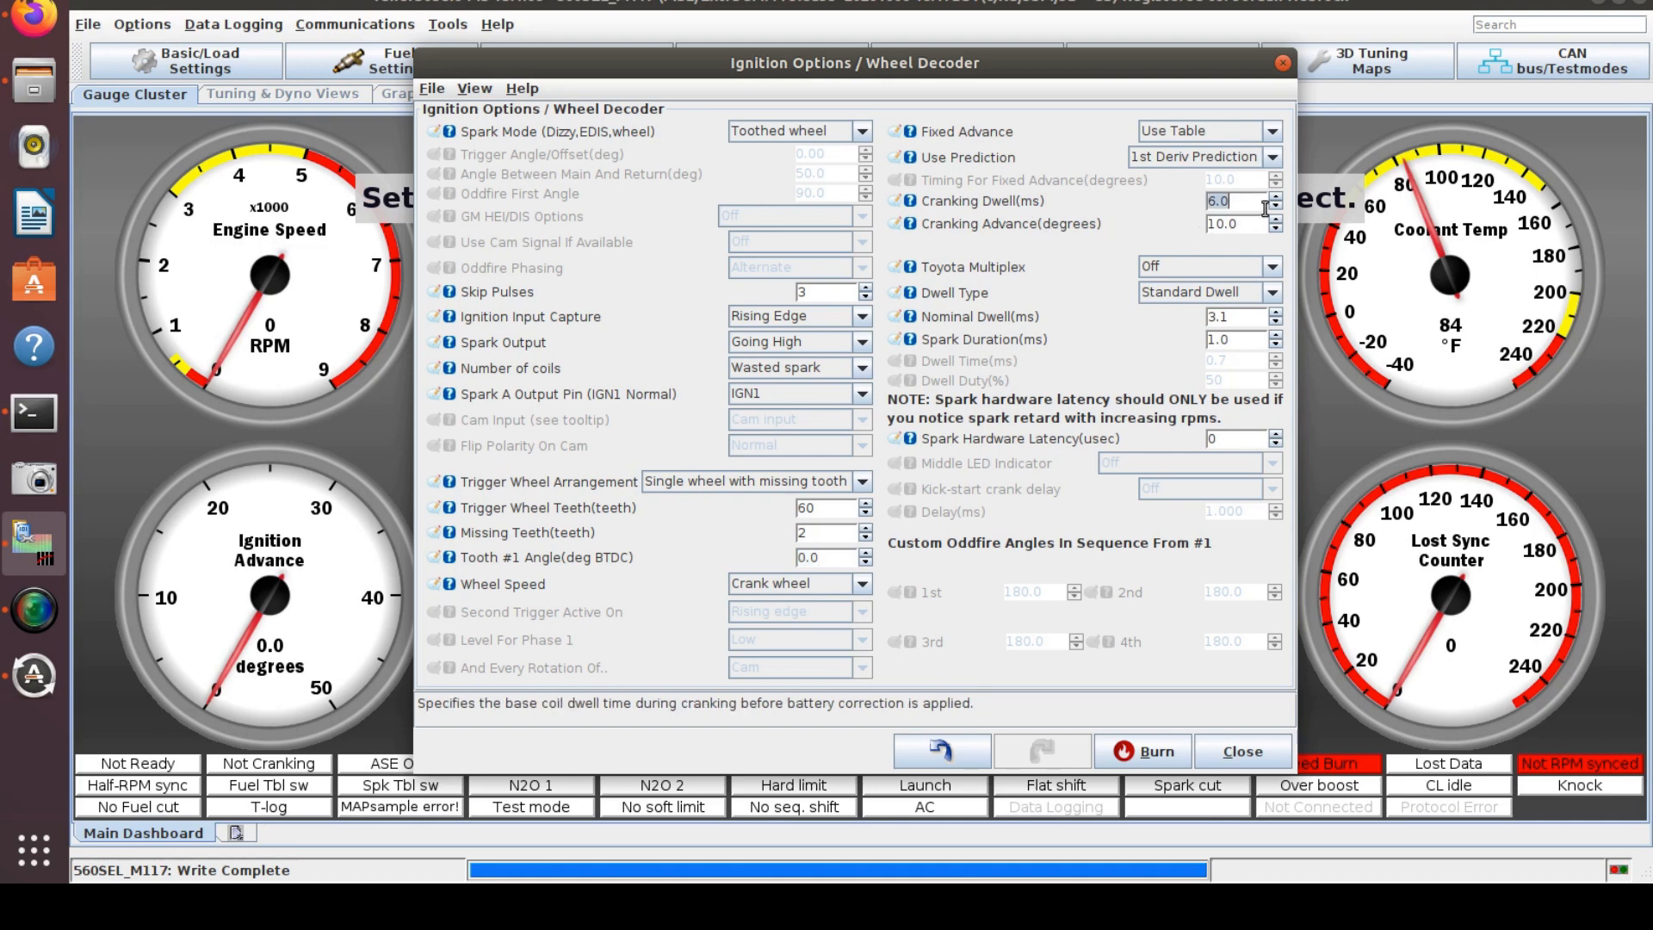
pyautogui.write('4')
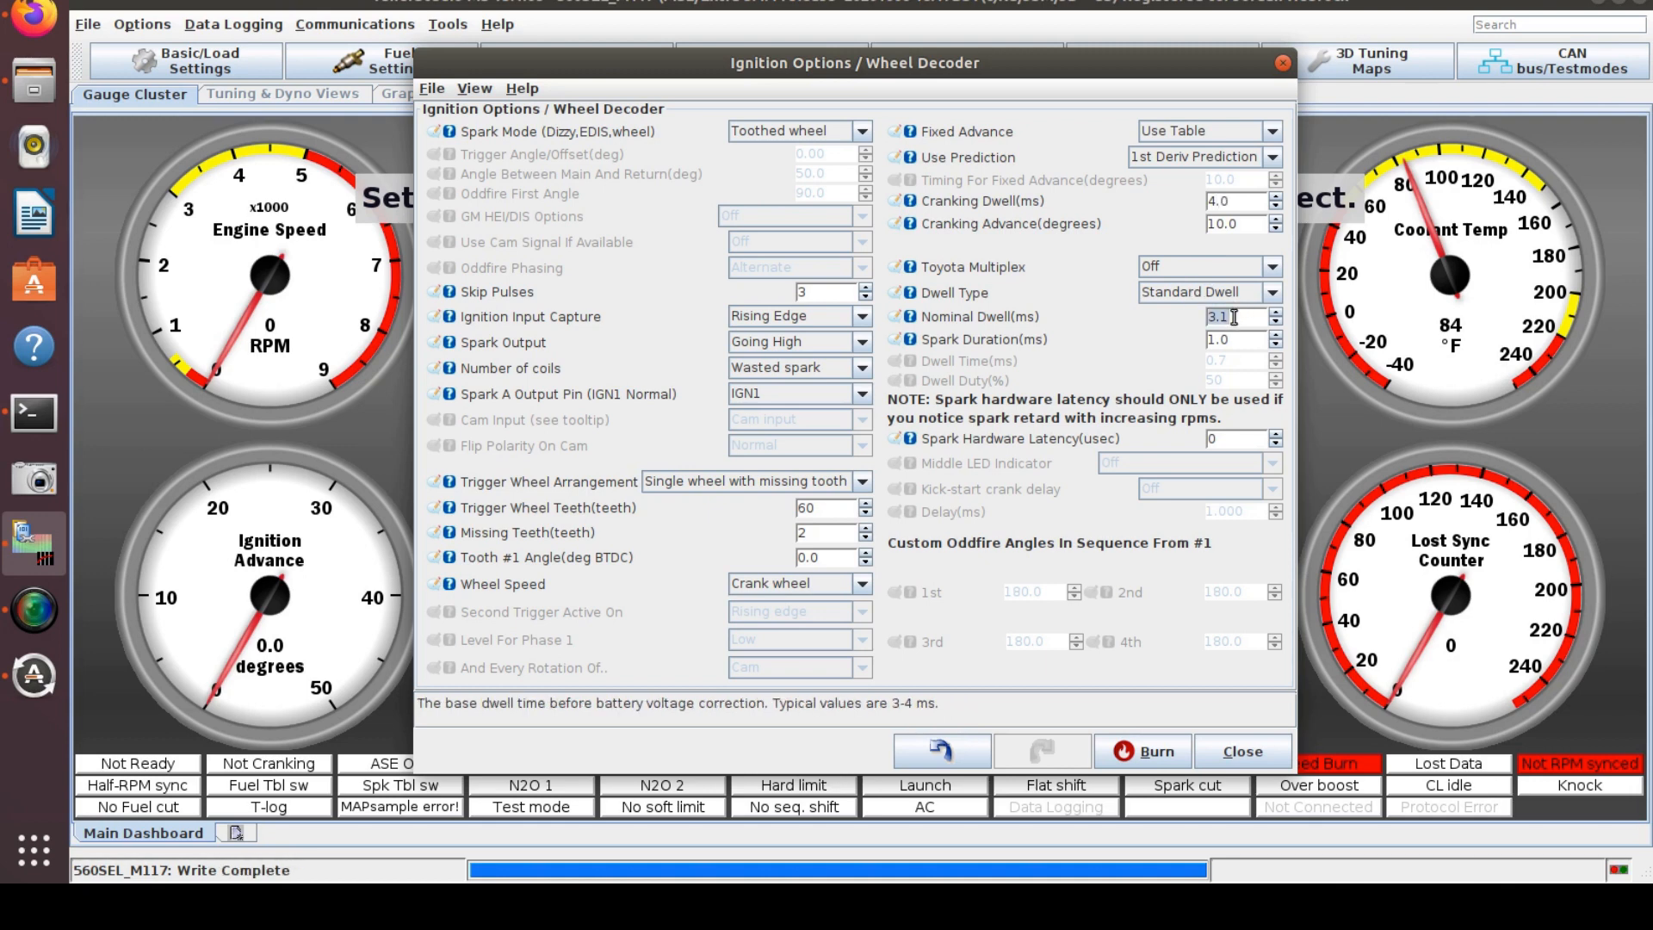
pyautogui.write('2.5')
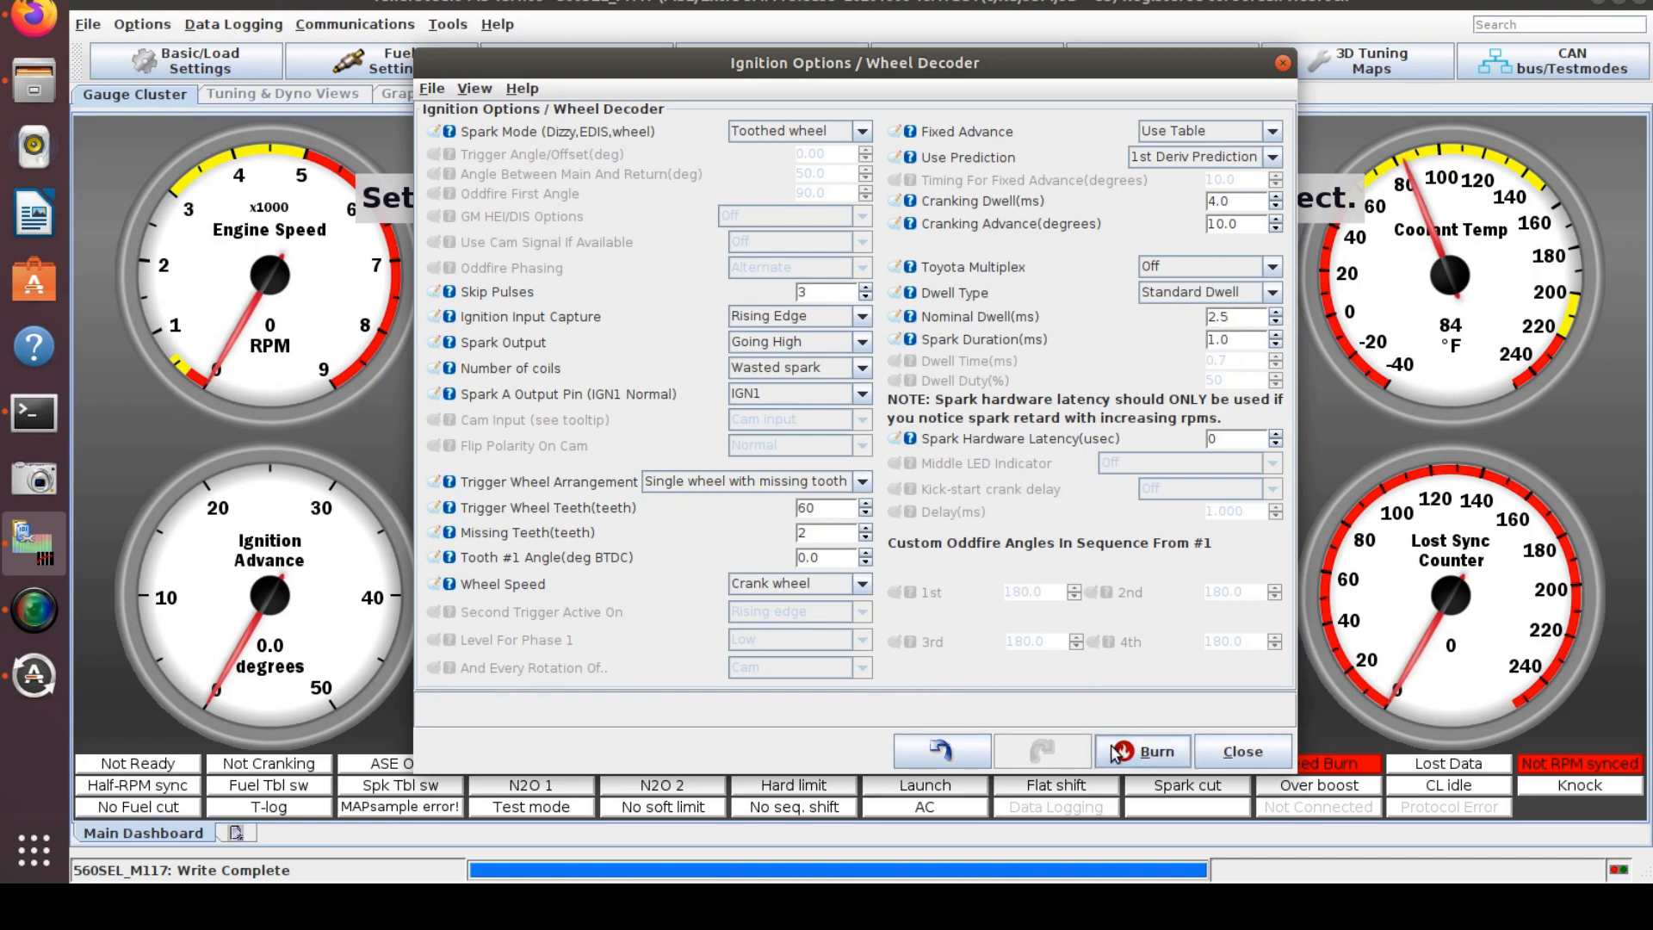
pyautogui.click(1140, 751)
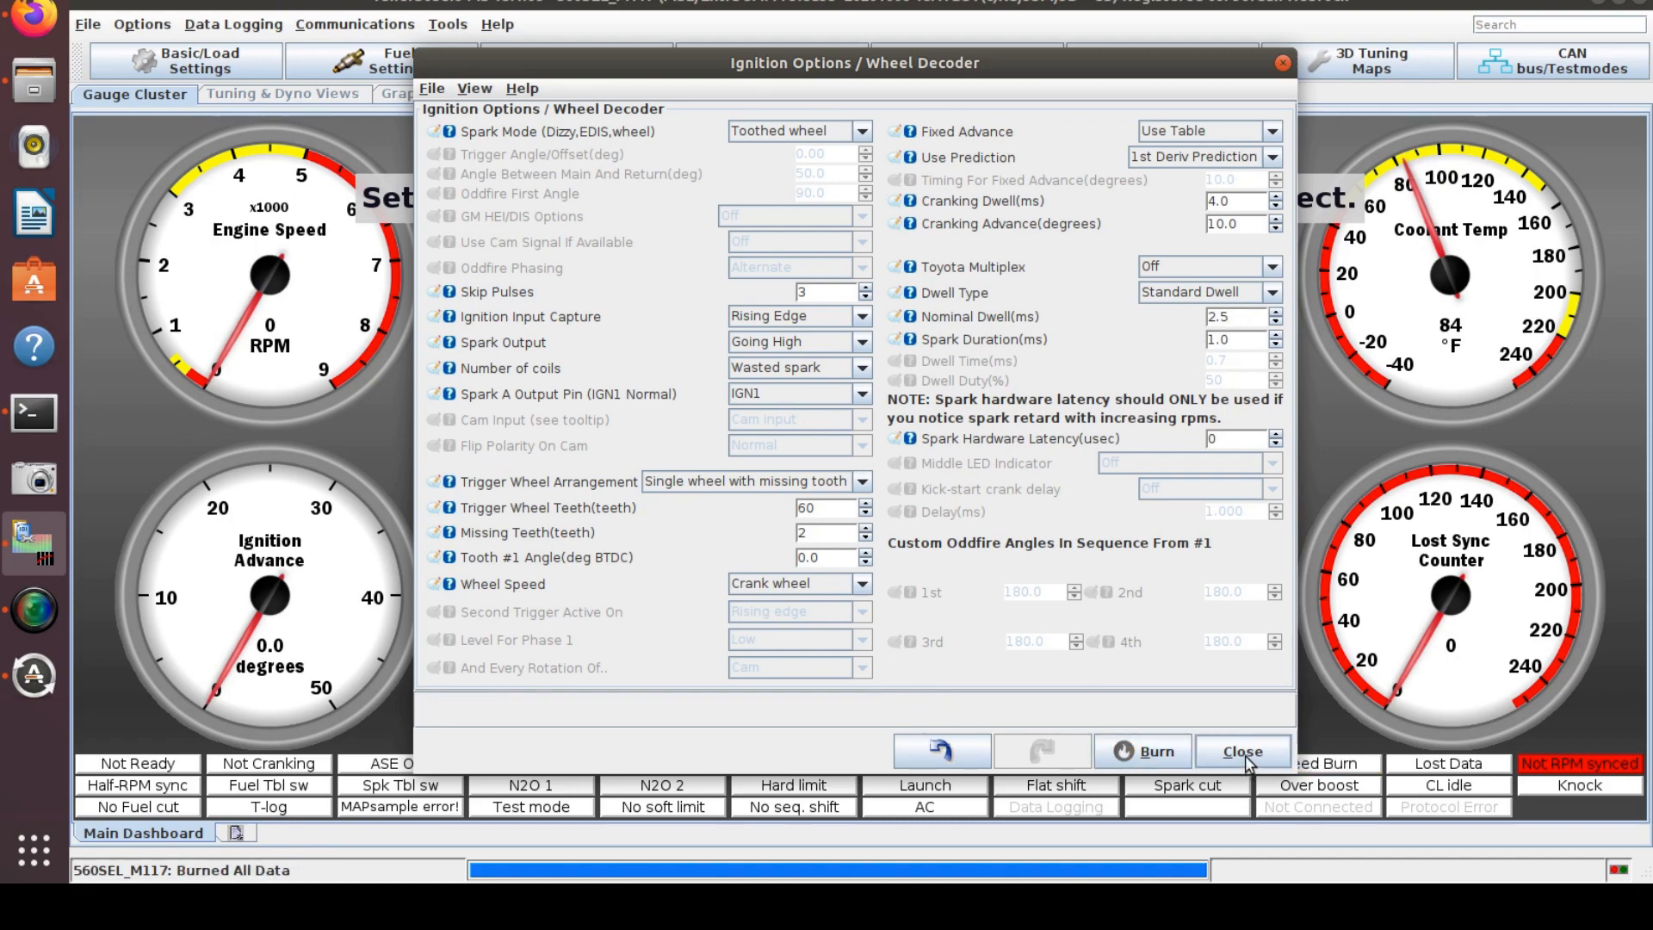
pyautogui.click(1241, 750)
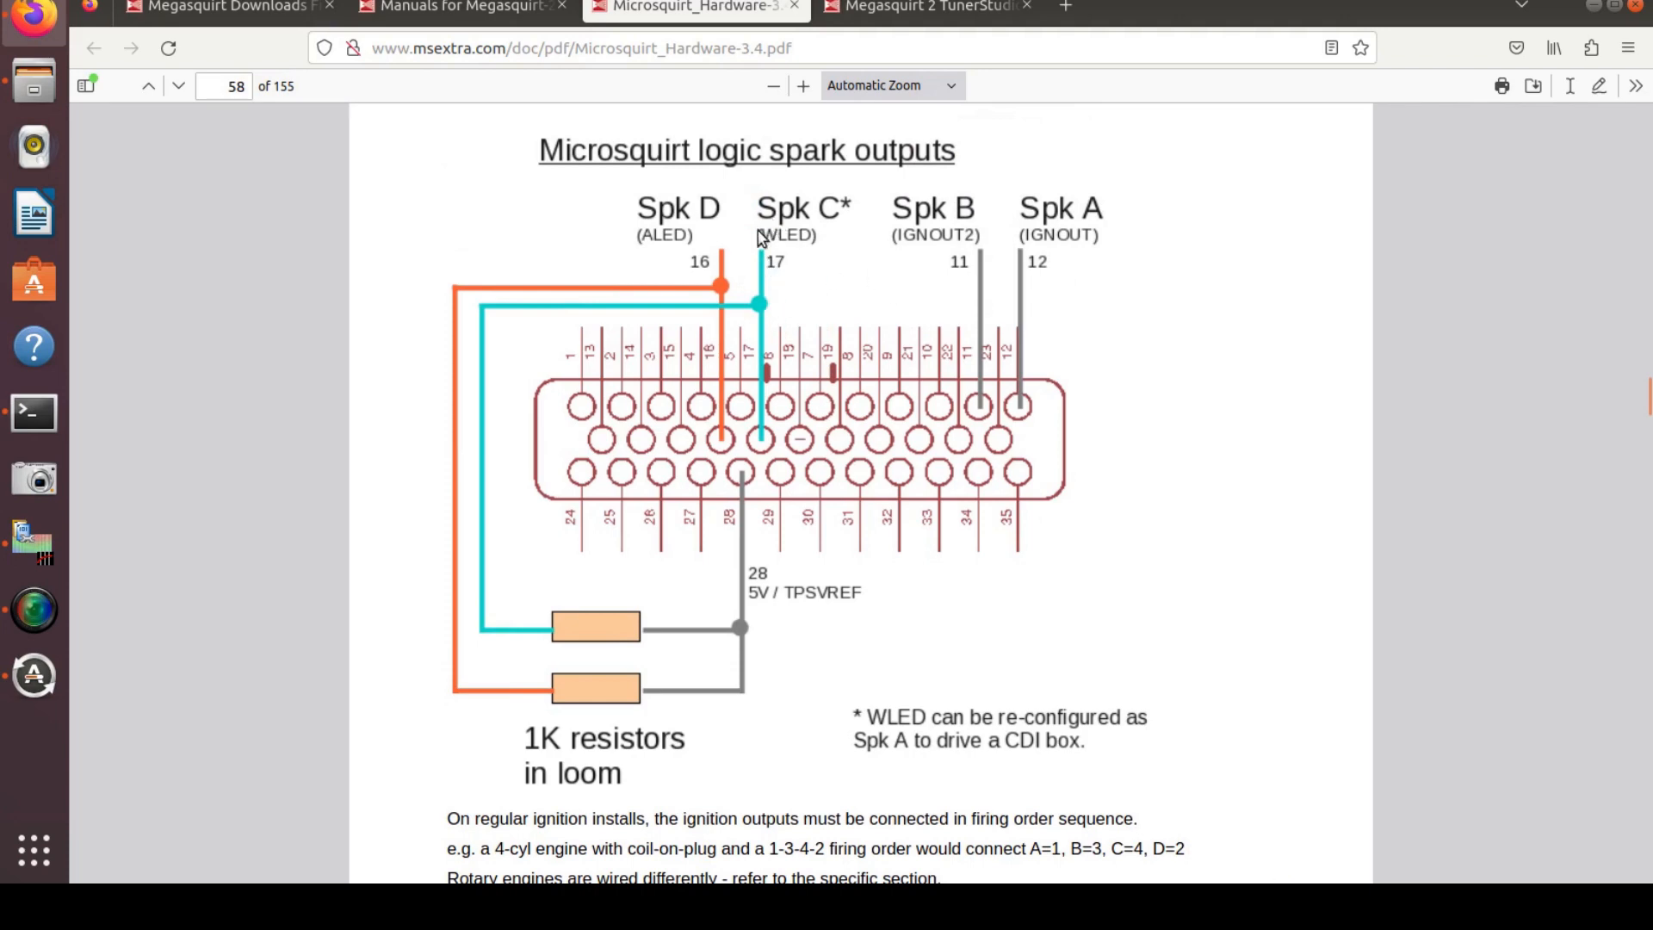
pyautogui.moveTo(685, 261)
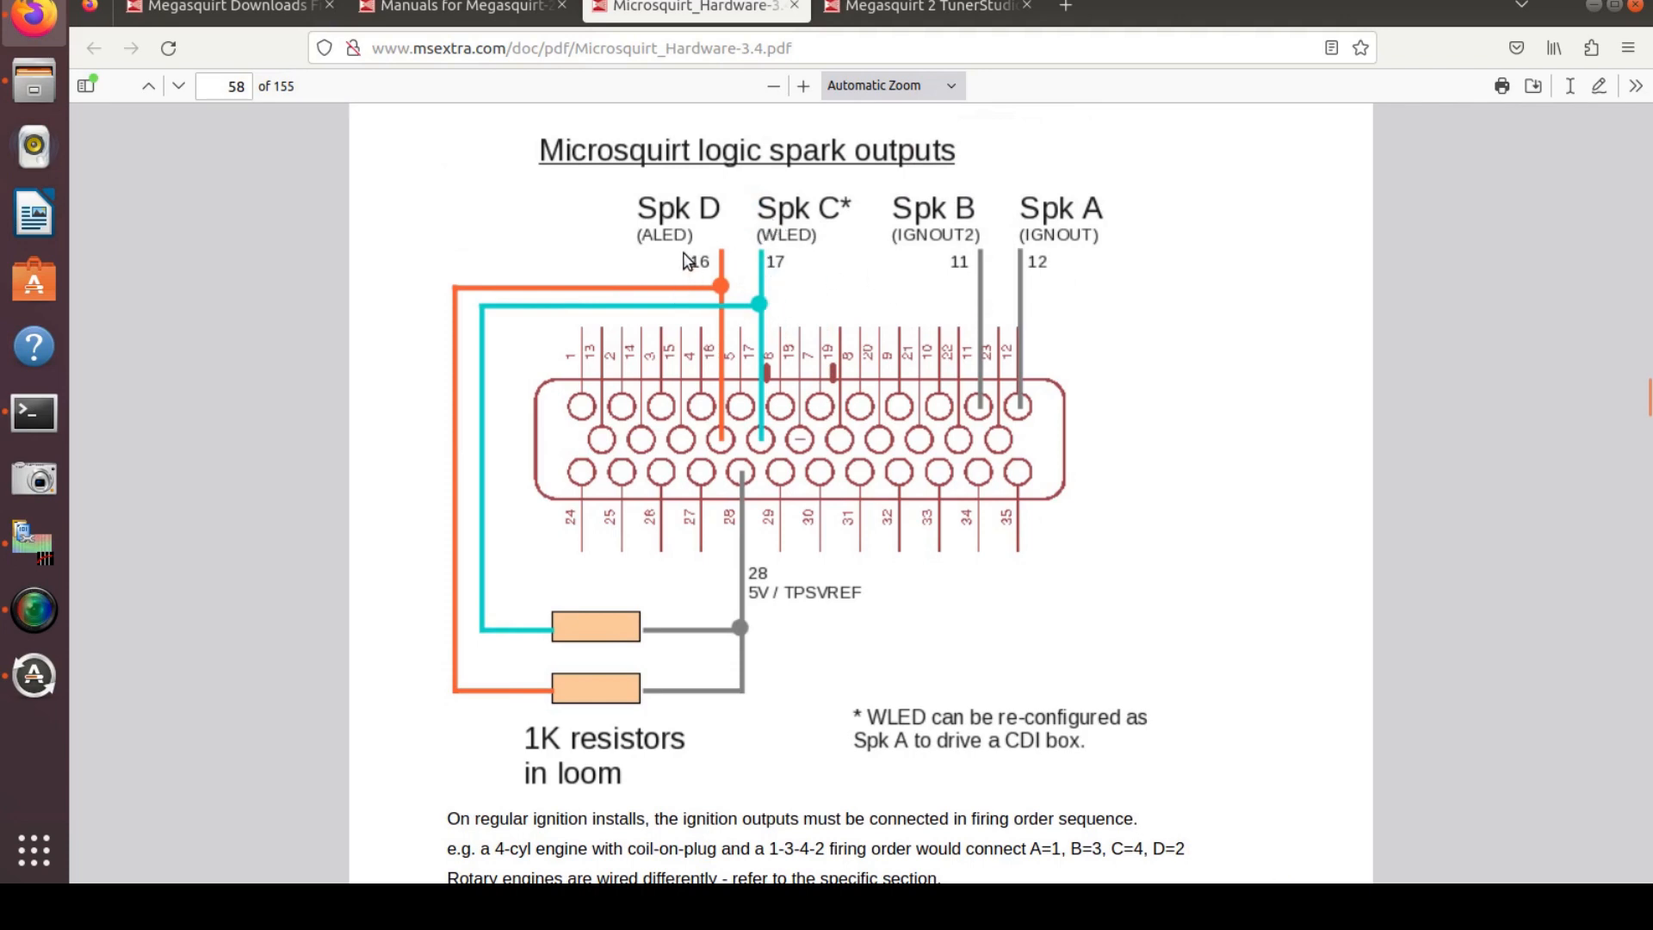
pyautogui.moveTo(823, 248)
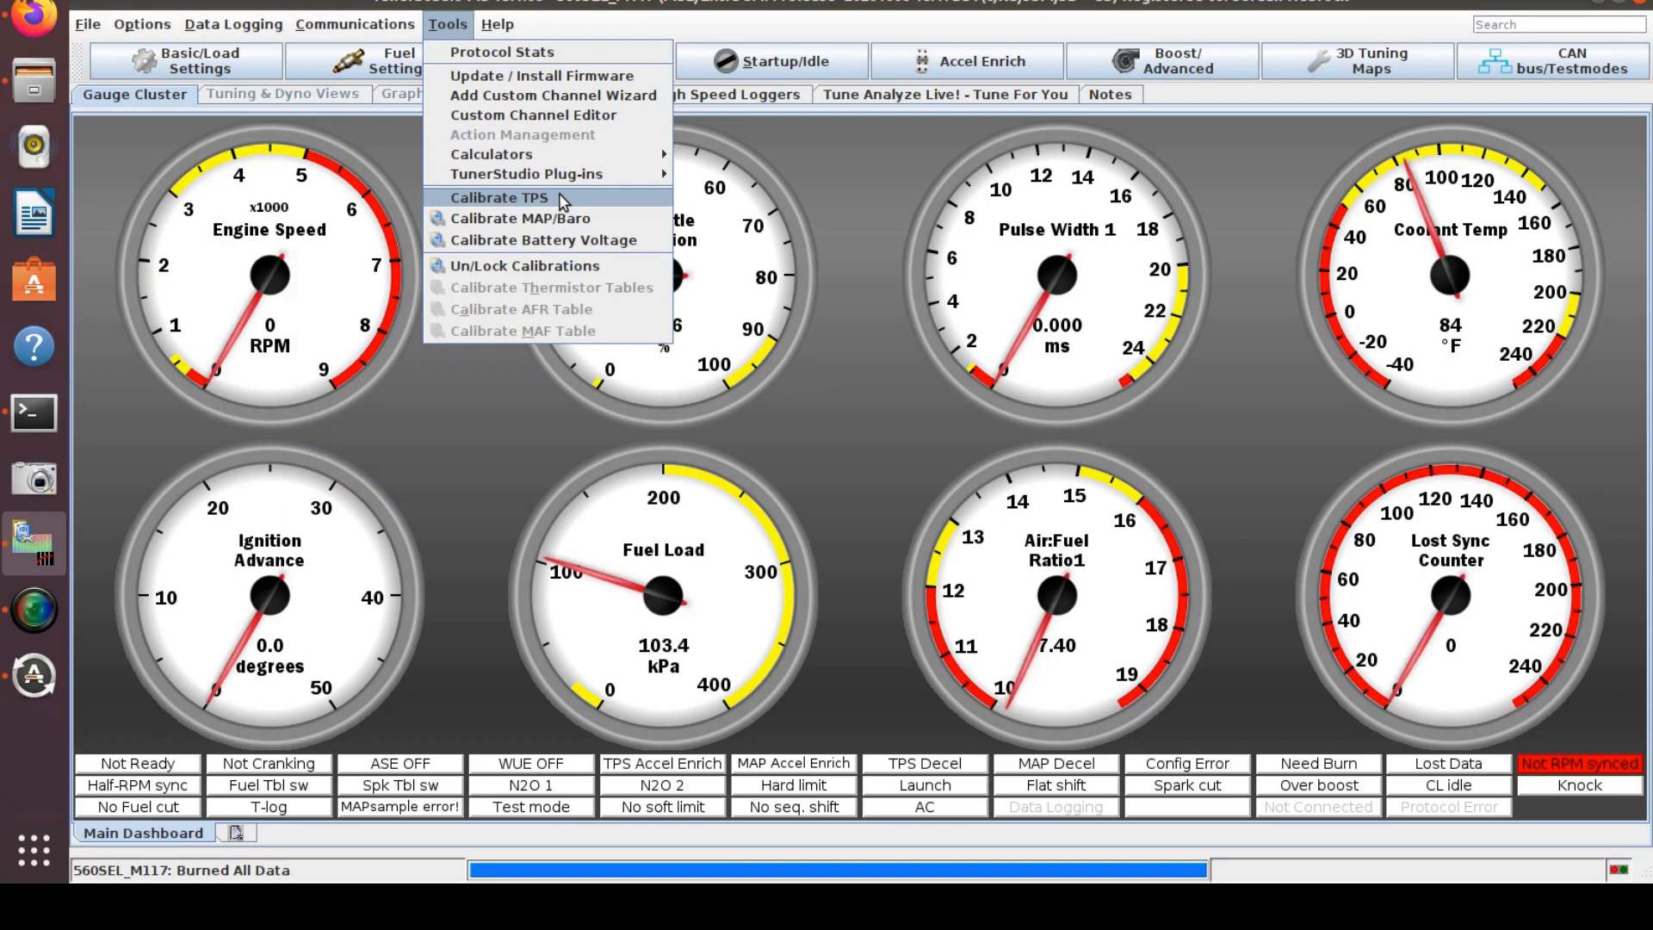
# - Calibrate the TPS from current readings: 201 closed, 1023 full throttle, and accept
pyautogui.click(500, 196)
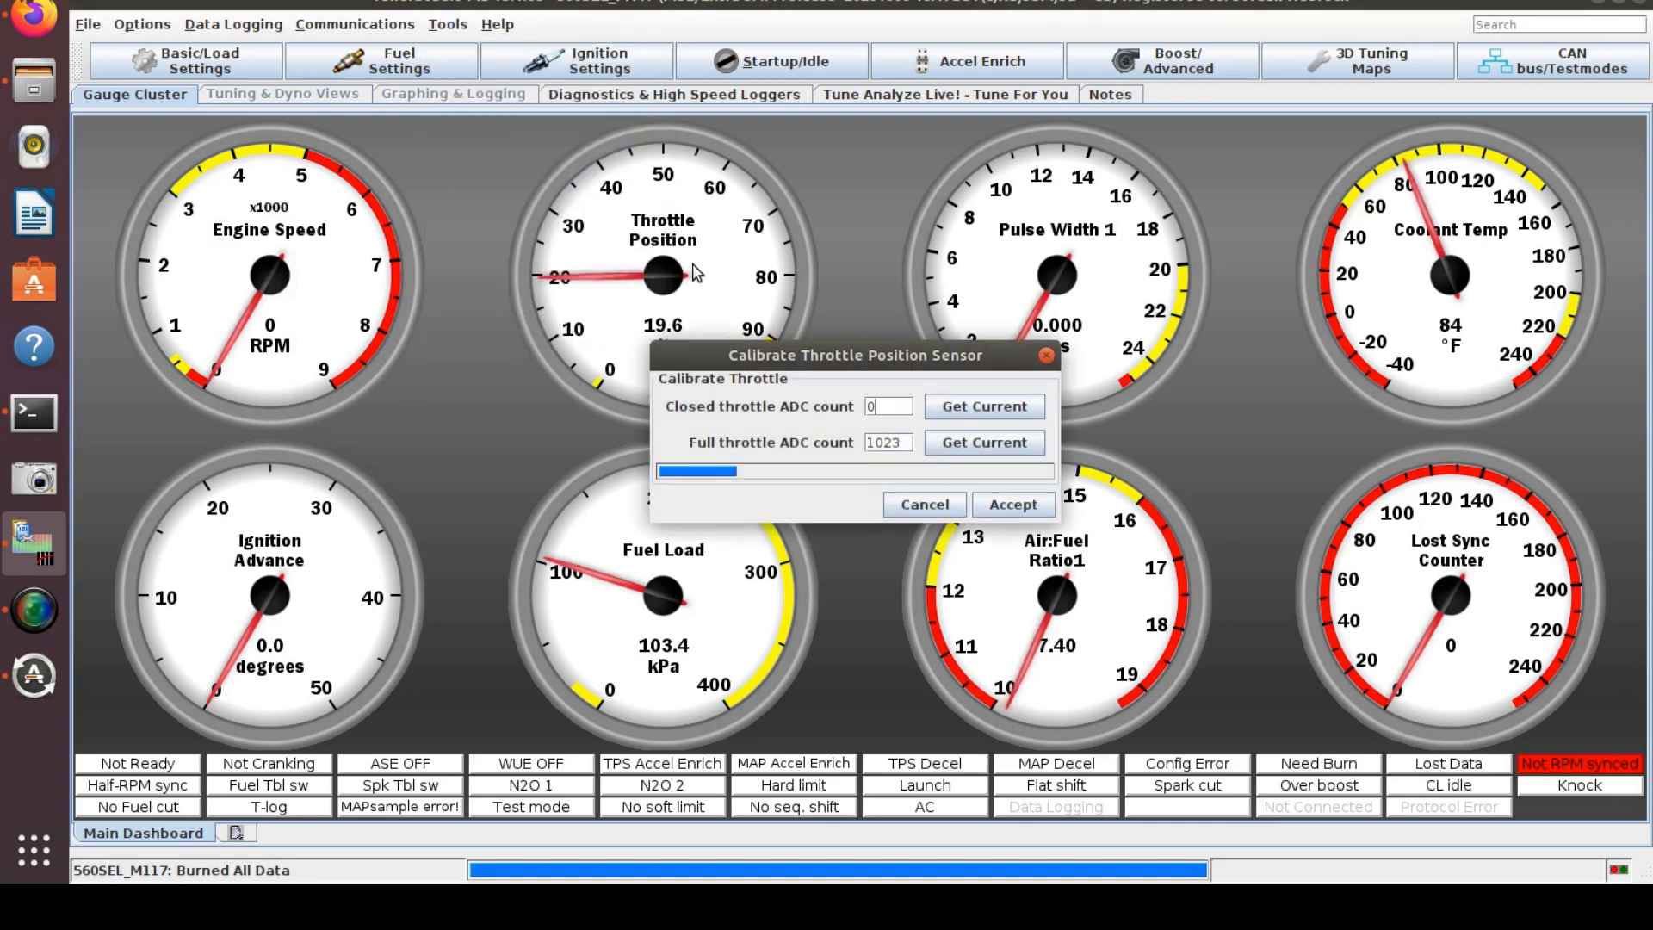
pyautogui.click(983, 406)
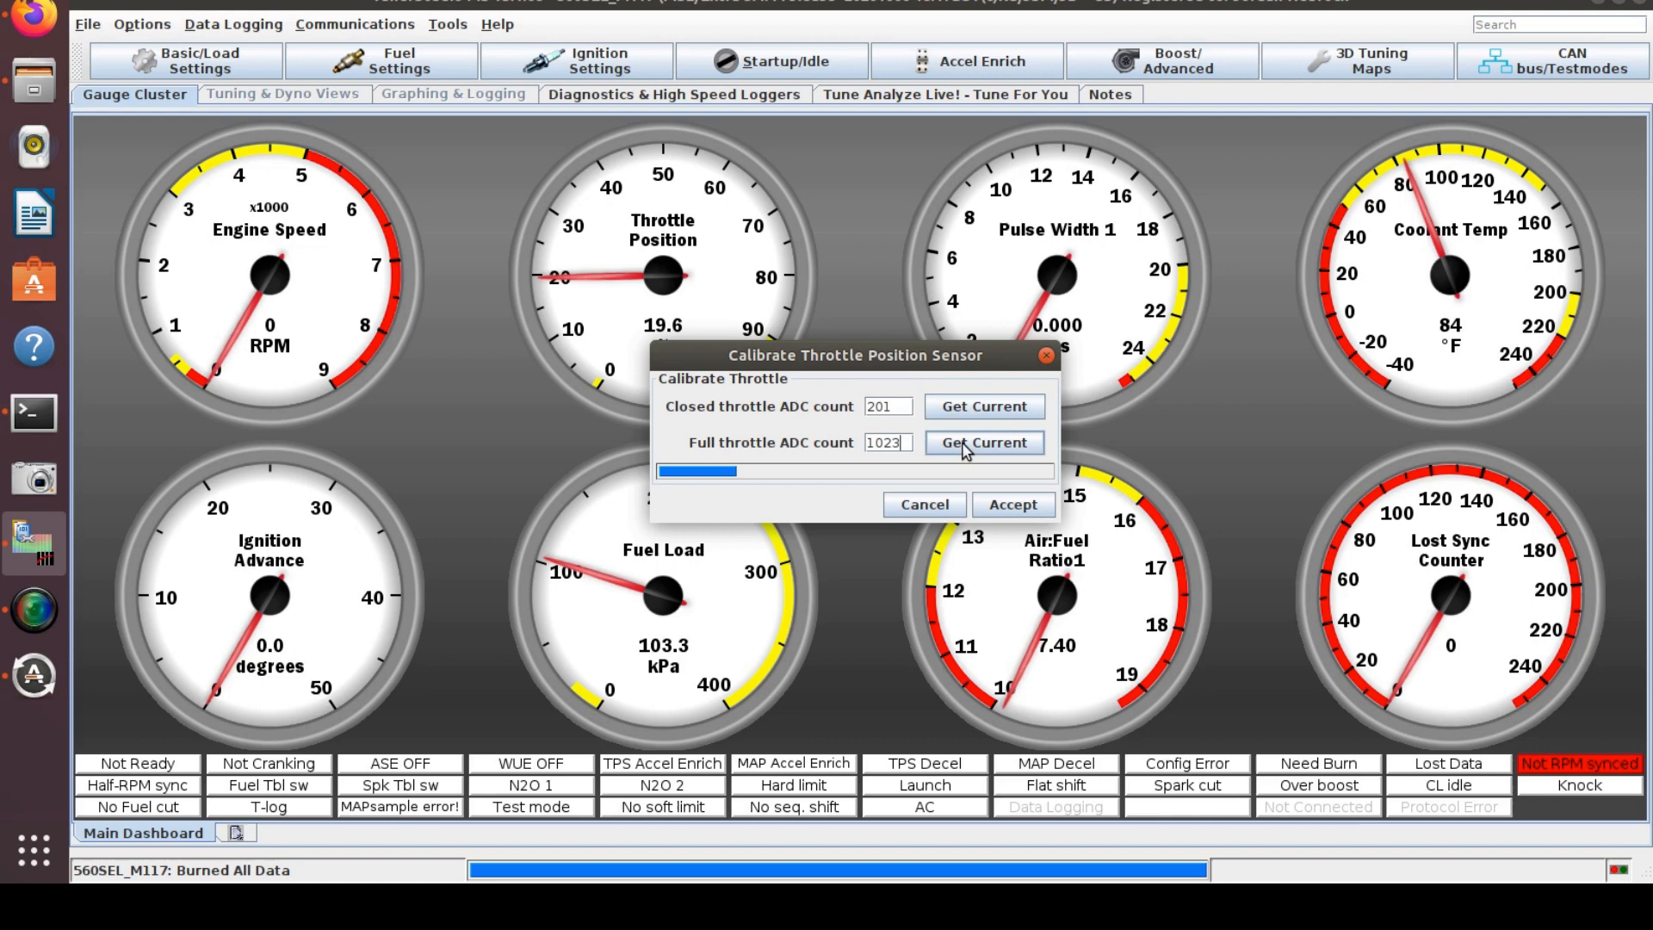
pyautogui.click(981, 442)
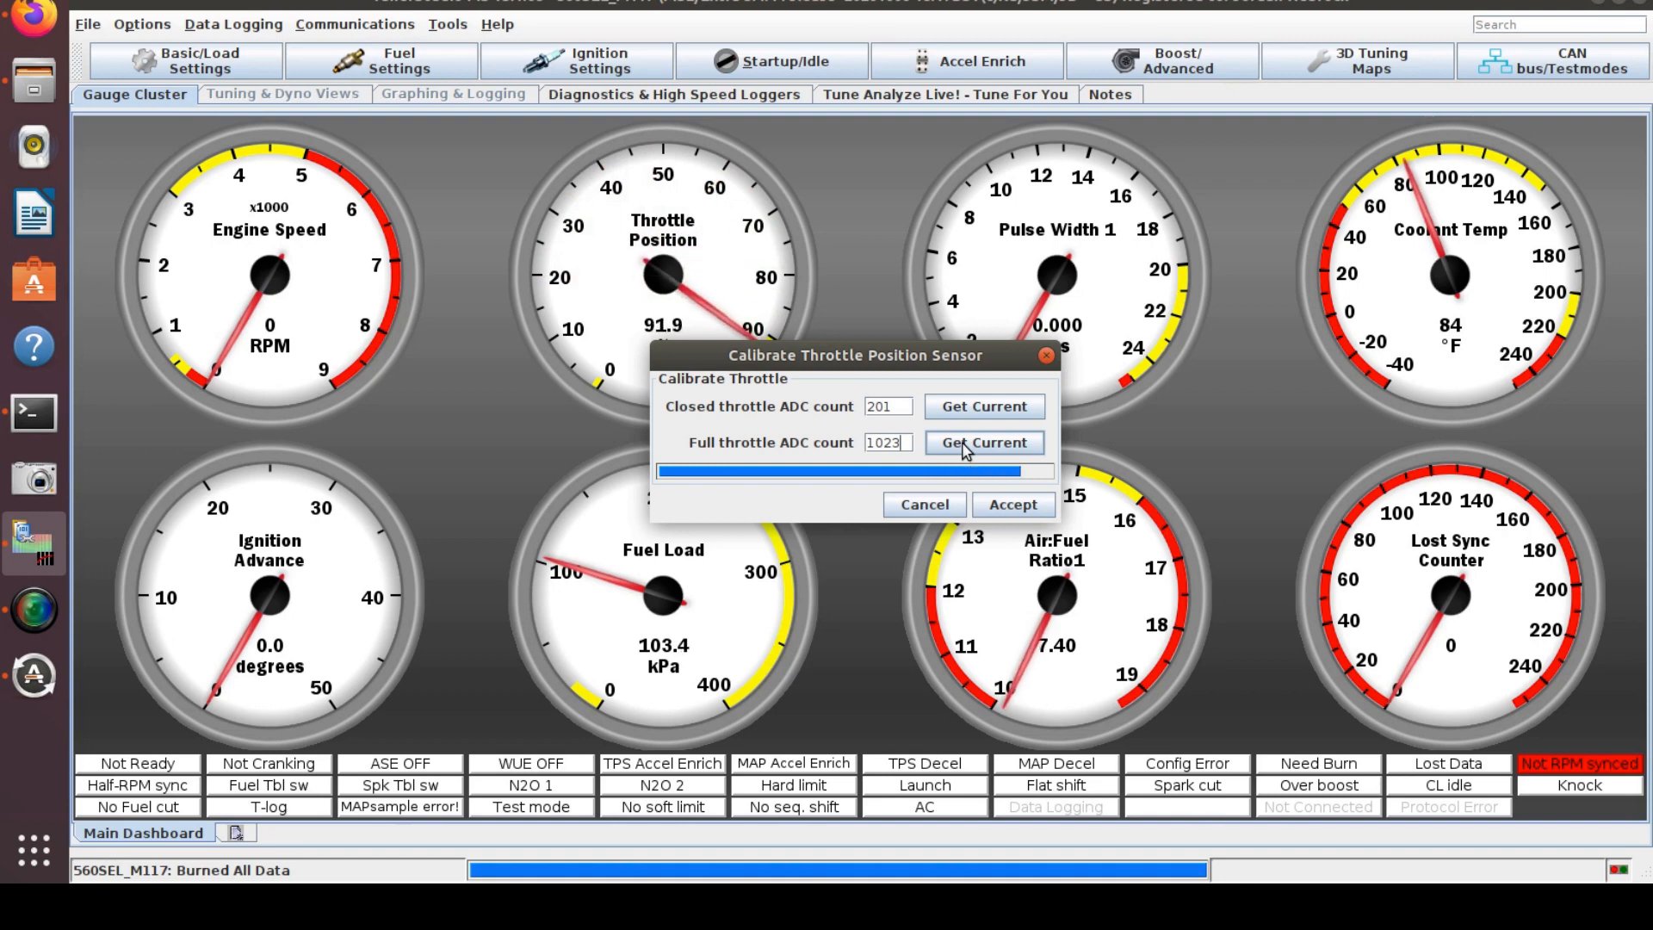
pyautogui.click(981, 442)
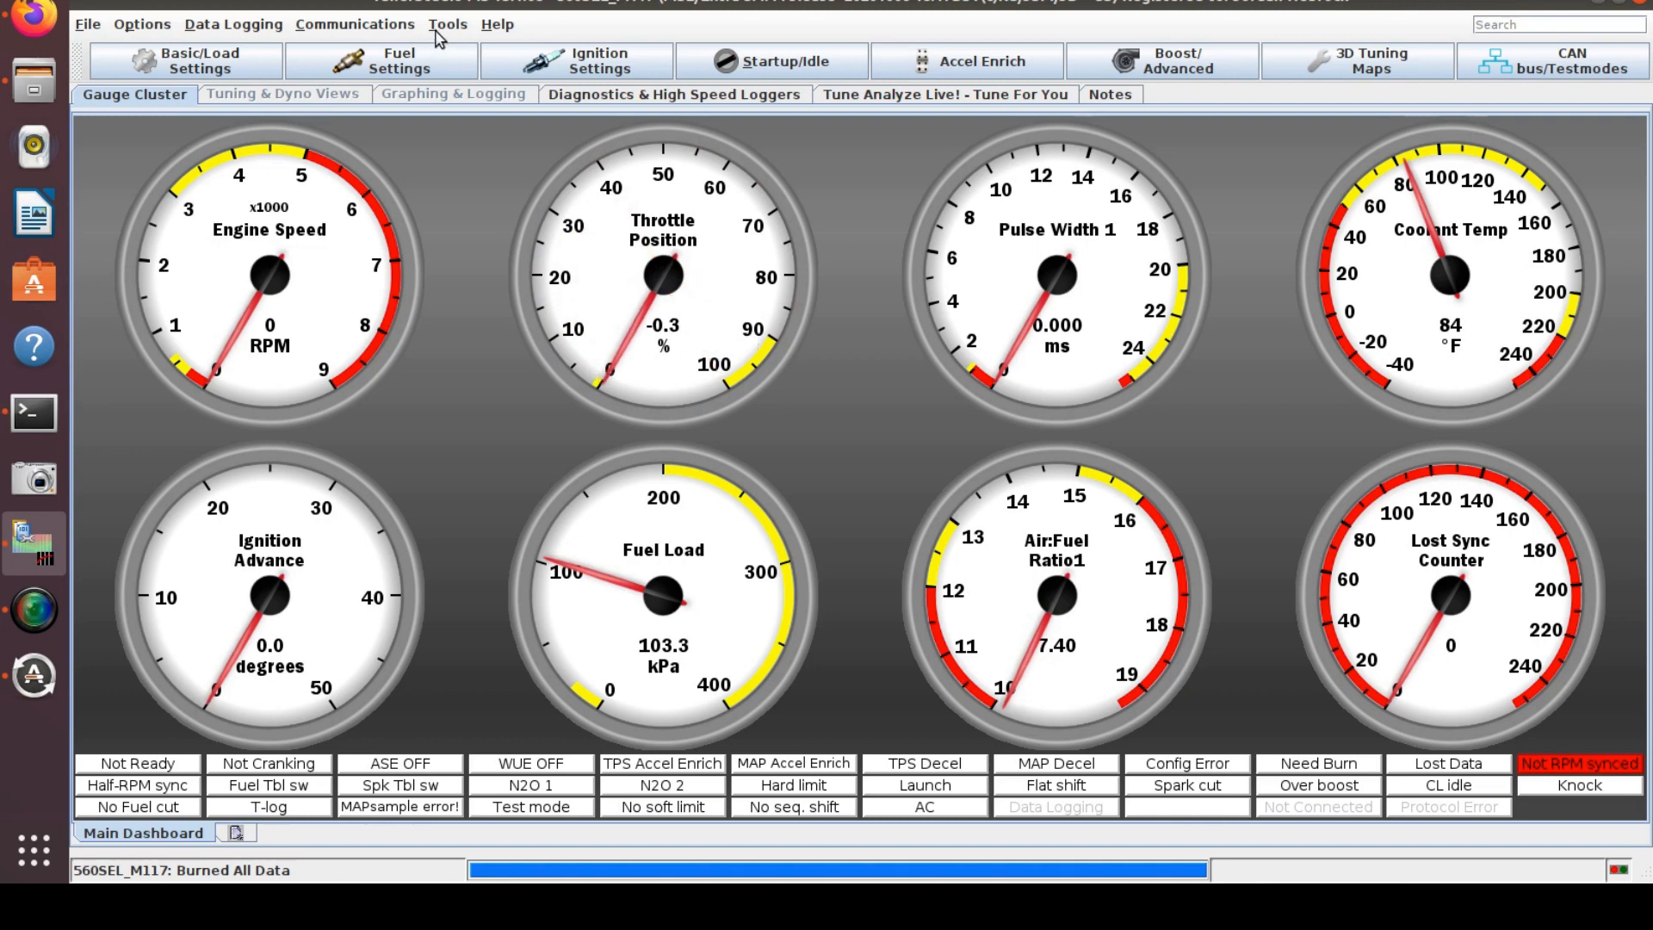
pyautogui.click(447, 23)
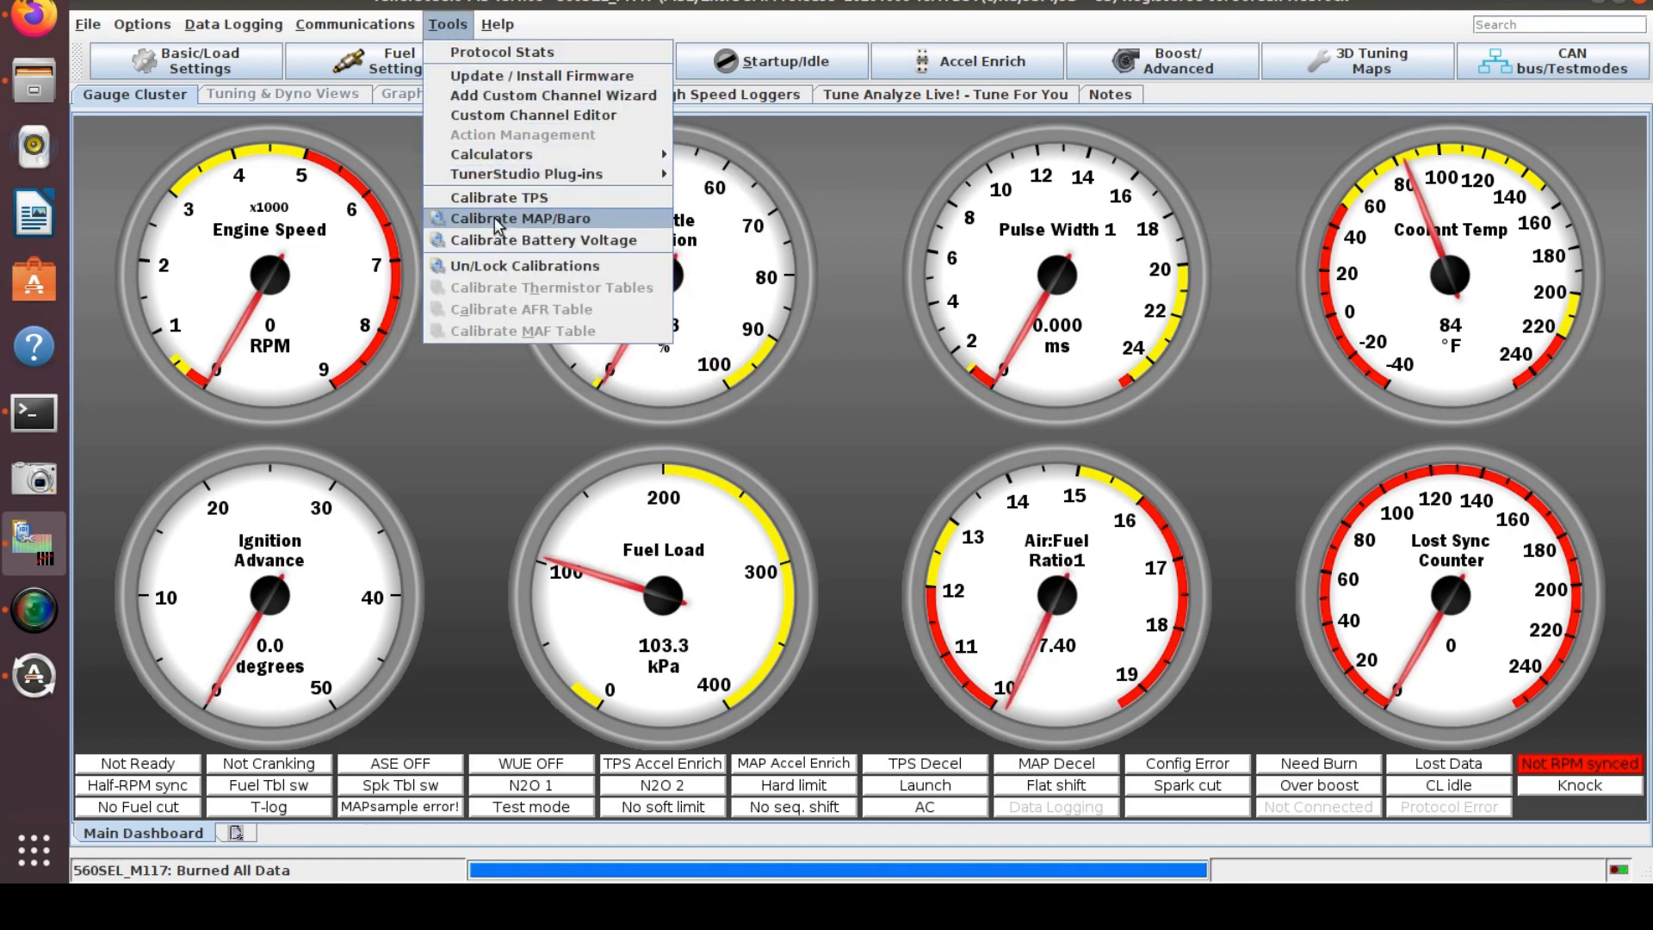
# - Set Sensor Calibrations to Unlocked, burn it, and bring up Calibrate Thermistor Tables
pyautogui.click(518, 219)
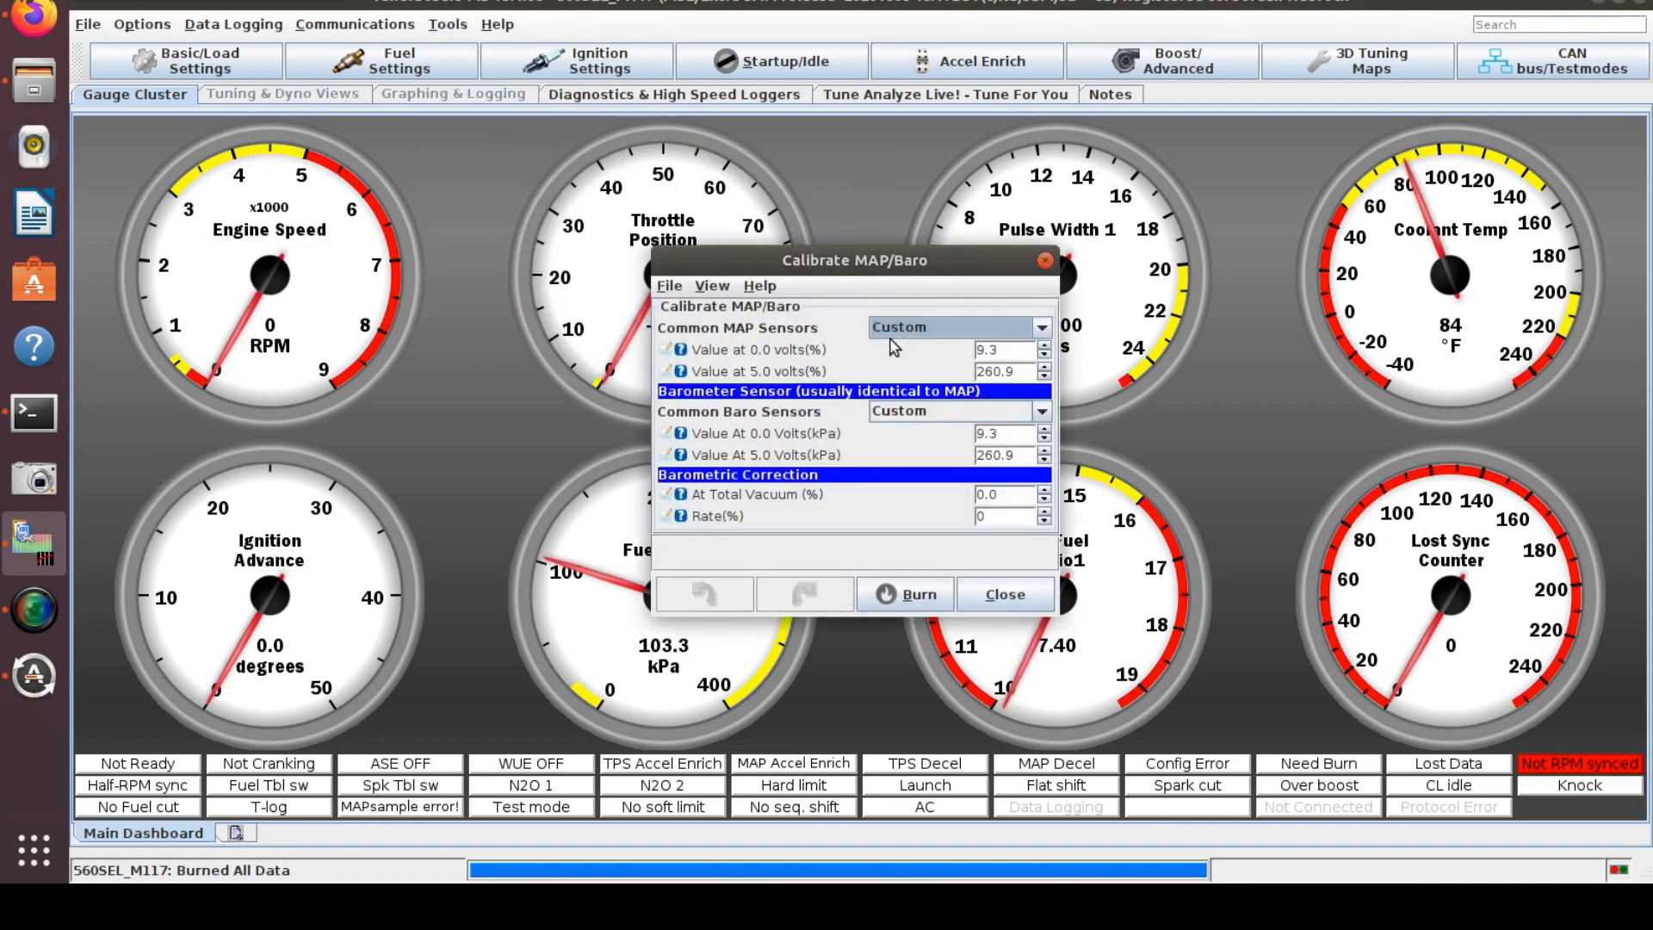
pyautogui.click(447, 22)
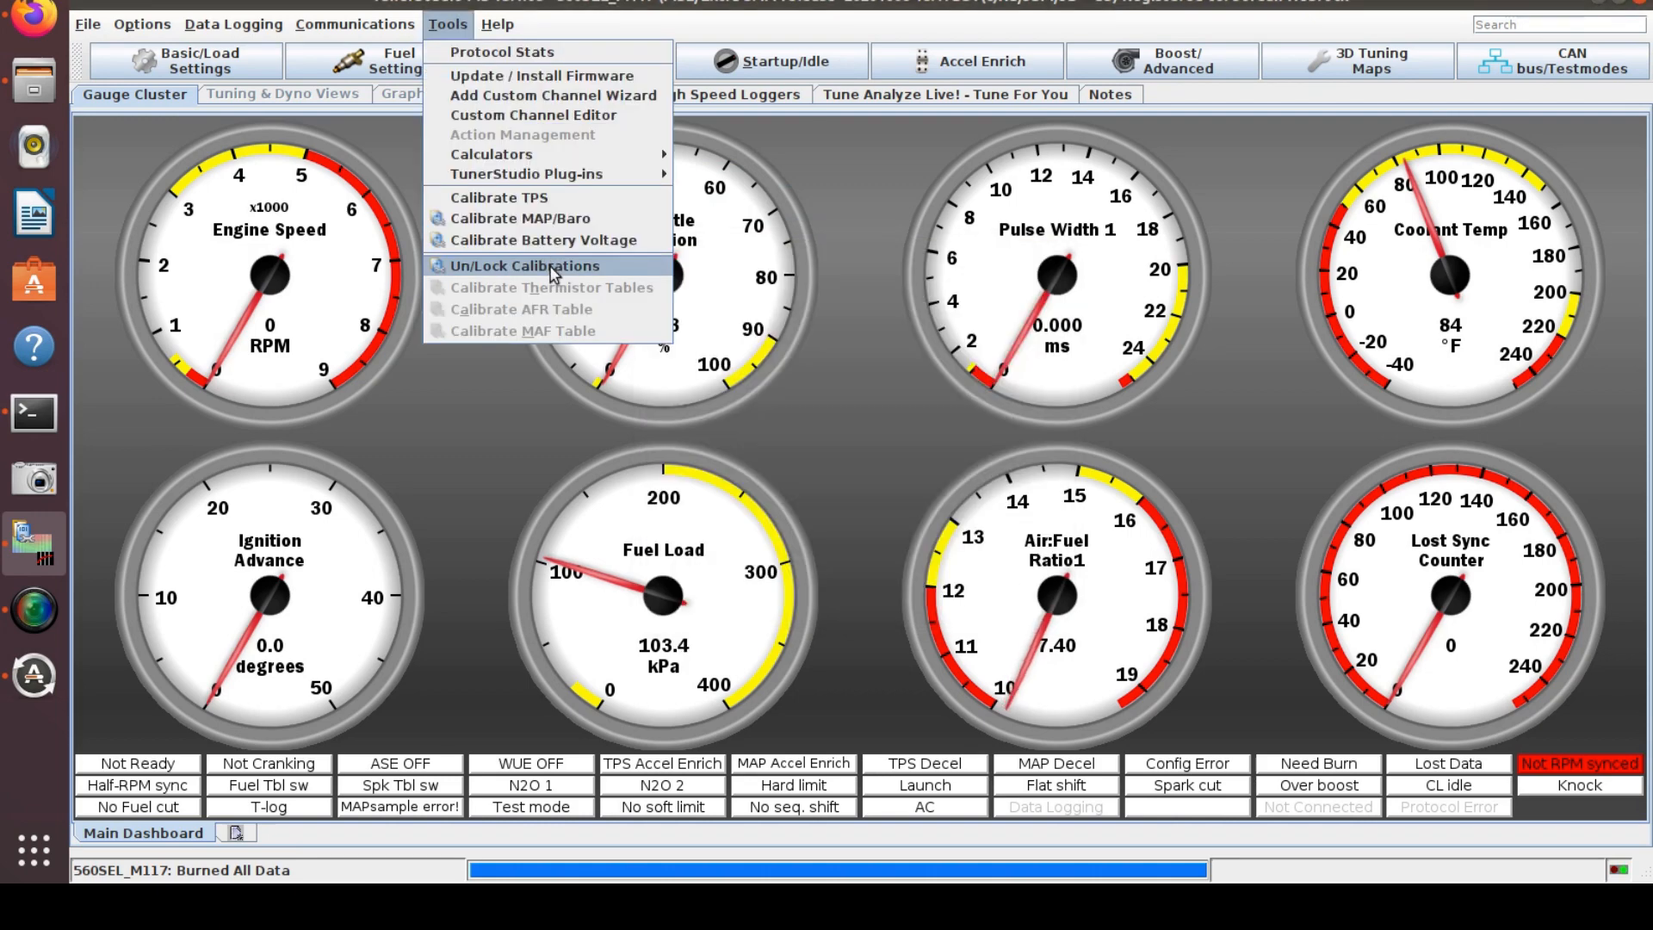
pyautogui.click(524, 265)
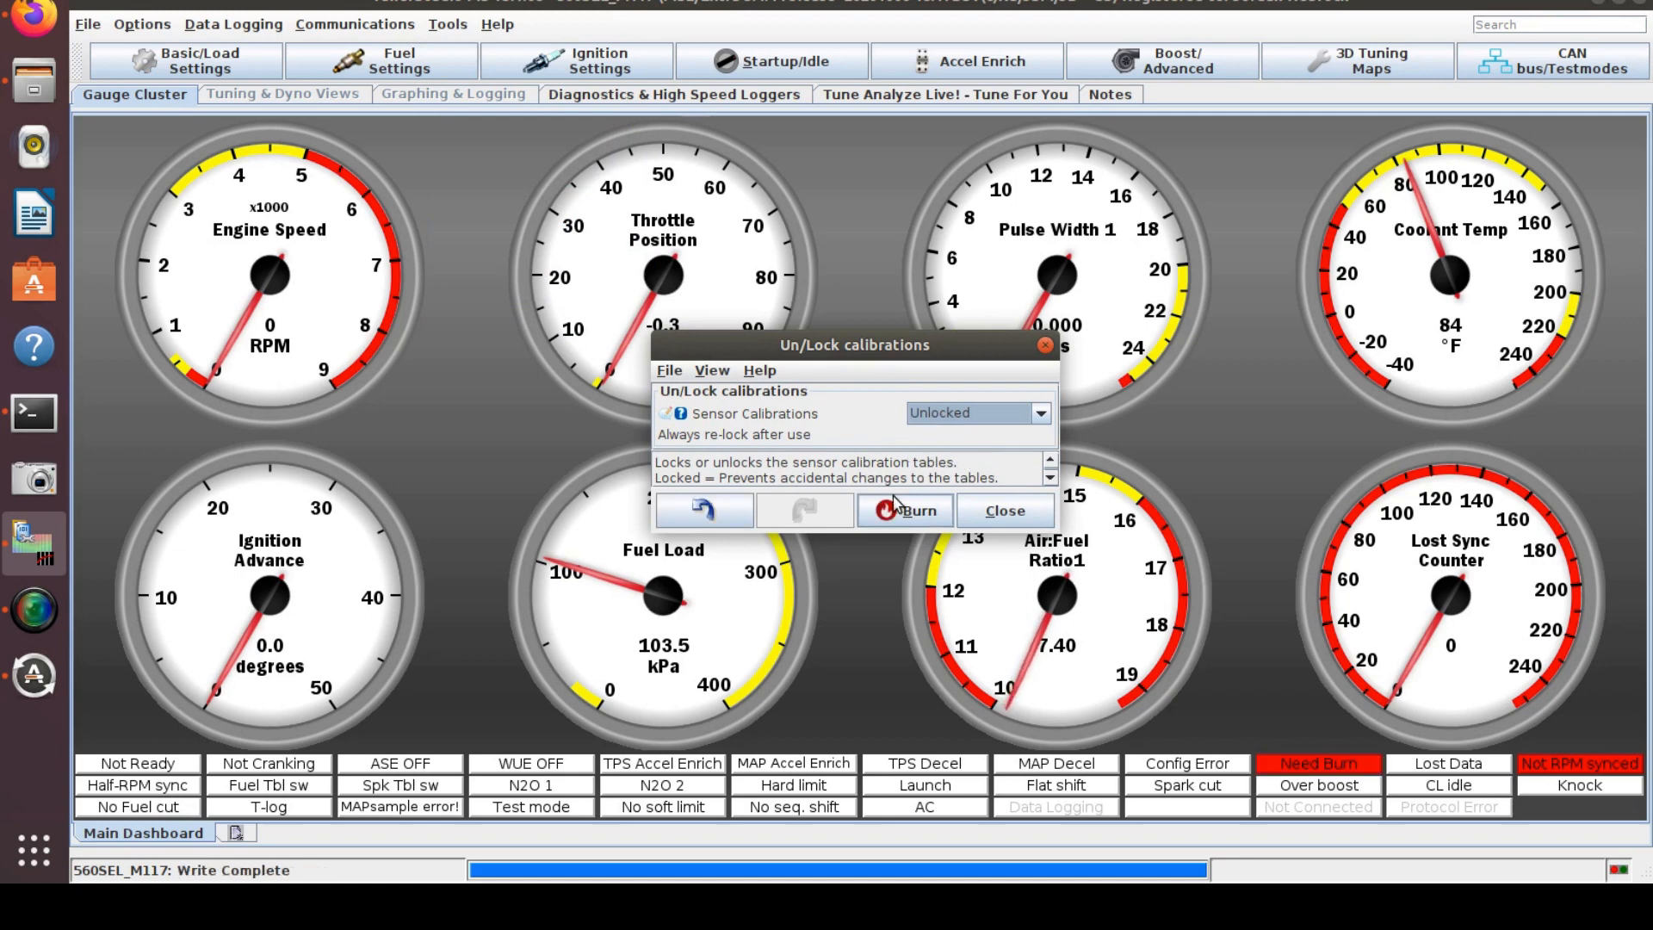
pyautogui.click(904, 510)
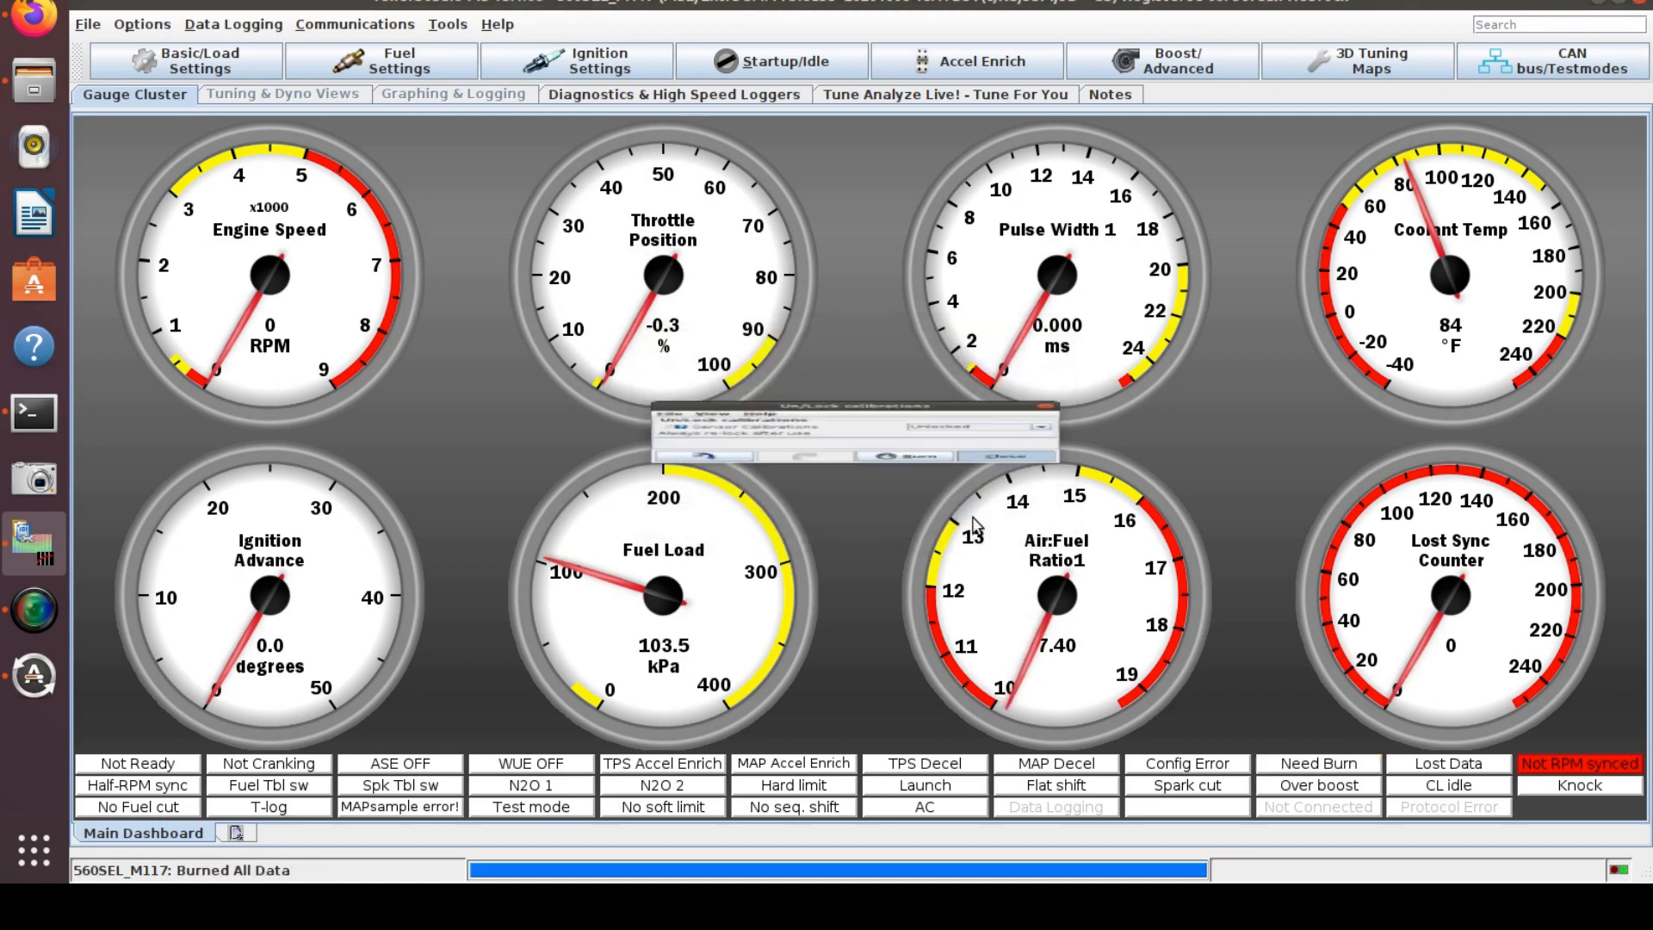
pyautogui.click(448, 23)
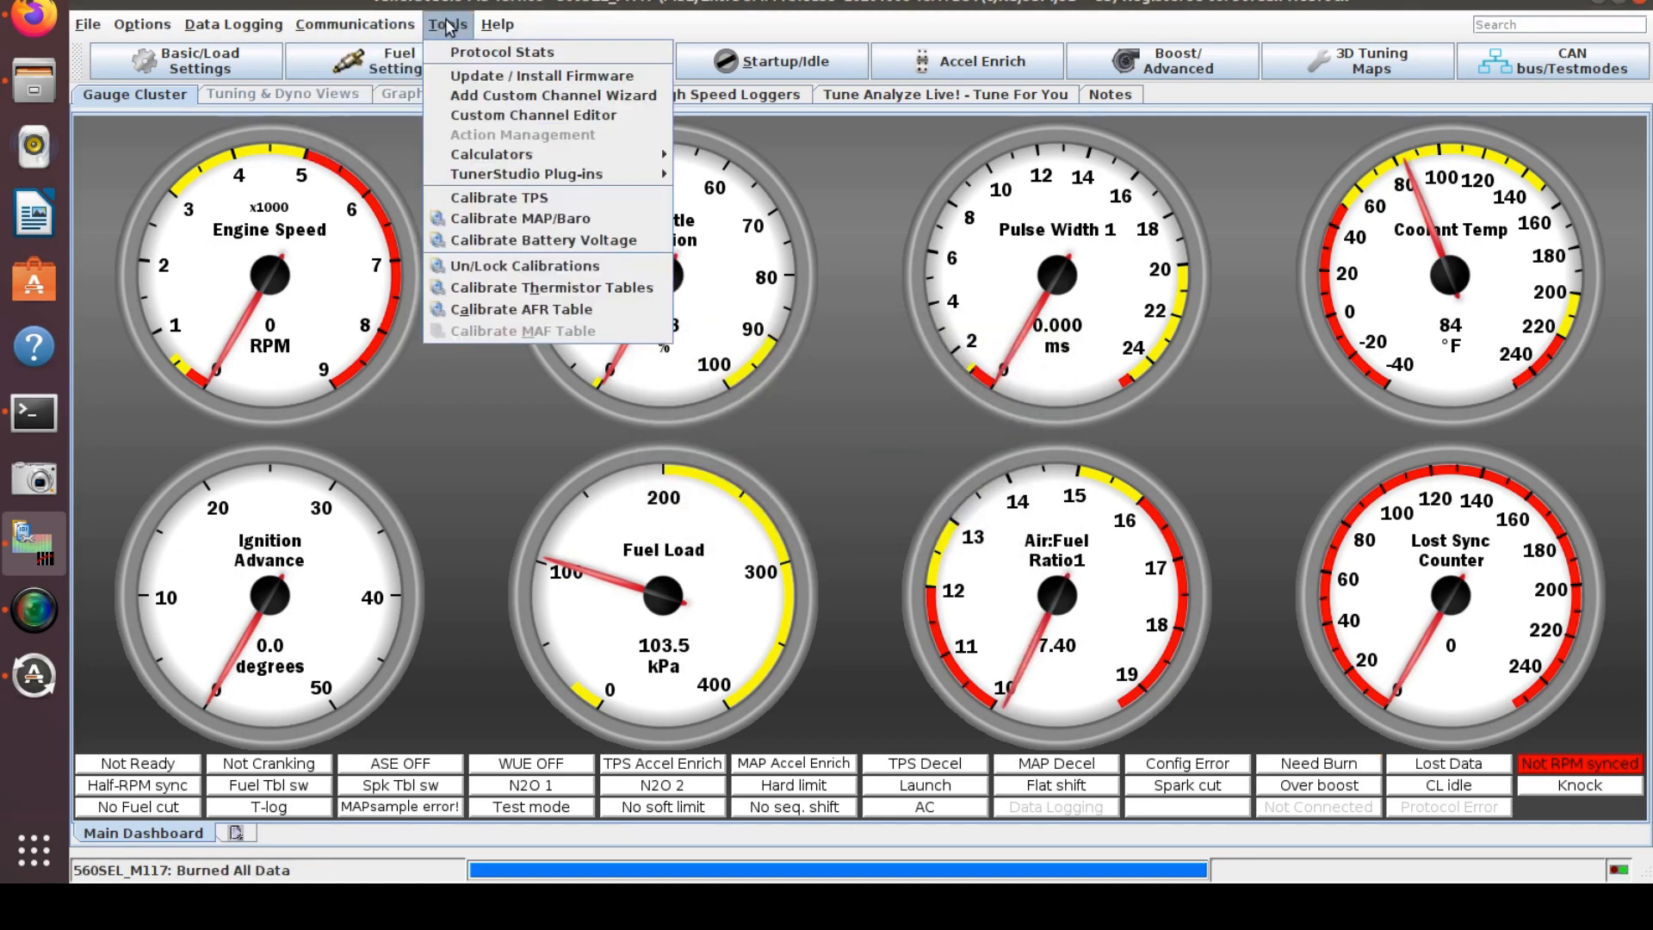
pyautogui.click(549, 287)
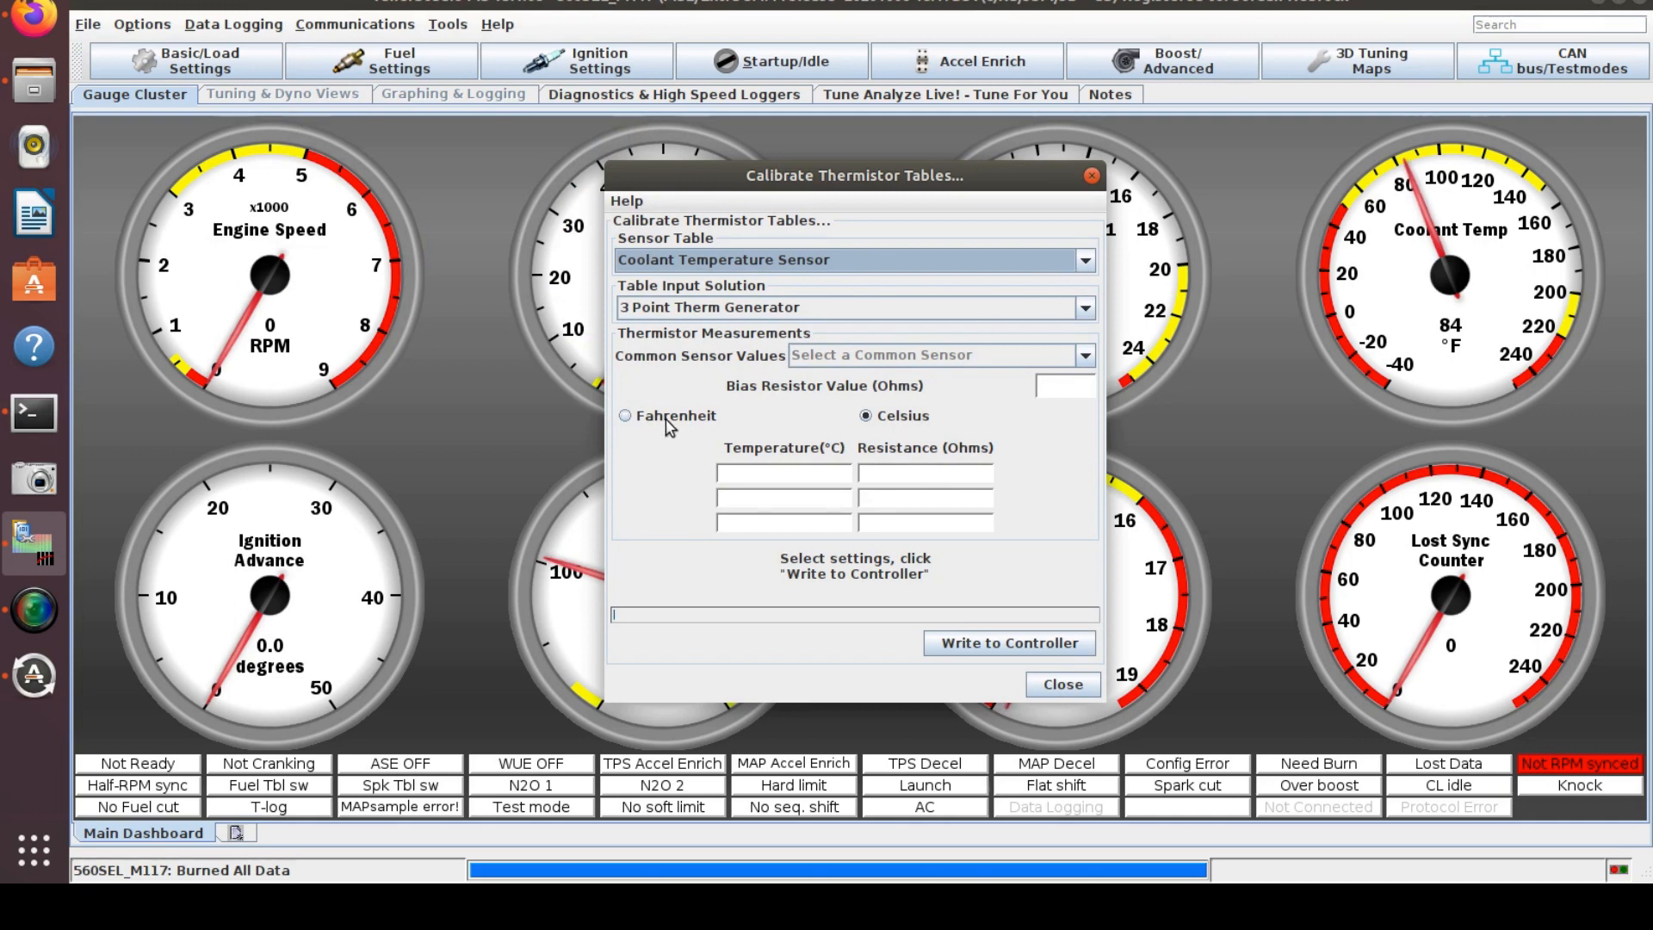
# - Use Celsius and enter coolant temperature points -20, 20 and 90 °C
pyautogui.click(626, 415)
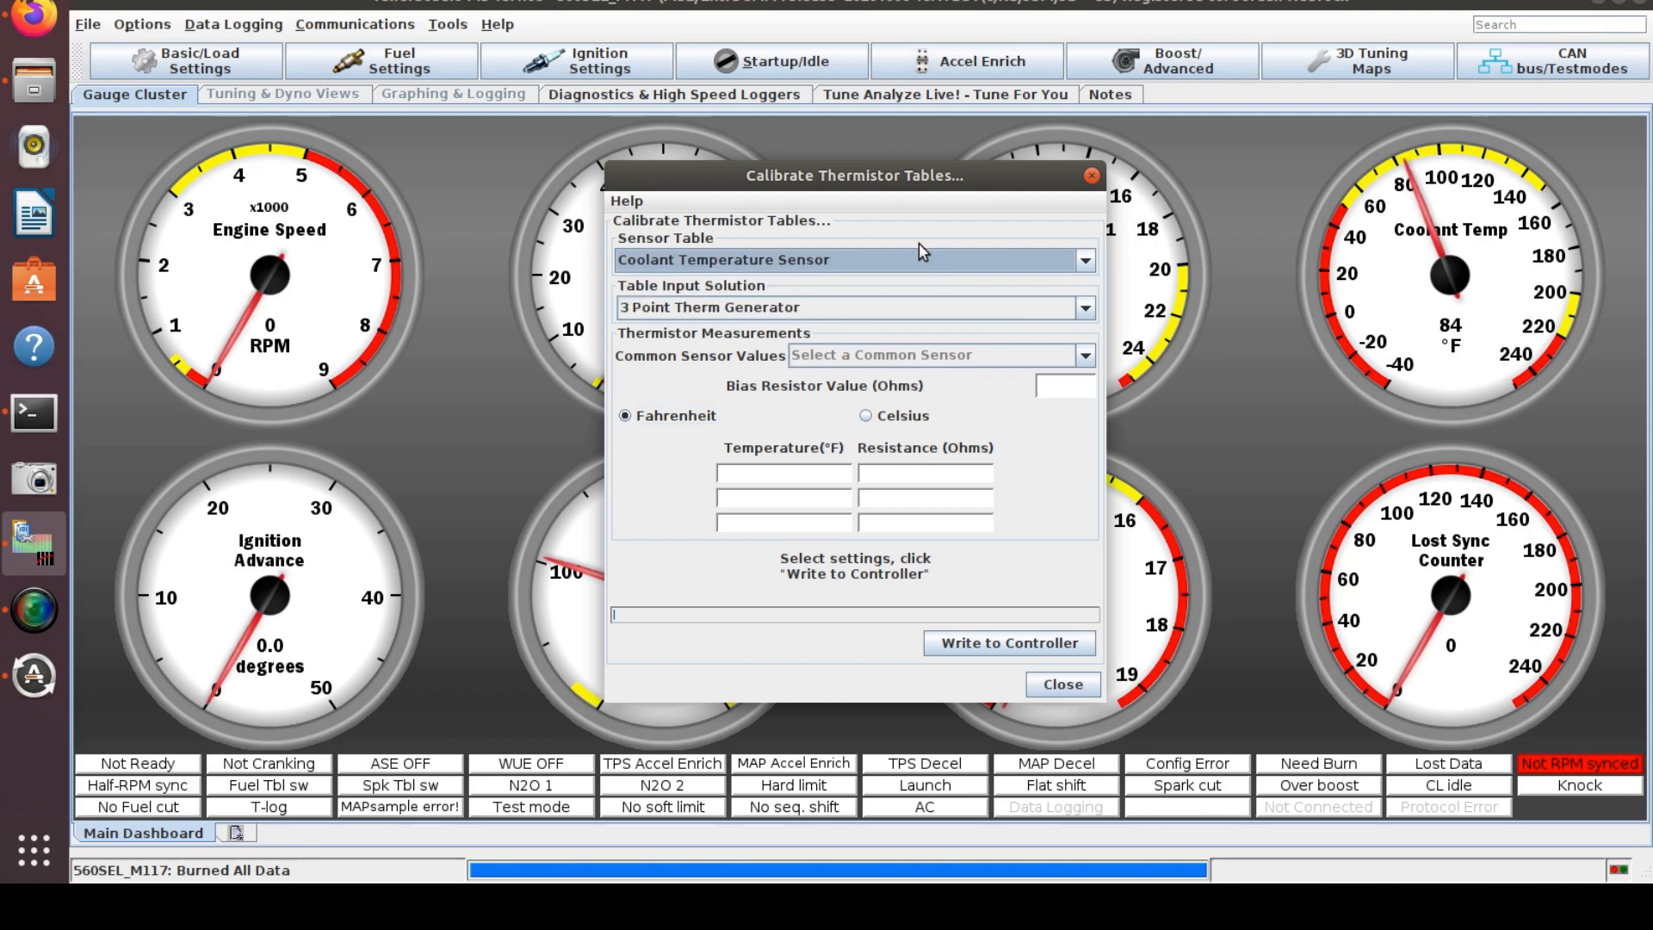
pyautogui.moveTo(1033, 499)
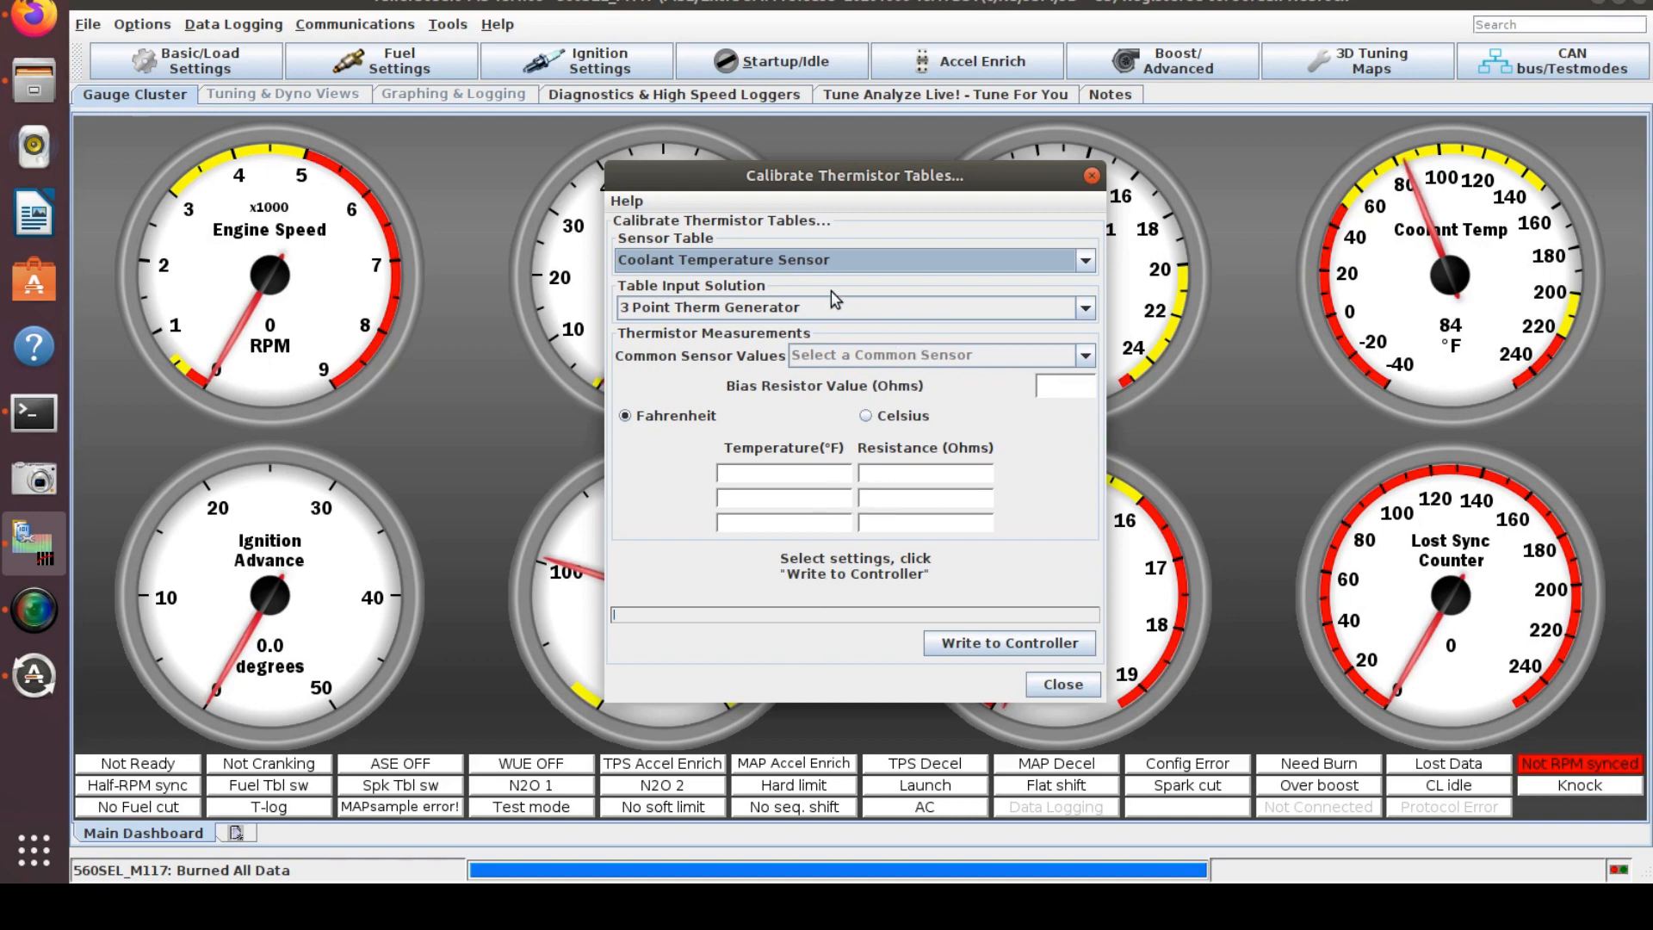
pyautogui.moveTo(766, 353)
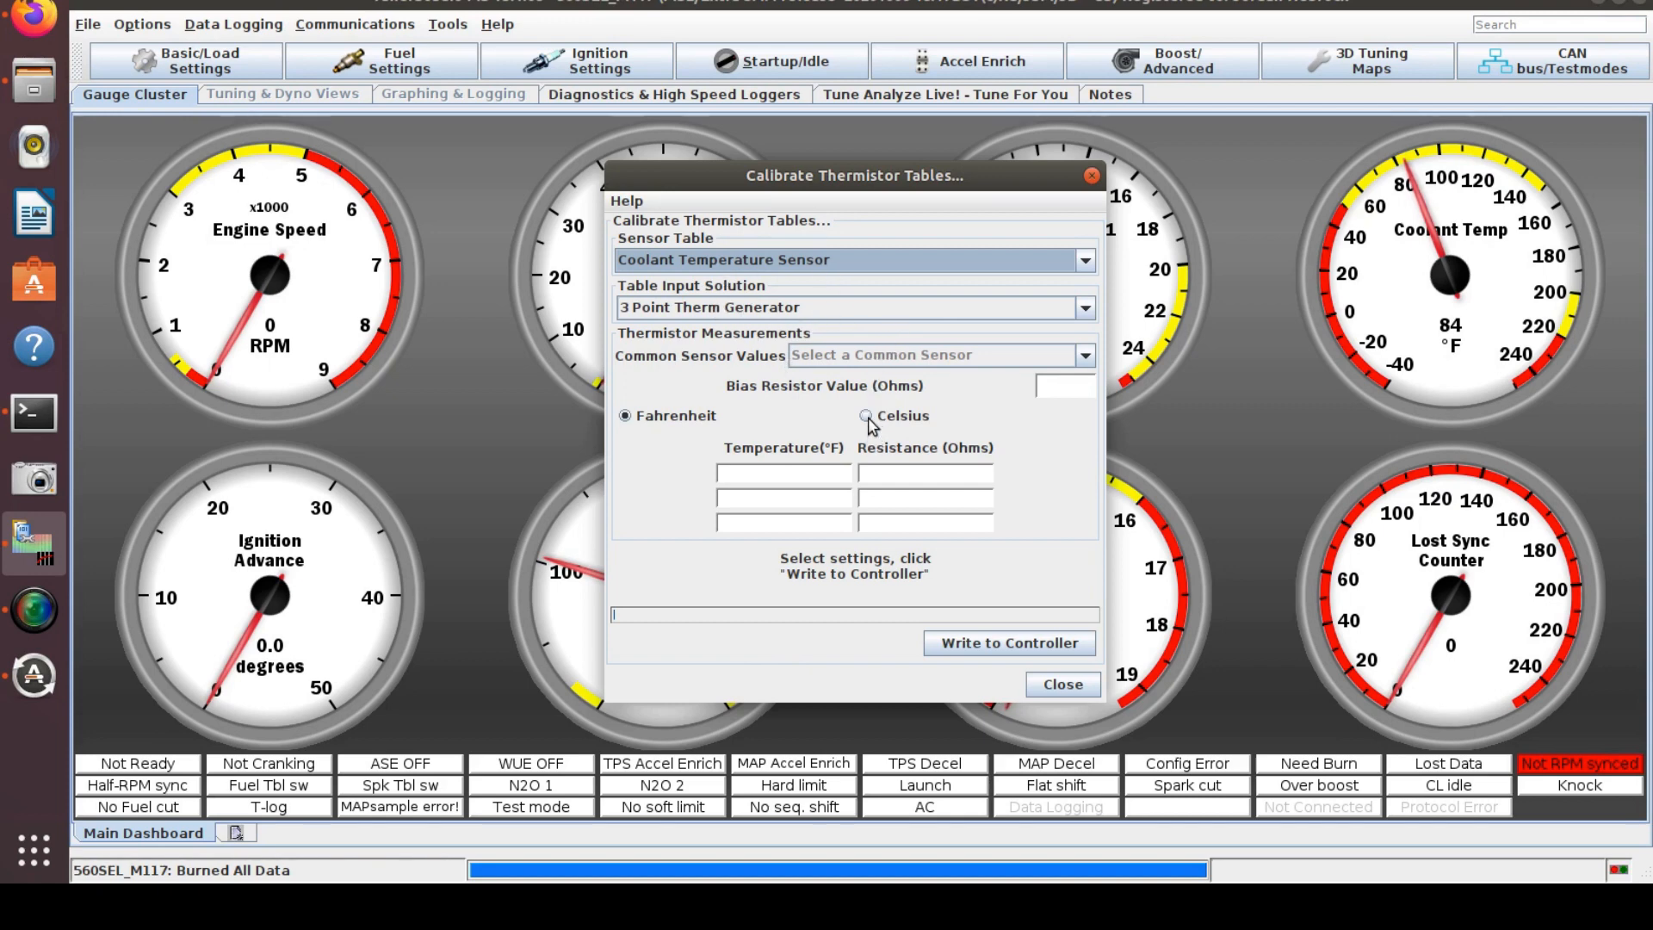
pyautogui.click(866, 415)
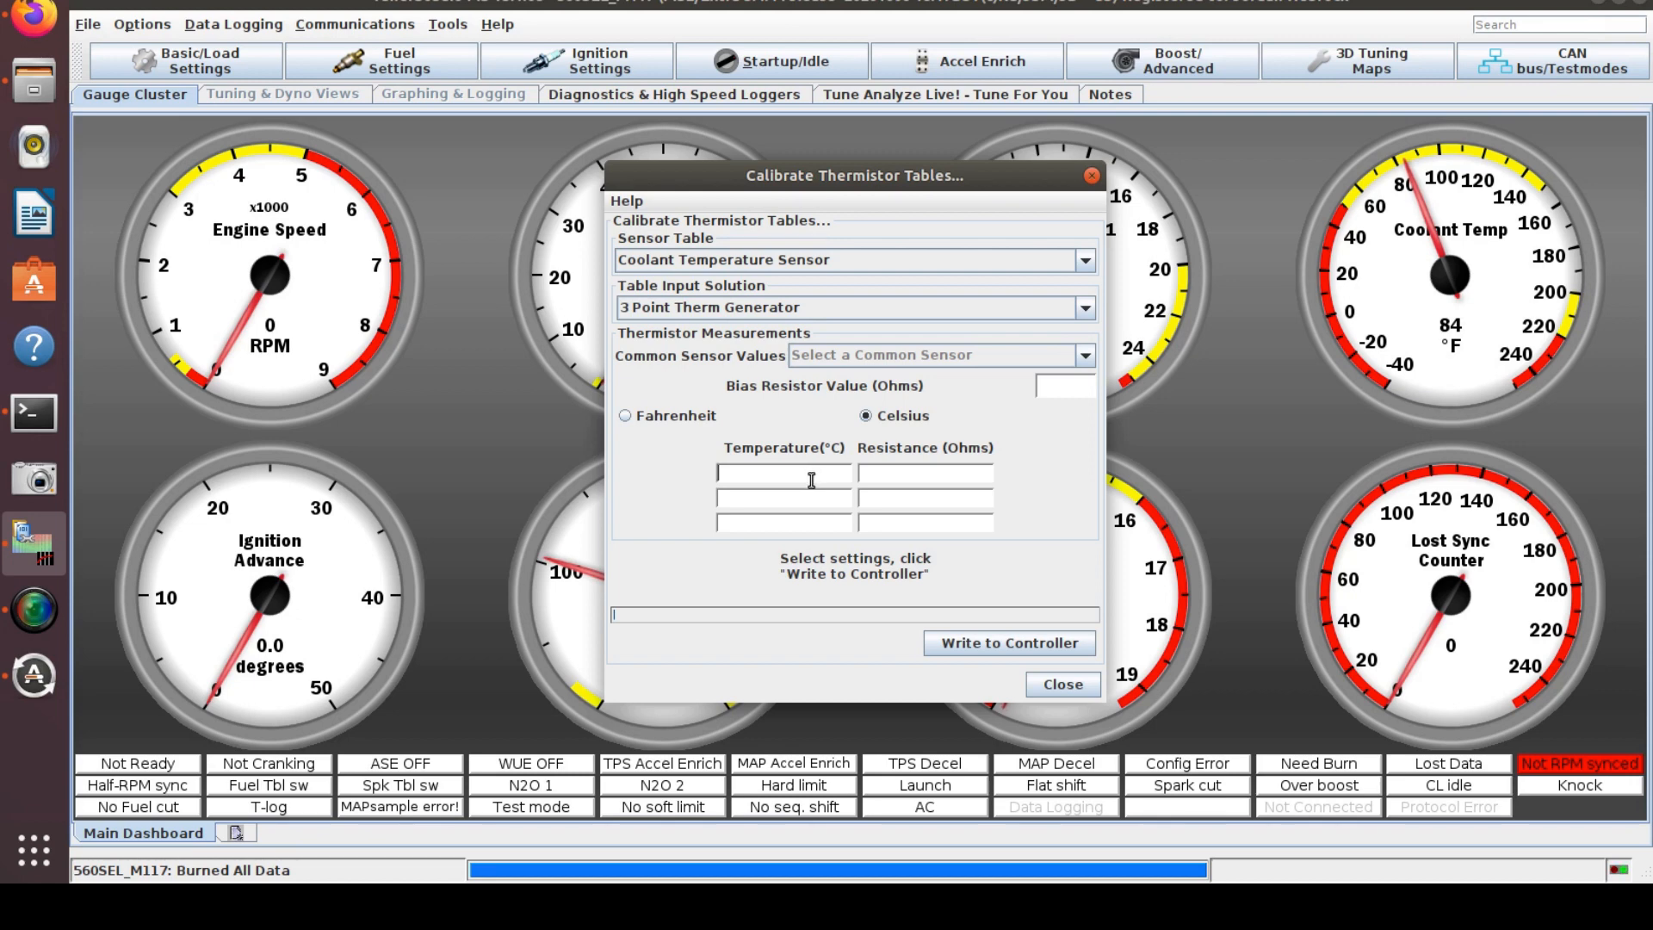
pyautogui.write('-20')
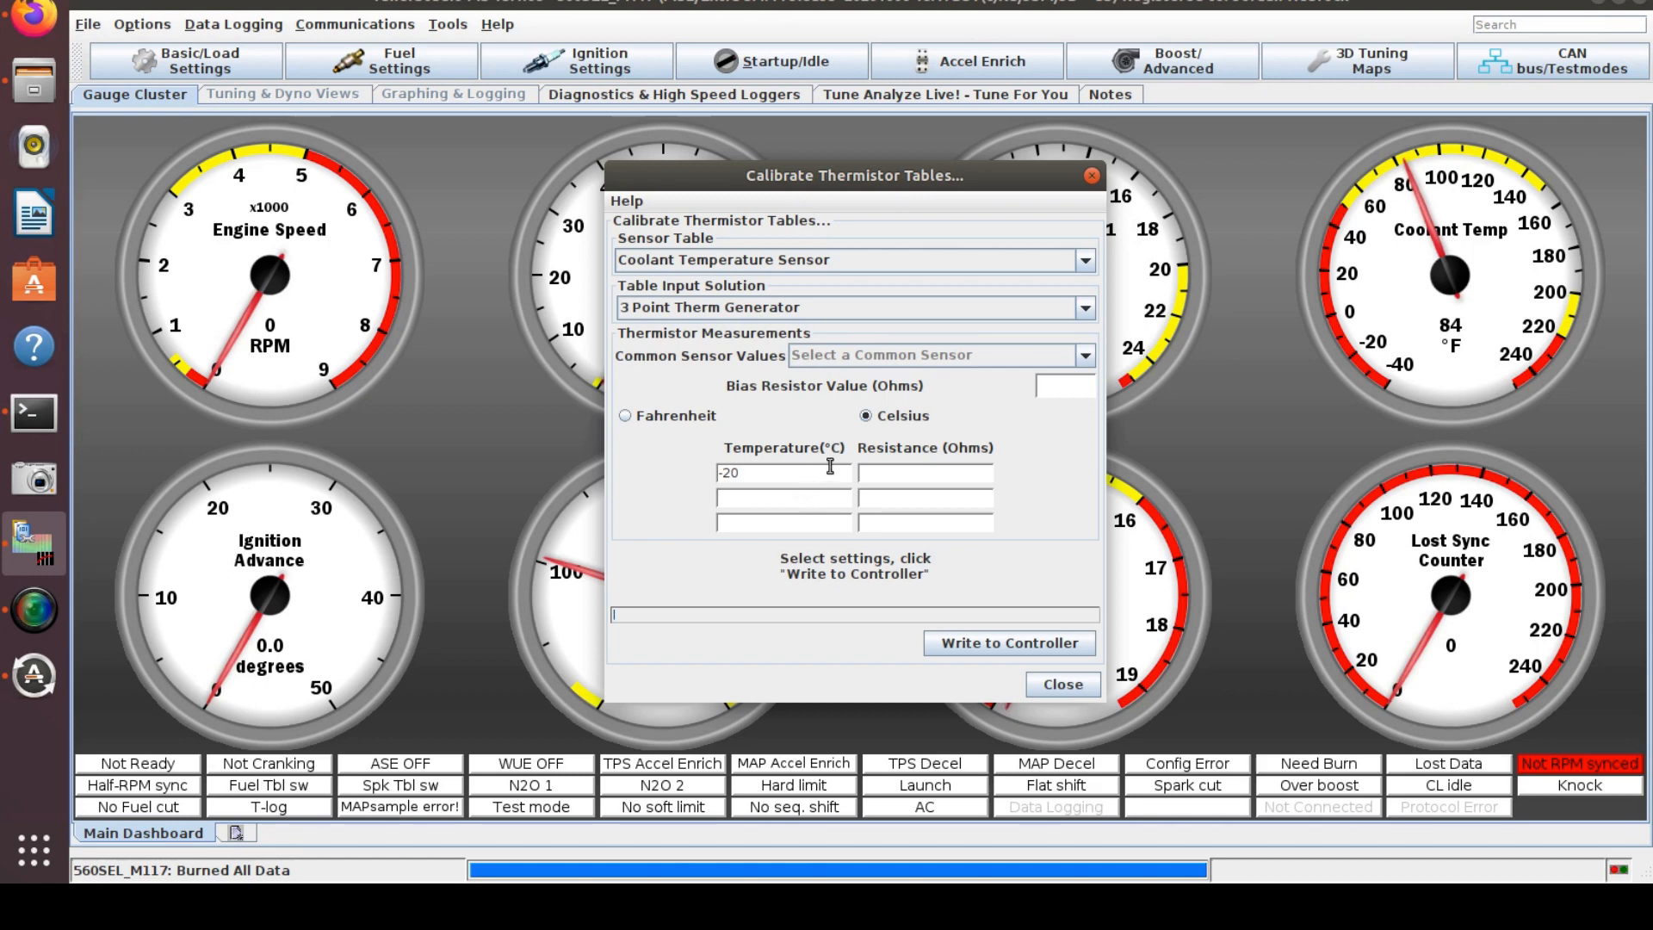
pyautogui.write('20')
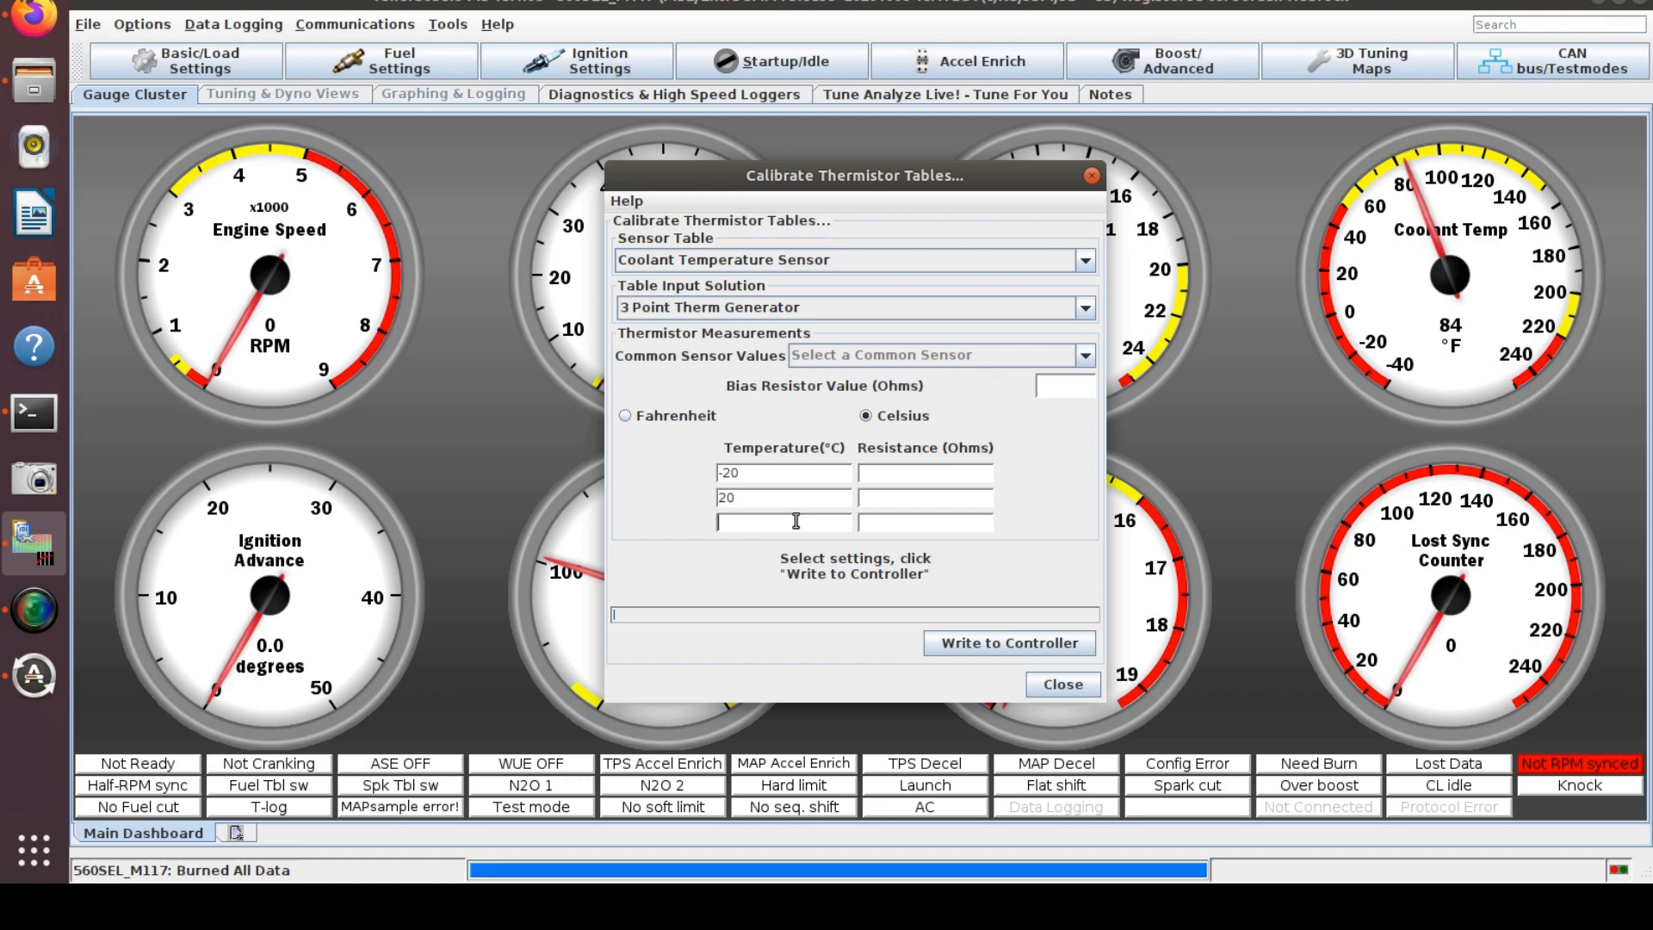
pyautogui.write('90')
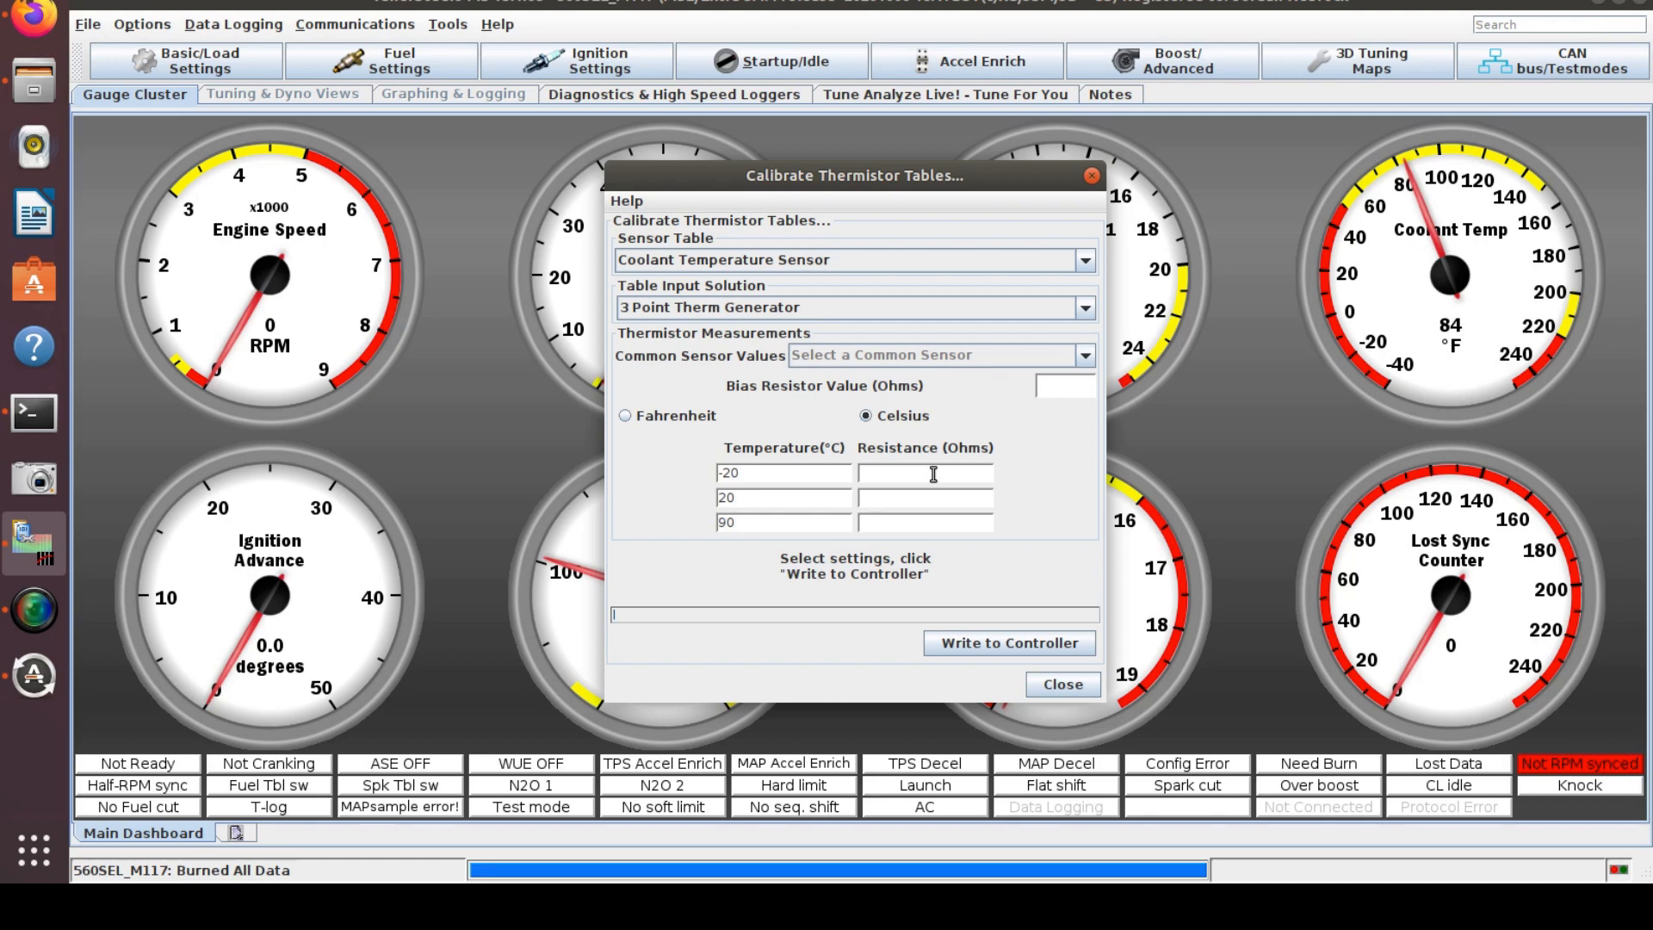
pyautogui.moveTo(933, 475)
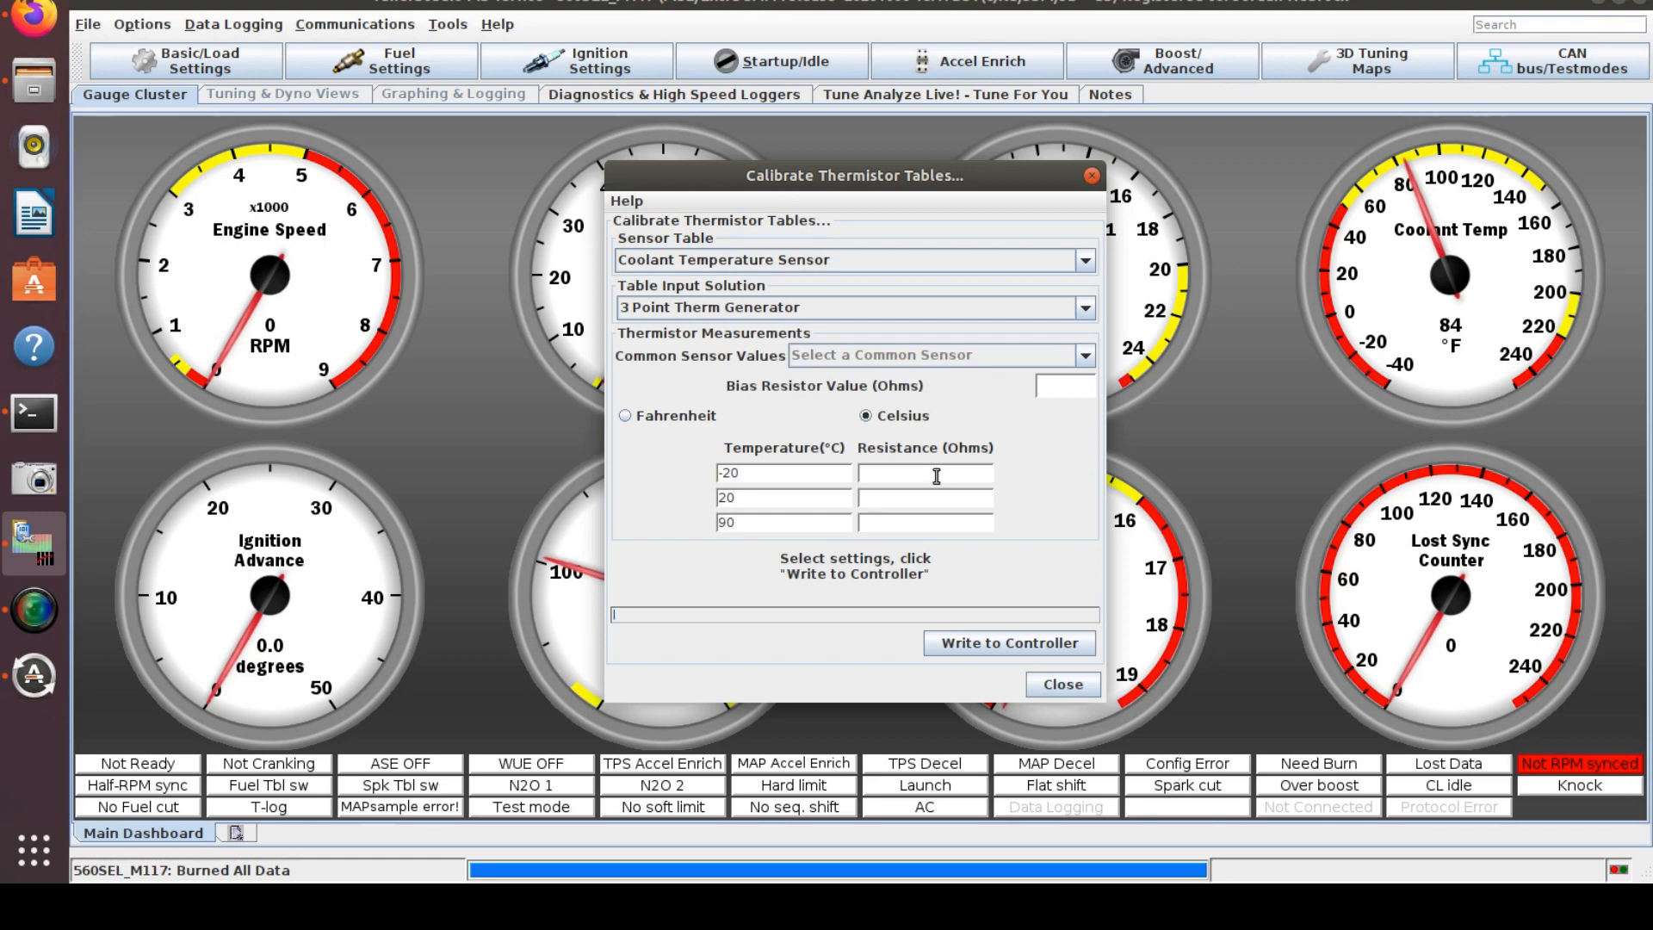
# - Enter resistances 15700, 2500 and 247 ohms; the write is refused for a missing bias resistor
pyautogui.write('15700')
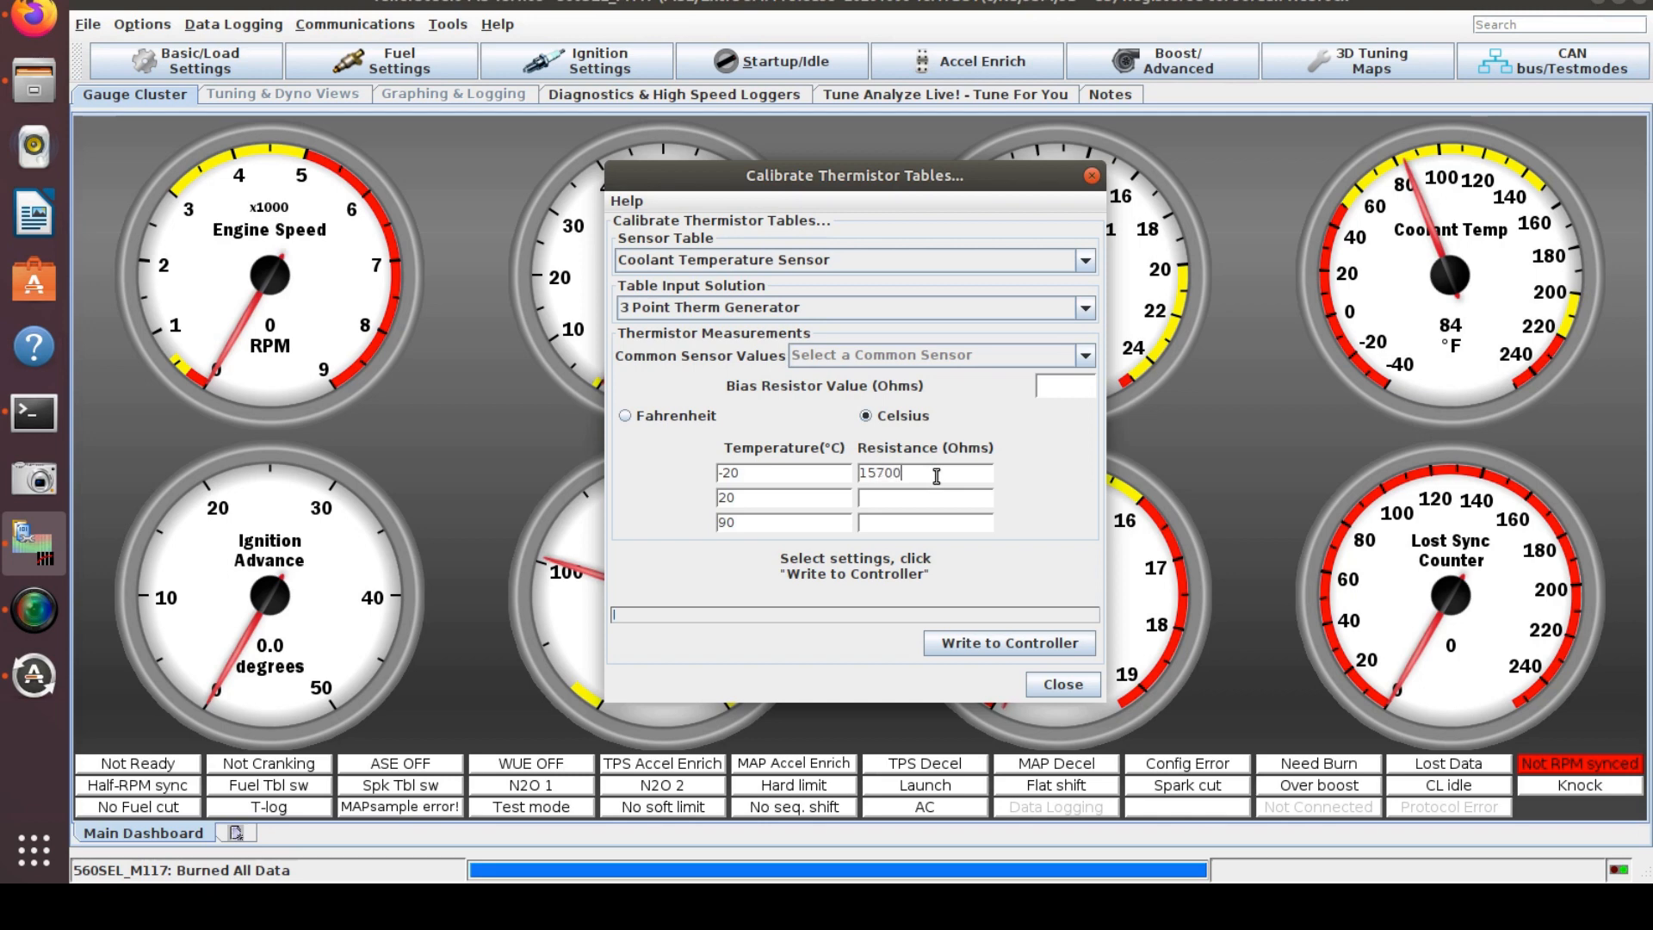
pyautogui.click(924, 497)
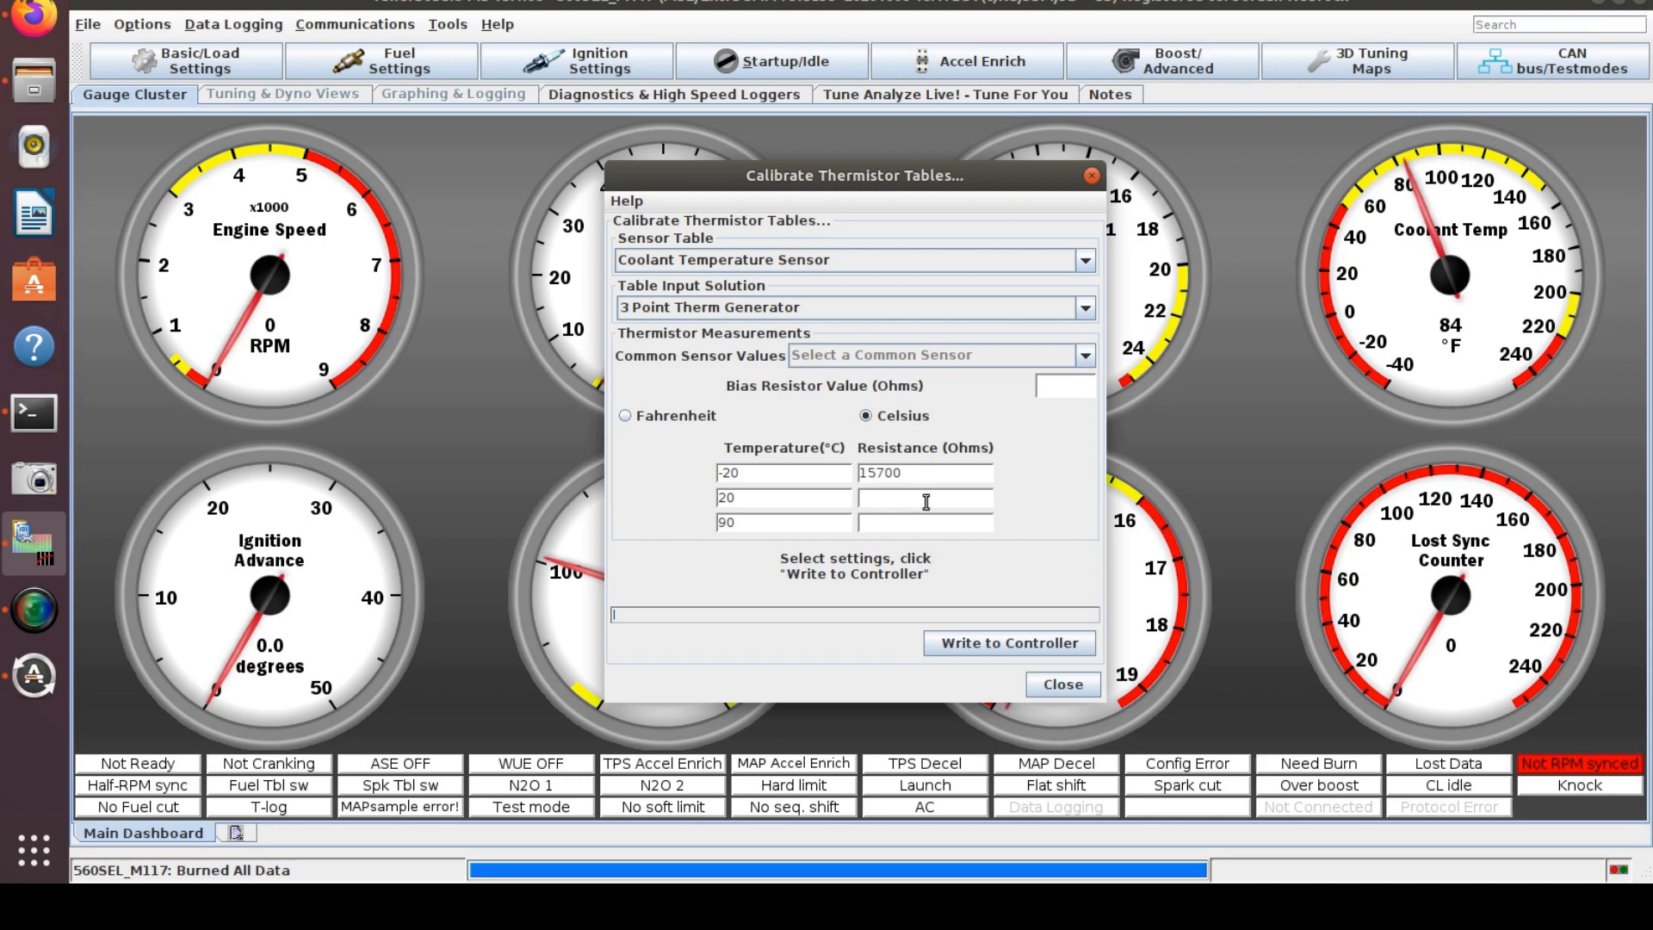
pyautogui.write('2500')
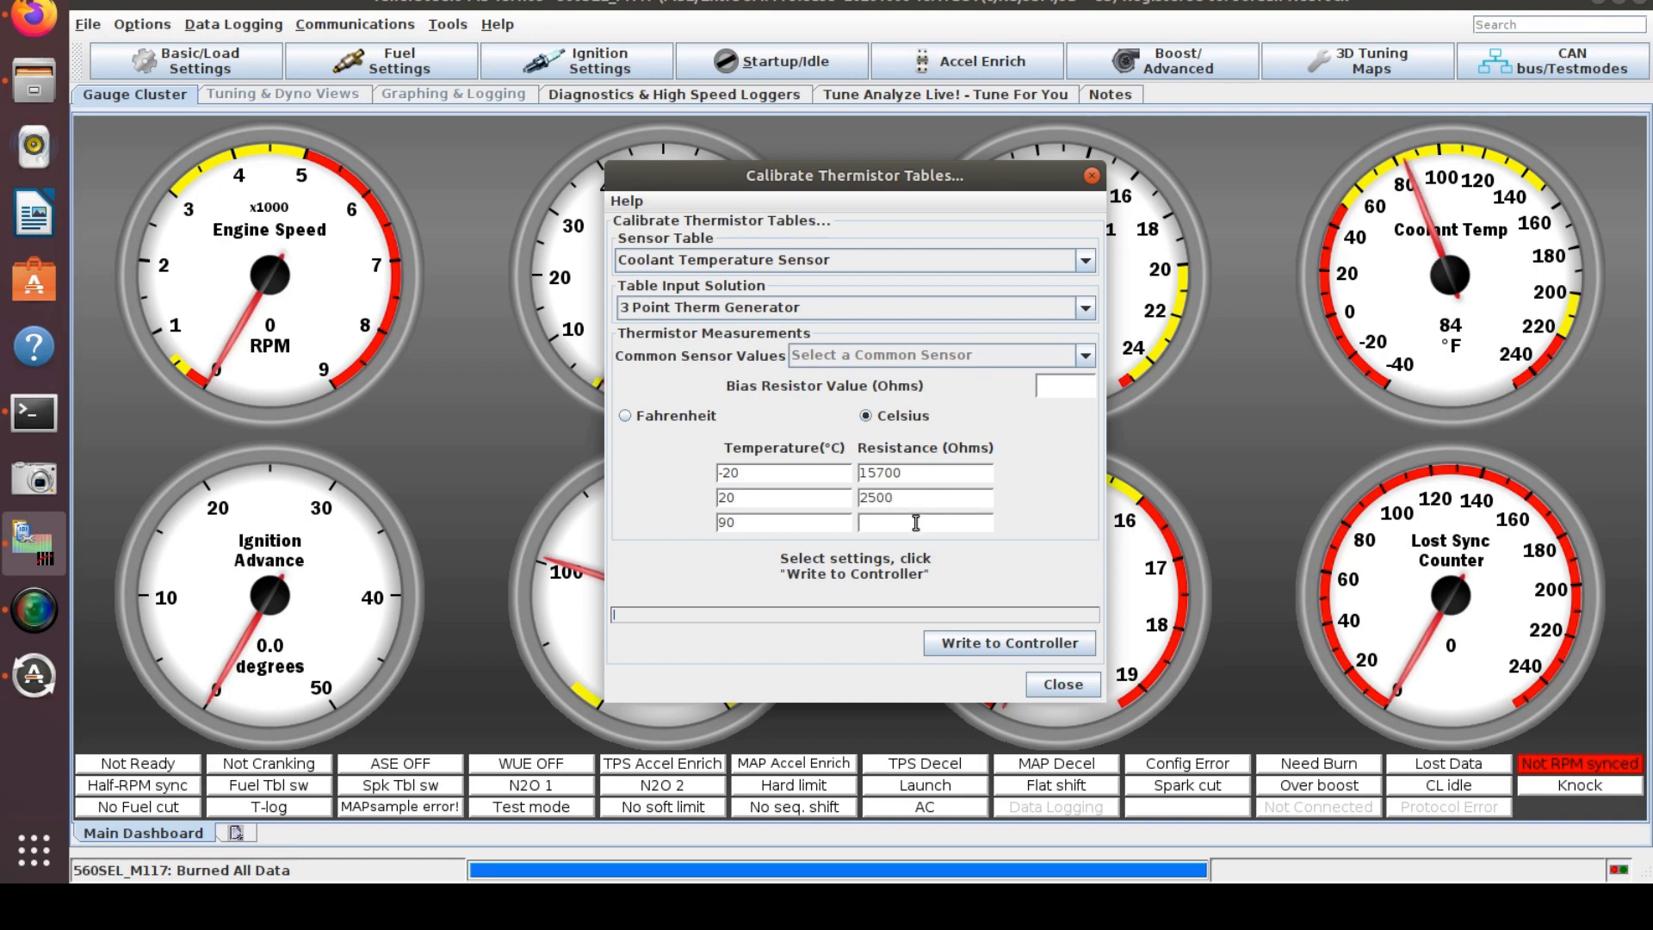
pyautogui.write('247')
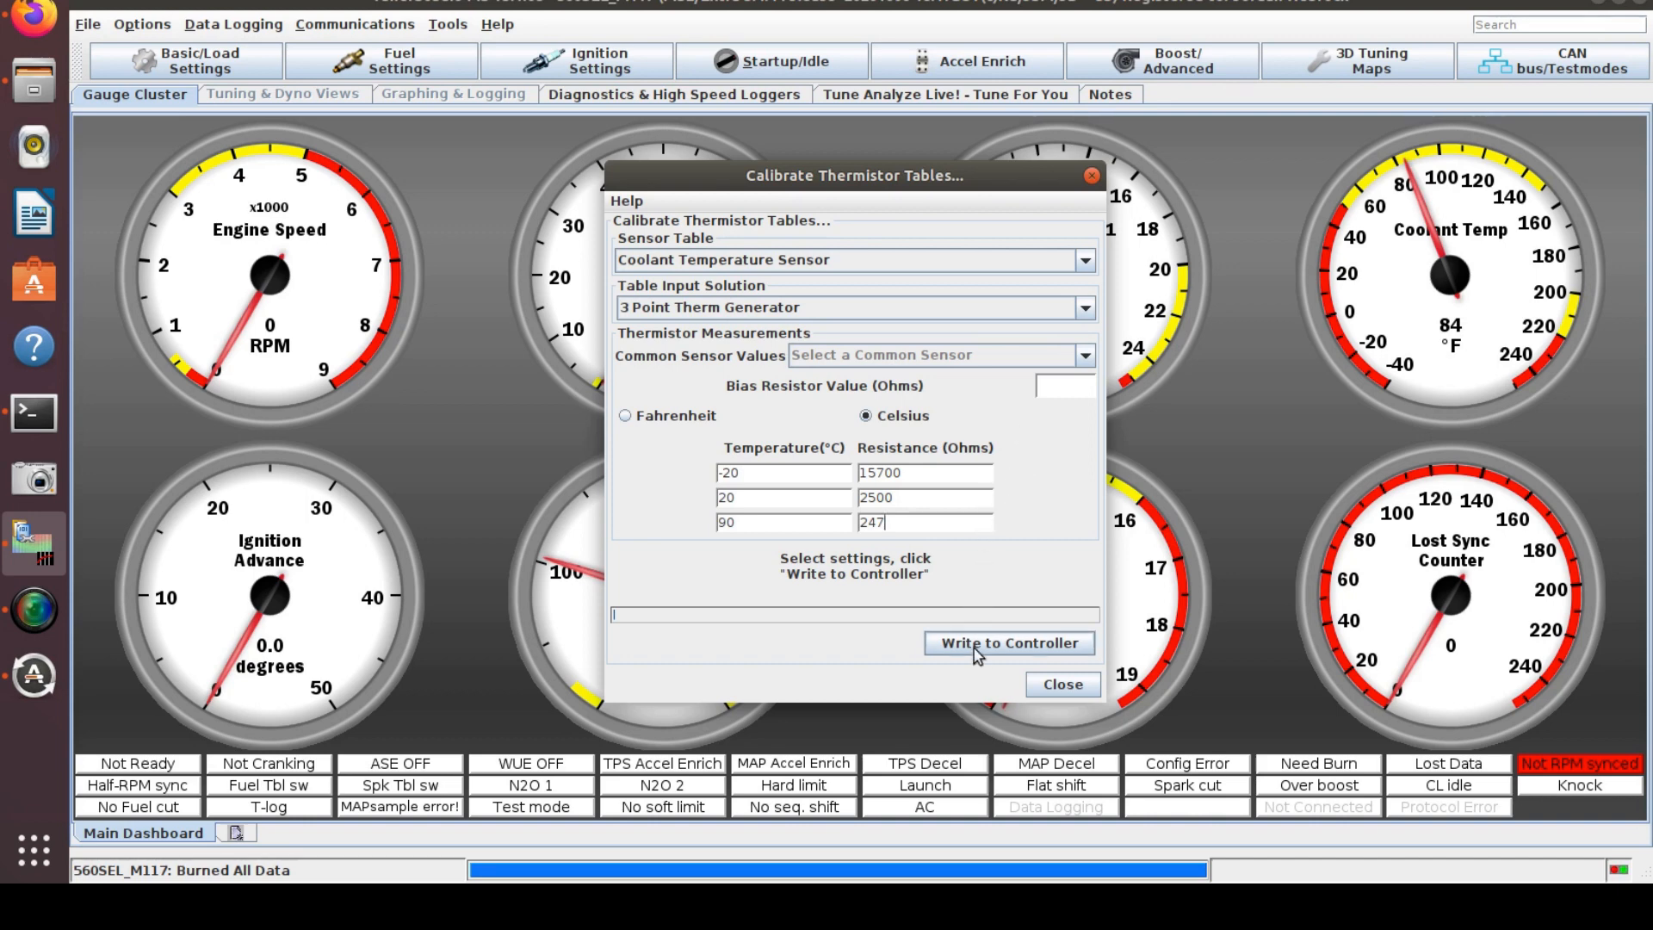
pyautogui.click(1007, 642)
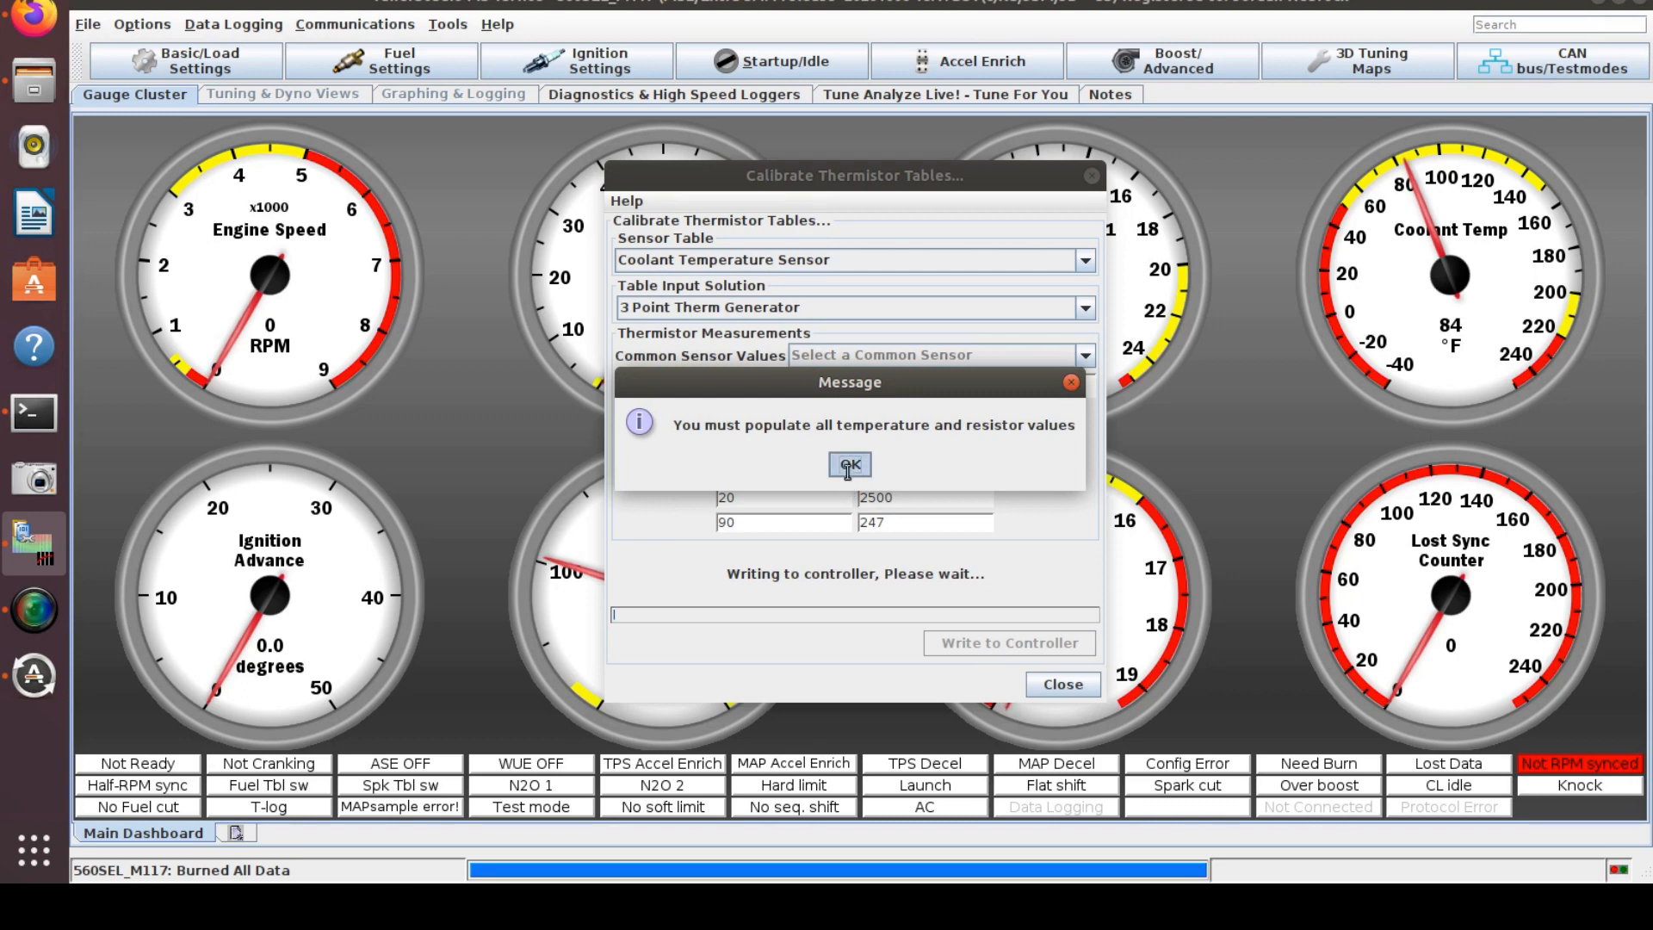
pyautogui.click(849, 465)
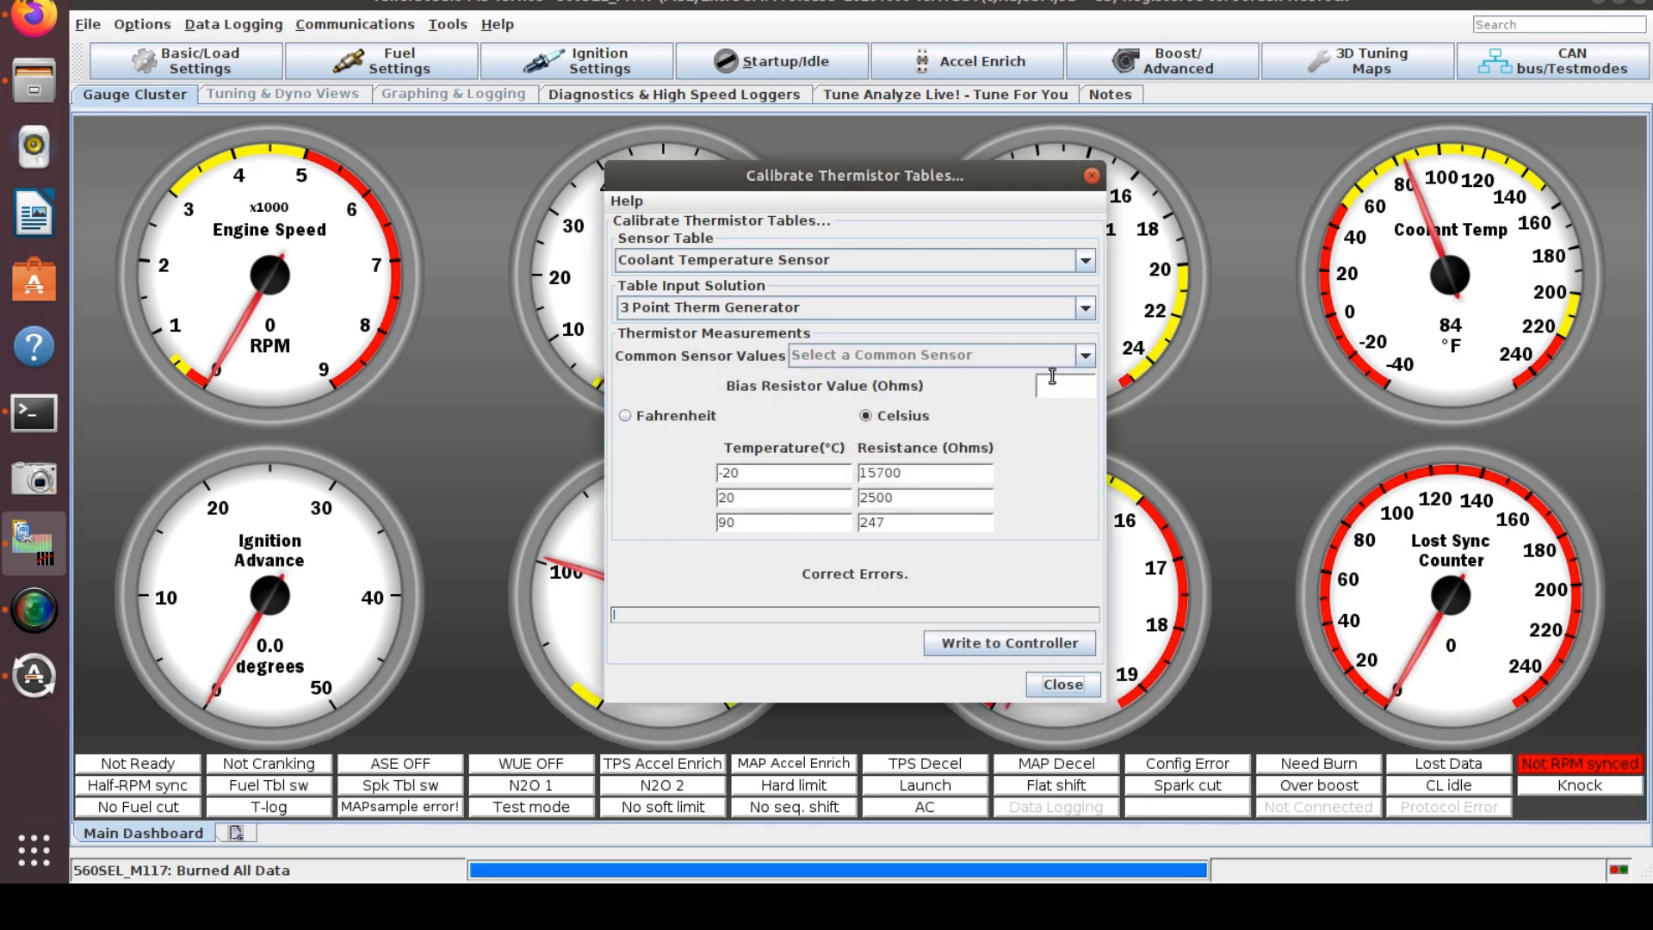
pyautogui.moveTo(125, 19)
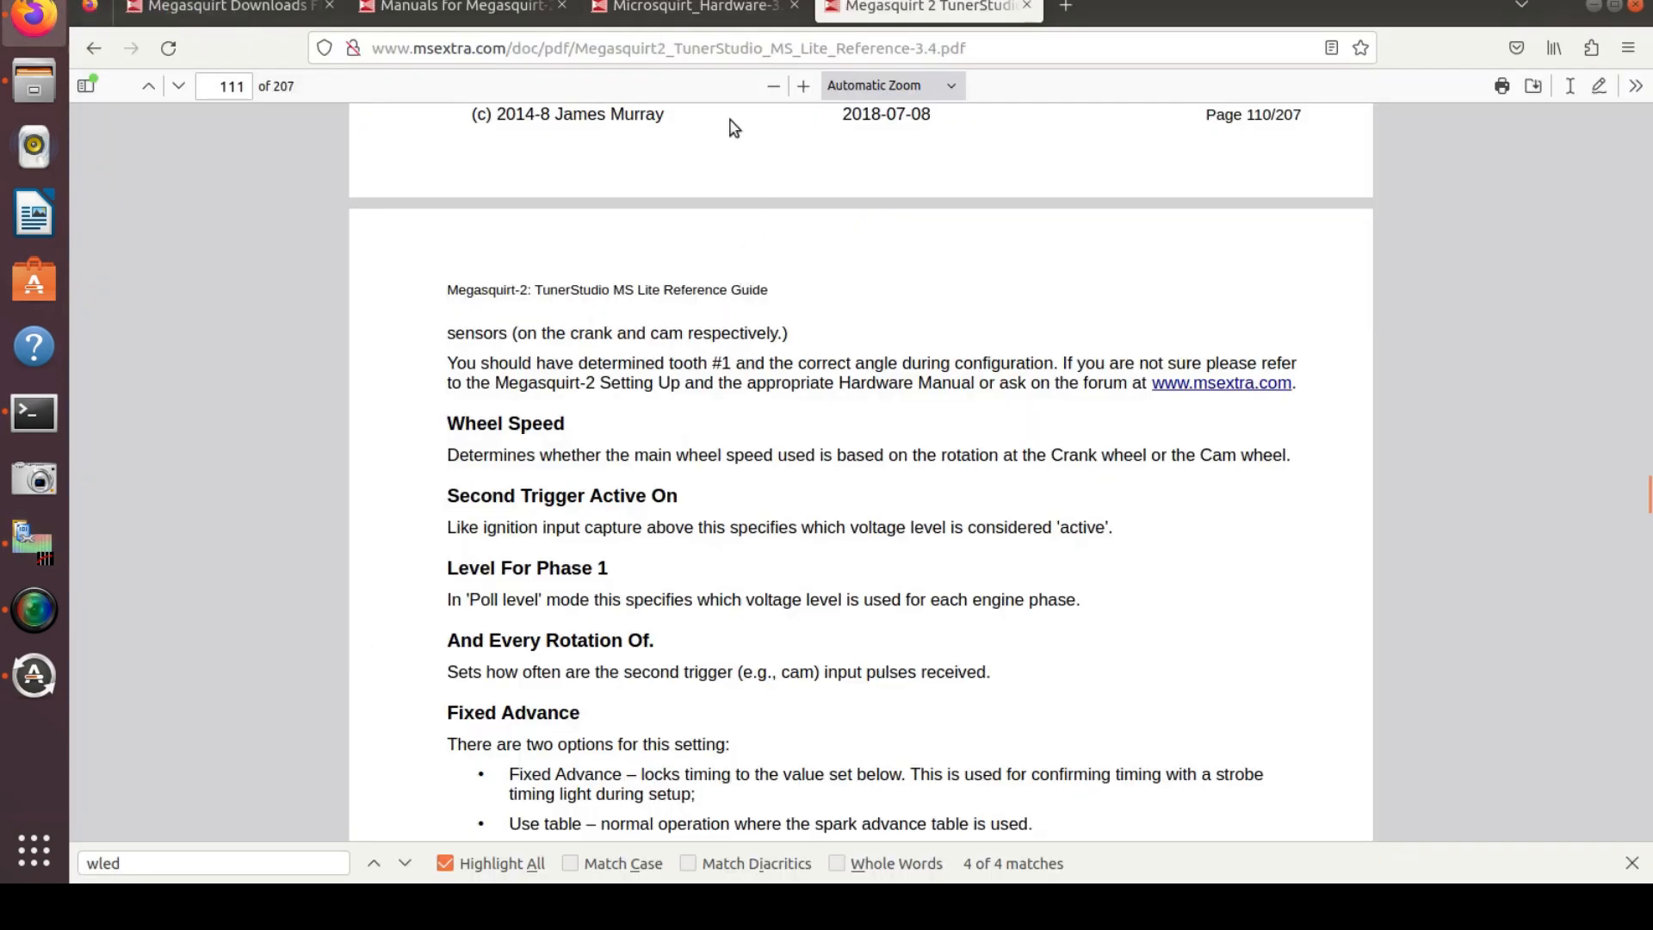
# - Search the manual for 'bias' and reach the Bias Resistor Value section stating the 2490-ohm default
pyautogui.scroll(-3)
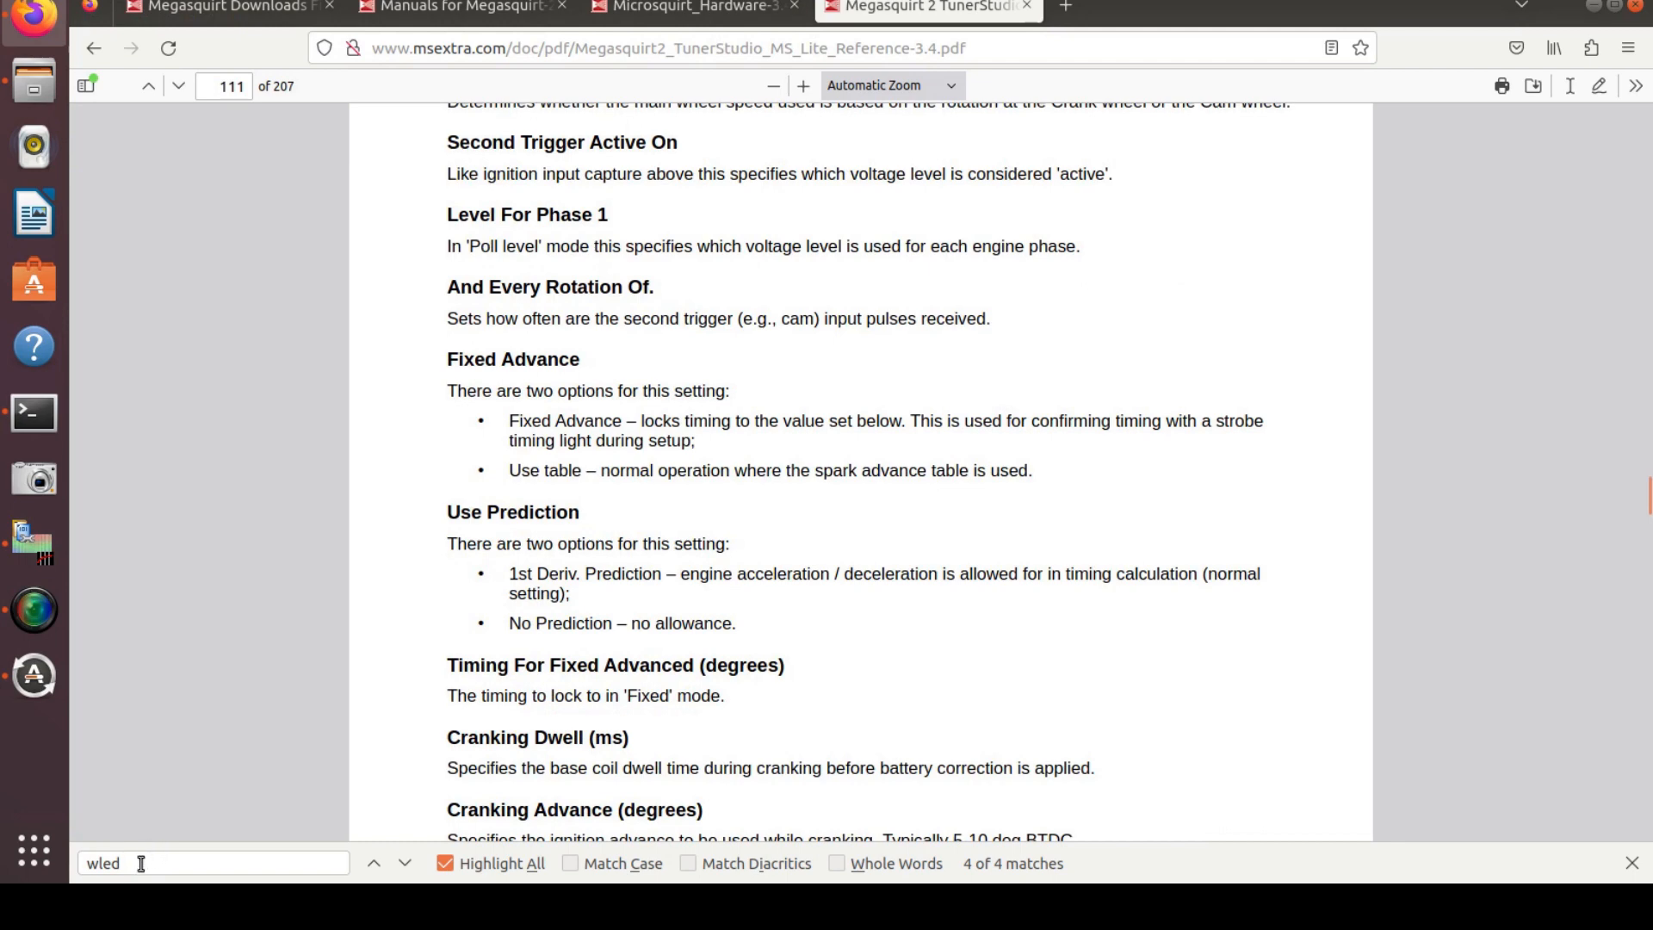
pyautogui.click(210, 863)
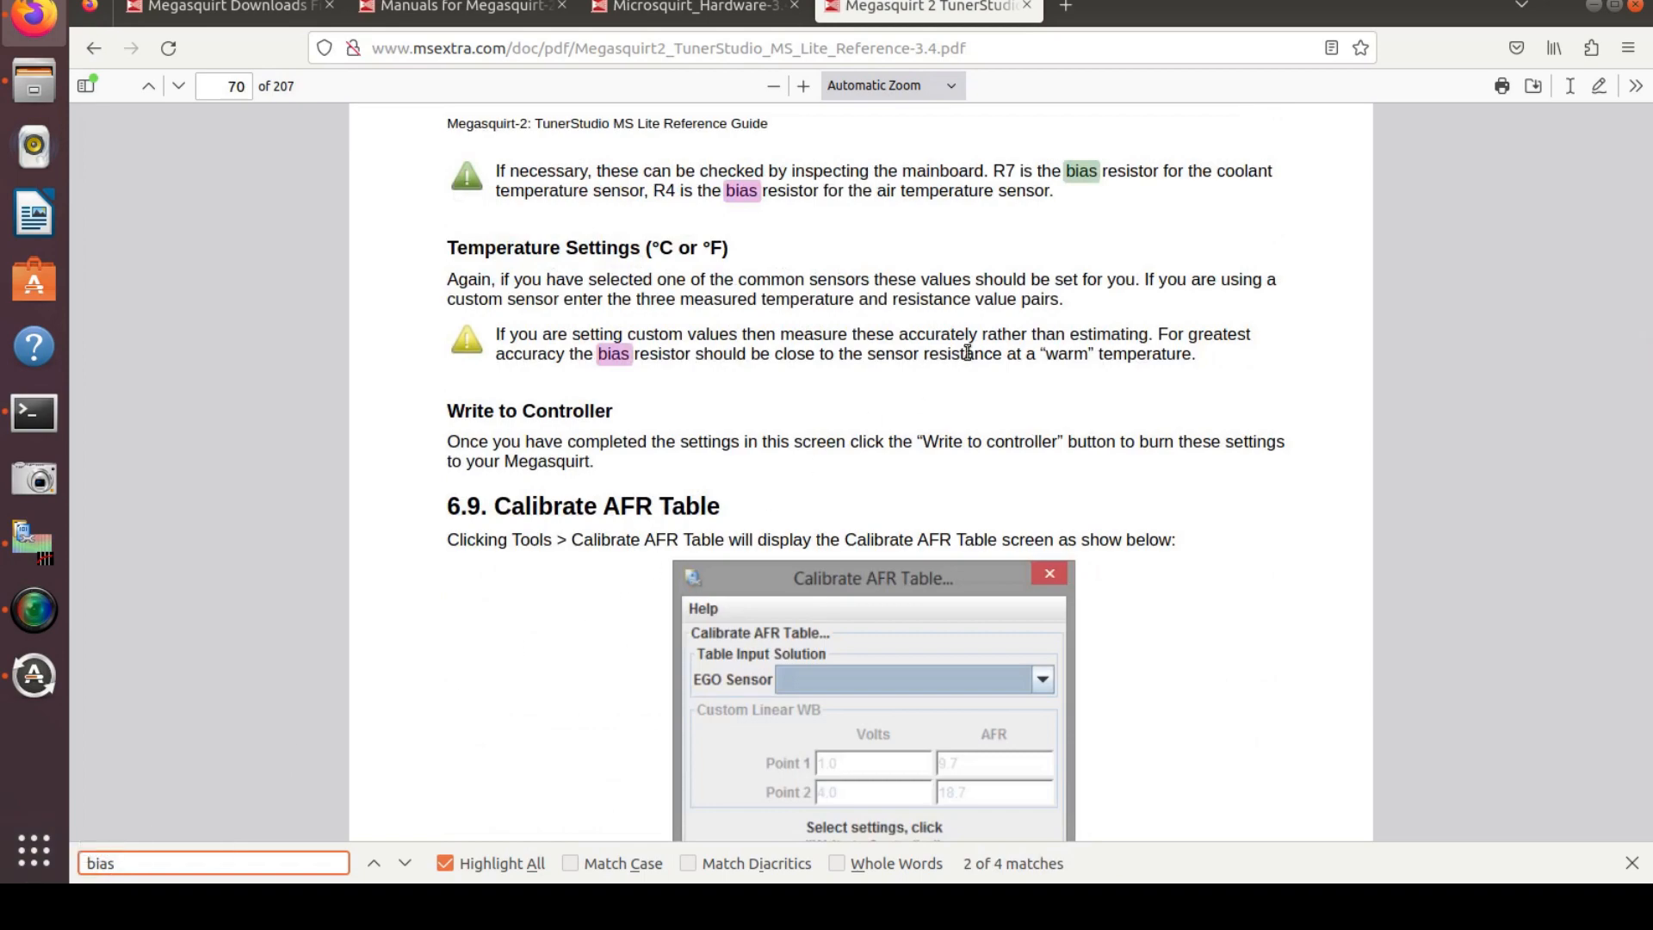
pyautogui.scroll(-3)
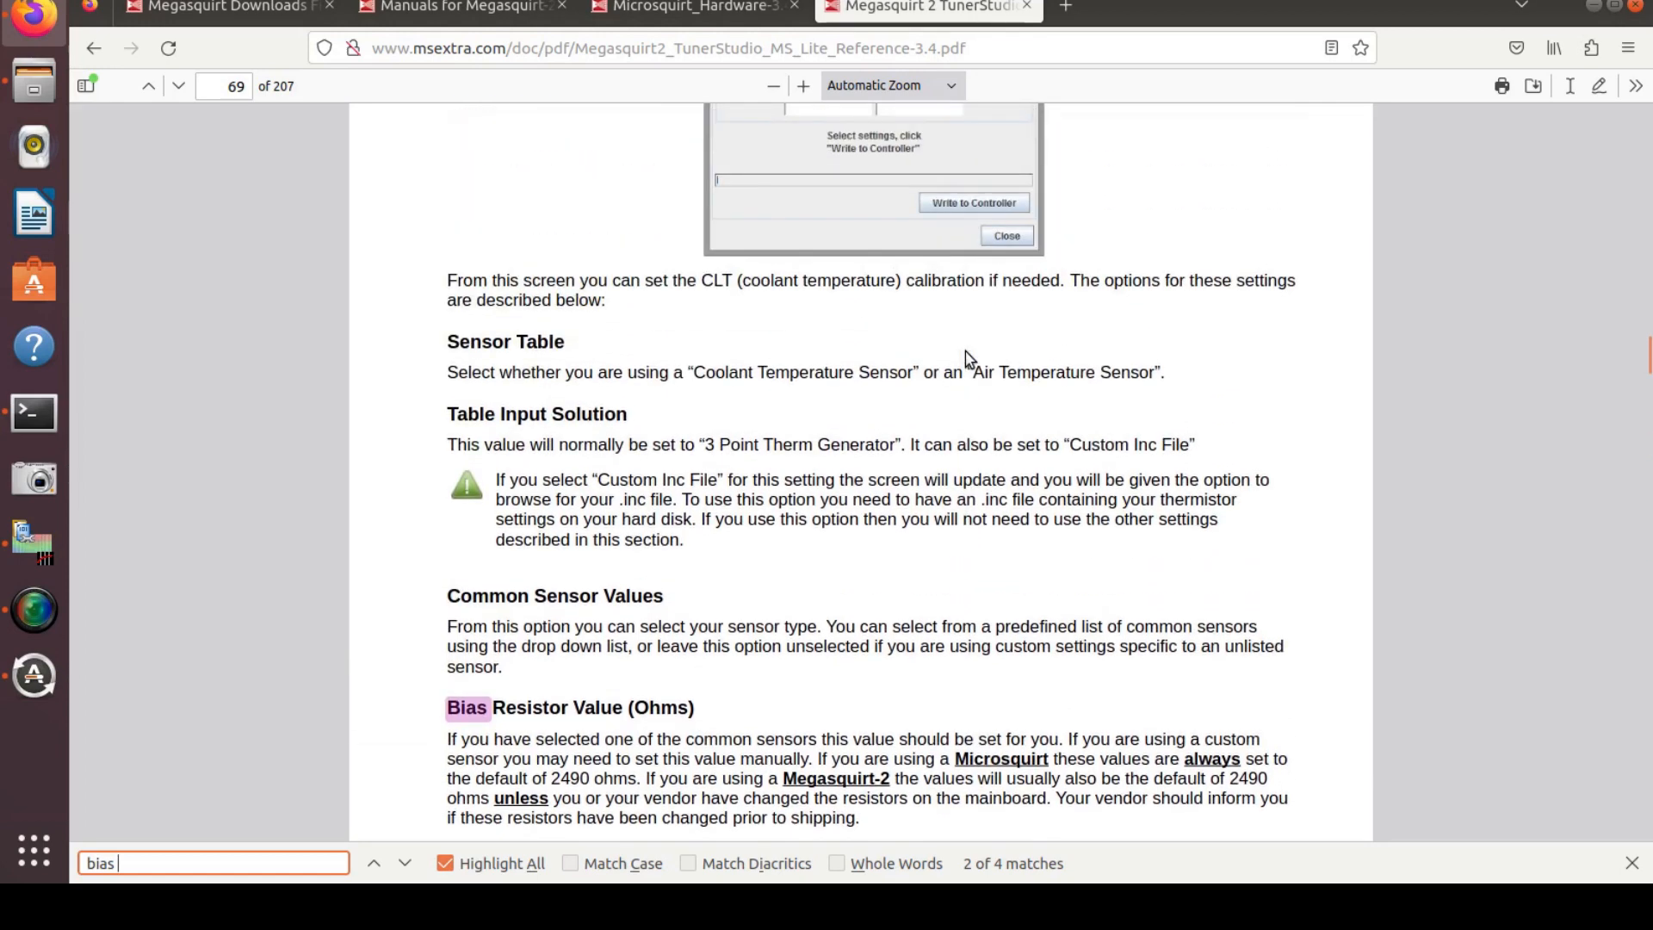
pyautogui.scroll(-3)
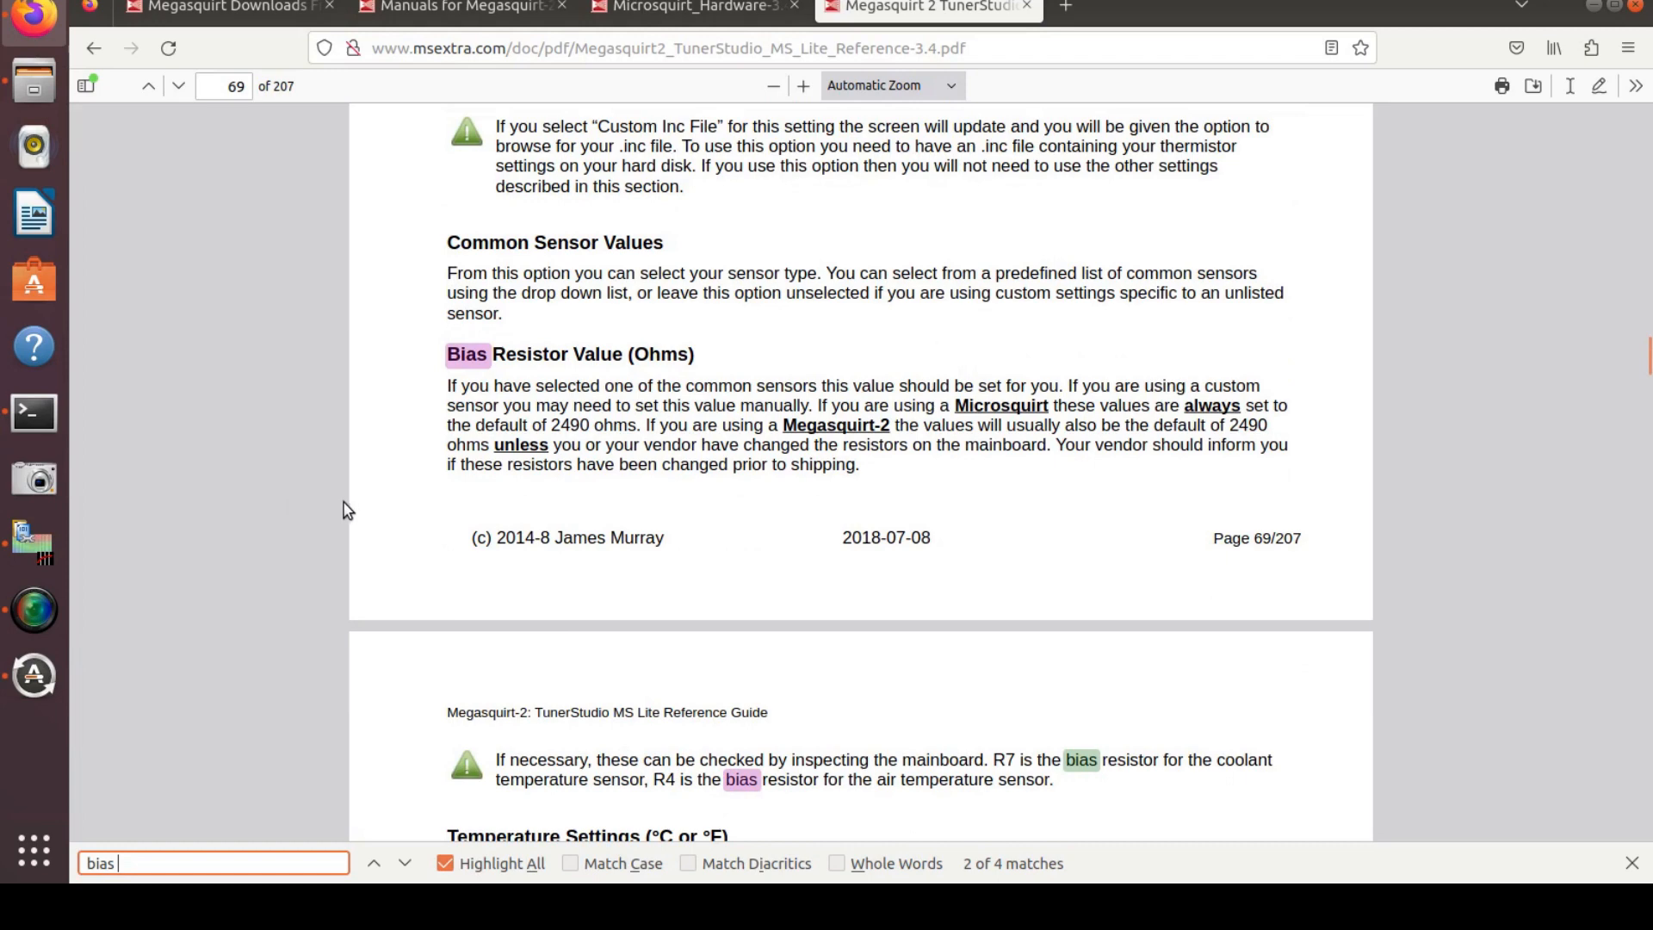
pyautogui.moveTo(1122, 406)
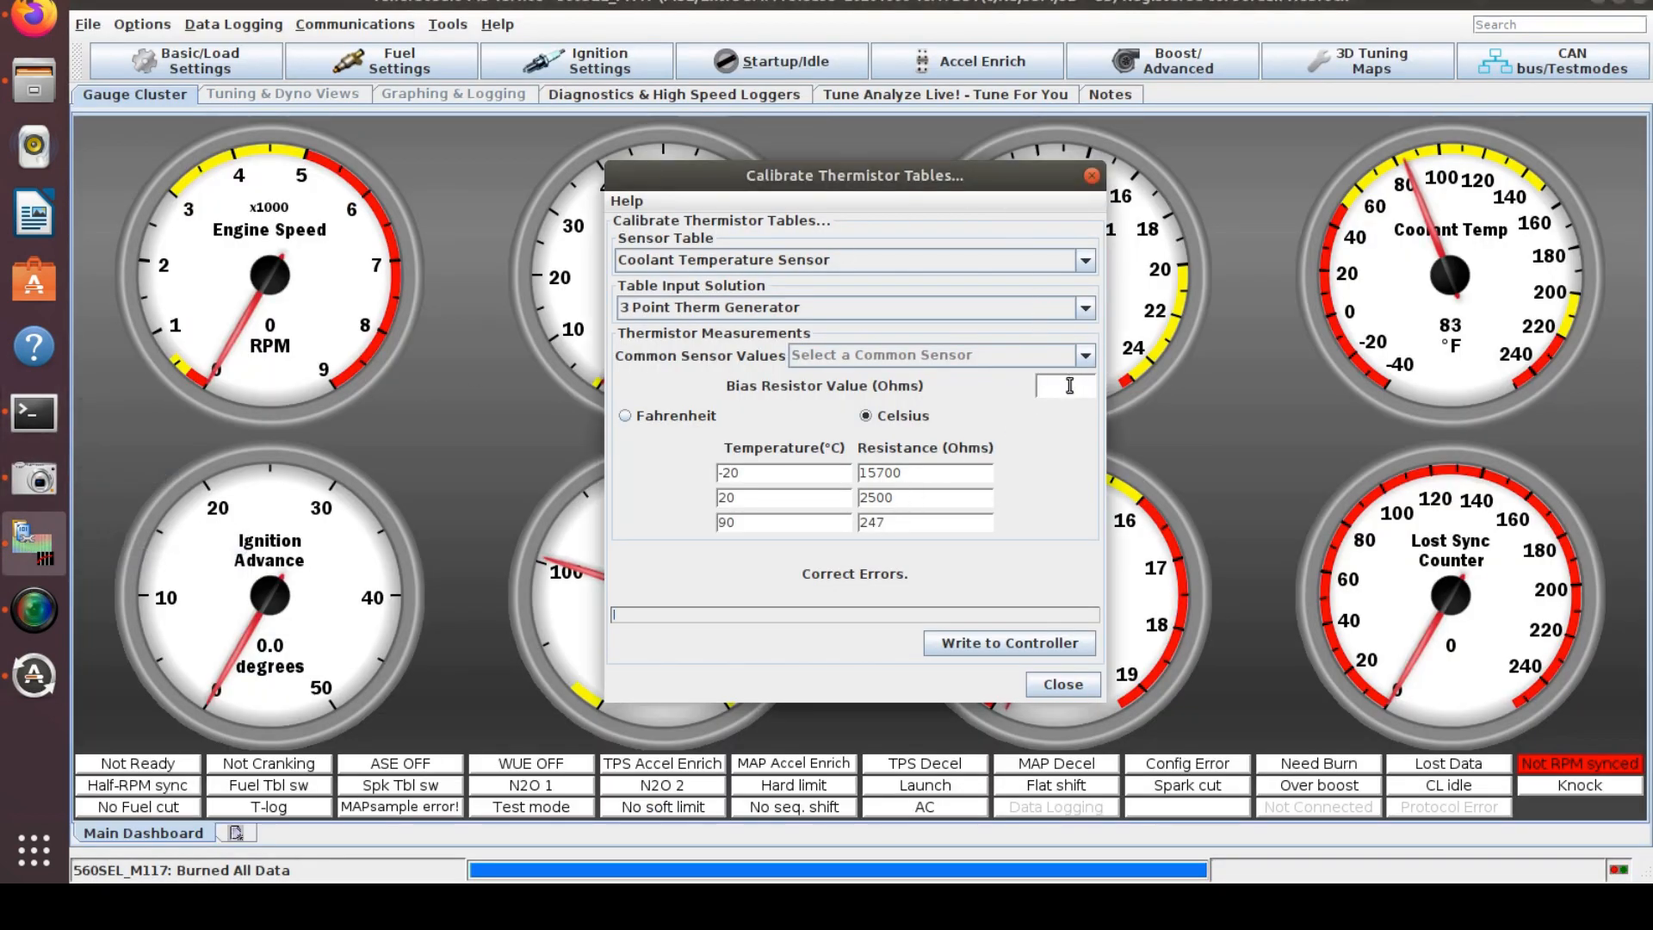
# - Enter a 2490-ohm bias resistor and write the coolant calibration to the controller
pyautogui.write('2490')
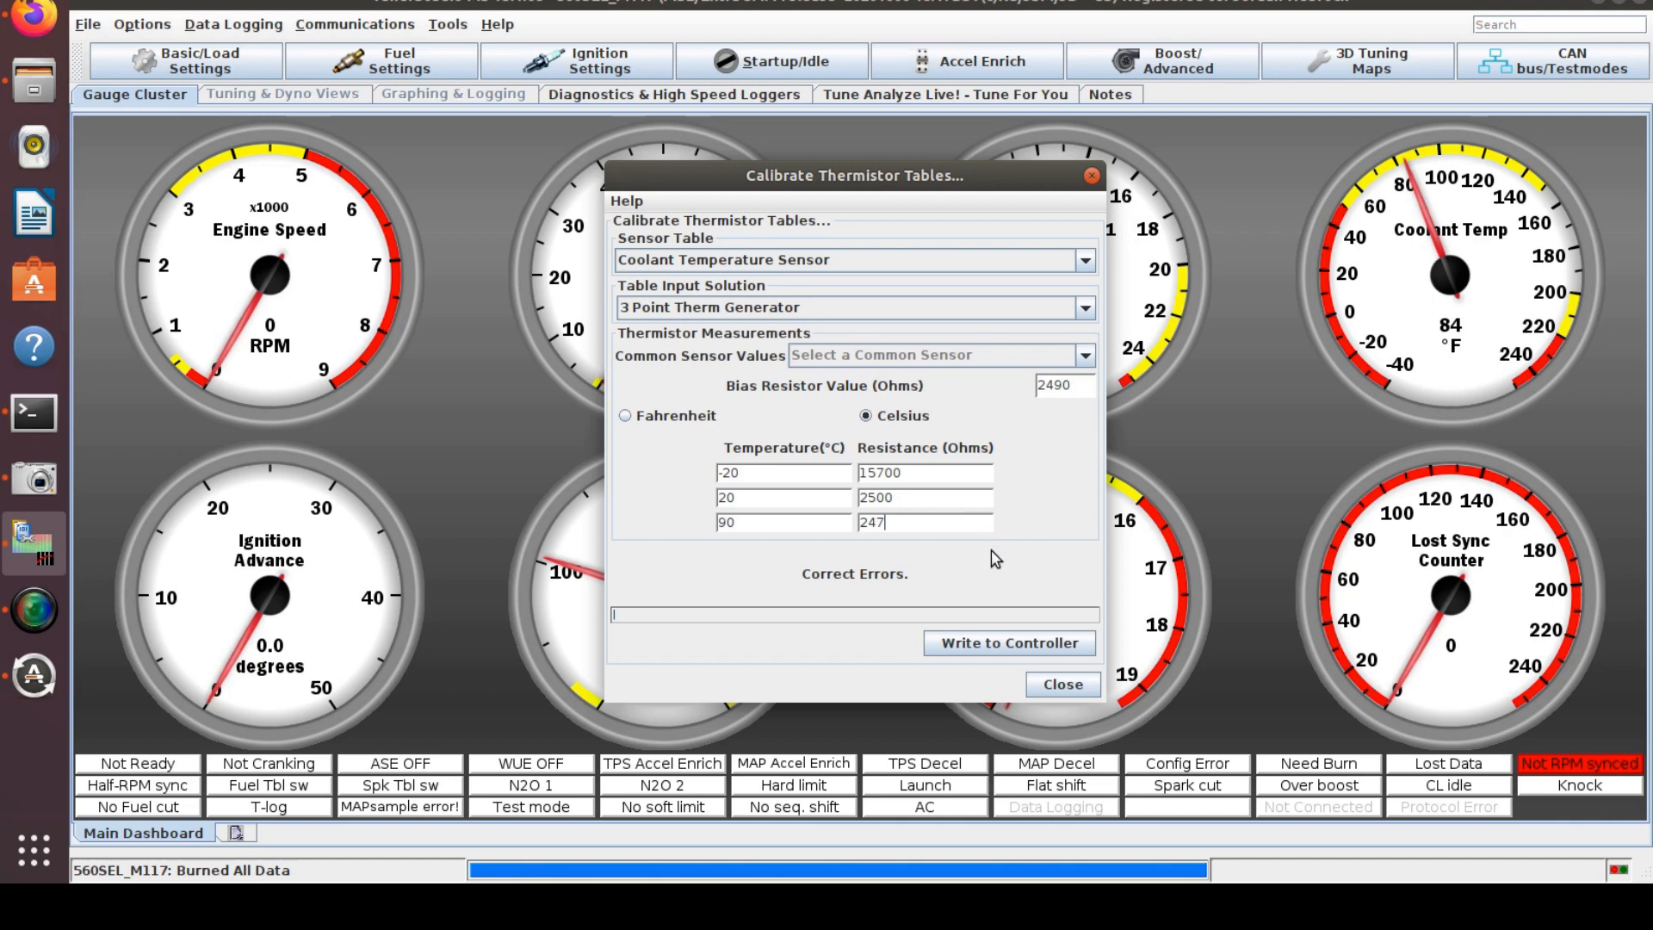
pyautogui.click(1007, 642)
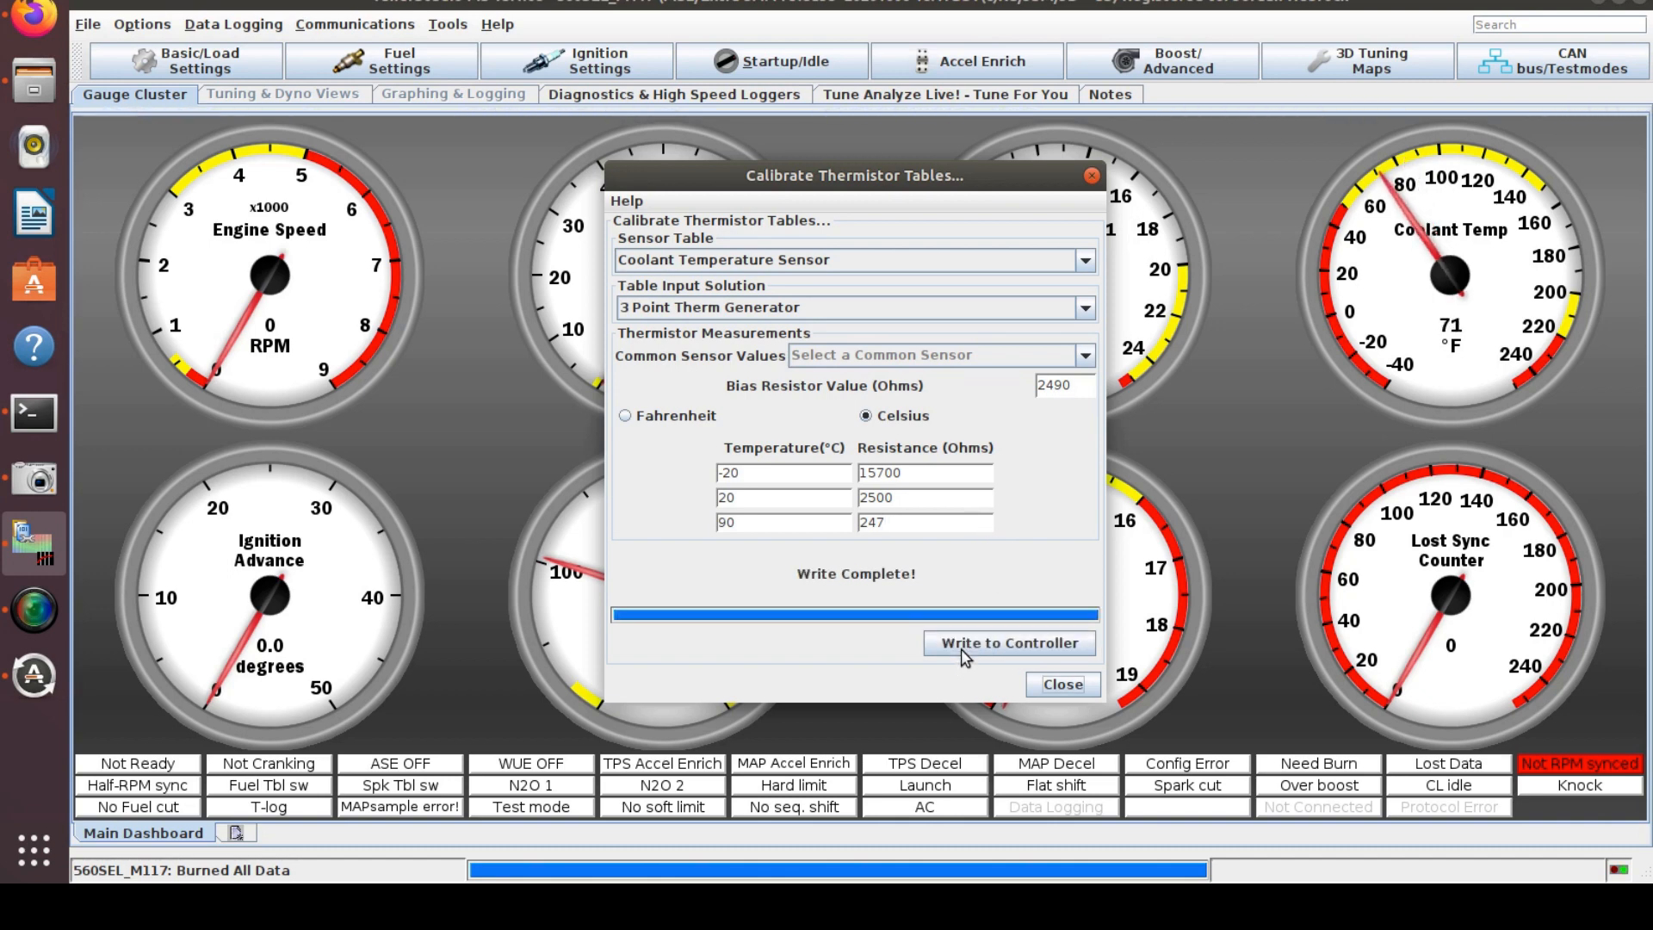
pyautogui.moveTo(1420, 387)
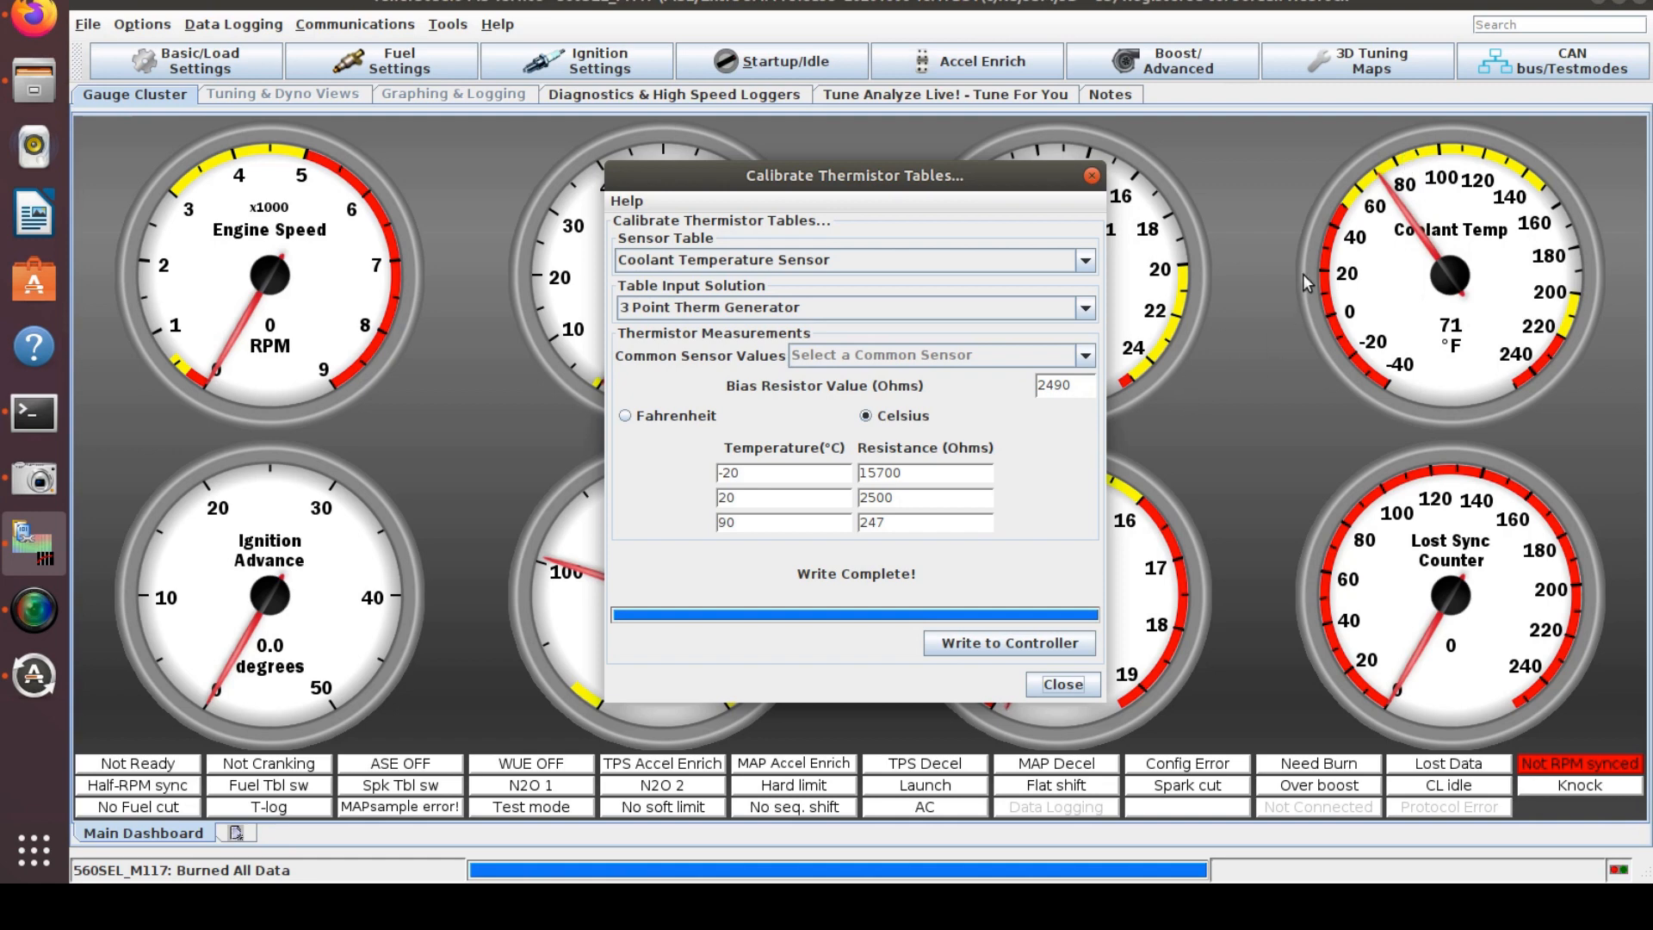
pyautogui.moveTo(969, 768)
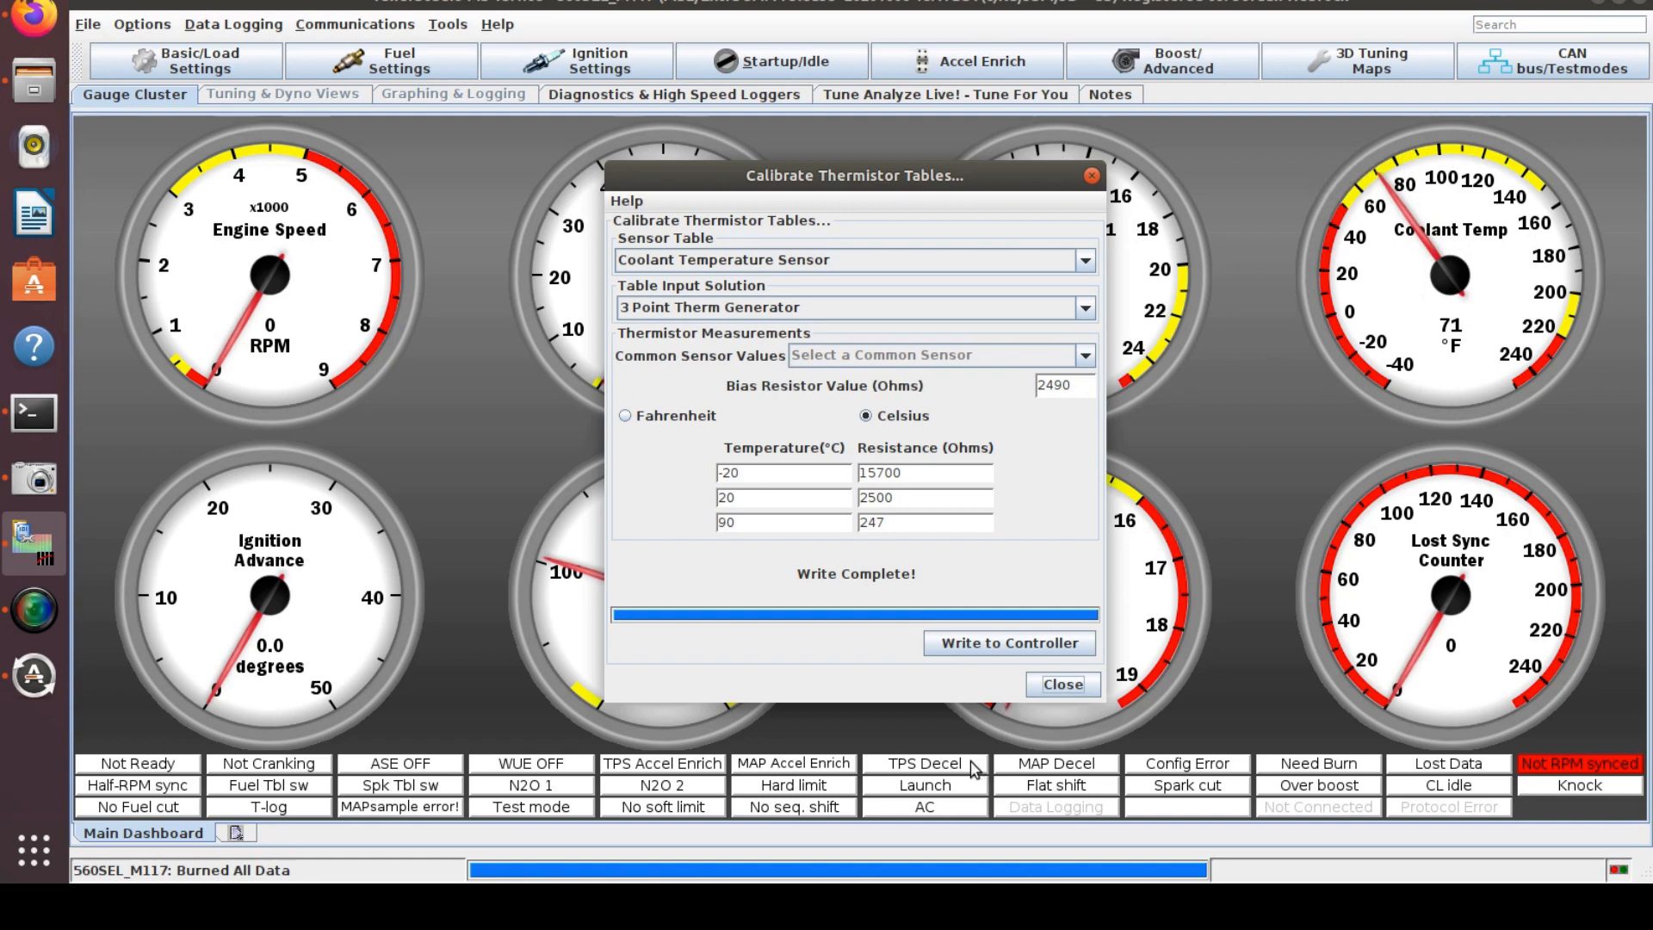
pyautogui.moveTo(1029, 389)
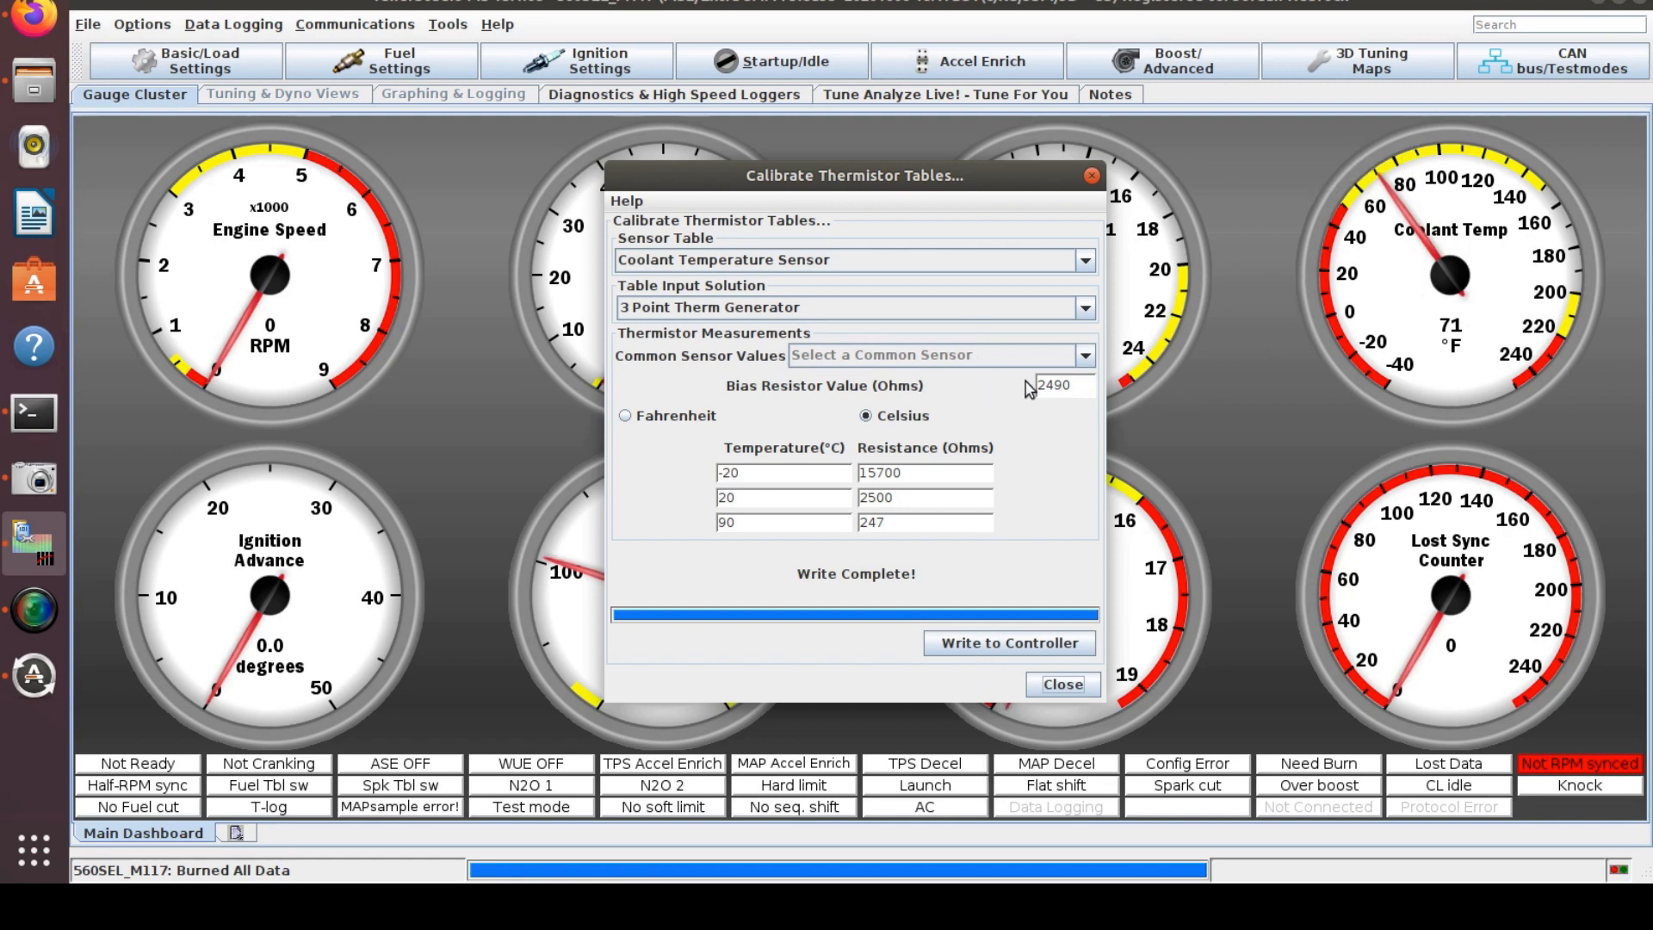
# - Calibrate the Air Temperature Sensor by 3-point generator with 15462, 2500 and 243 ohms, then close
pyautogui.click(1082, 260)
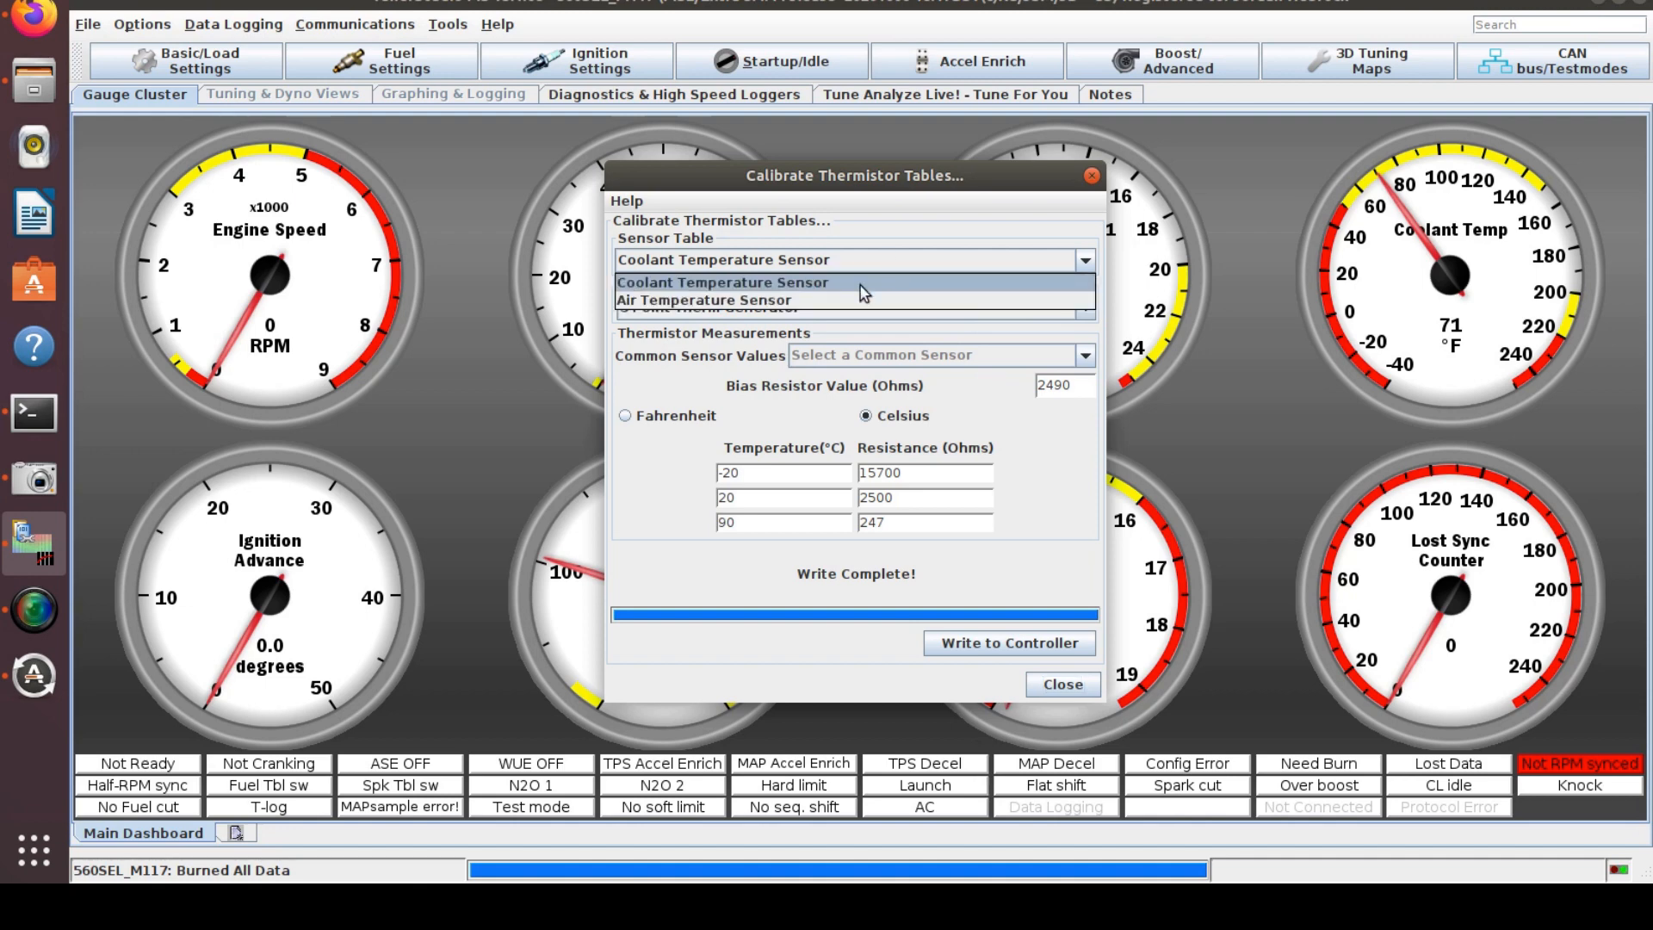
pyautogui.click(704, 299)
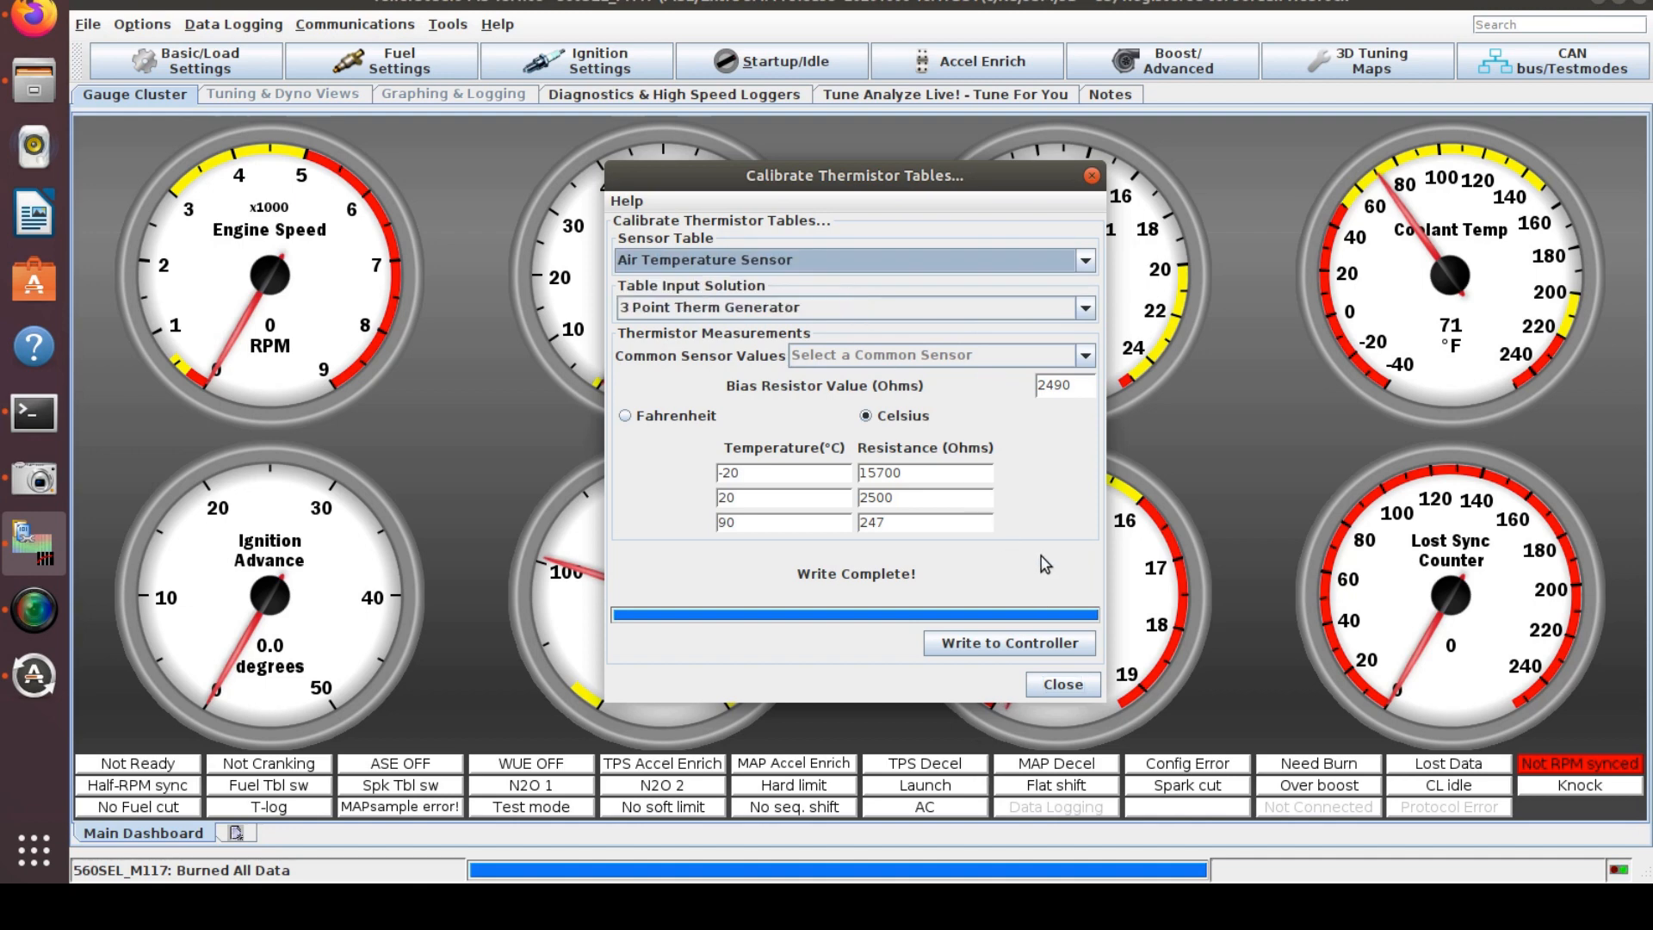
pyautogui.click(1083, 306)
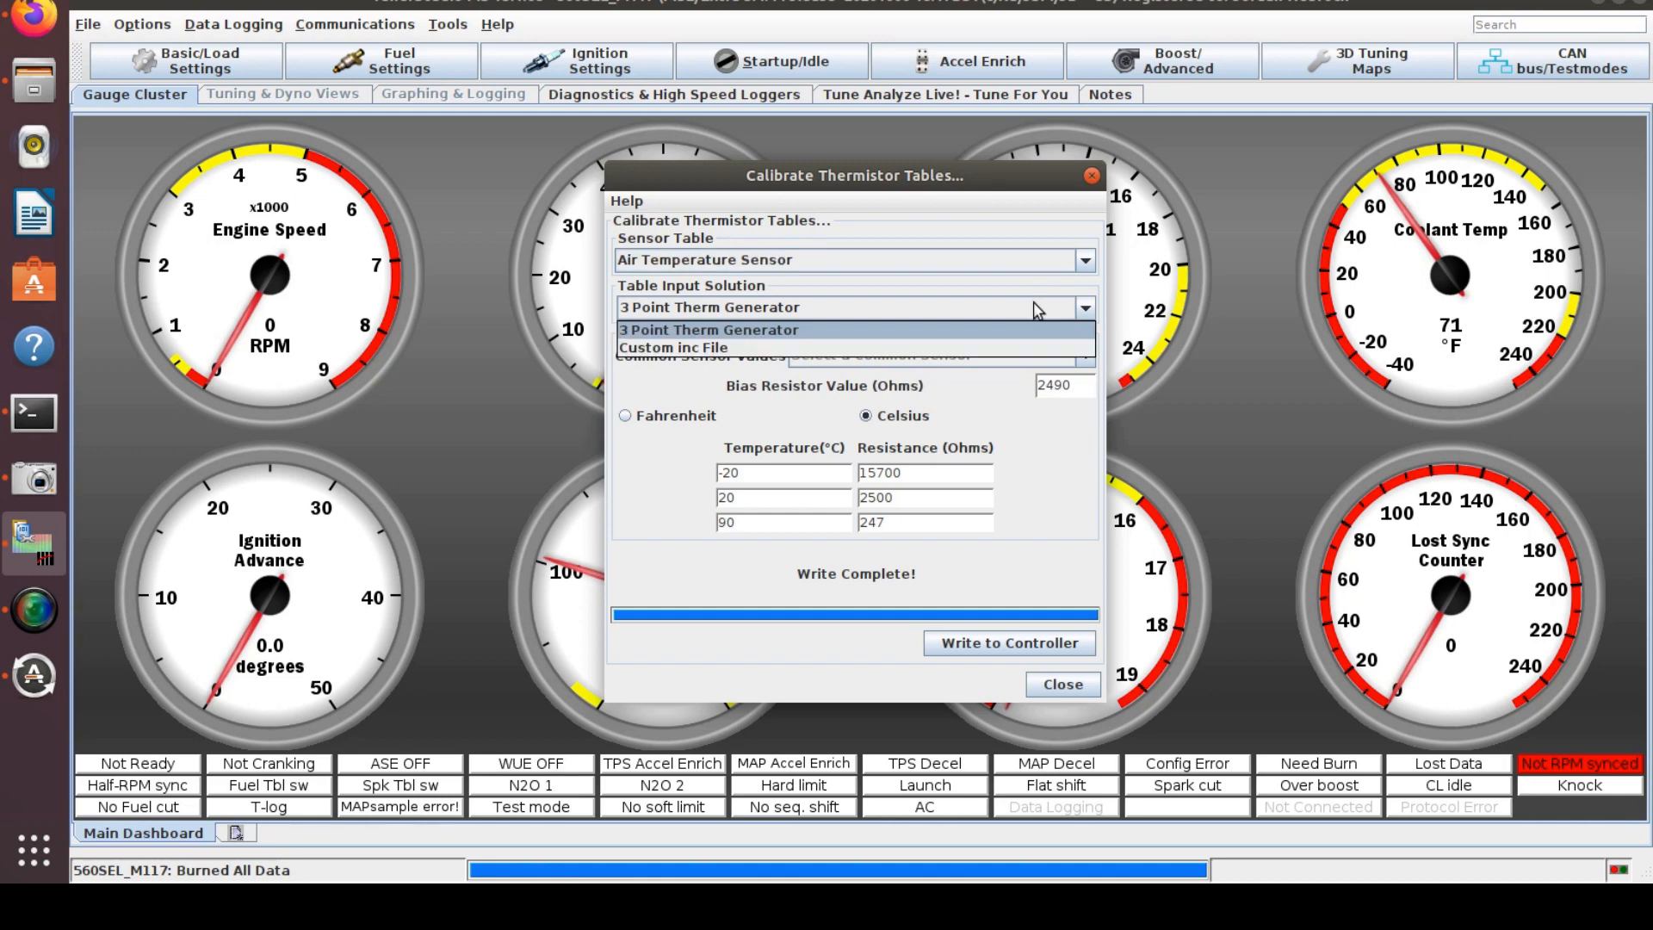
pyautogui.click(709, 306)
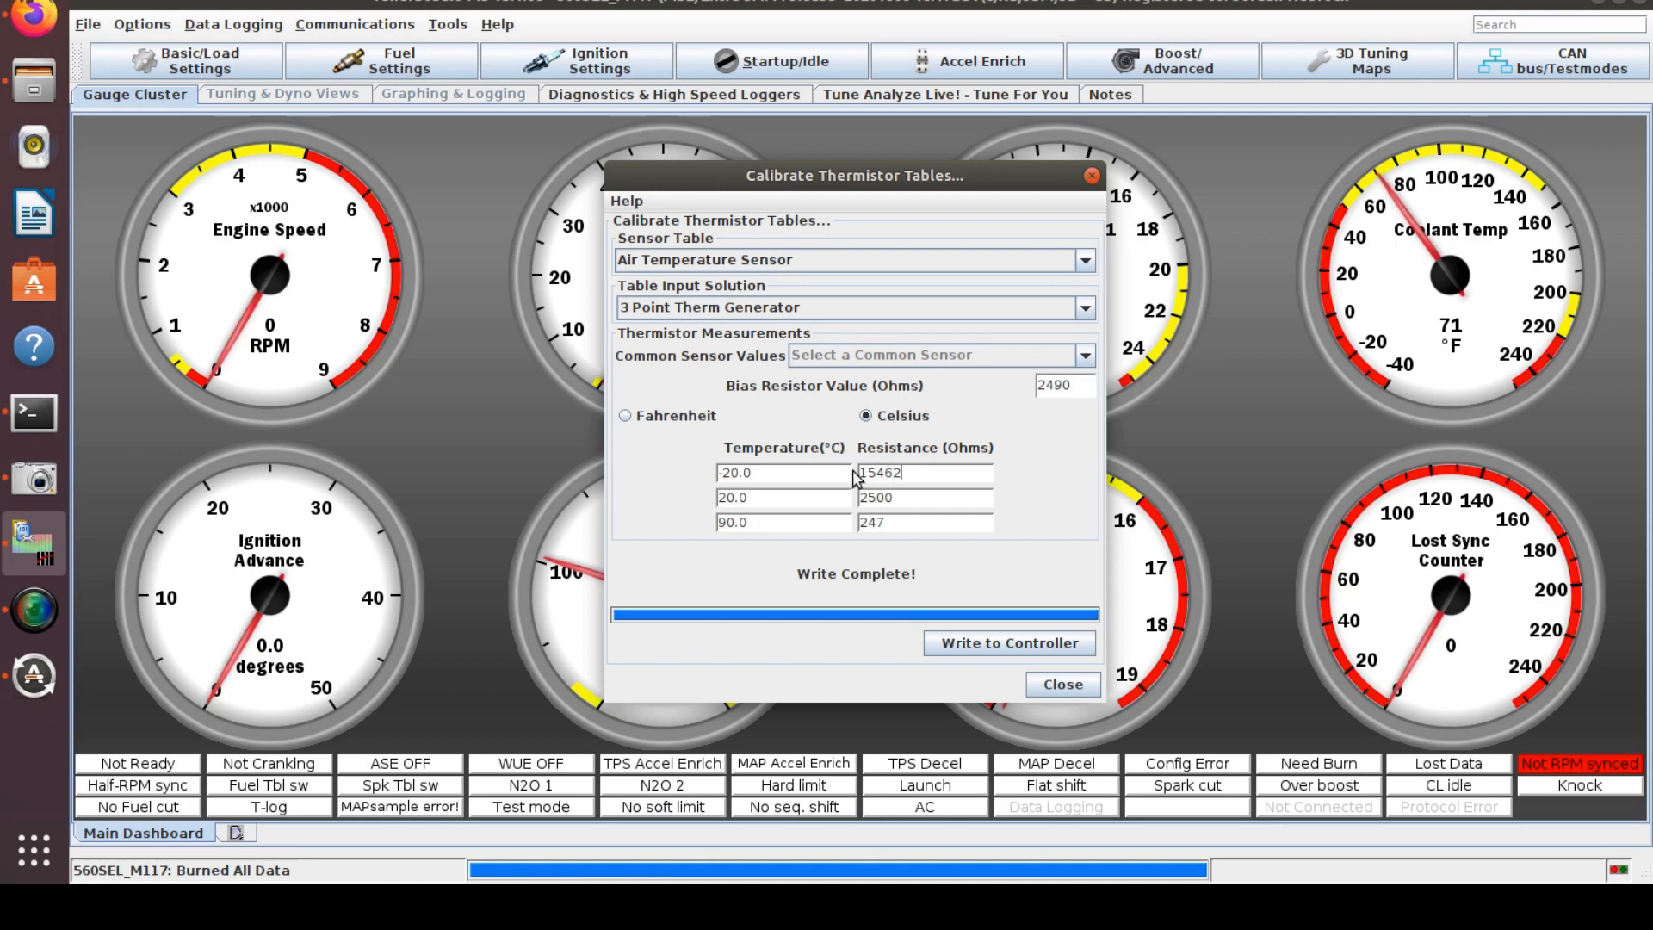
pyautogui.press('Backspace')
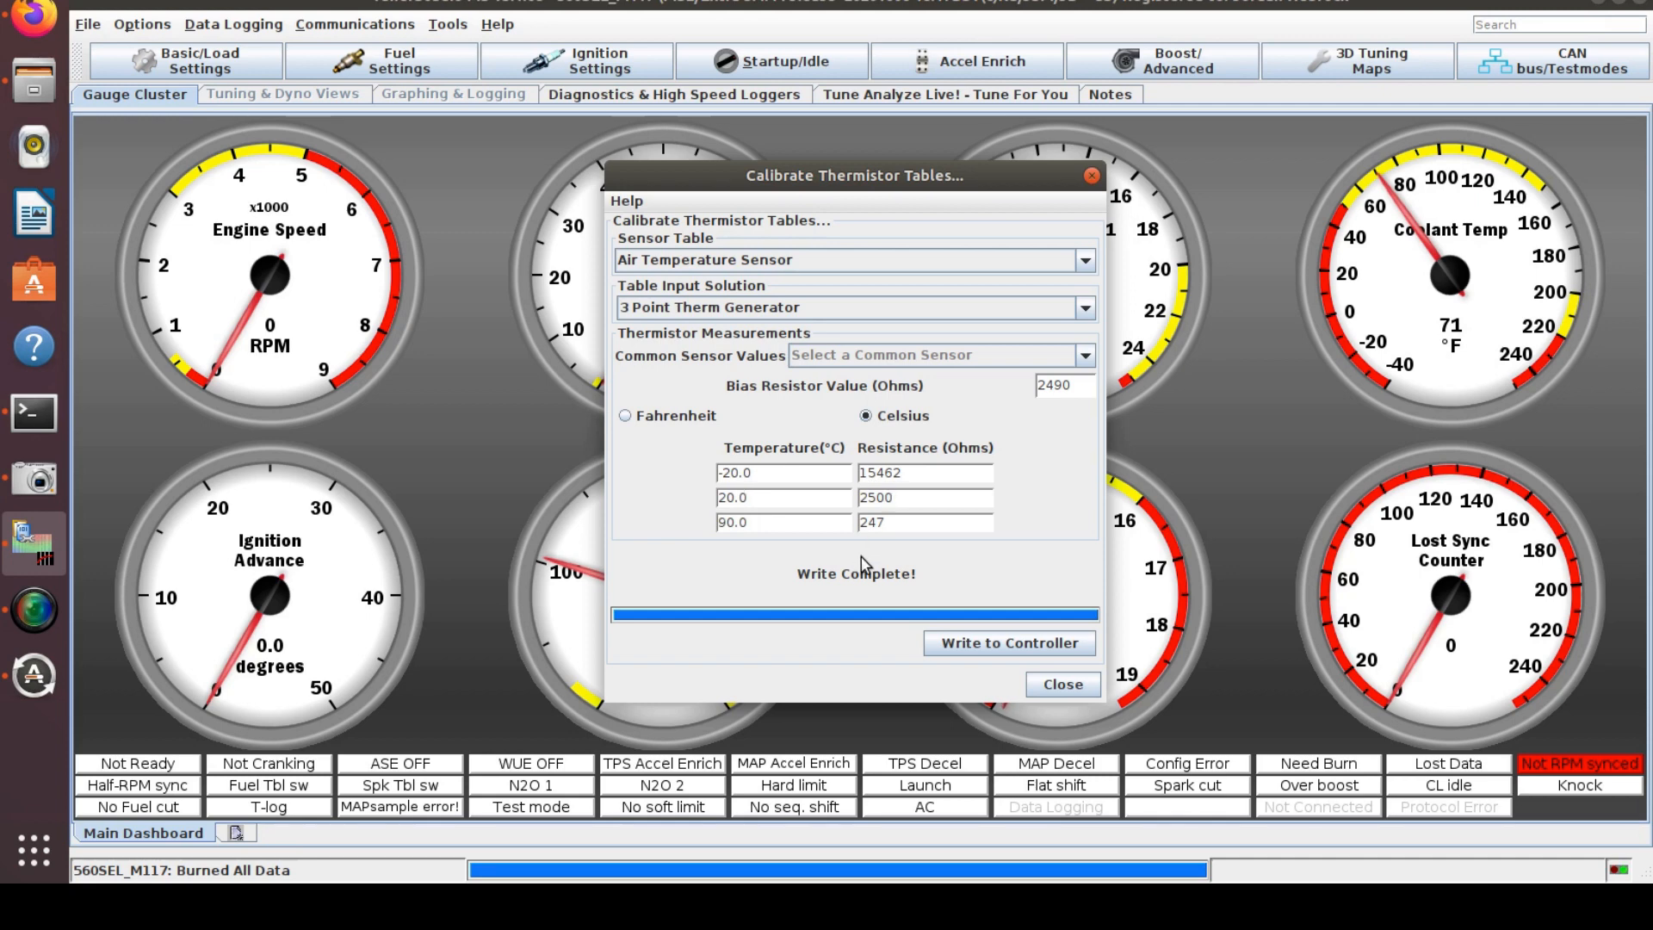
pyautogui.moveTo(866, 598)
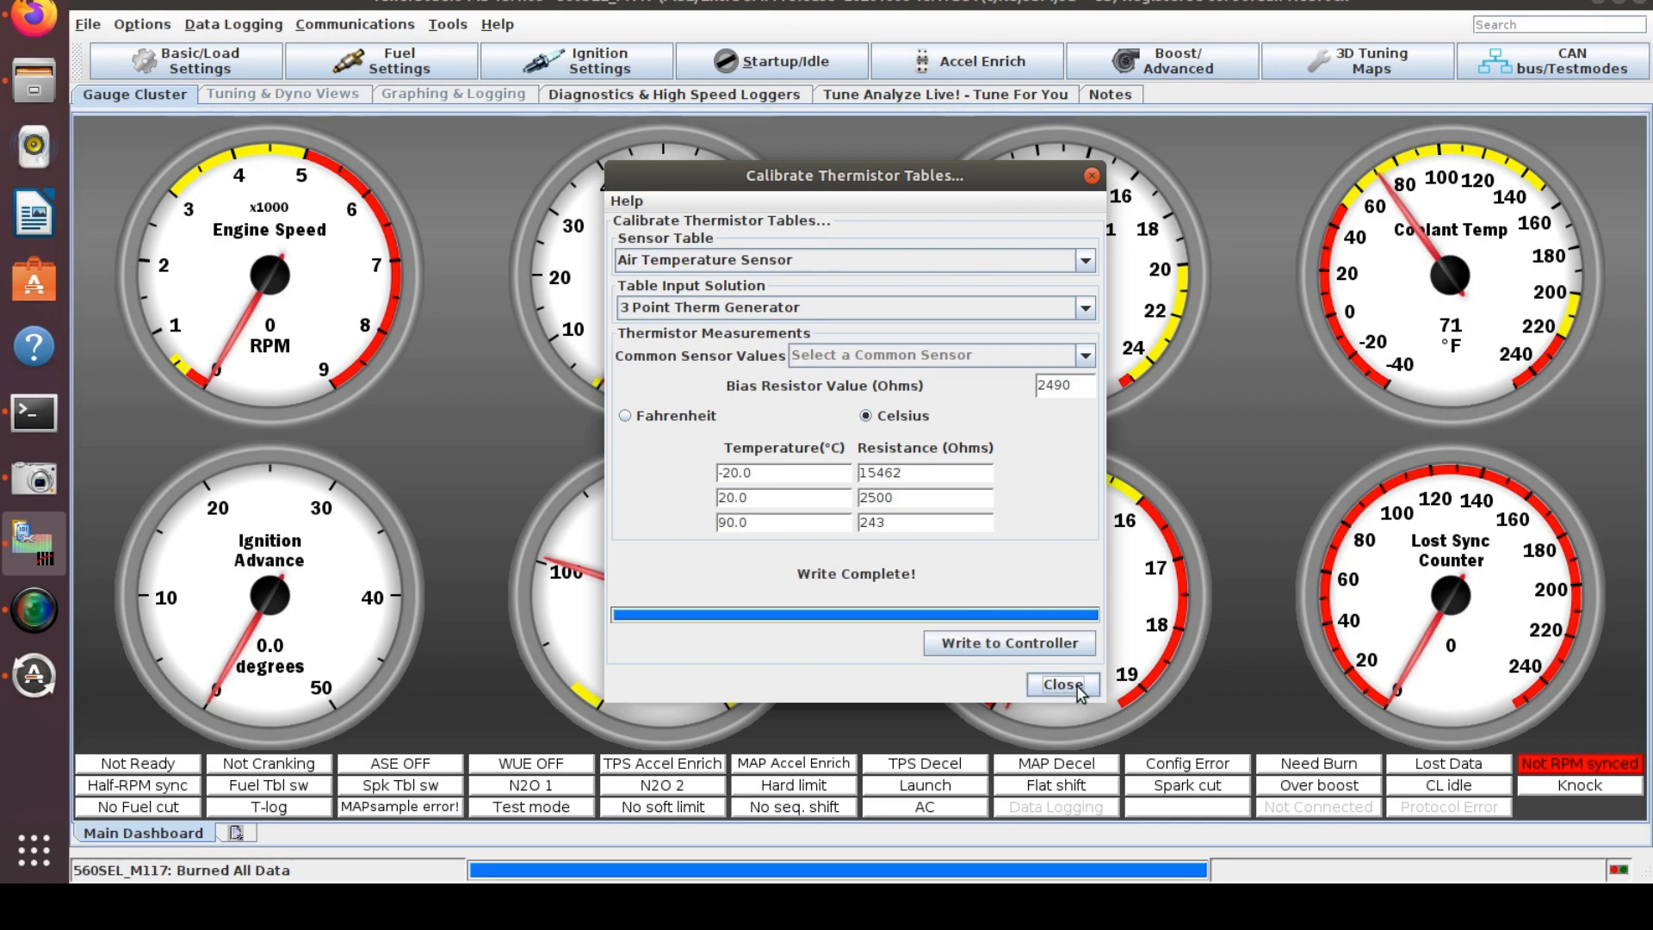
pyautogui.click(1060, 683)
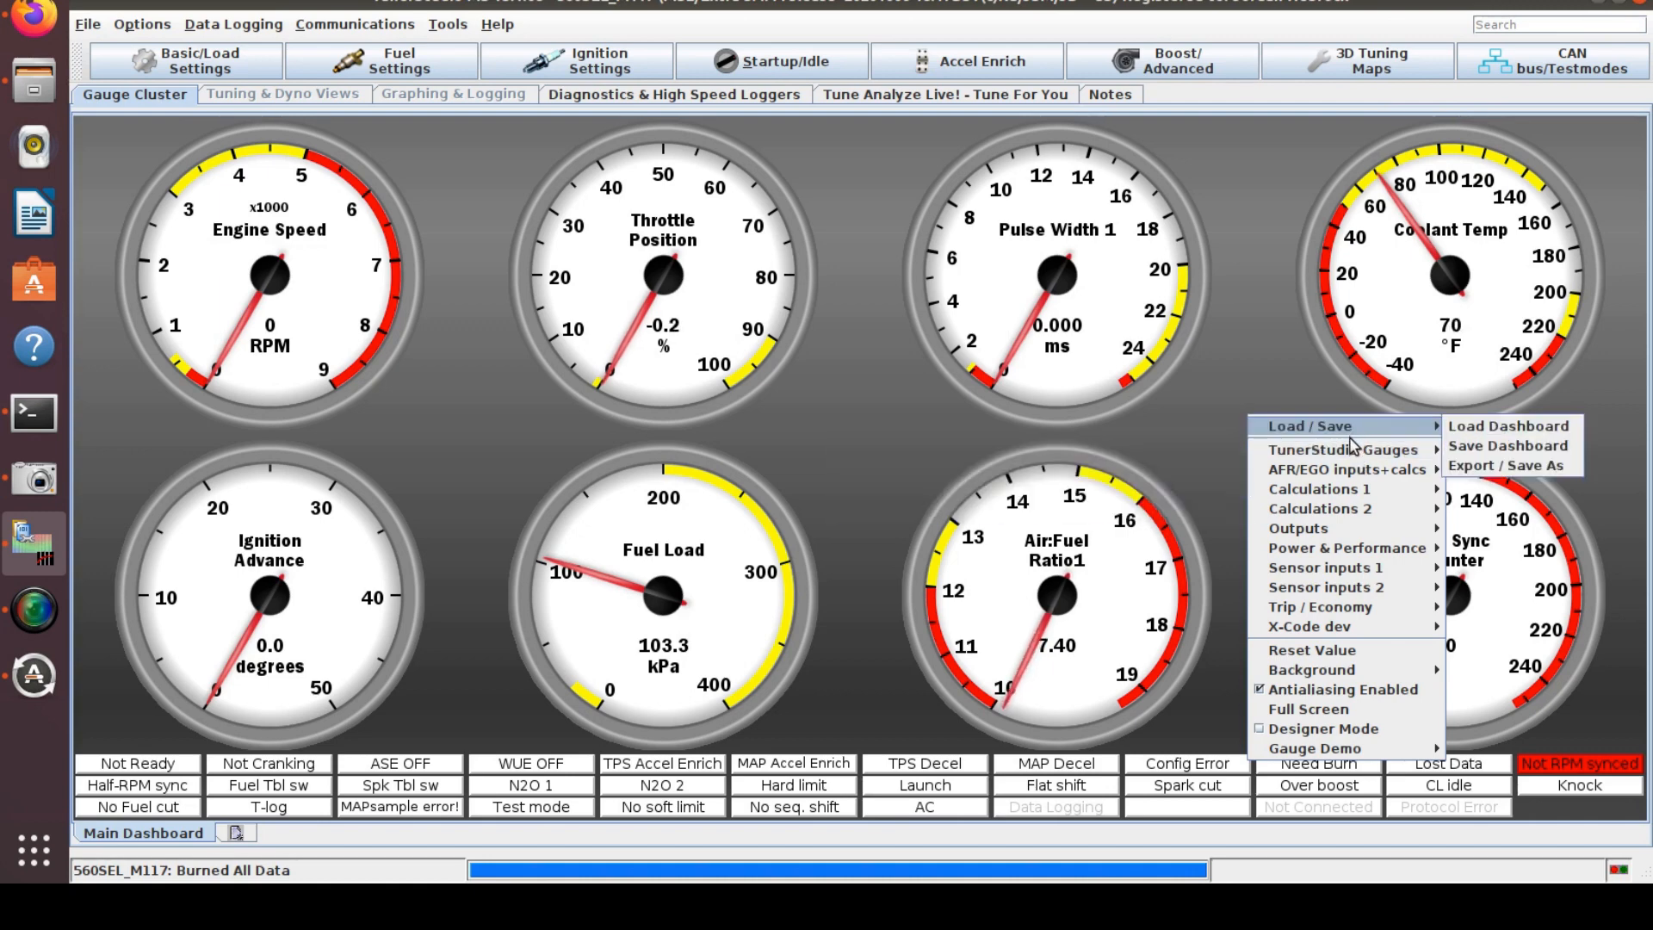
pyautogui.moveTo(1322, 728)
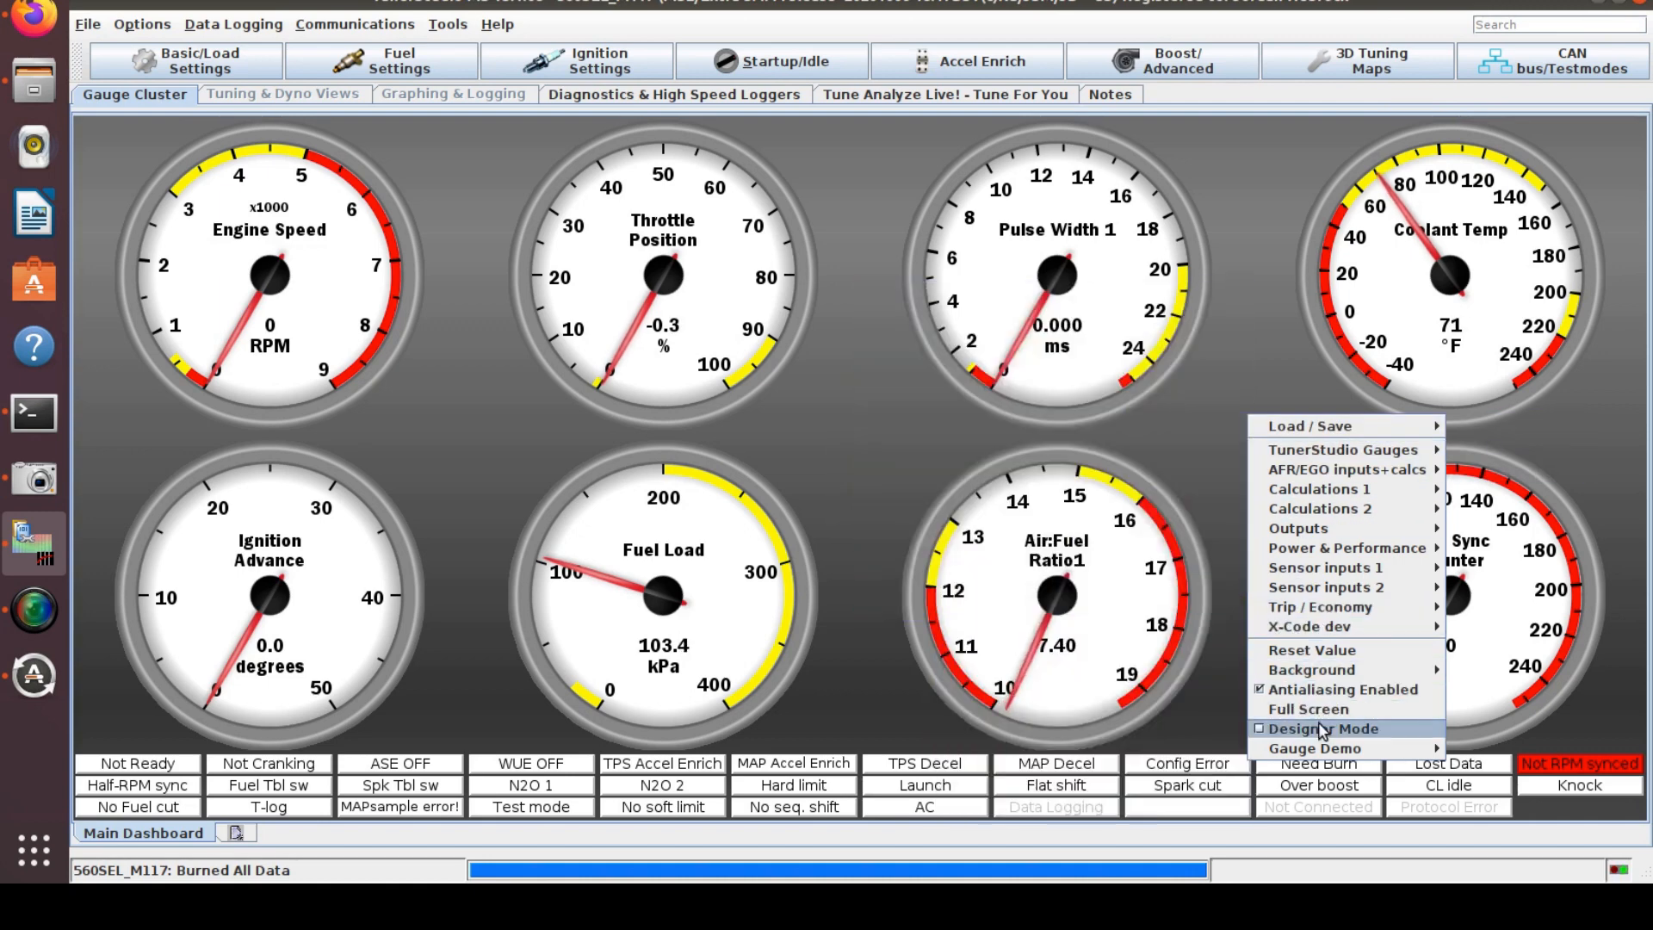
# - Turn on Designer Mode for the gauge cluster and bring up the Dashboard Designer options
pyautogui.click(1324, 728)
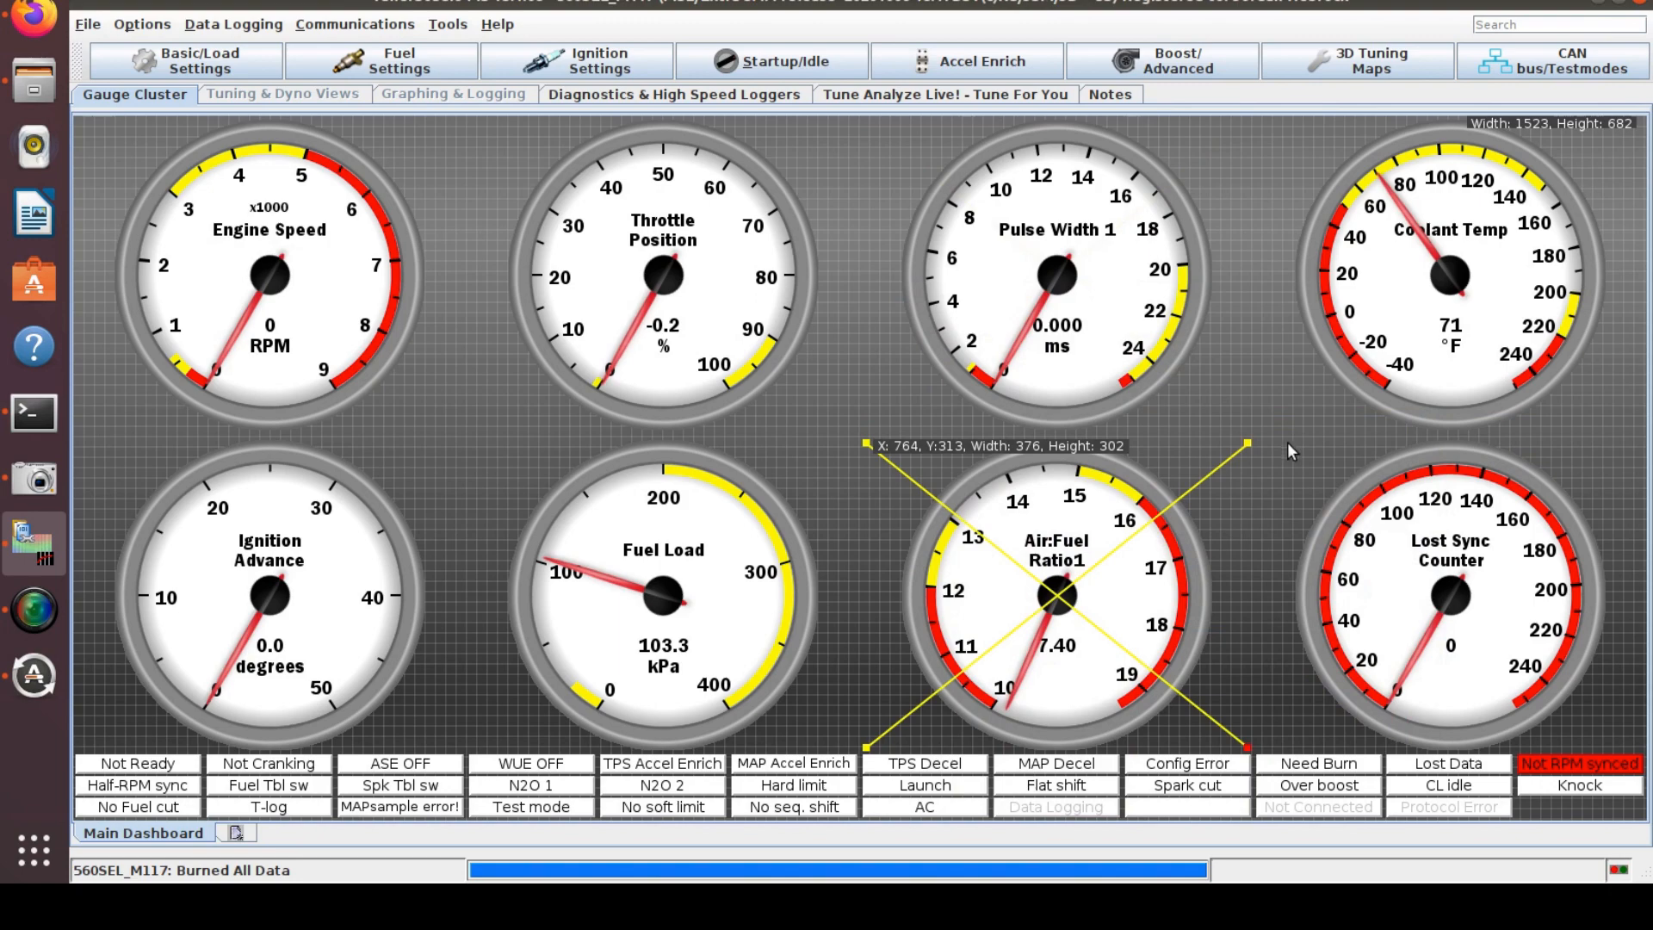
pyautogui.rightClick(1449, 274)
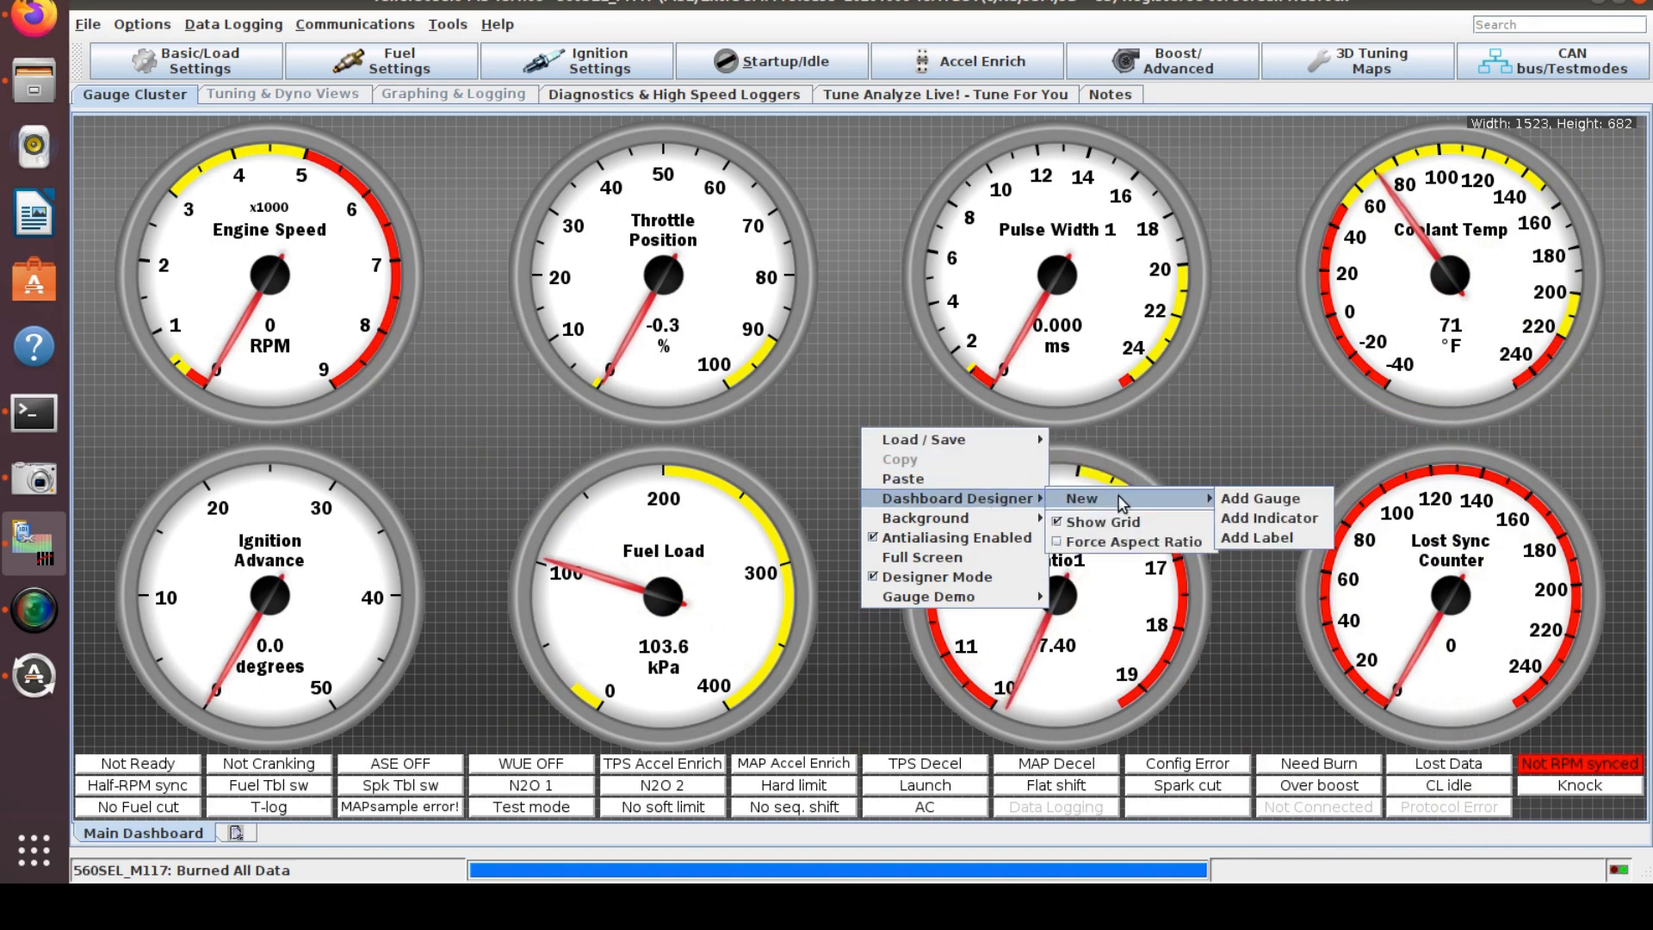
# - Add an Analog Dial Basic gauge to the dashboard
pyautogui.click(1260, 497)
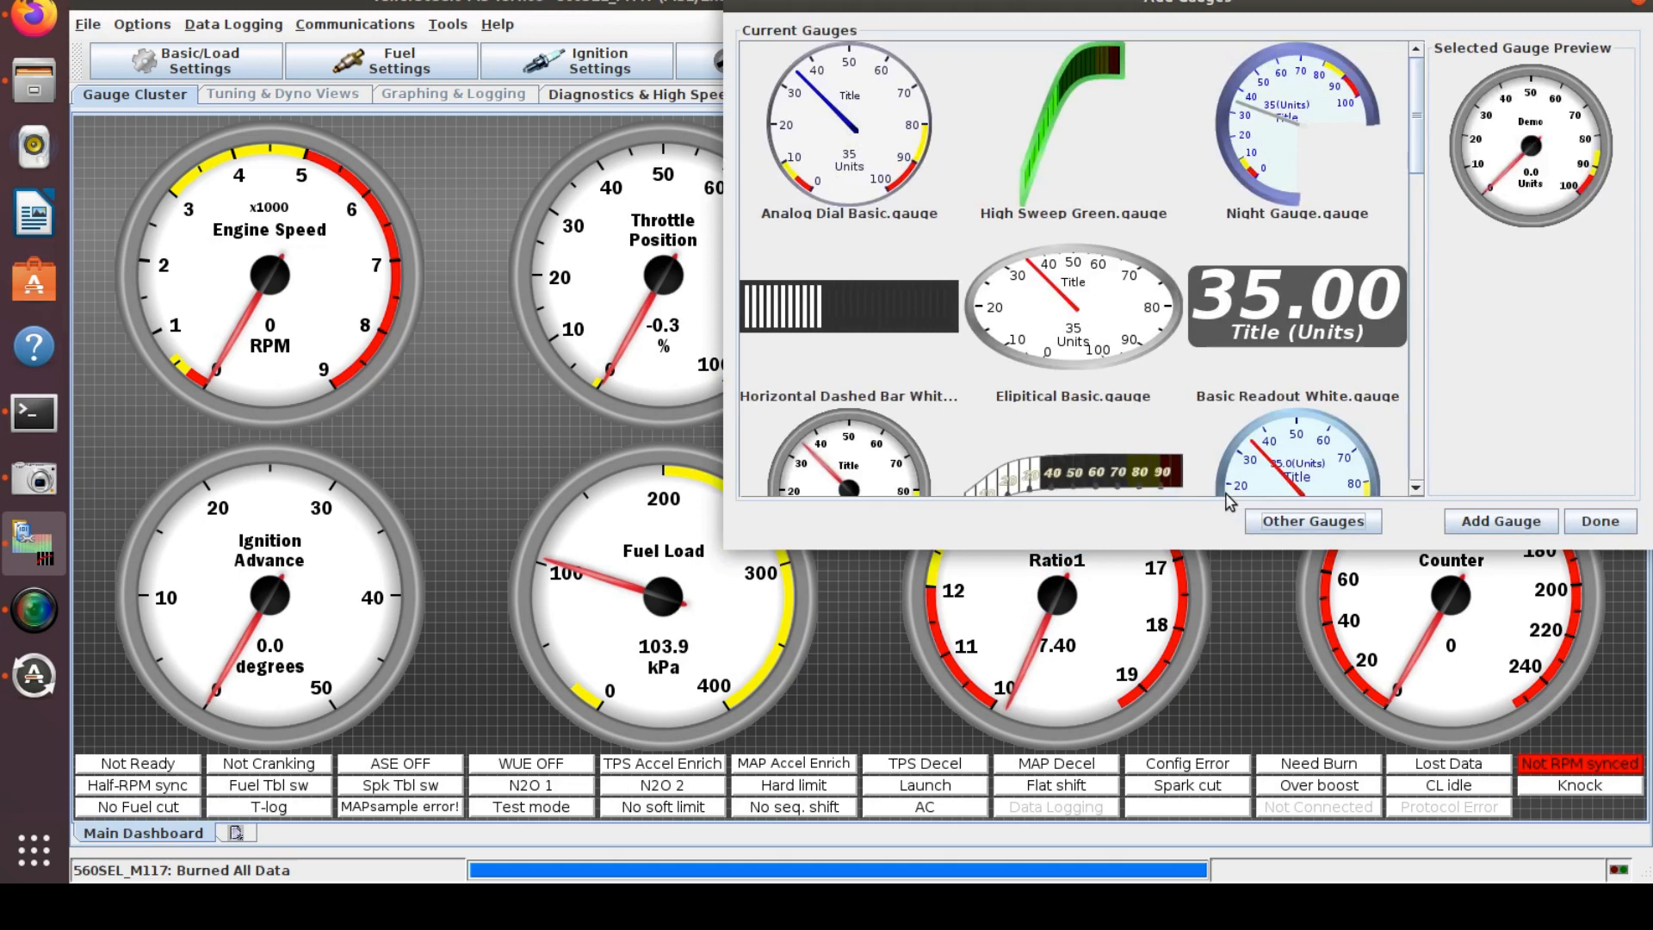
pyautogui.click(847, 124)
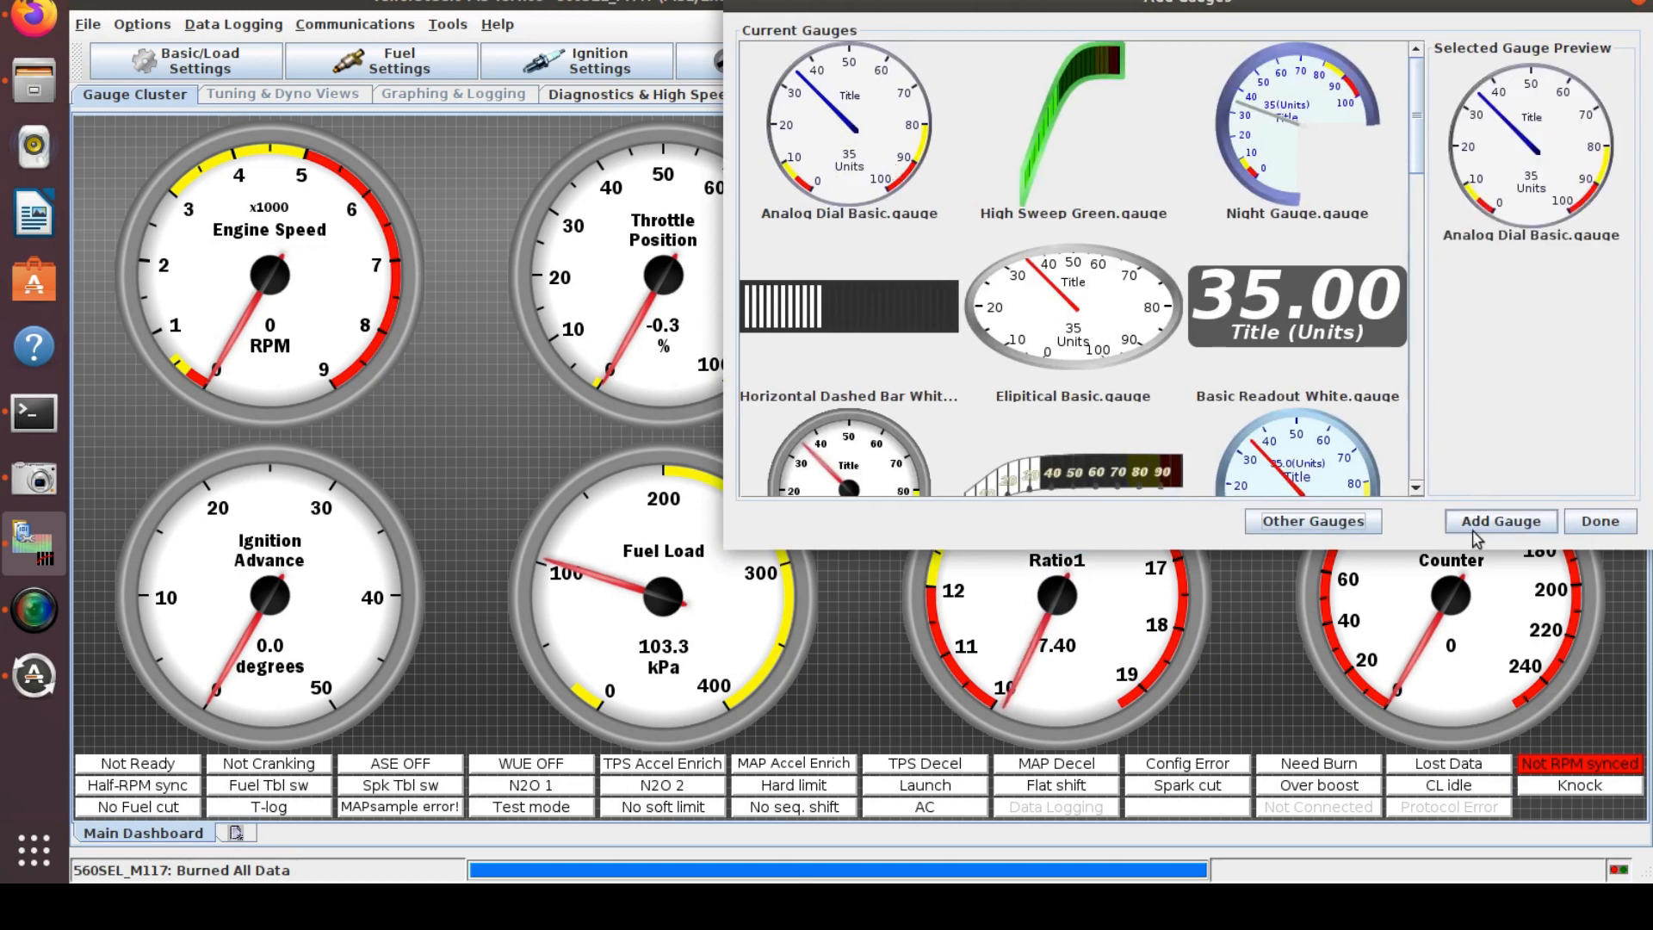
pyautogui.click(1498, 520)
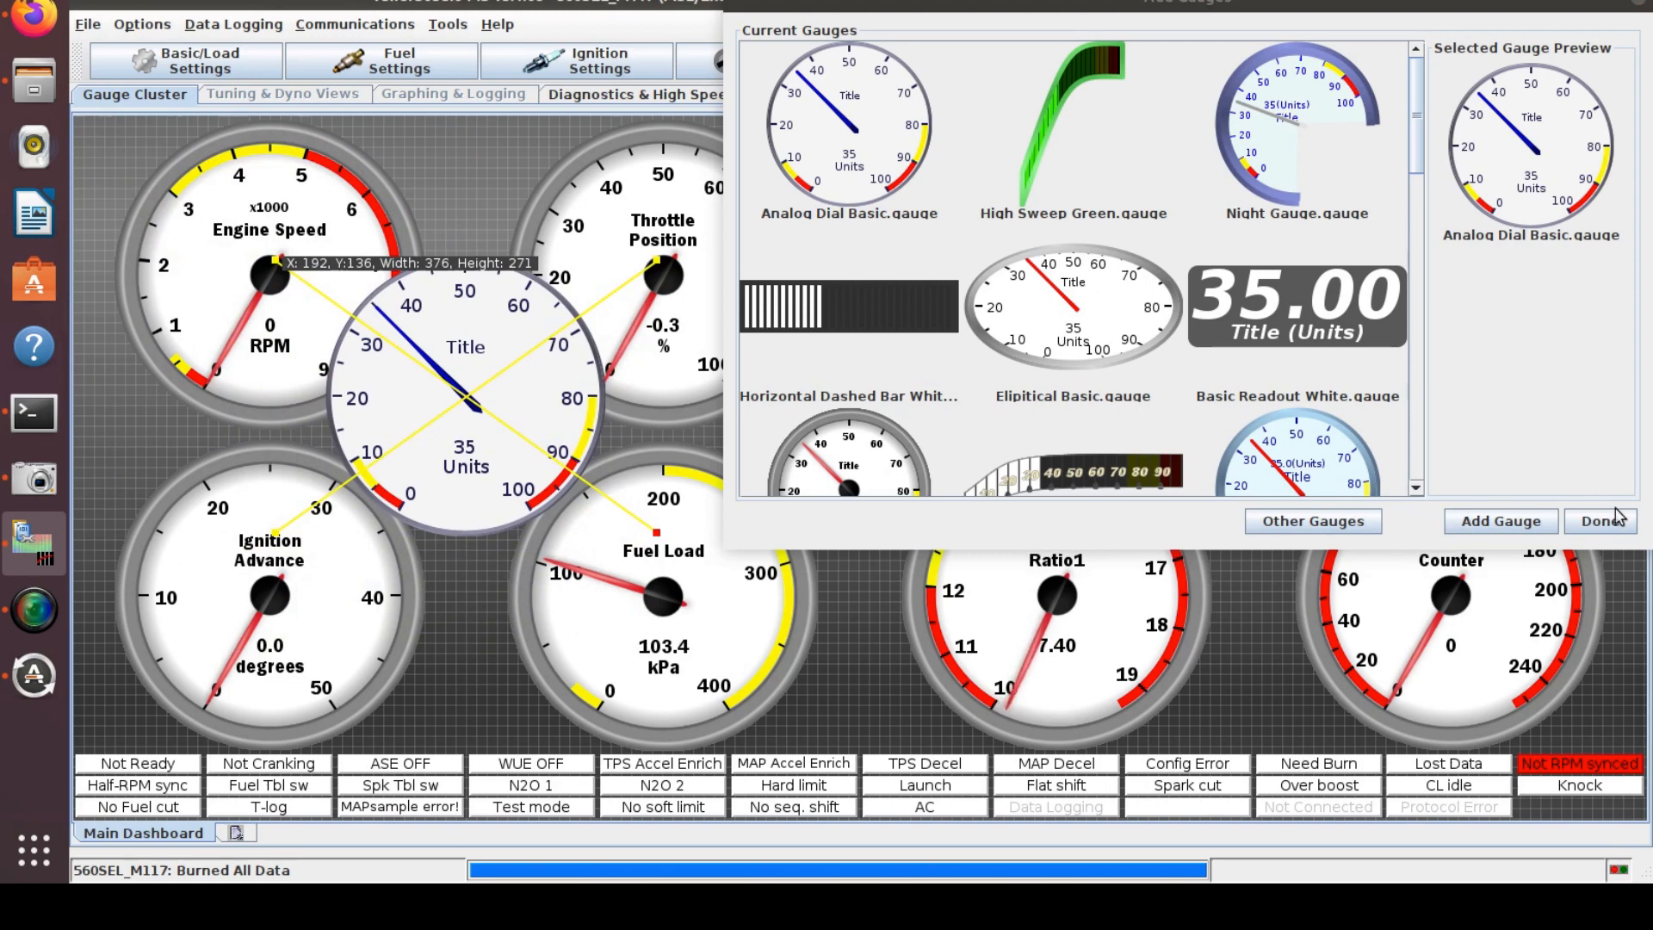
pyautogui.click(1597, 520)
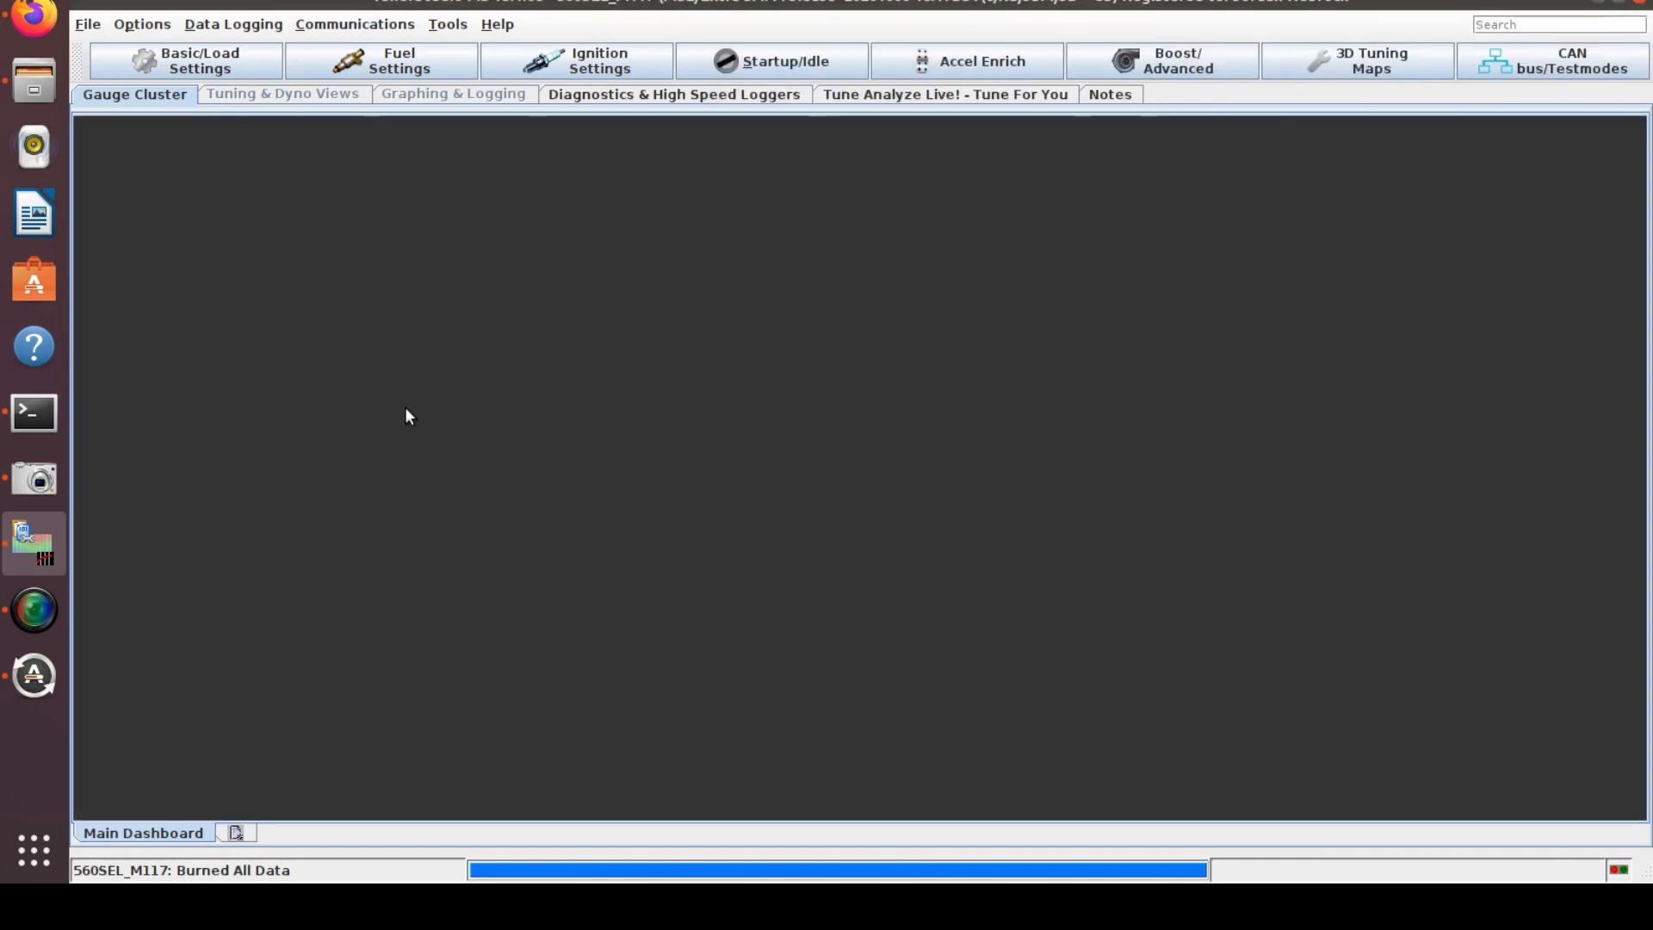
# - Make the new dial show Manifold Air Temp from Sensor inputs 1 and leave designer mode
pyautogui.rightClick(409, 415)
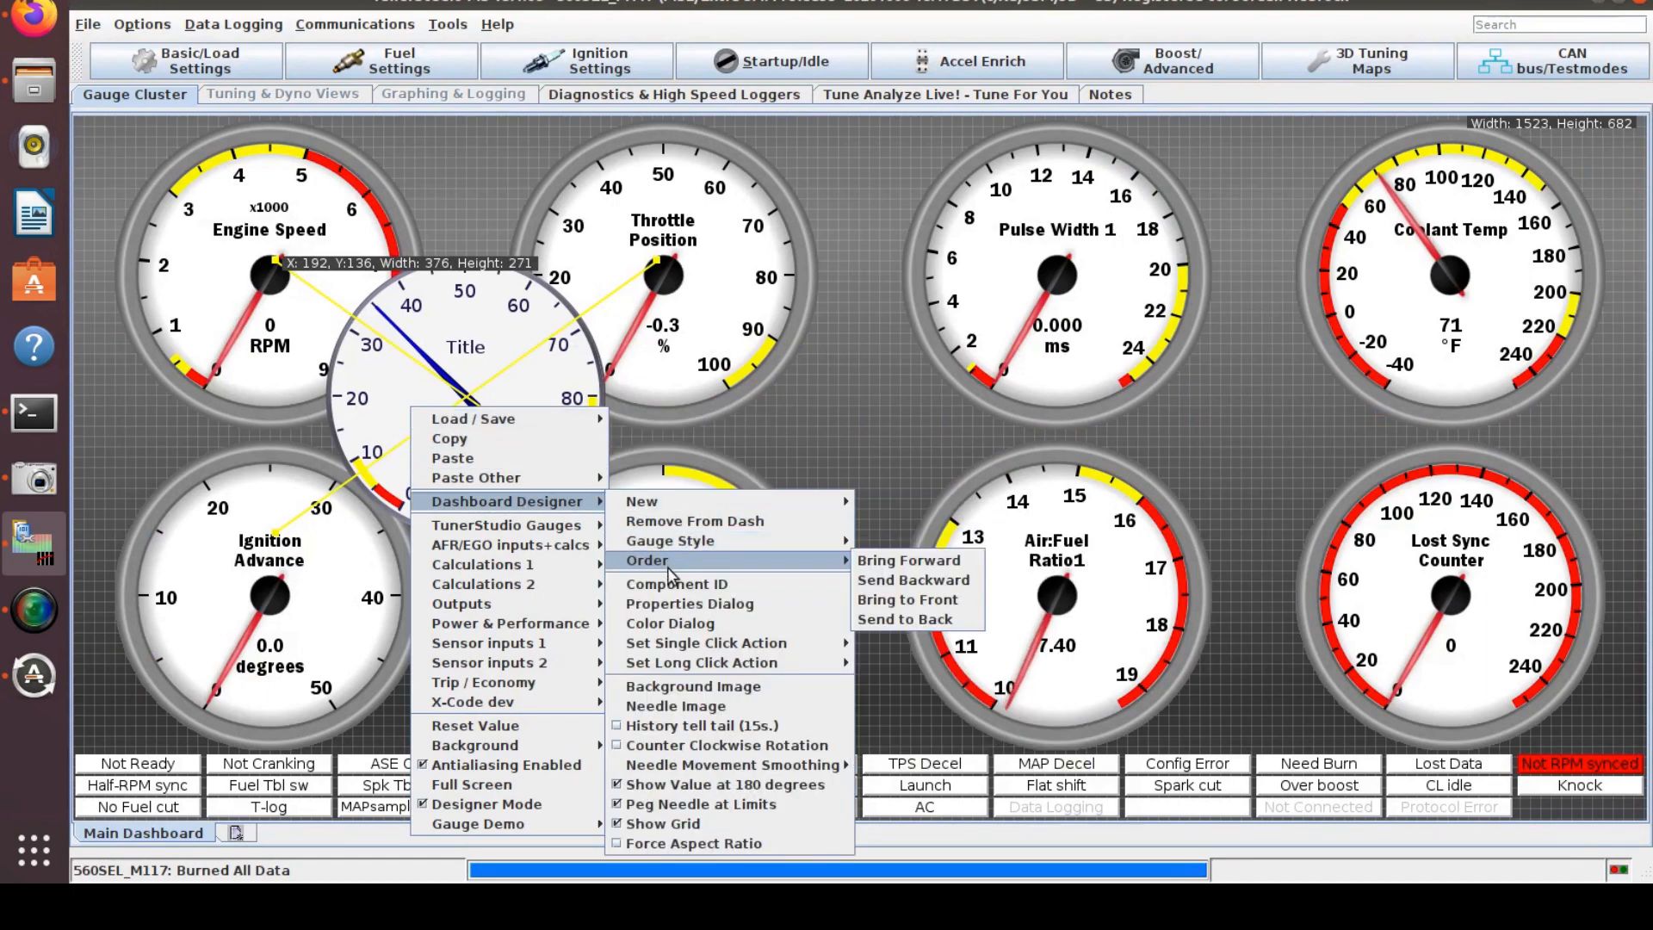
pyautogui.click(689, 602)
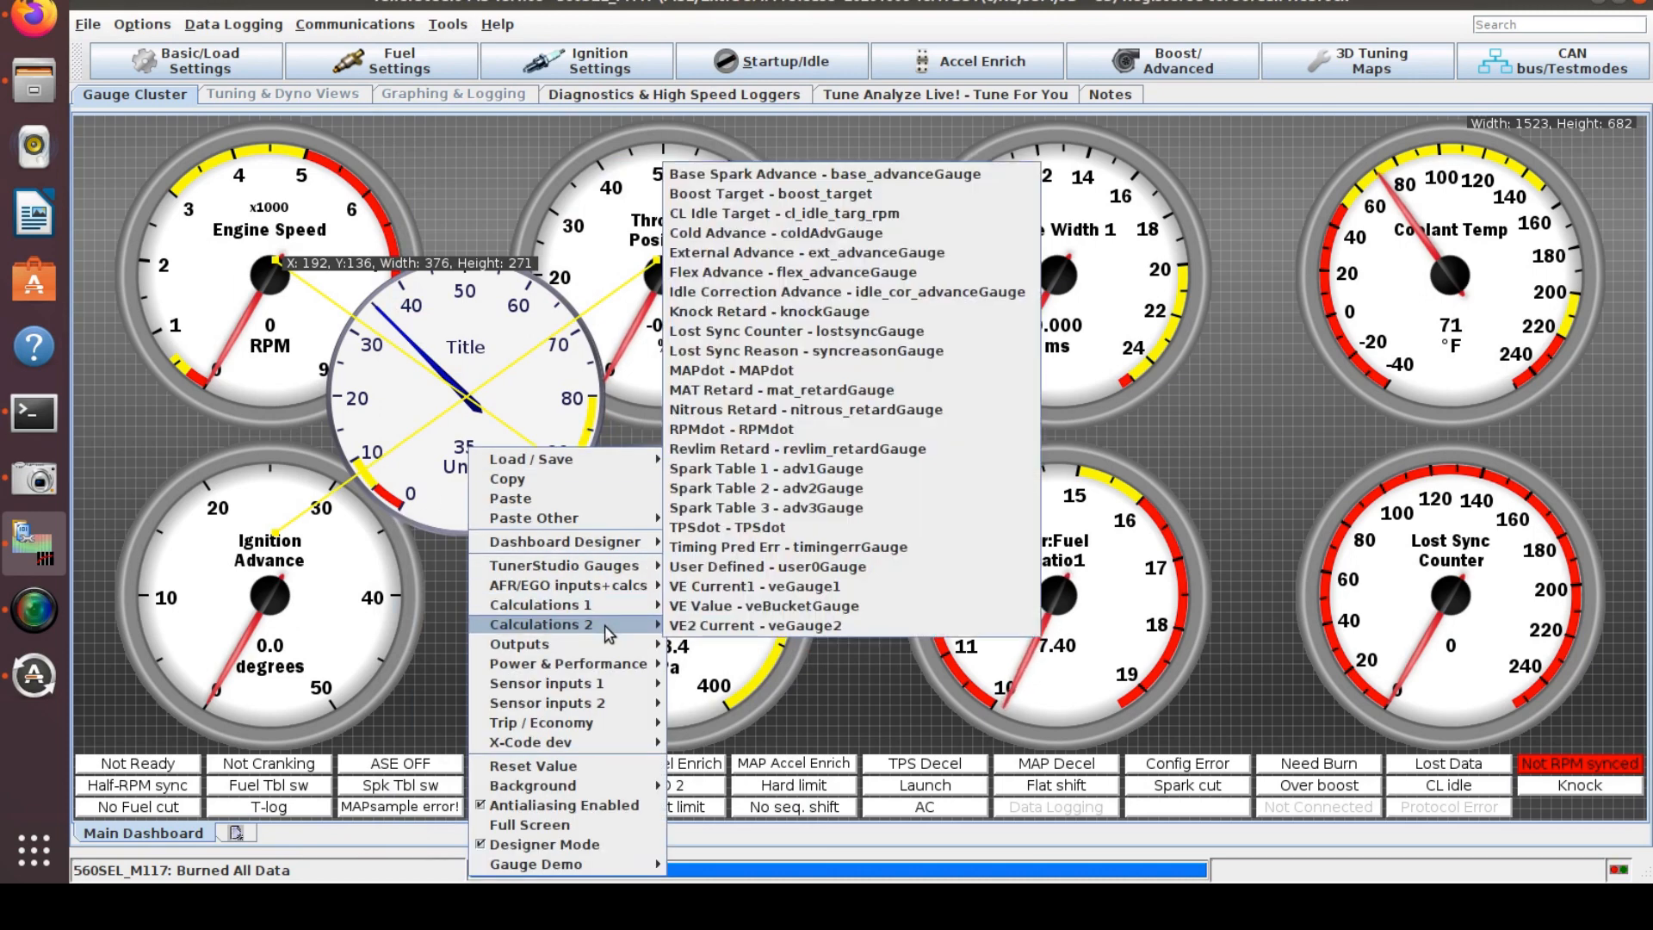
pyautogui.moveTo(546, 683)
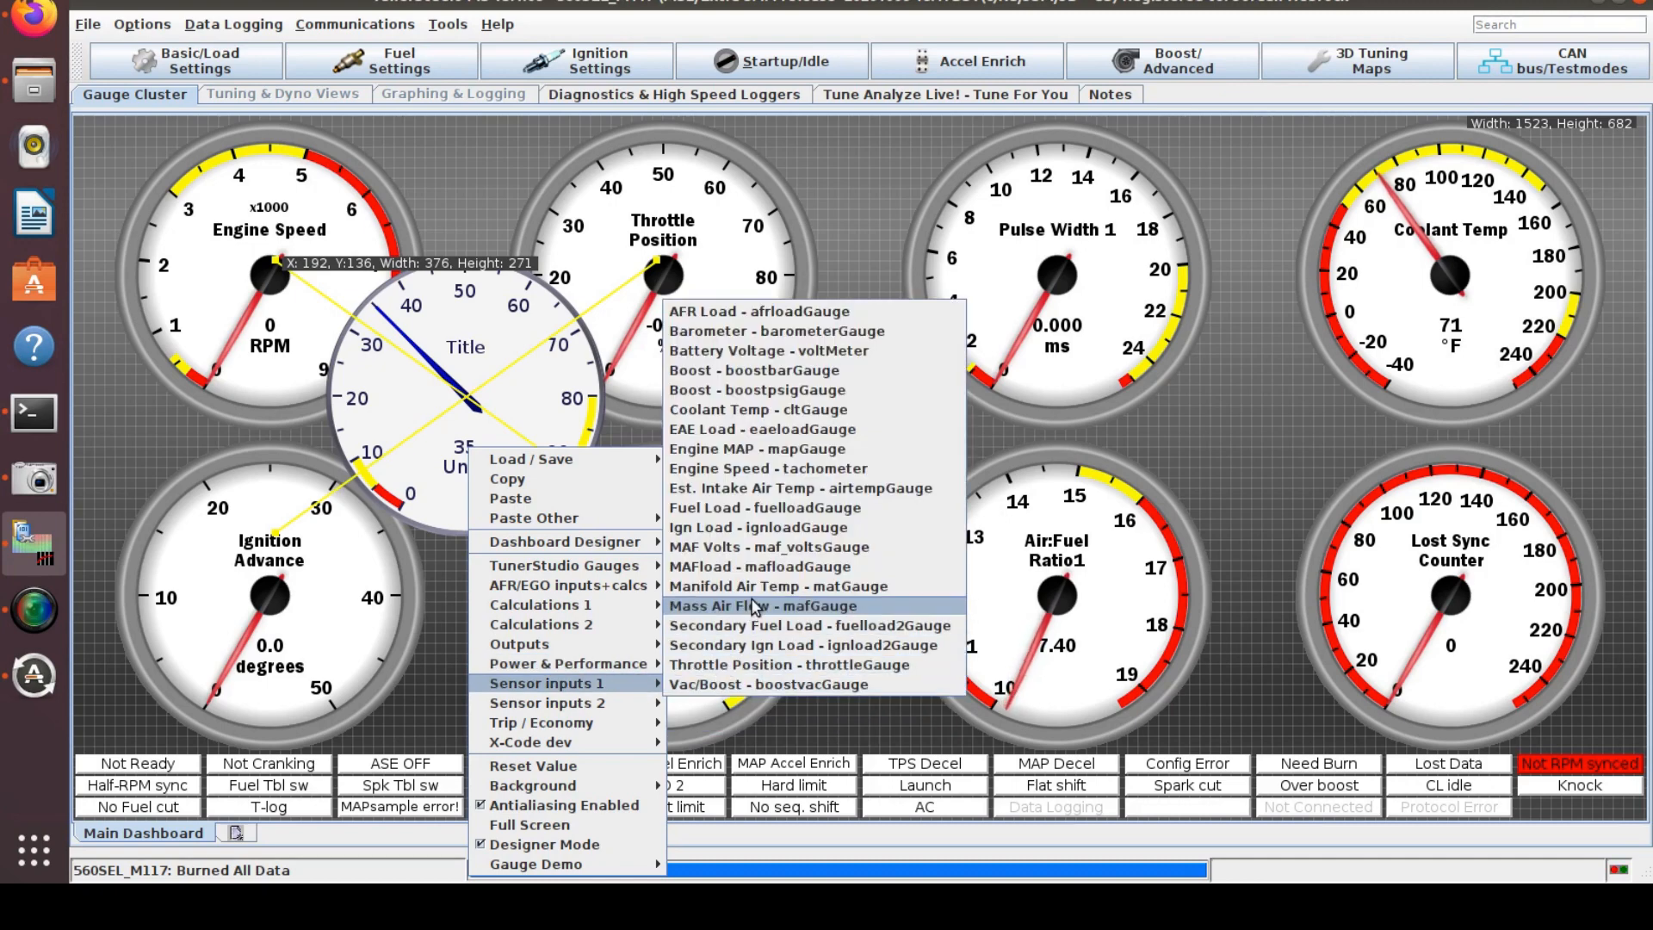
pyautogui.click(776, 585)
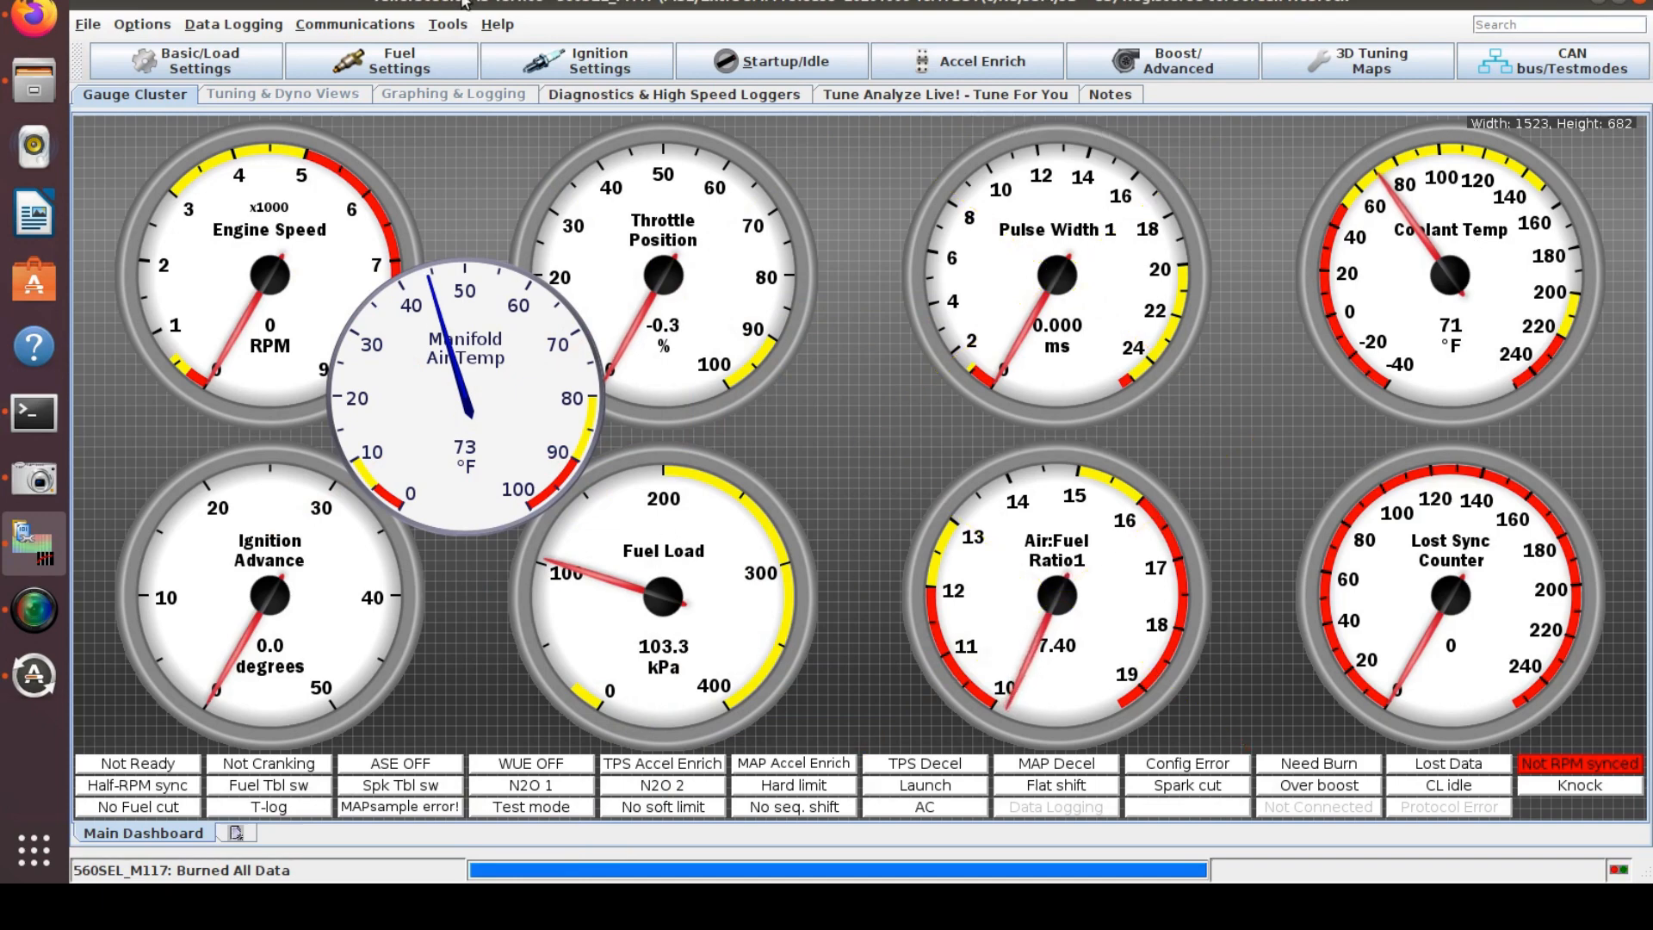
pyautogui.click(448, 22)
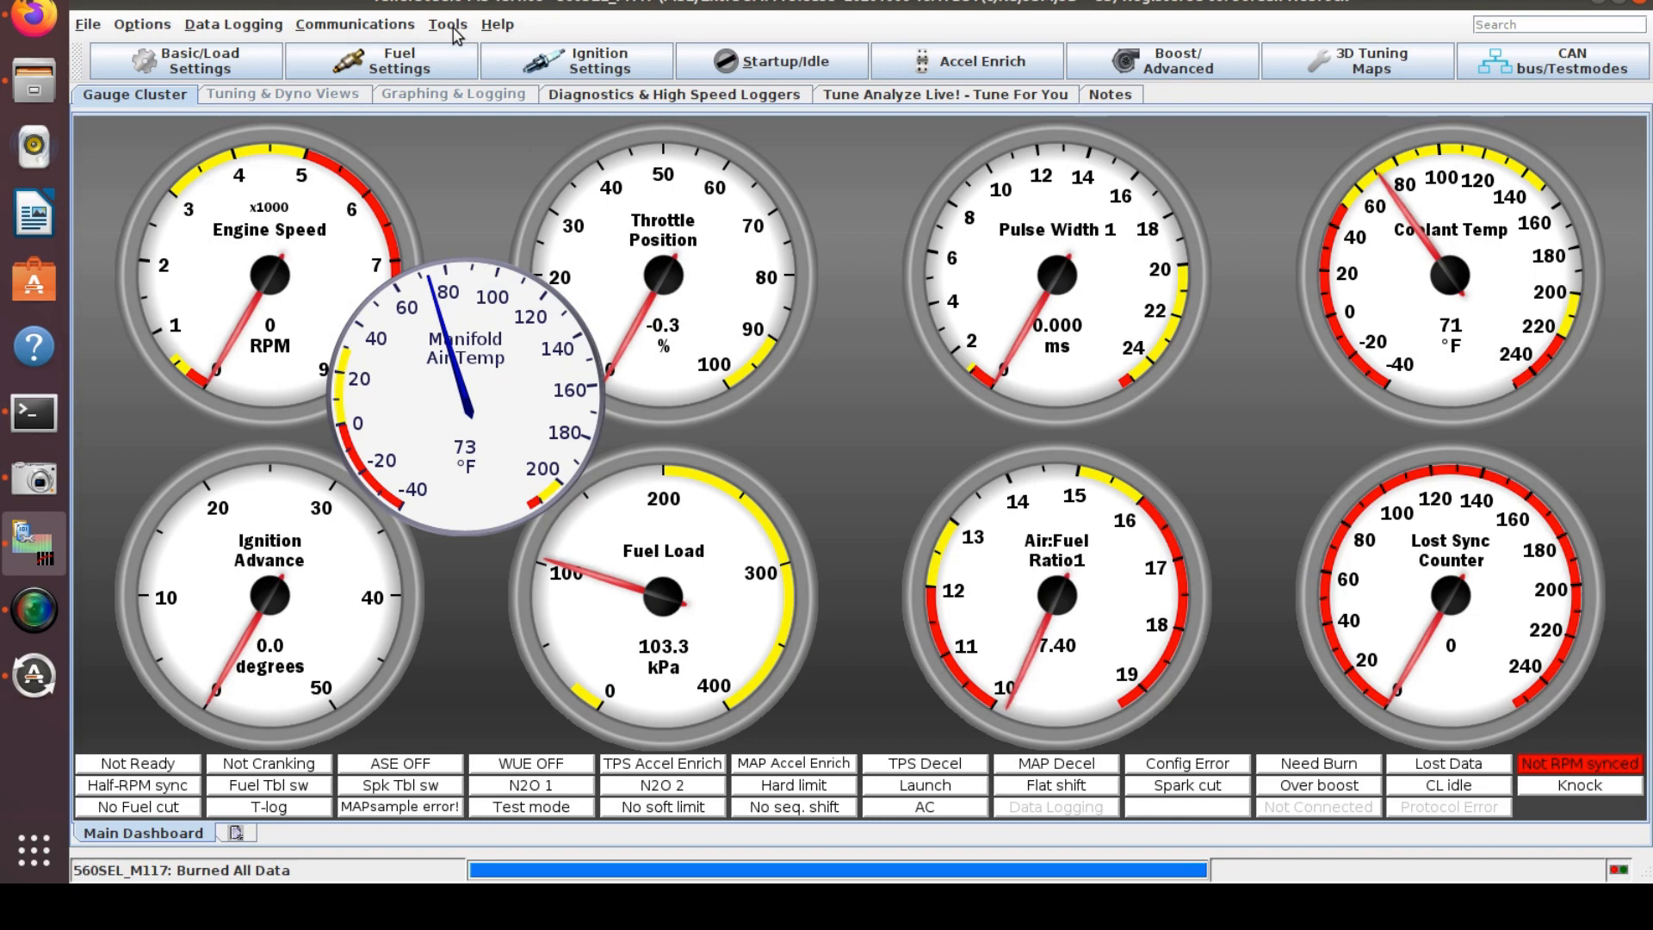
# - Bring up Calibrate MAP/Baro showing custom sensors at 9.3 to 260.9 kPa
pyautogui.click(448, 23)
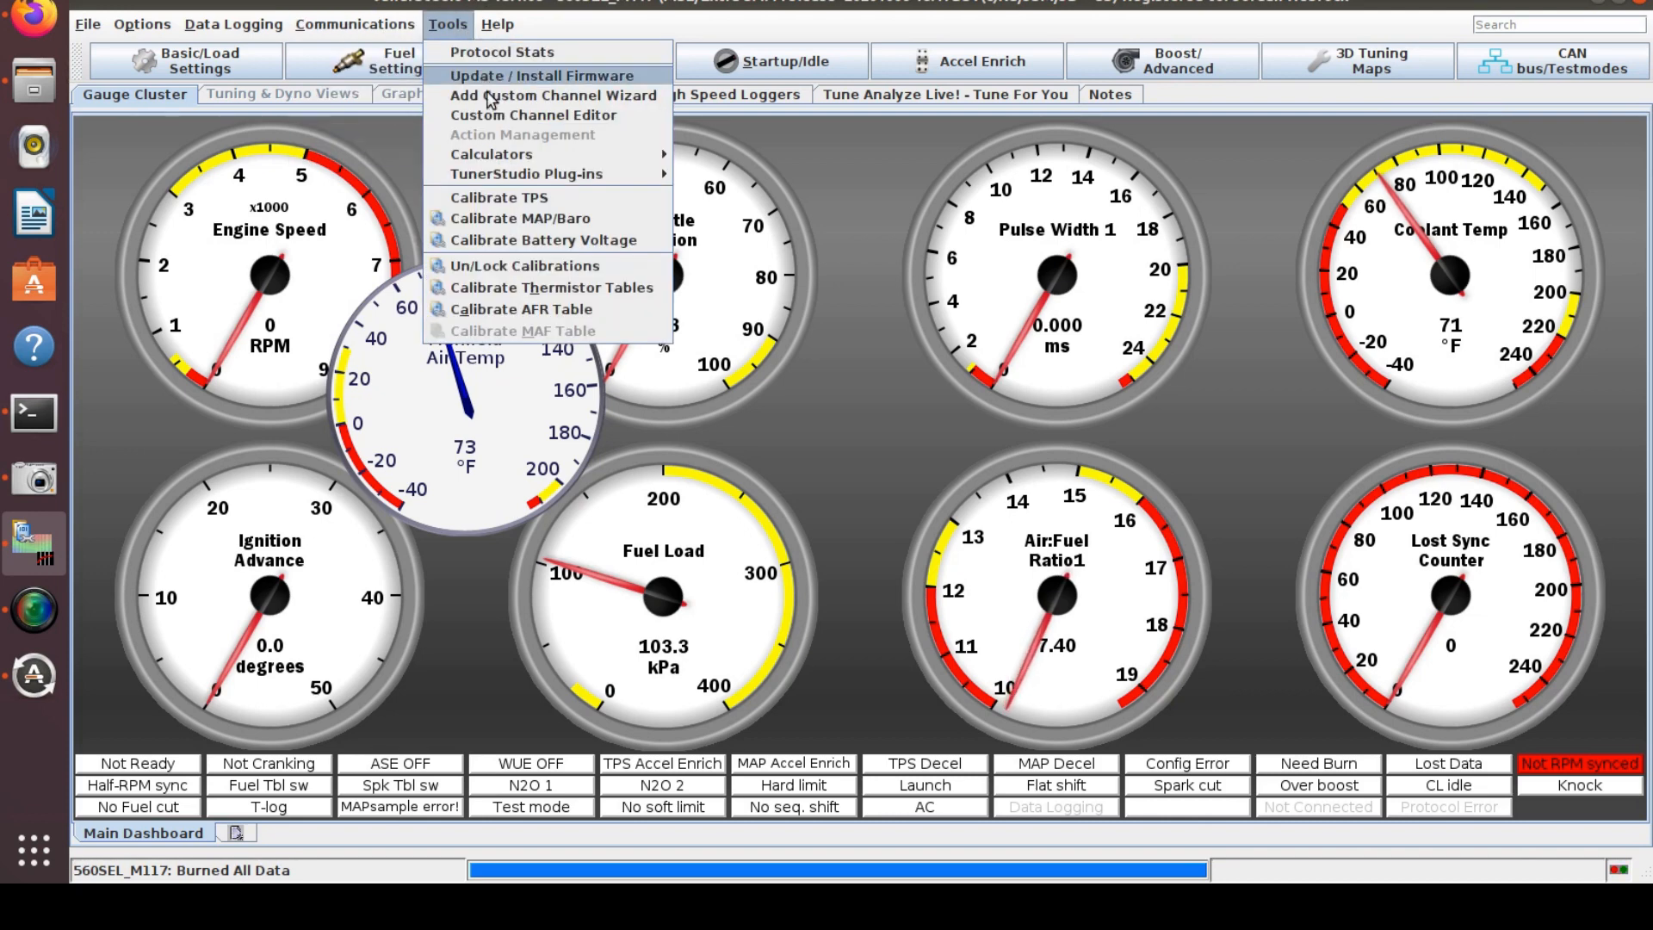
pyautogui.moveTo(508, 197)
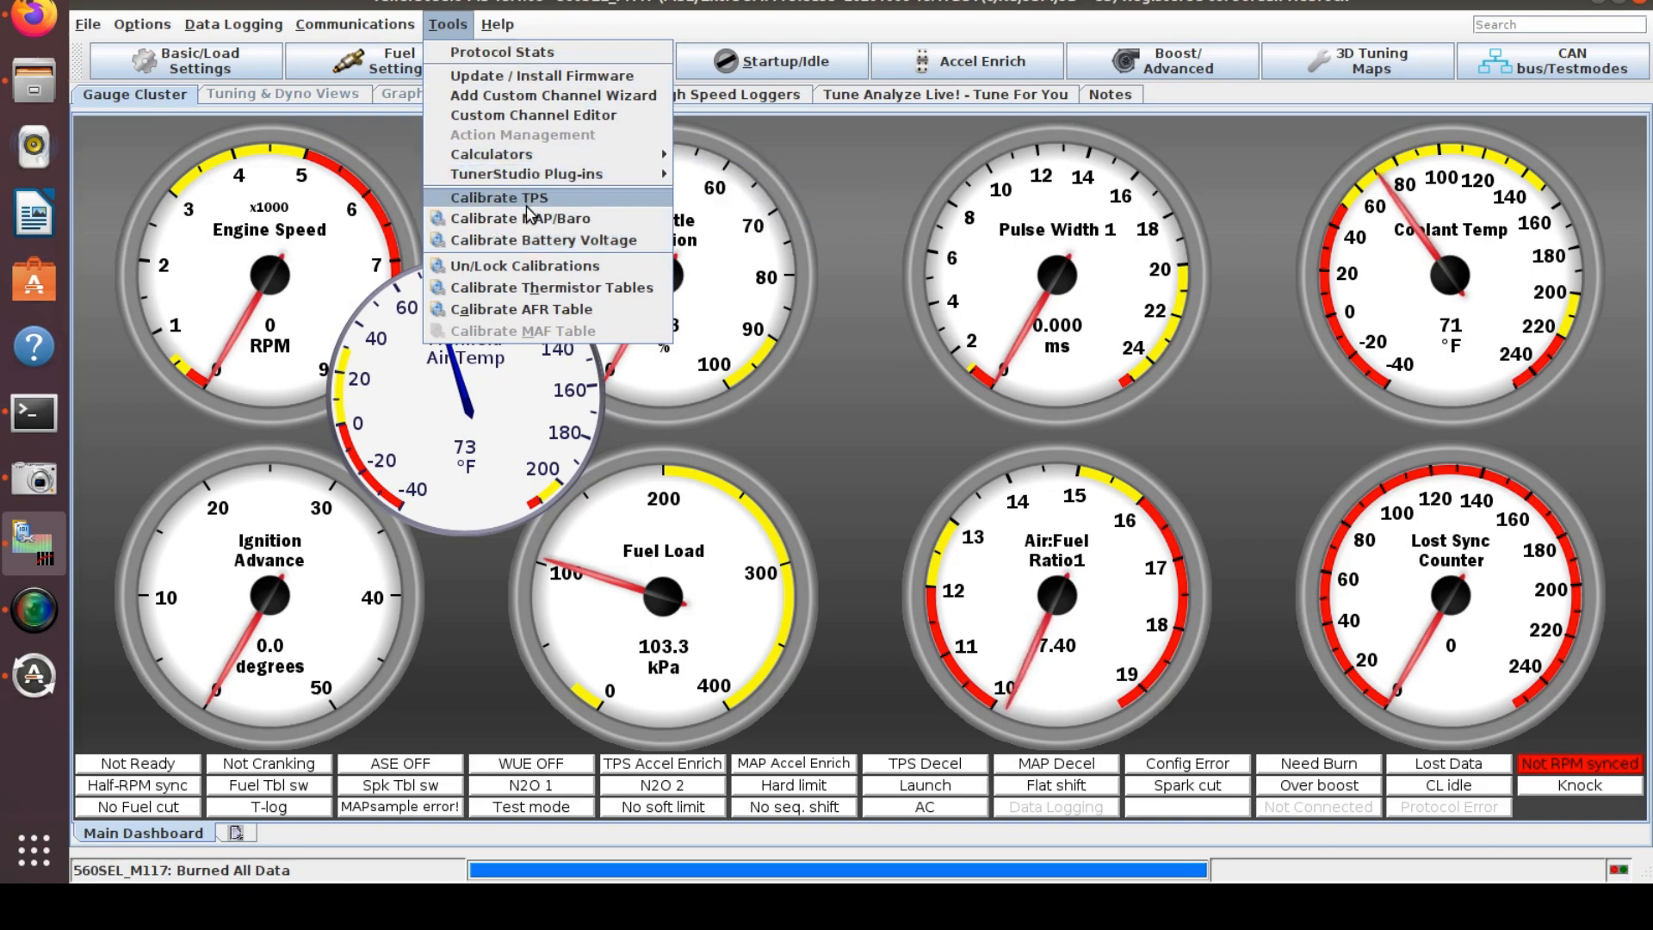
pyautogui.click(518, 219)
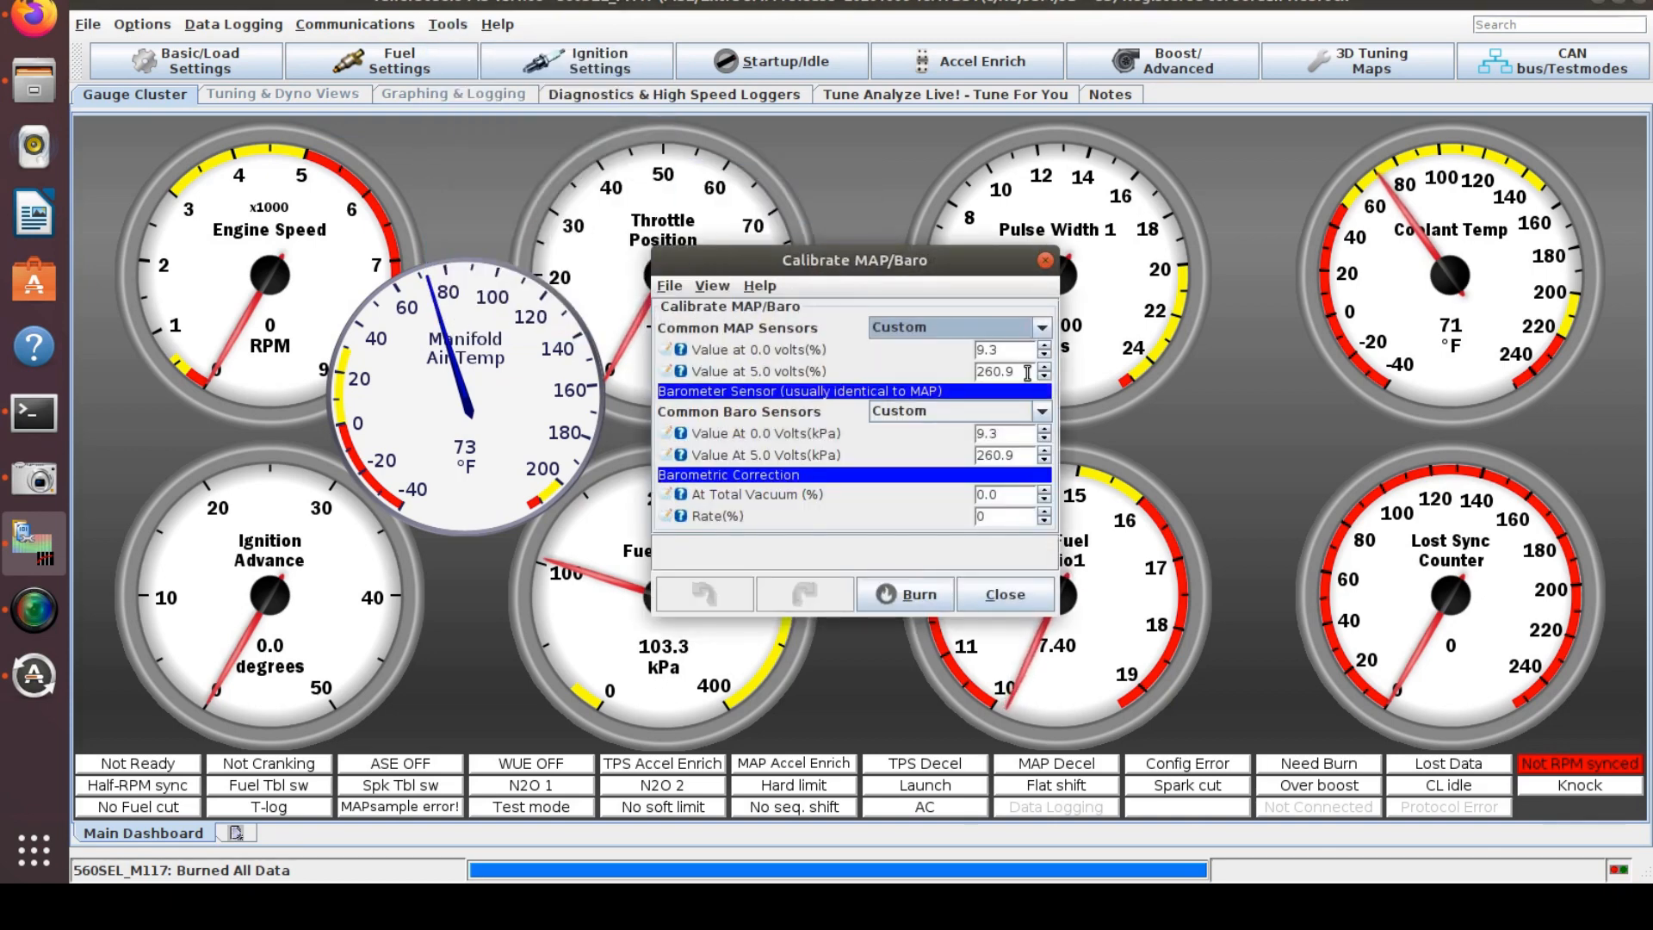